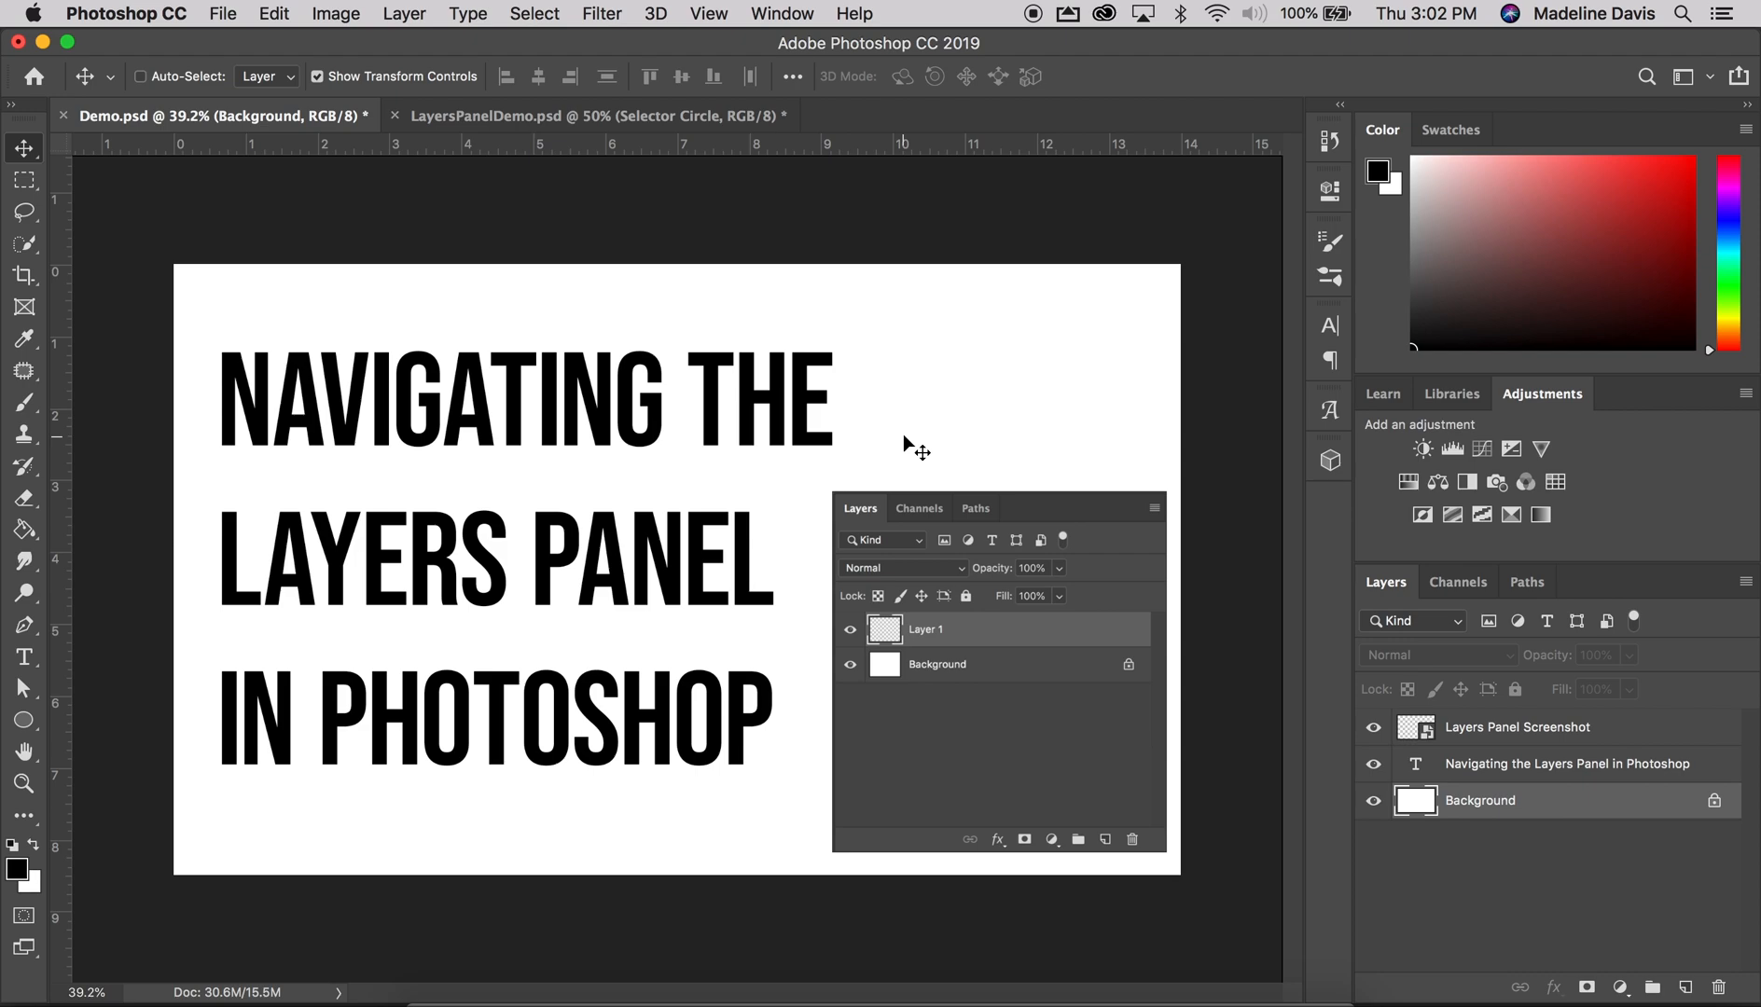
mouse_move(1293, 582)
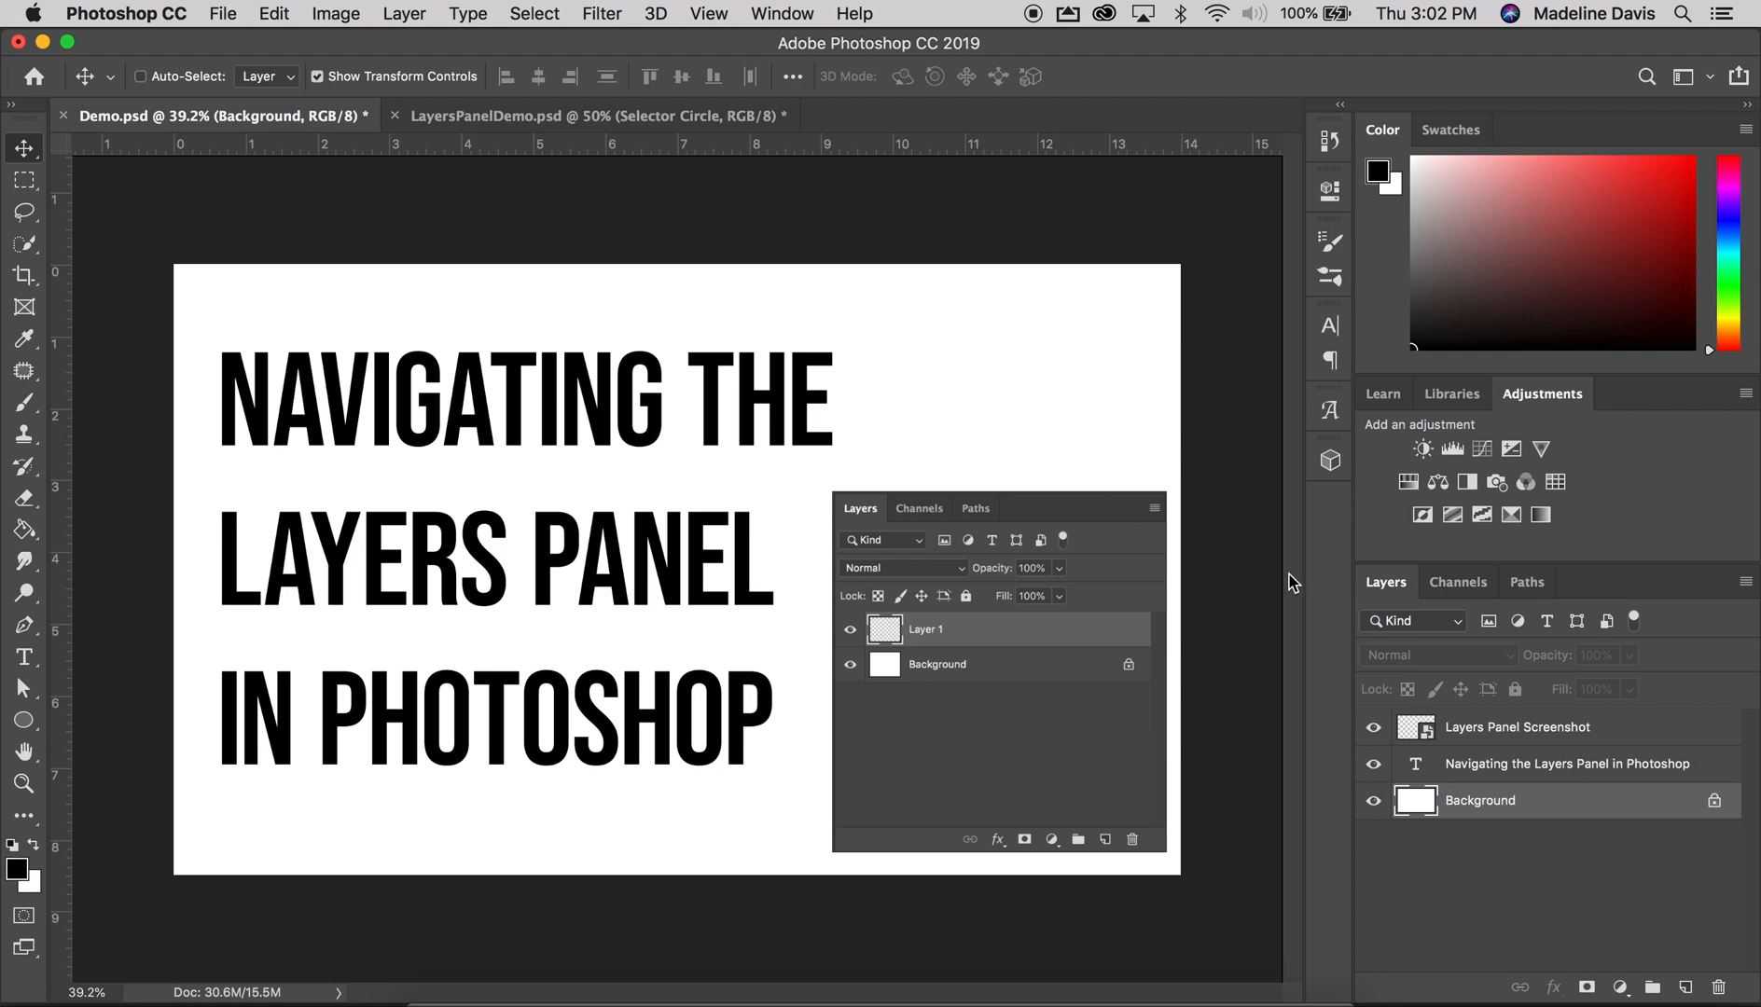
mouse_move(1645, 674)
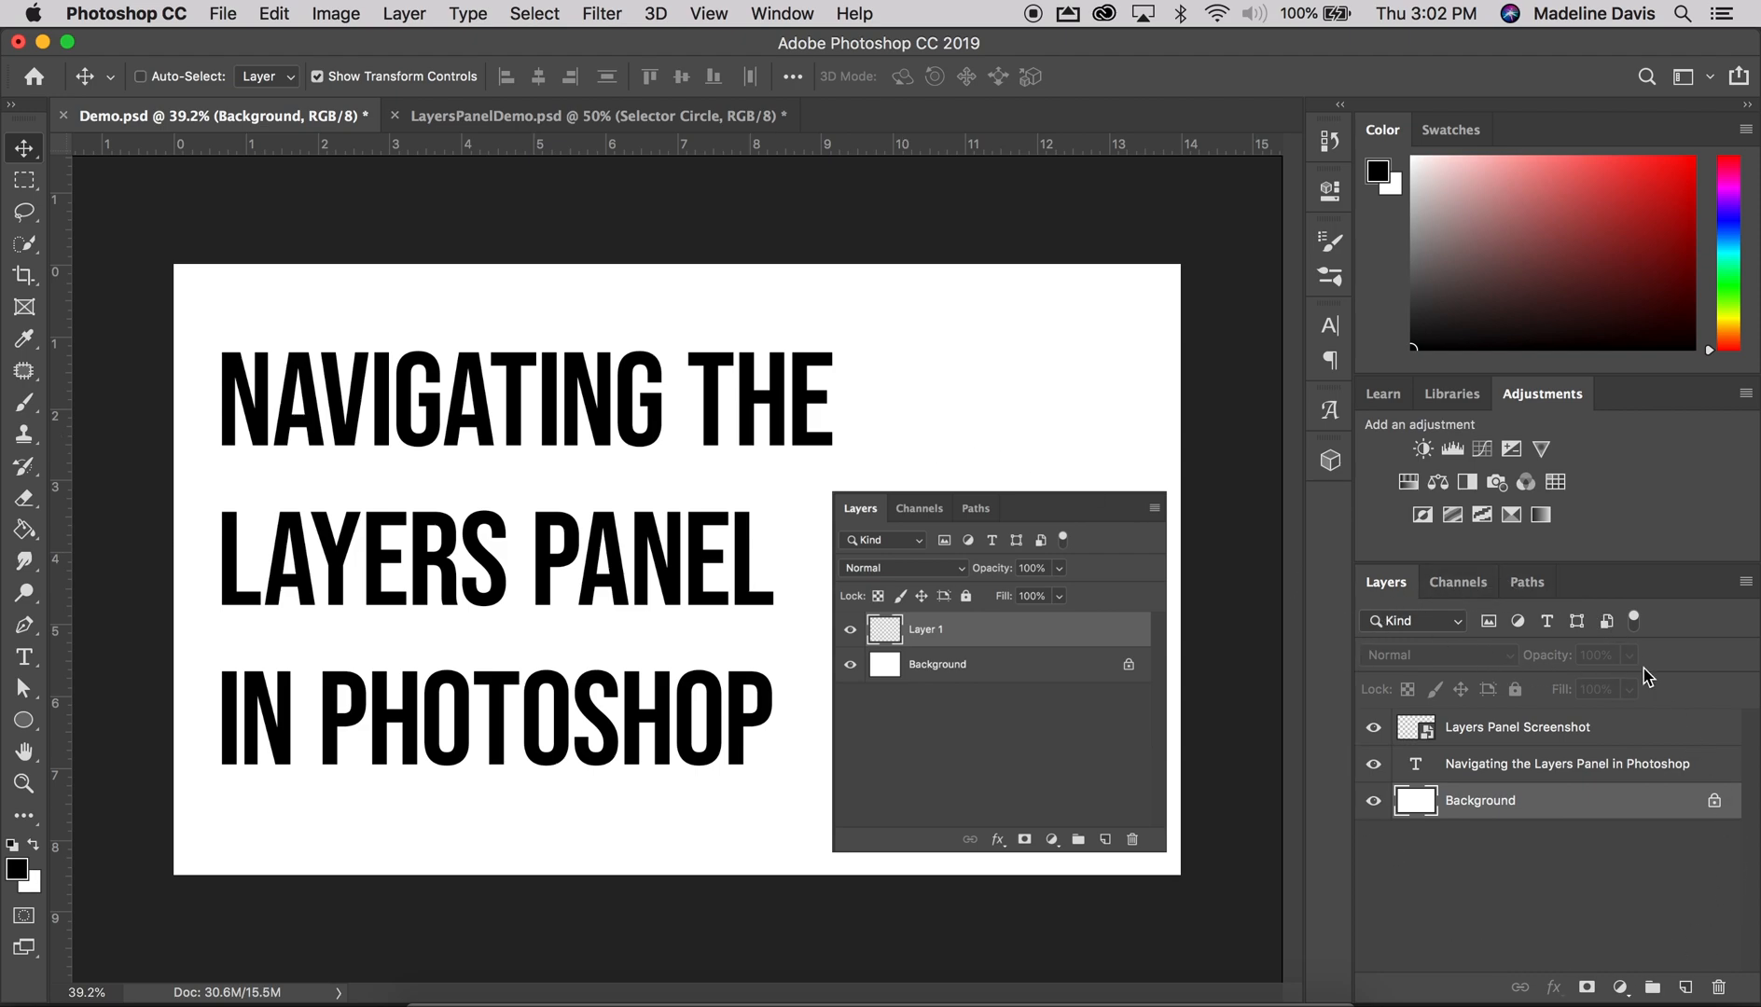
mouse_move(1706, 806)
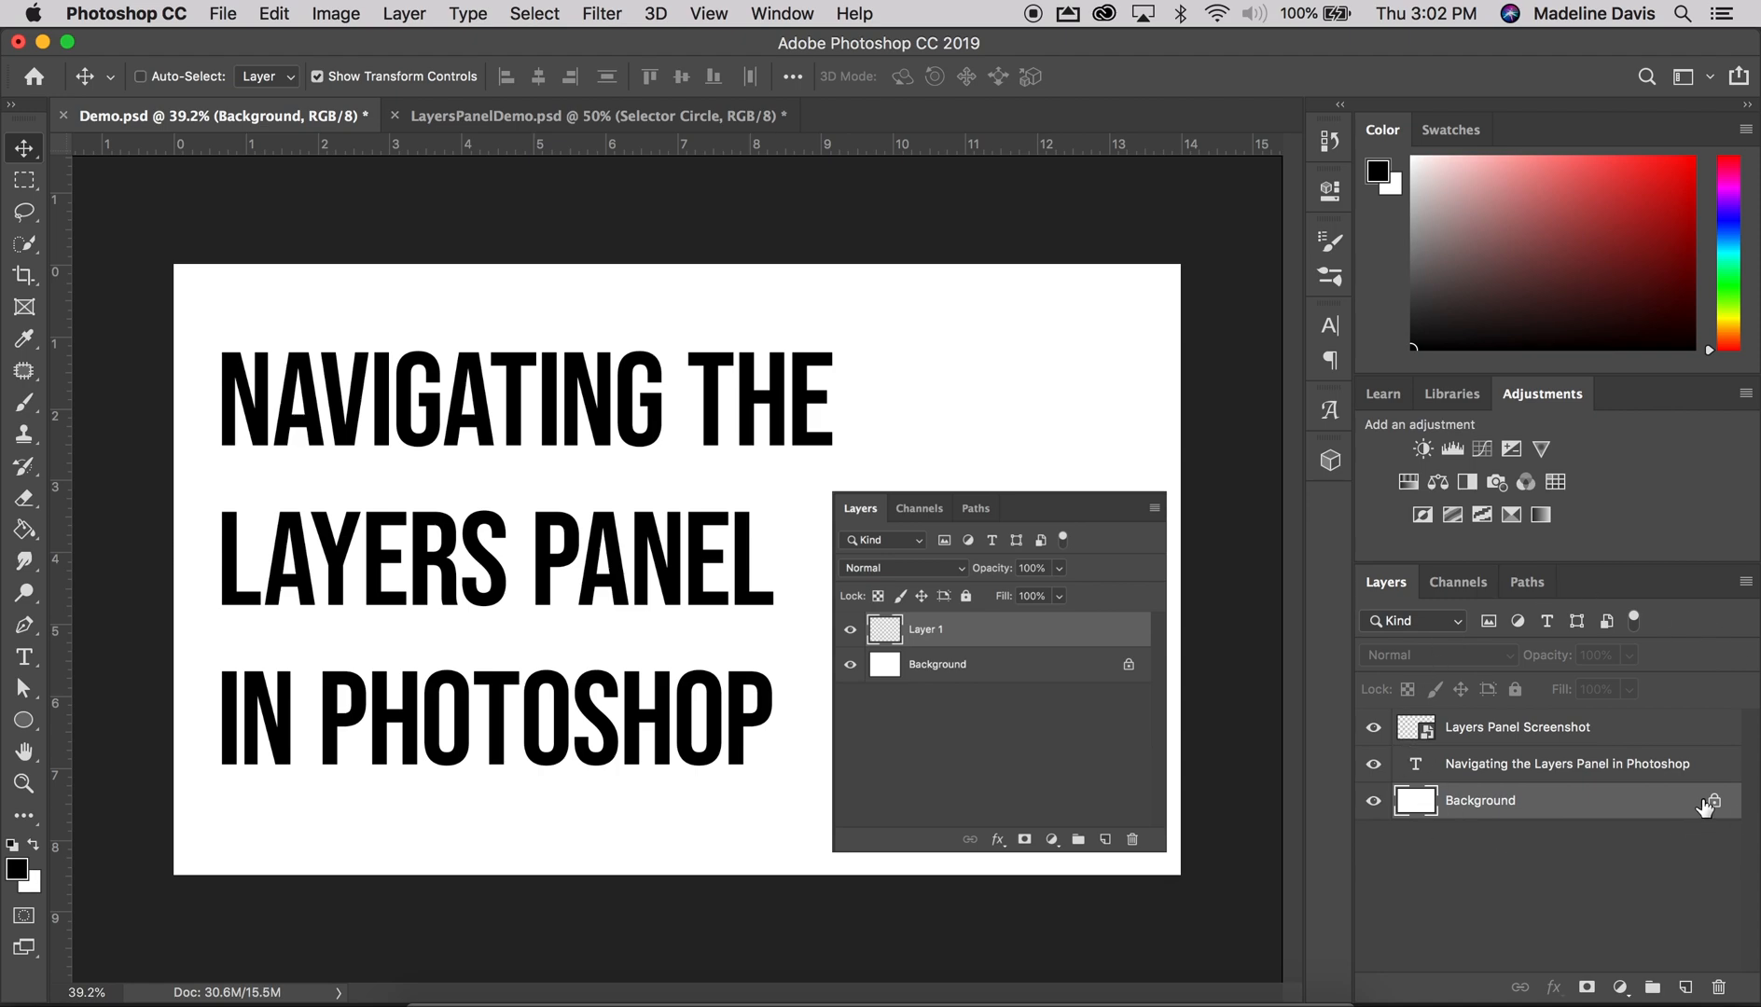
mouse_move(1095, 222)
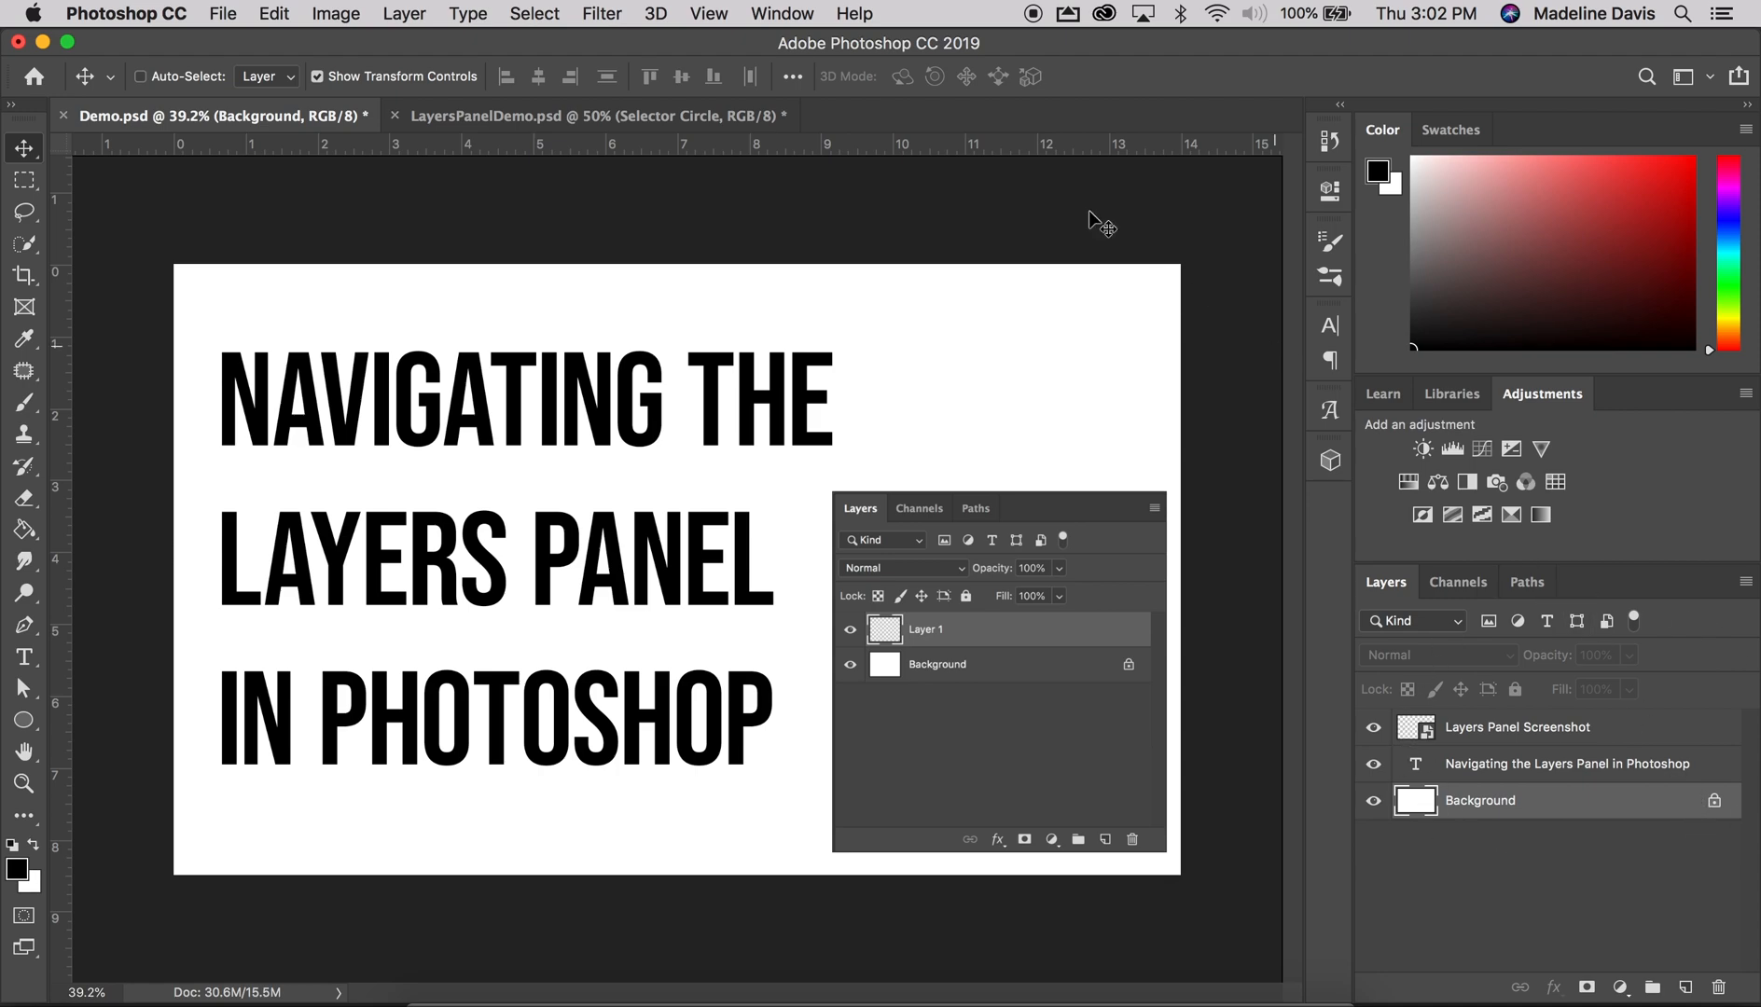
Switch to the LayersPanelDemo document and nudge the red Selector Circle toward the Layer 1 row
left_click(781, 13)
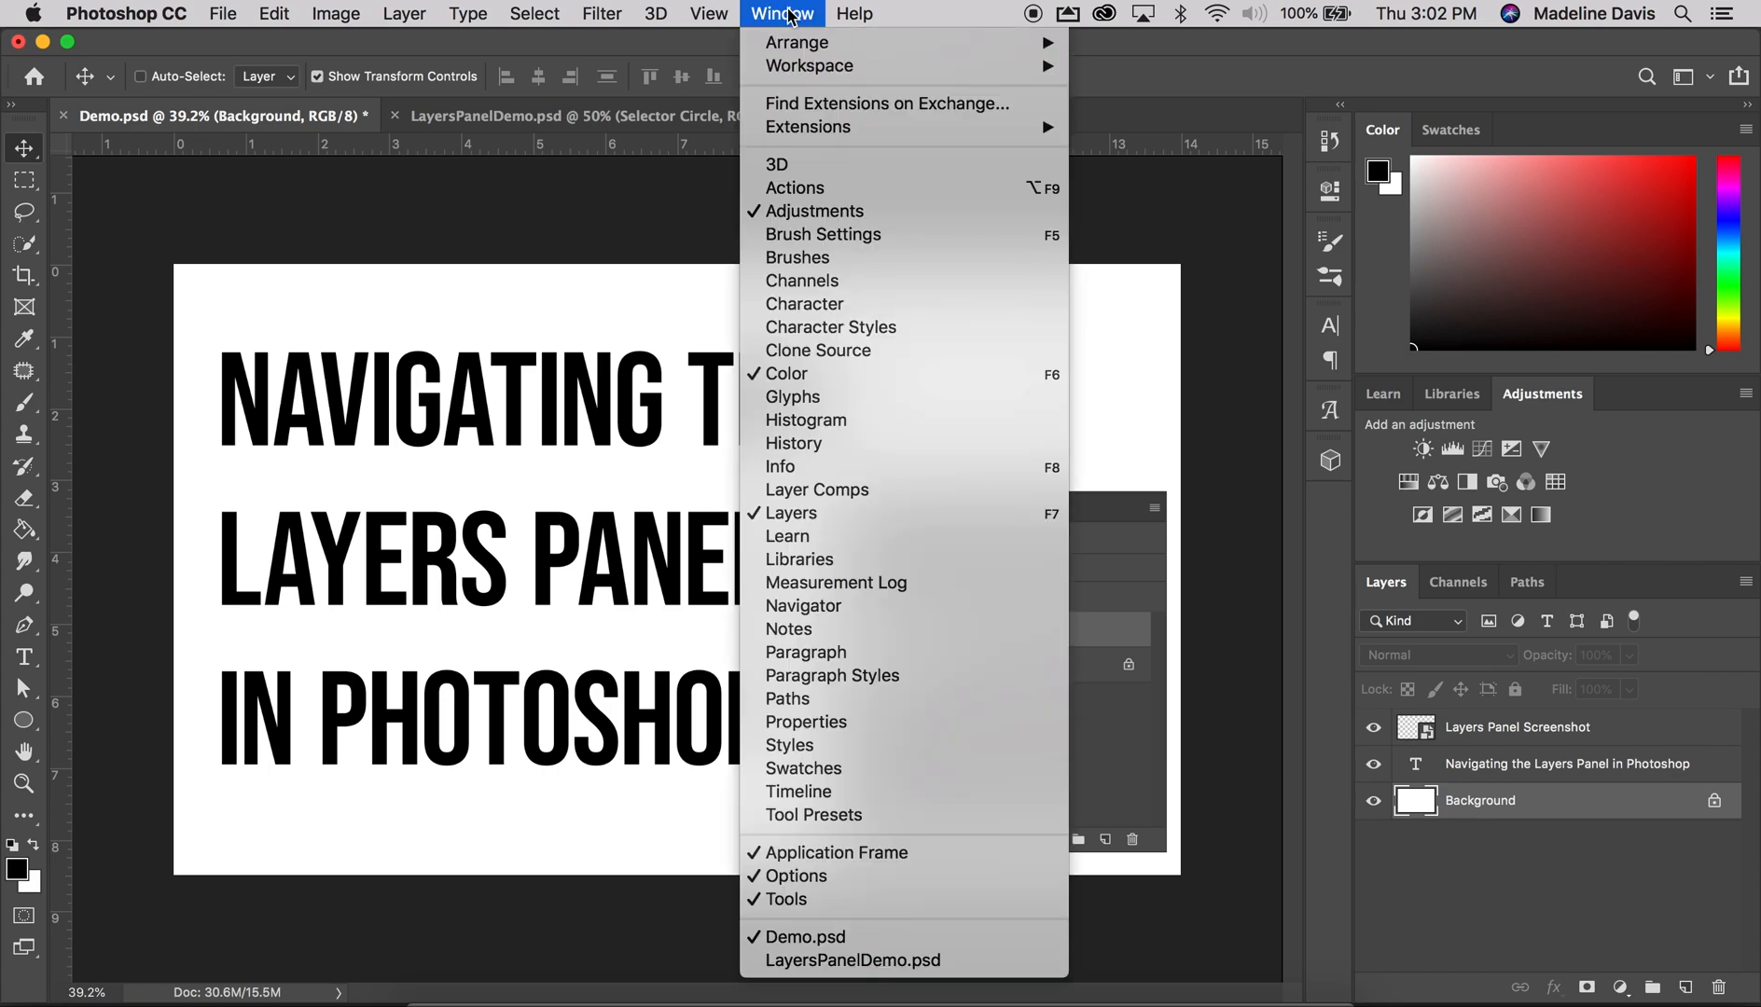
mouse_move(865, 466)
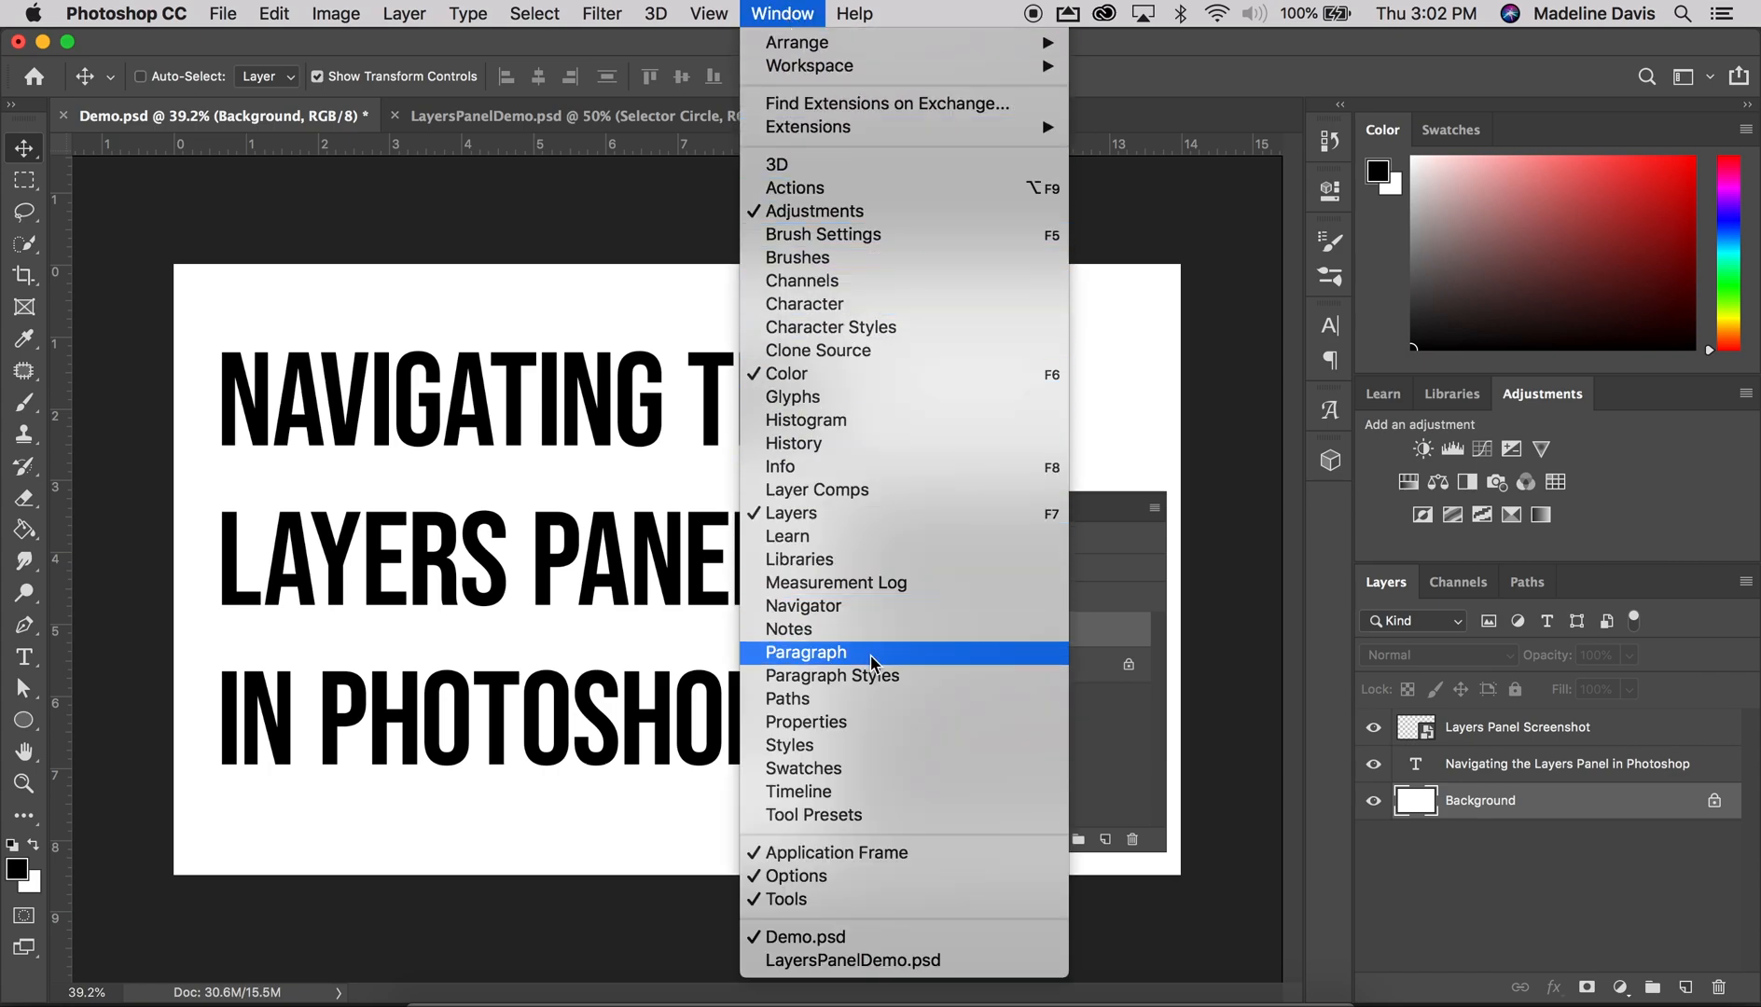
mouse_move(871, 606)
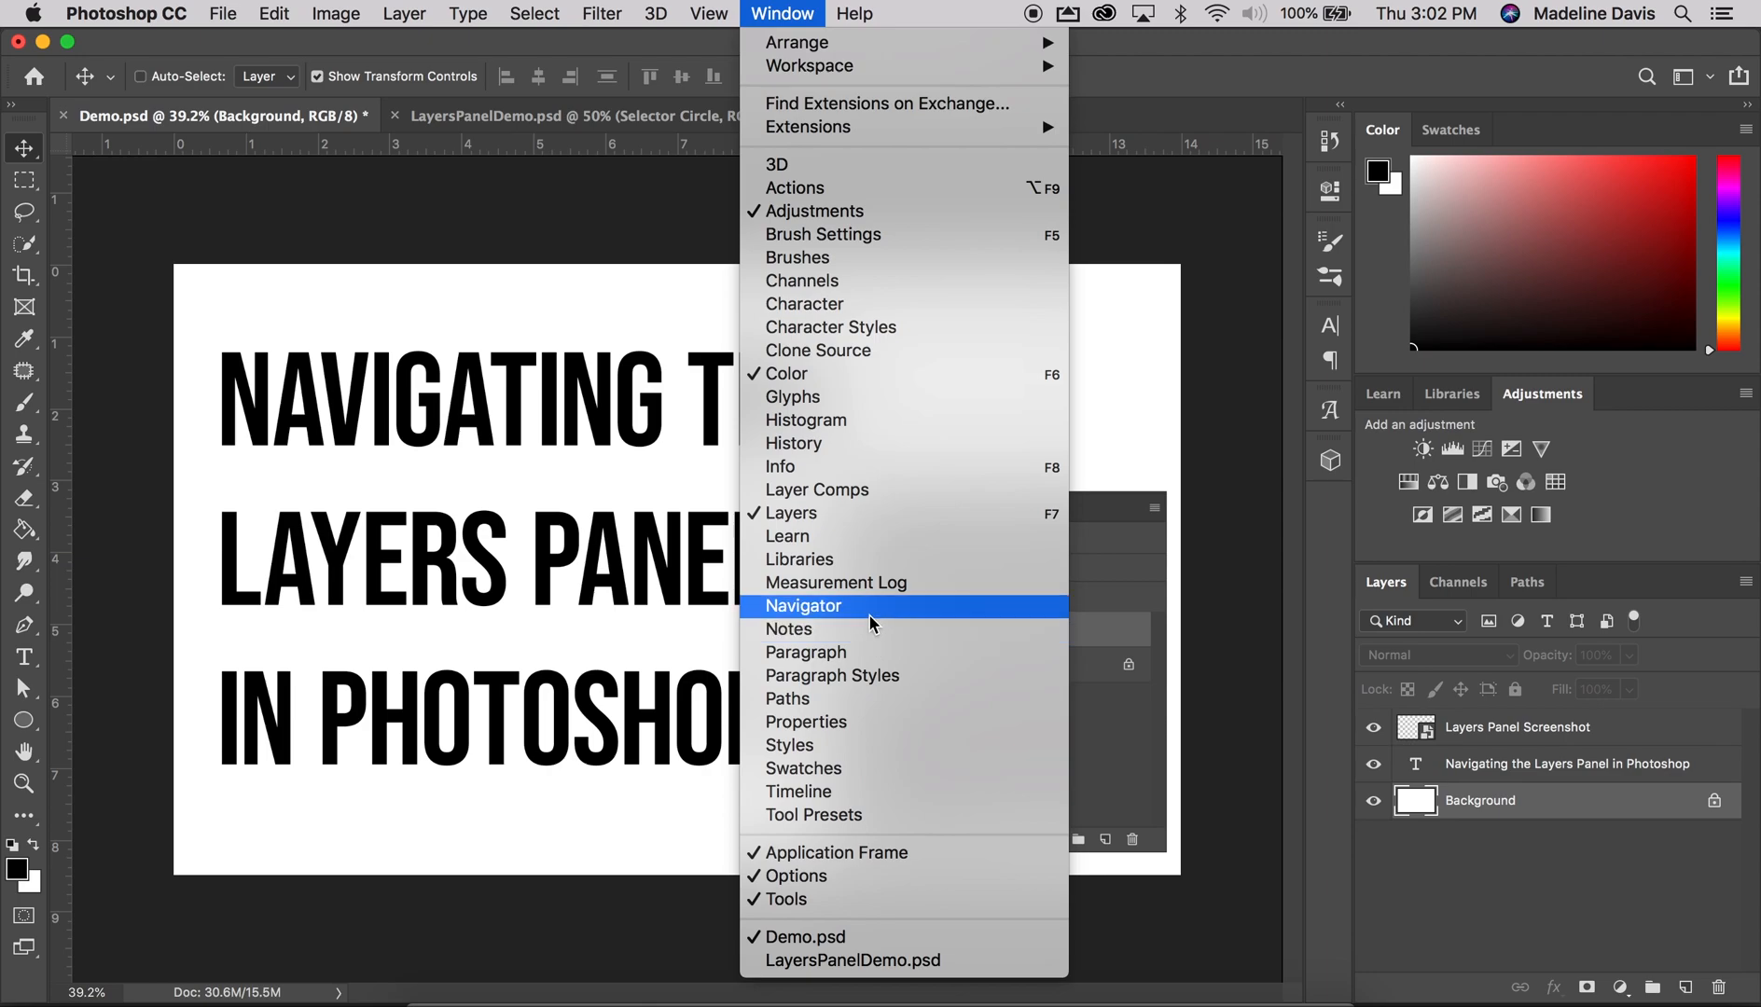
mouse_move(859, 541)
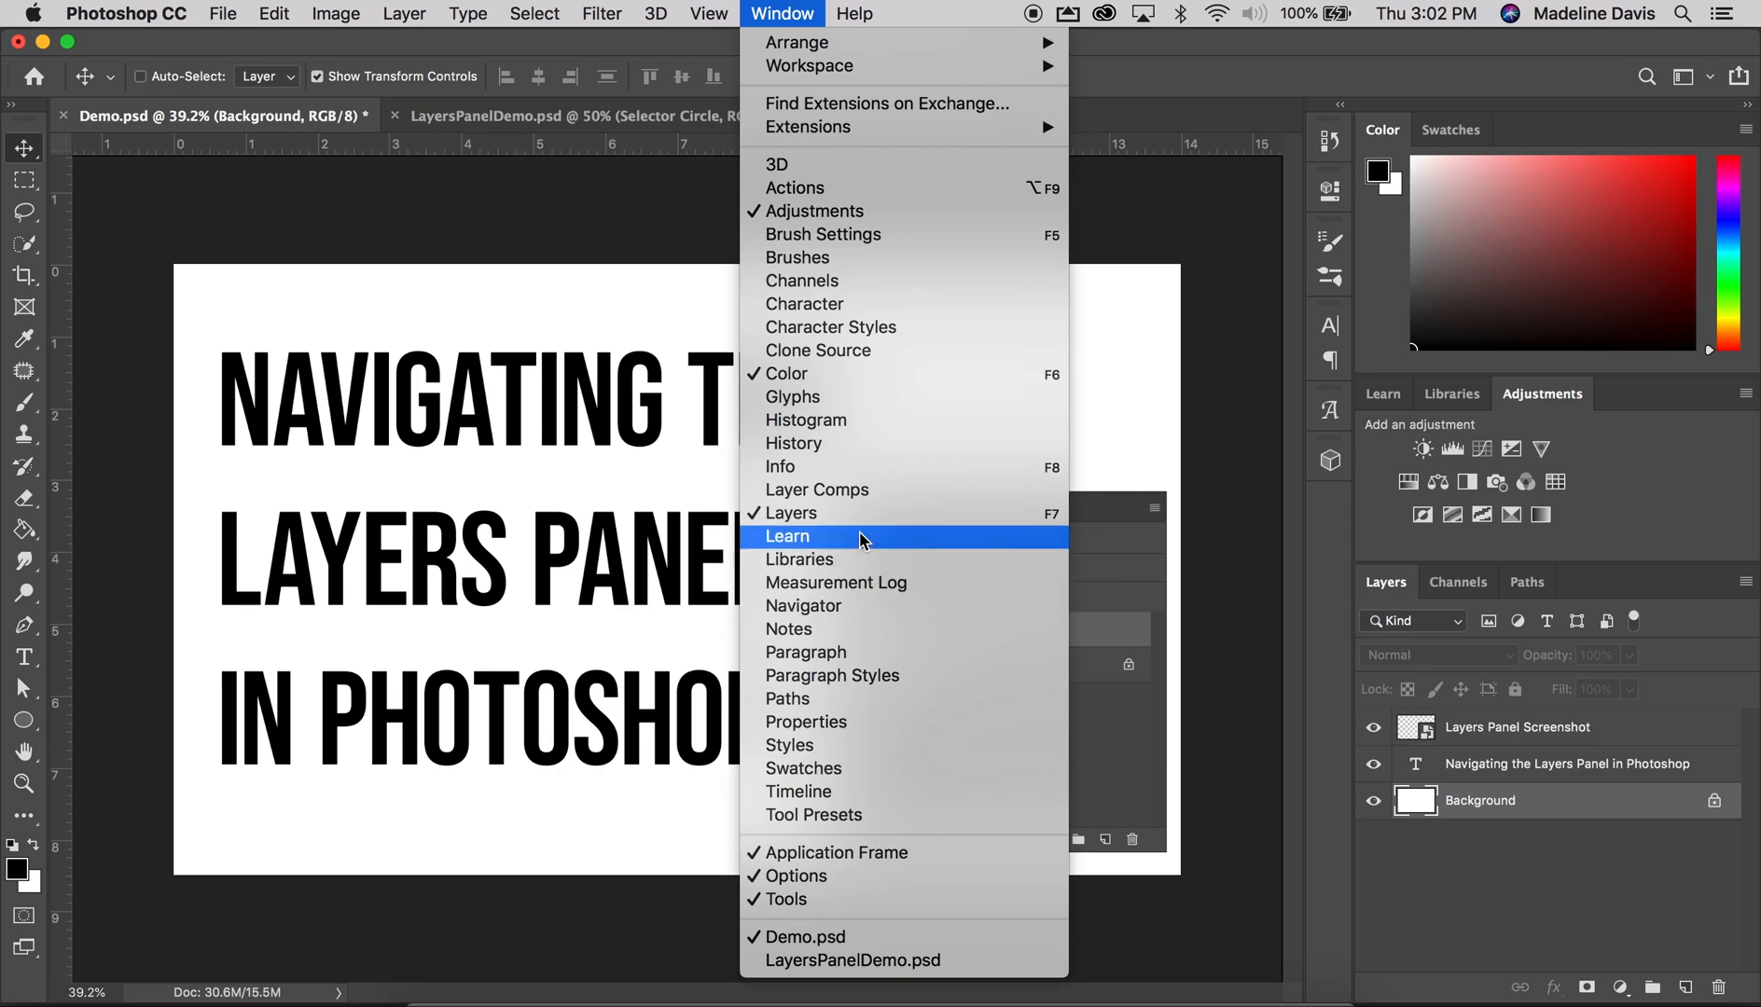
mouse_move(791, 513)
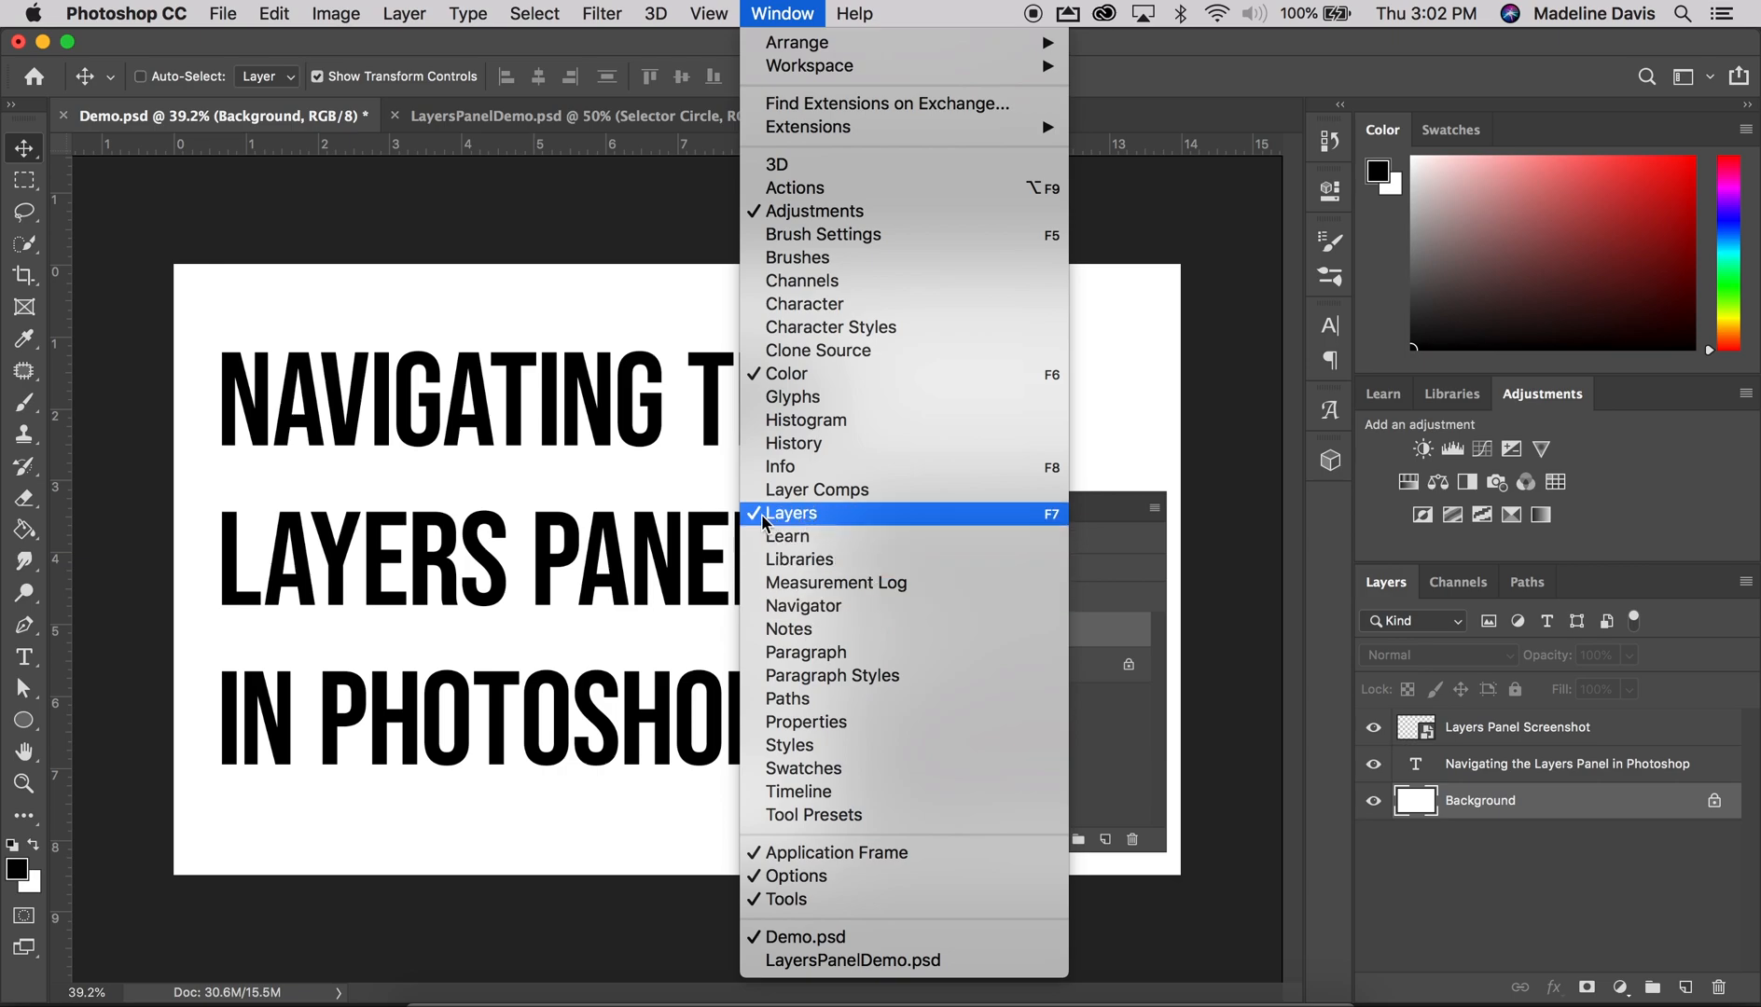
left_click(791, 513)
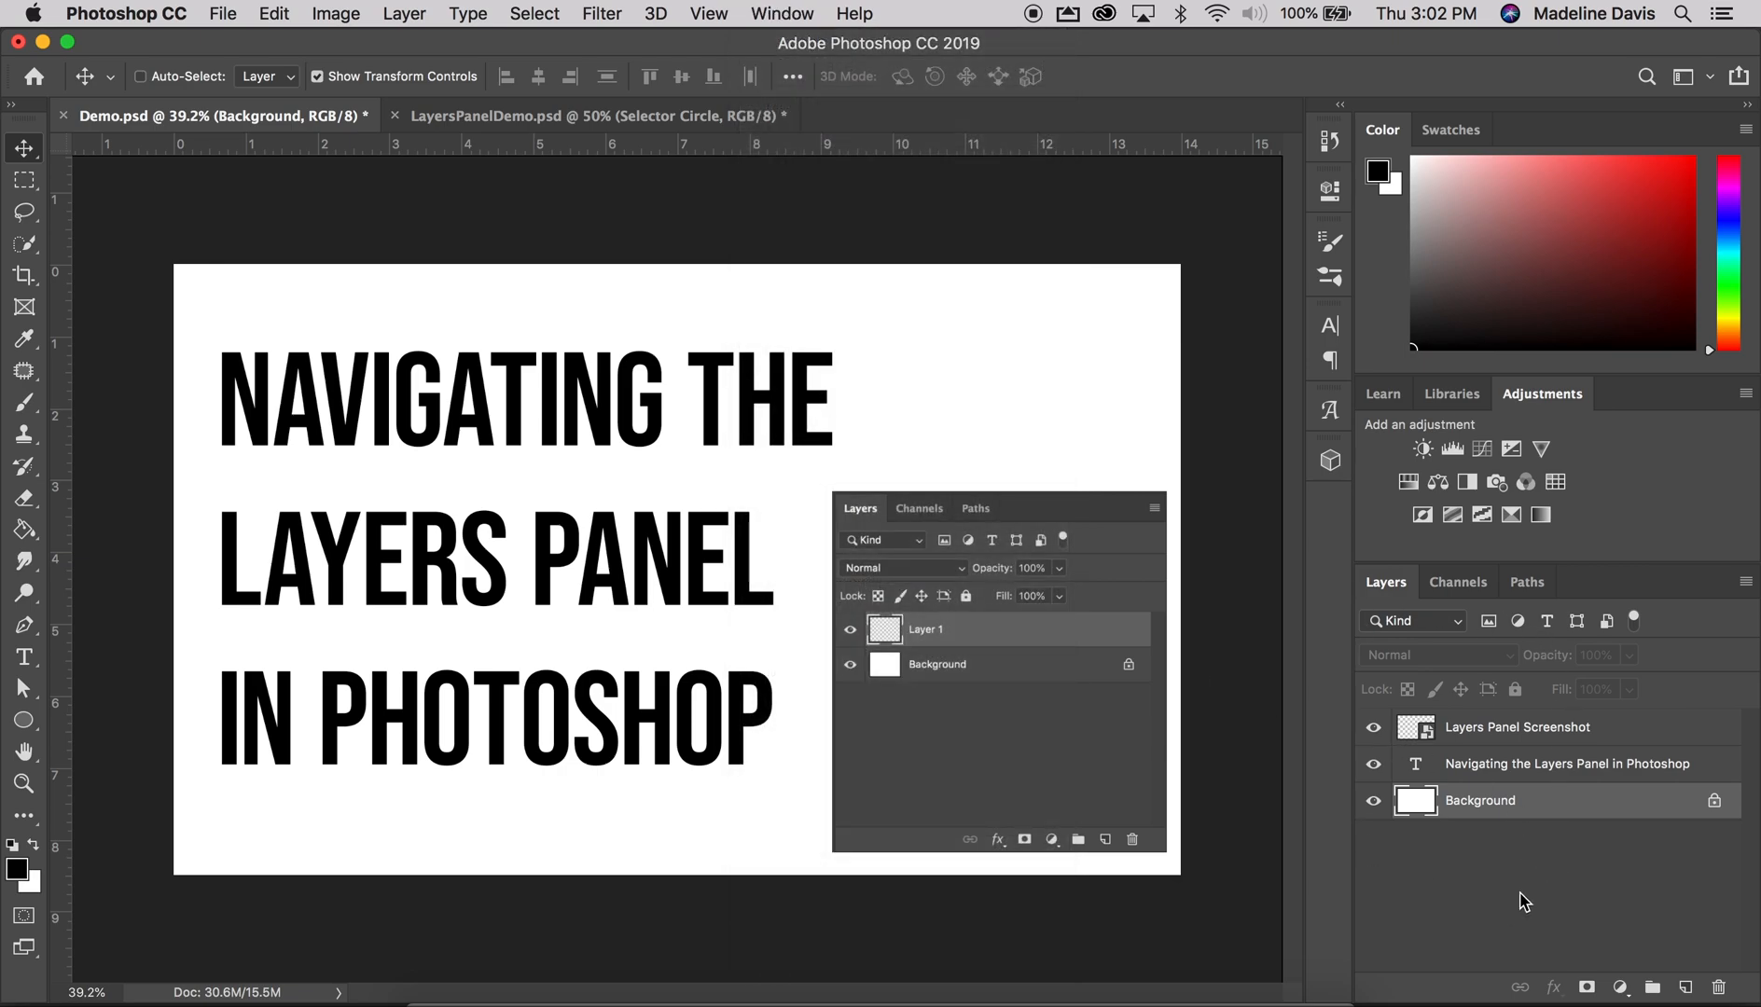
mouse_move(757, 88)
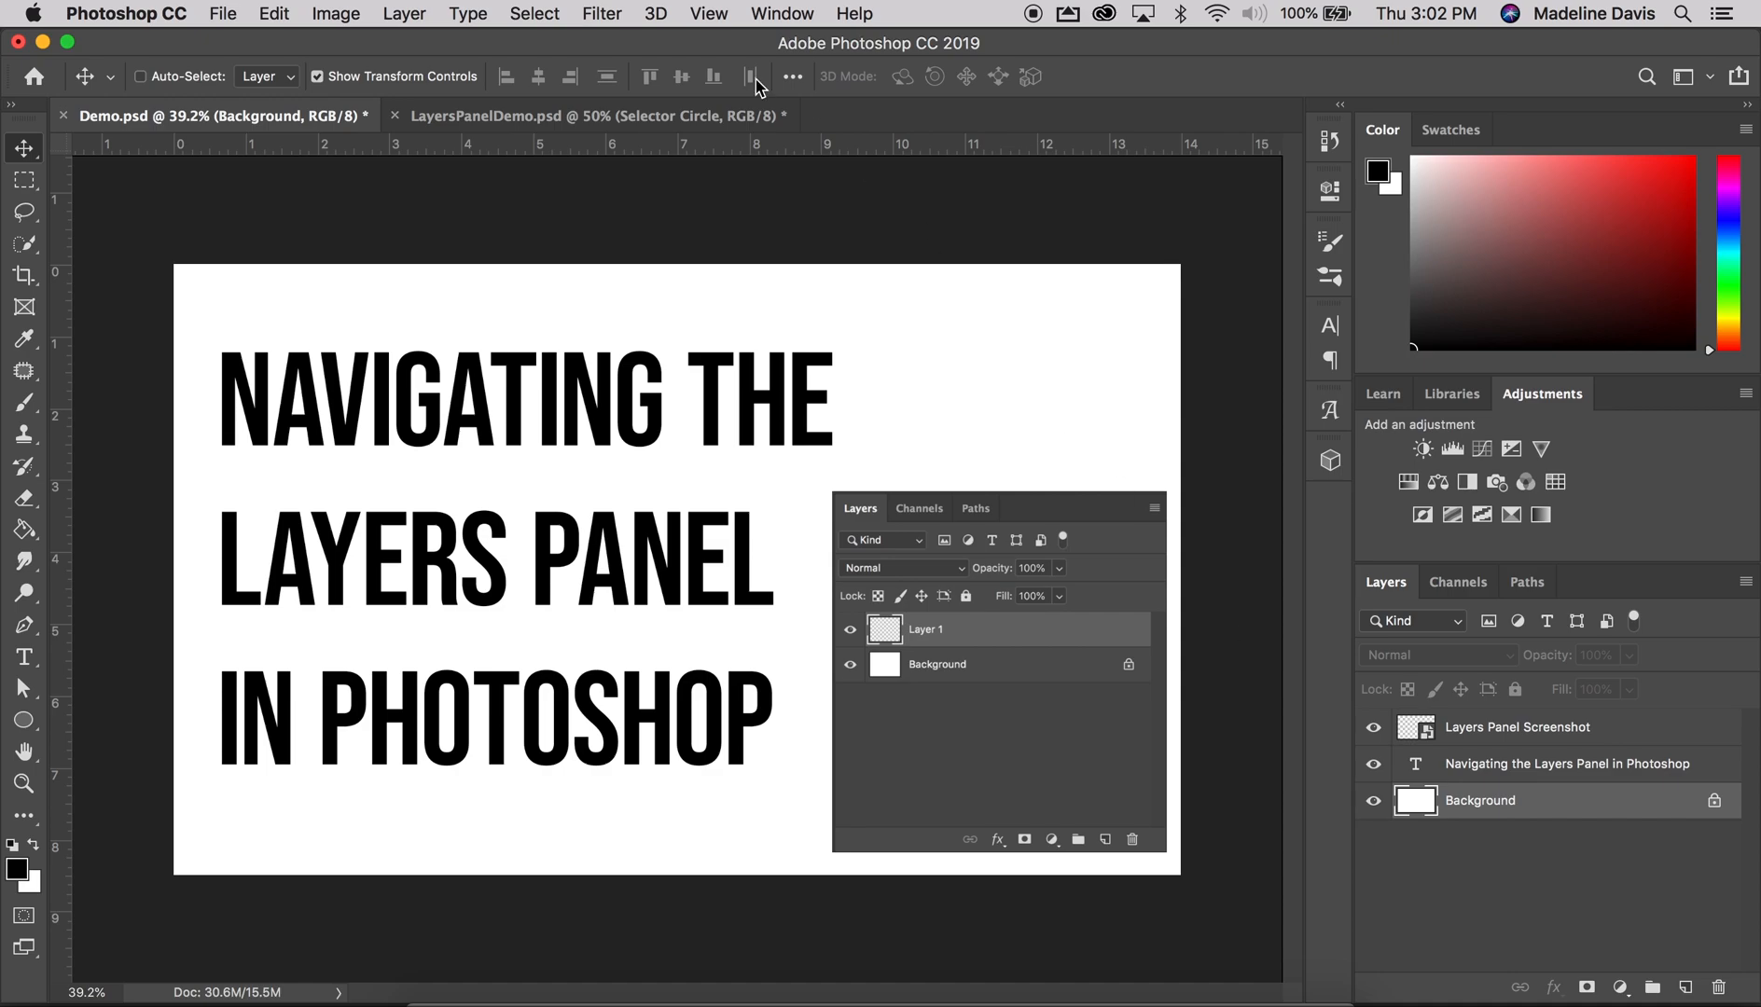
left_click(589, 116)
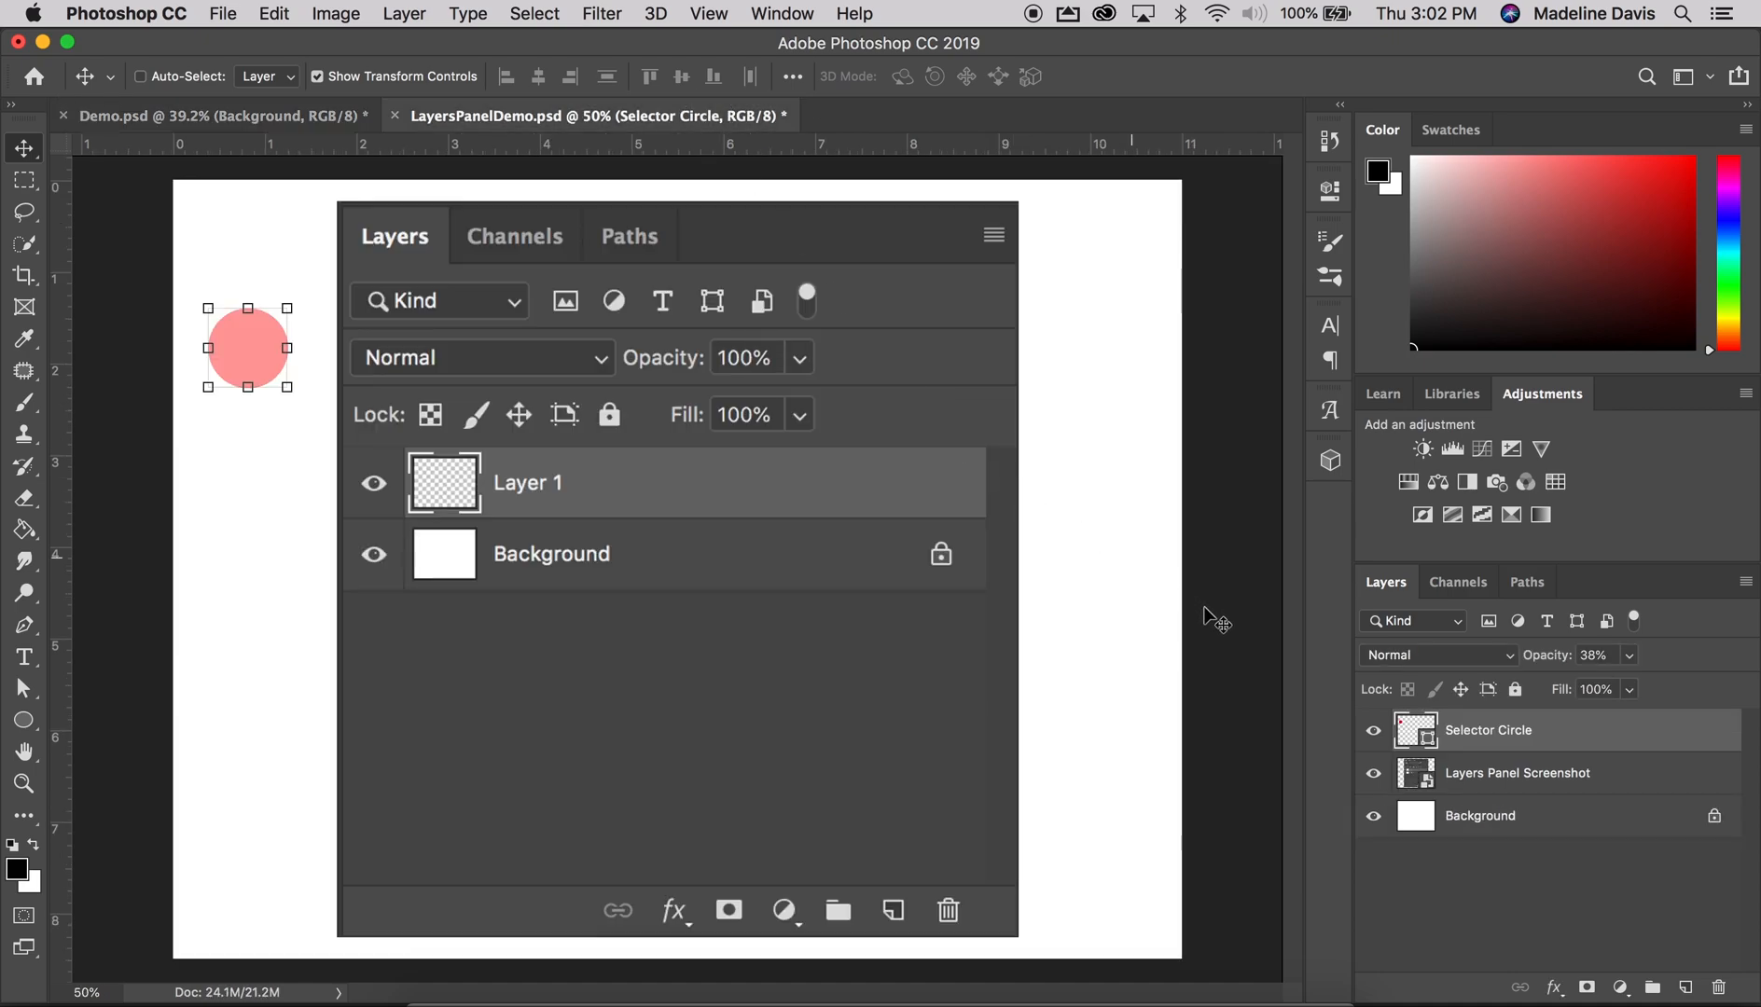
mouse_move(705, 619)
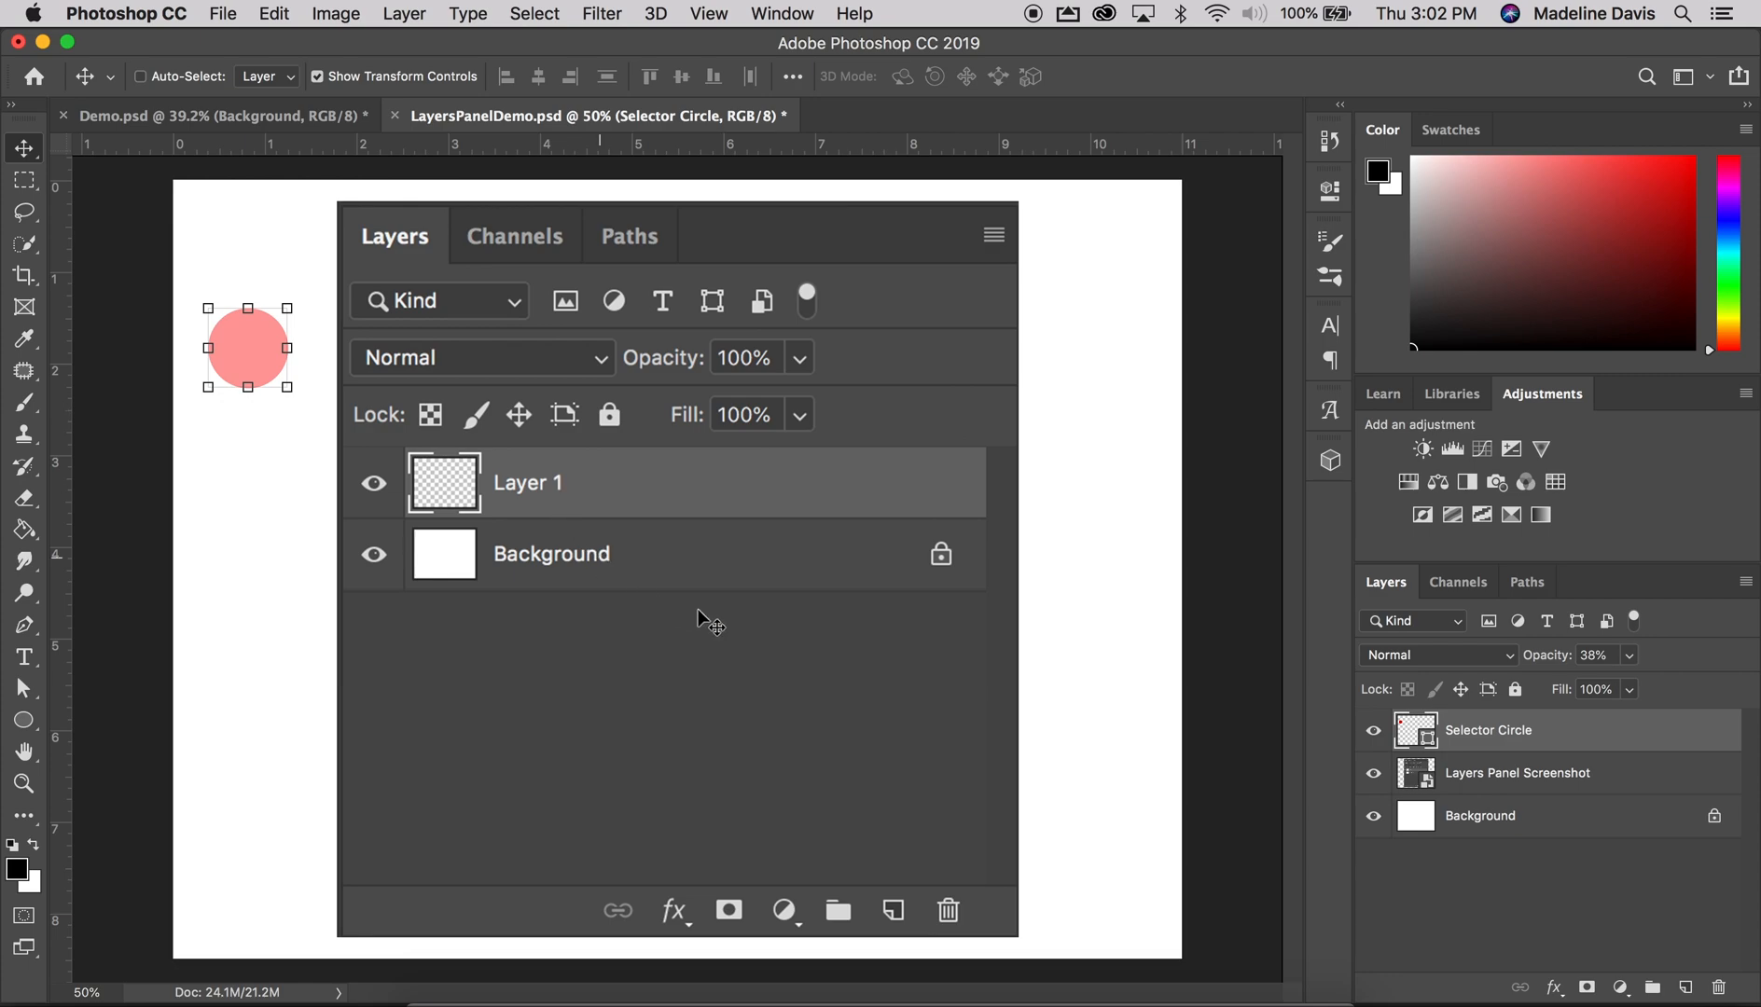
mouse_move(955, 490)
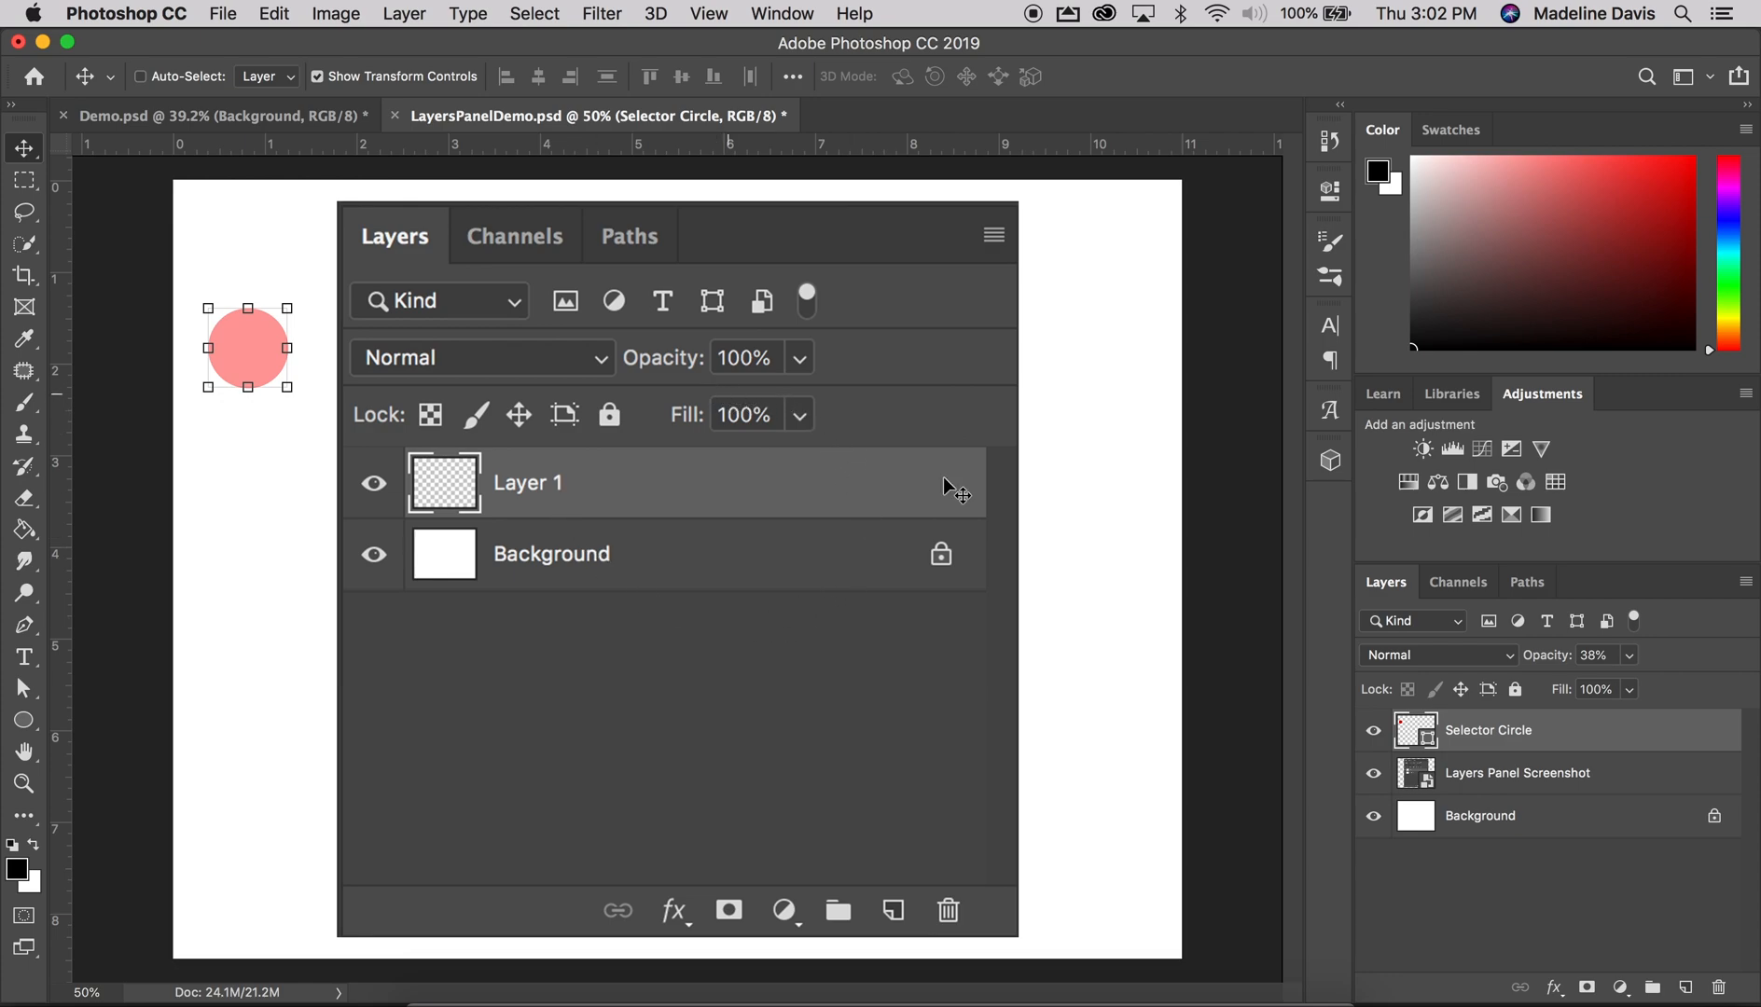
mouse_move(245, 360)
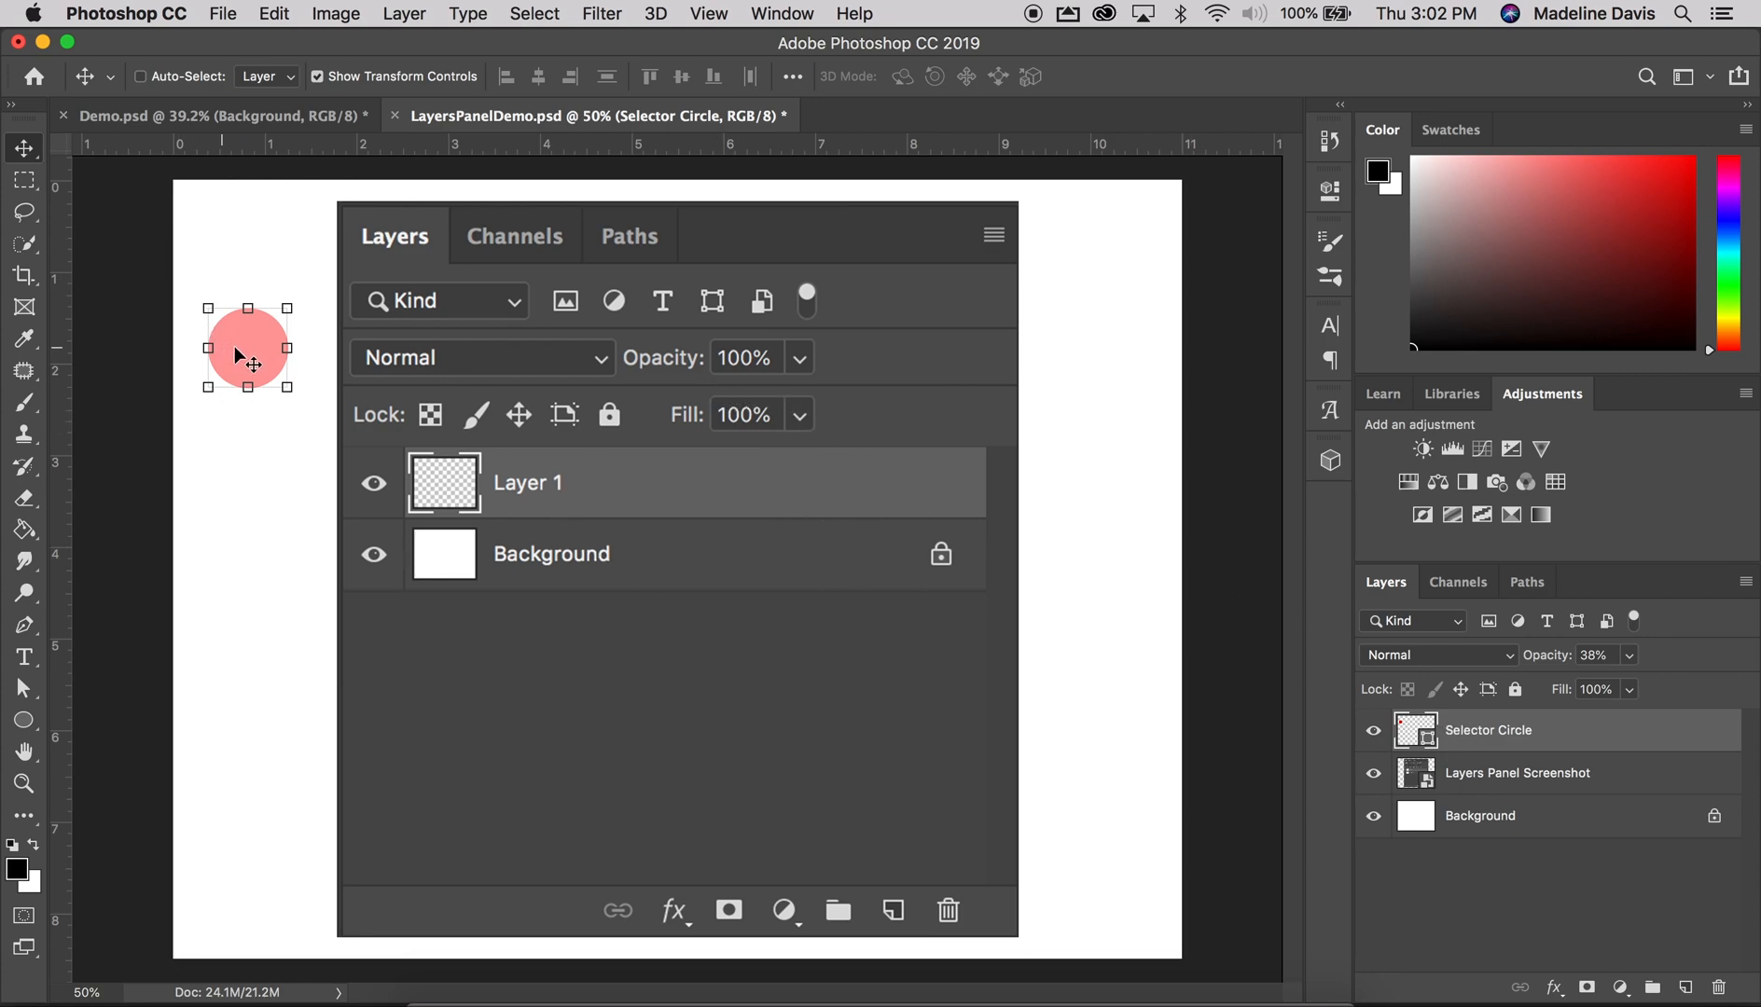
left_click_drag(246, 349, 388, 332)
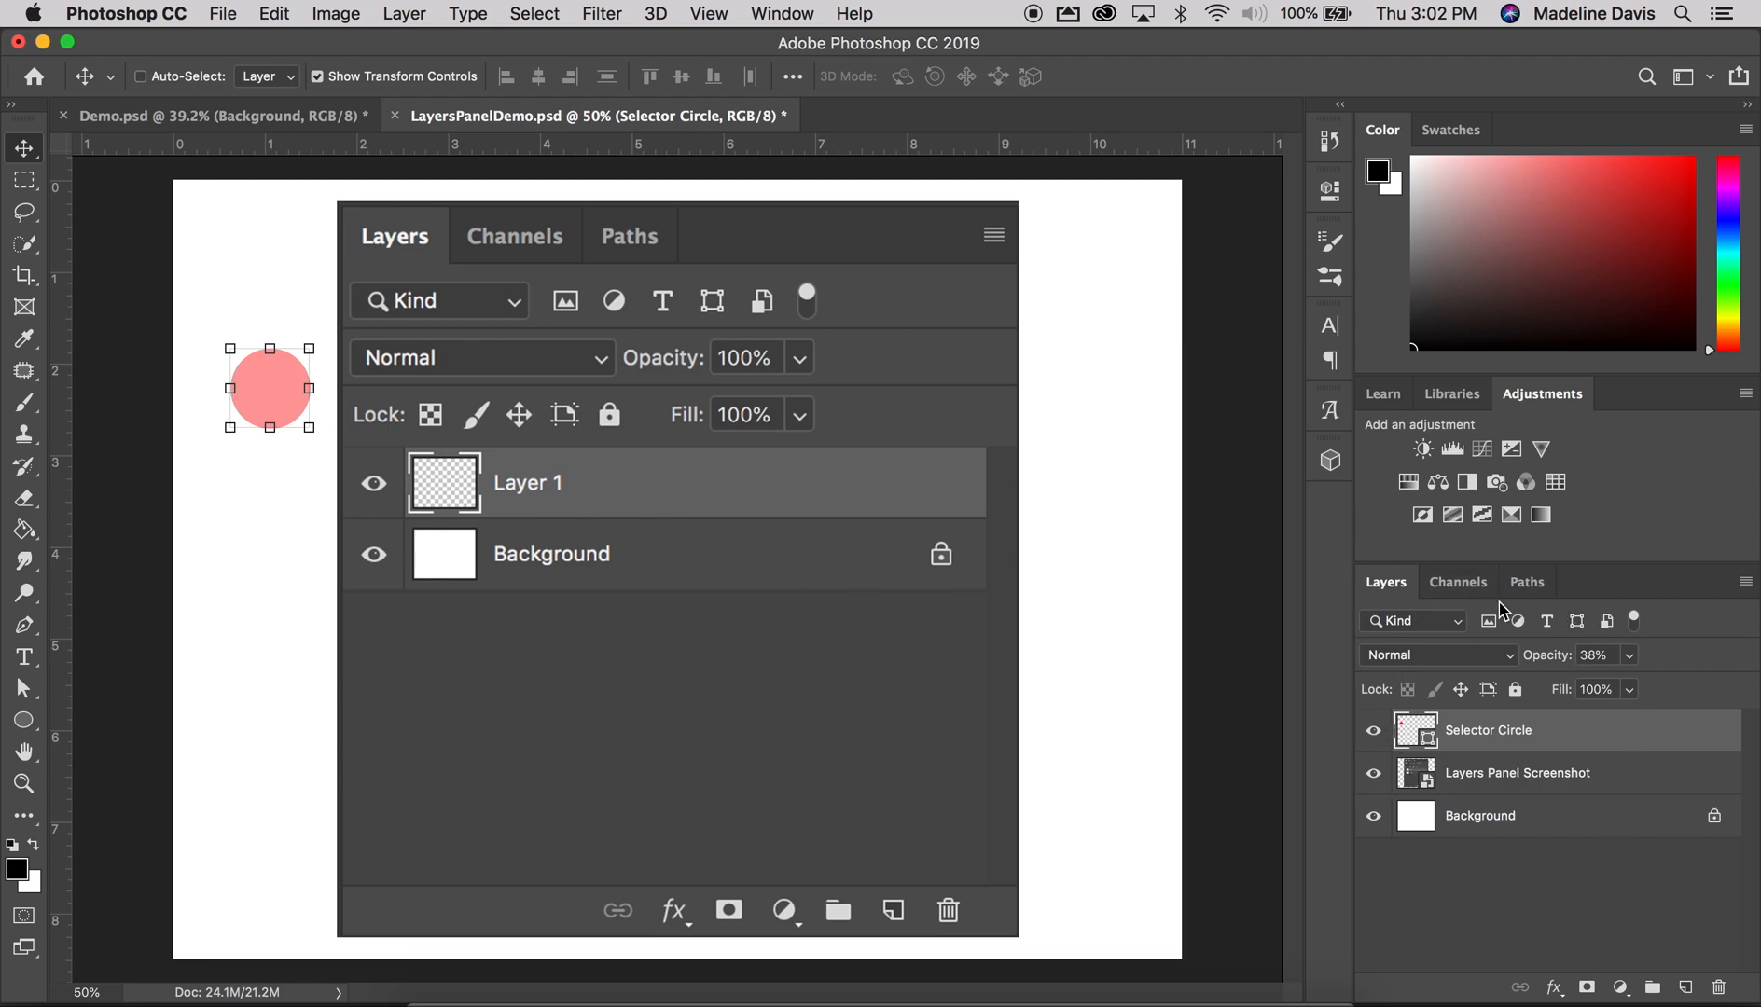
mouse_move(1474, 621)
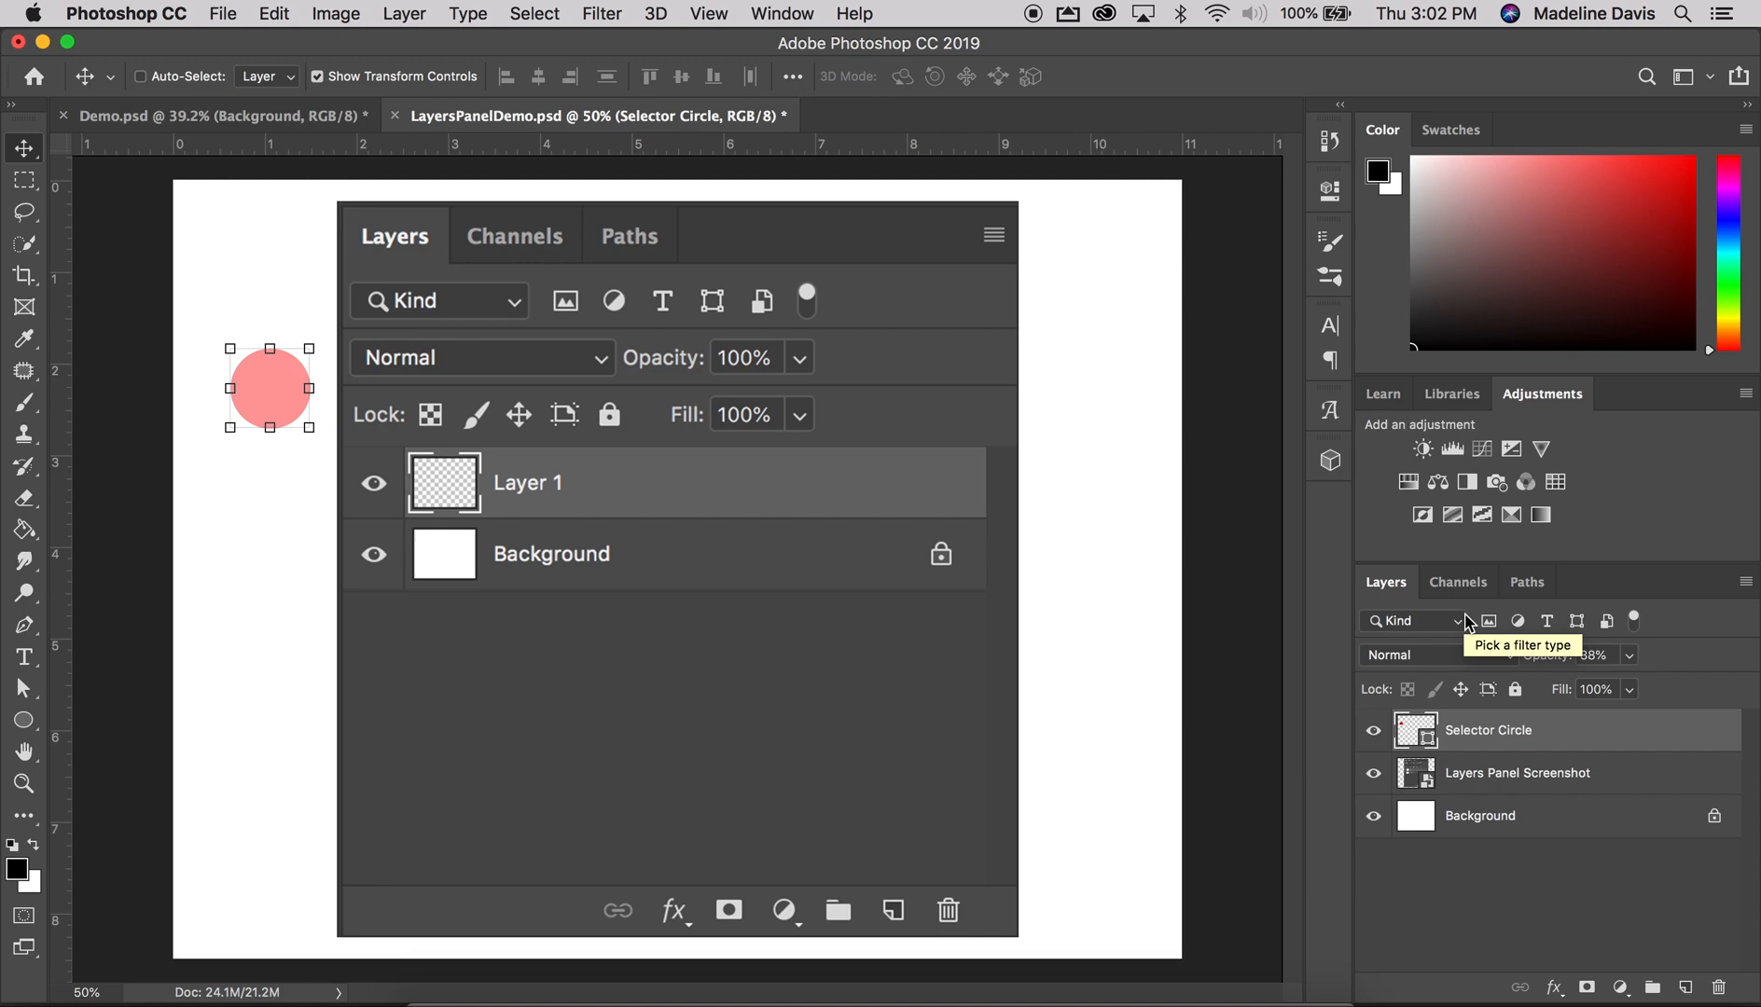
mouse_move(295, 388)
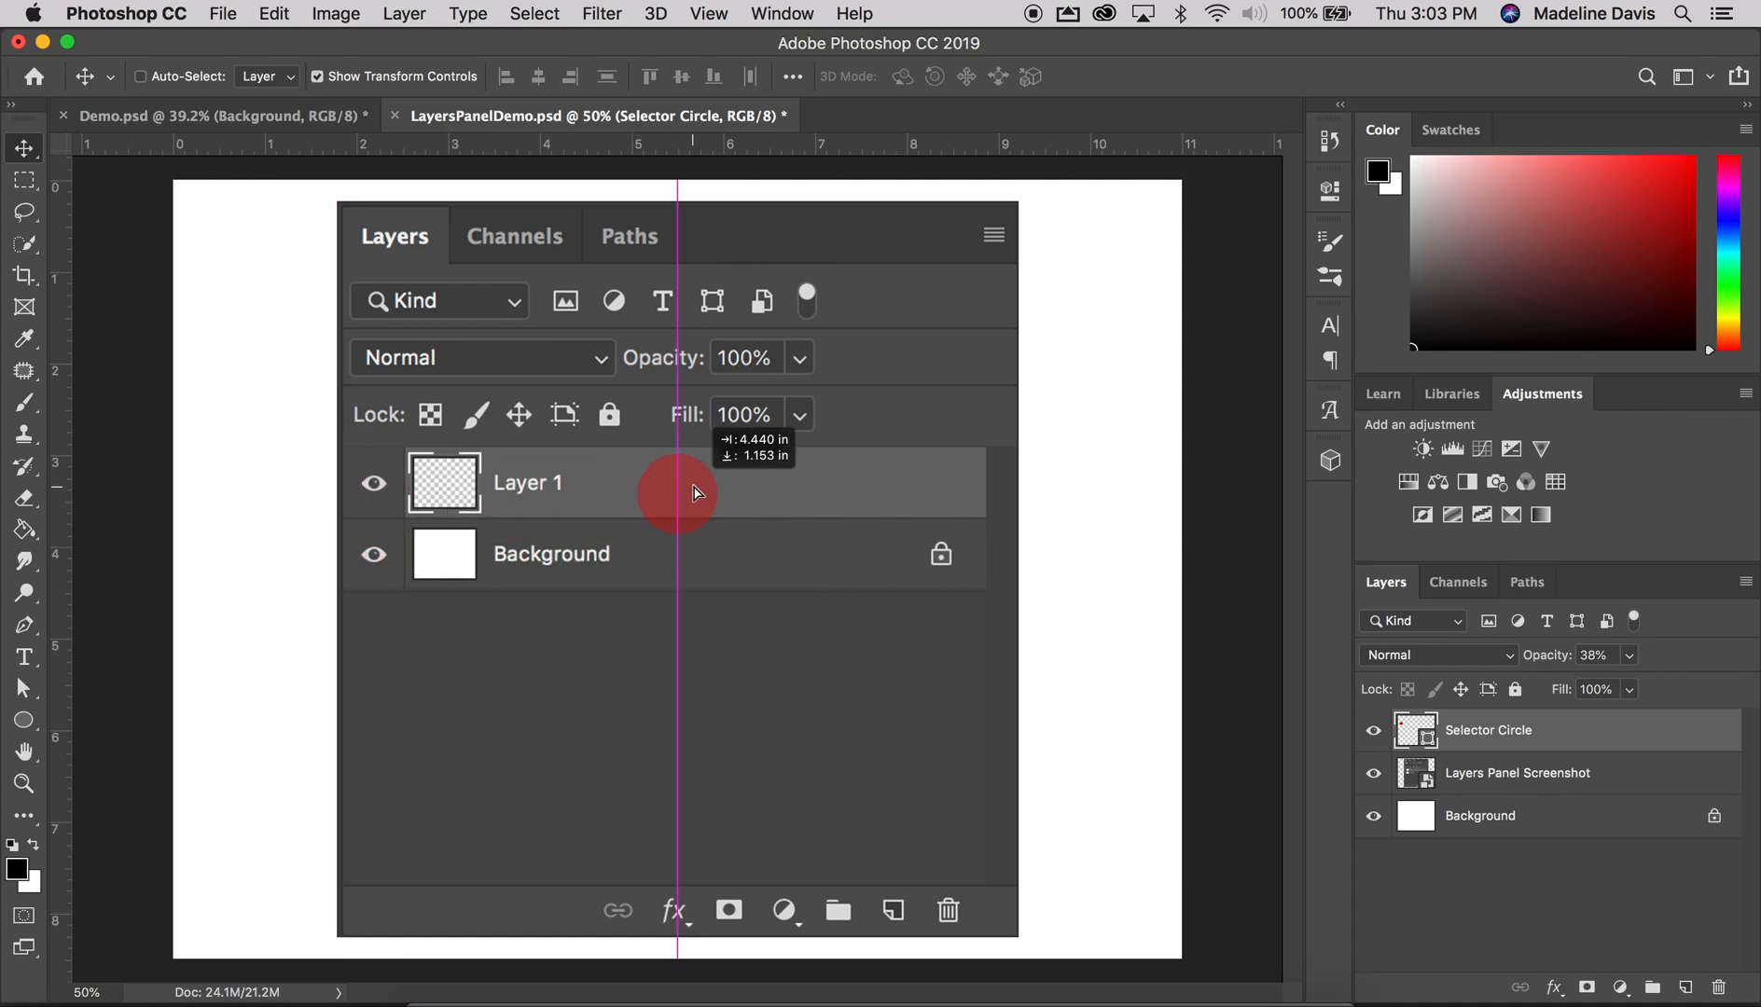
Drop the red circle on the Layer 1 row and rename the Selector Circle layer to 'Circle'
left_click(675, 483)
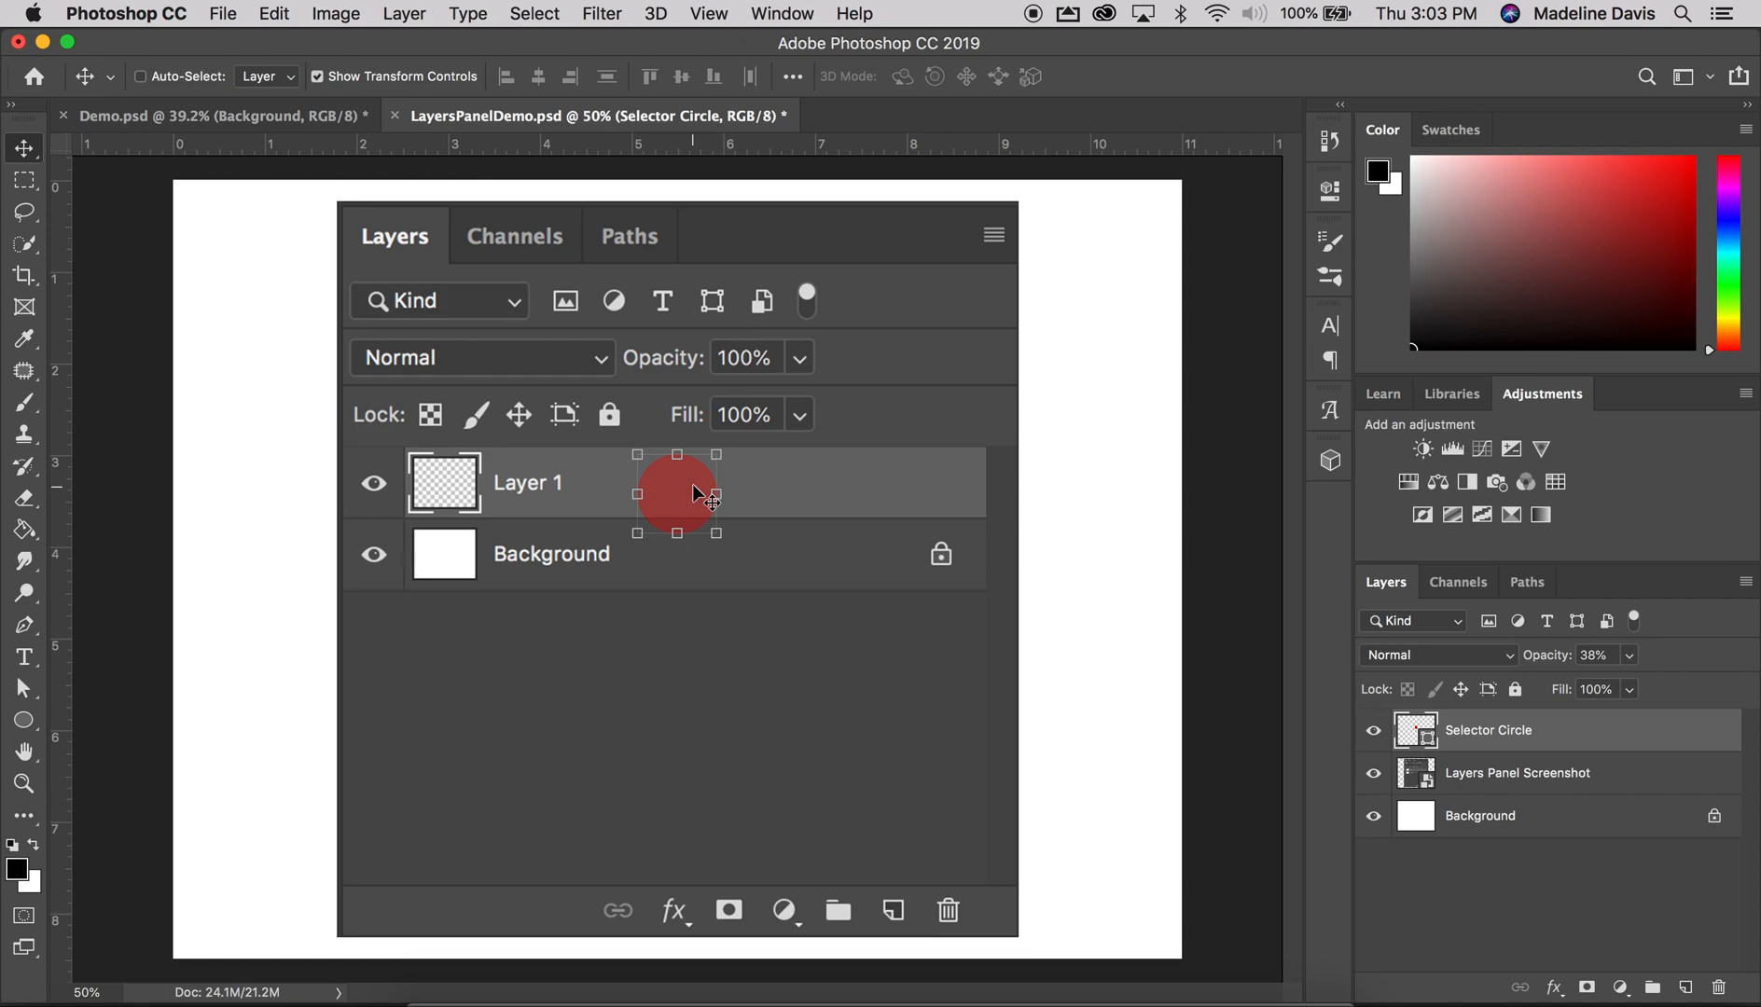
mouse_move(1195, 740)
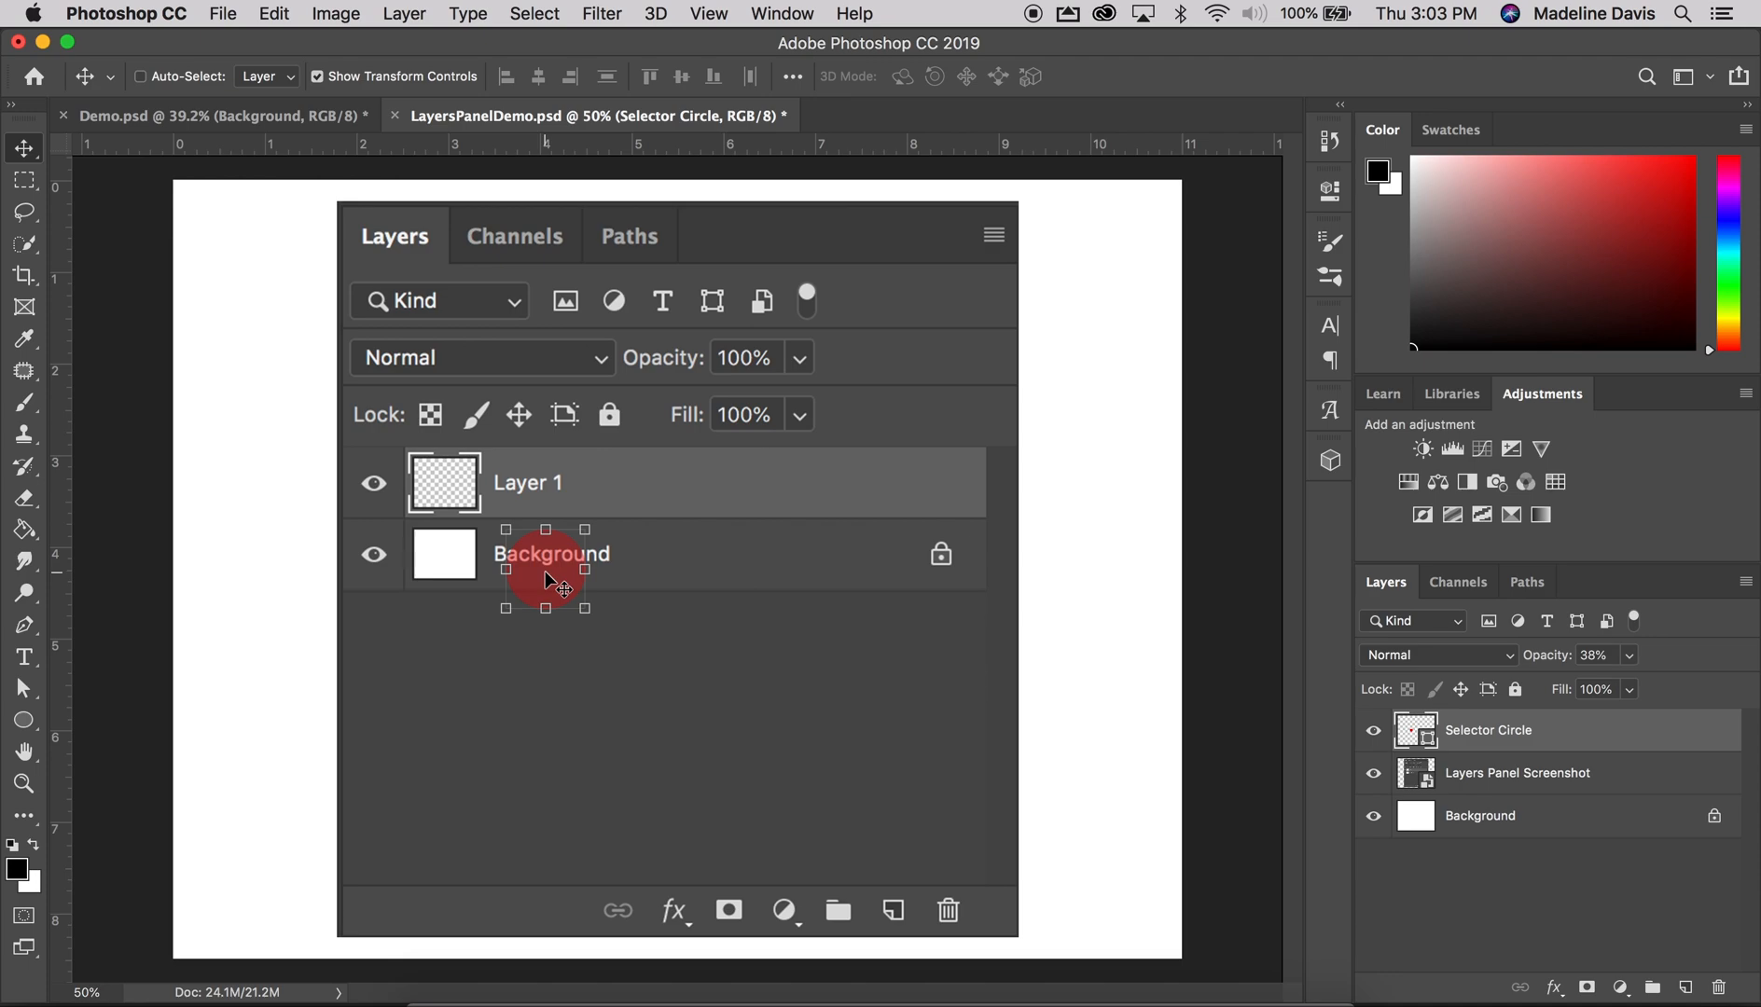
mouse_move(511, 573)
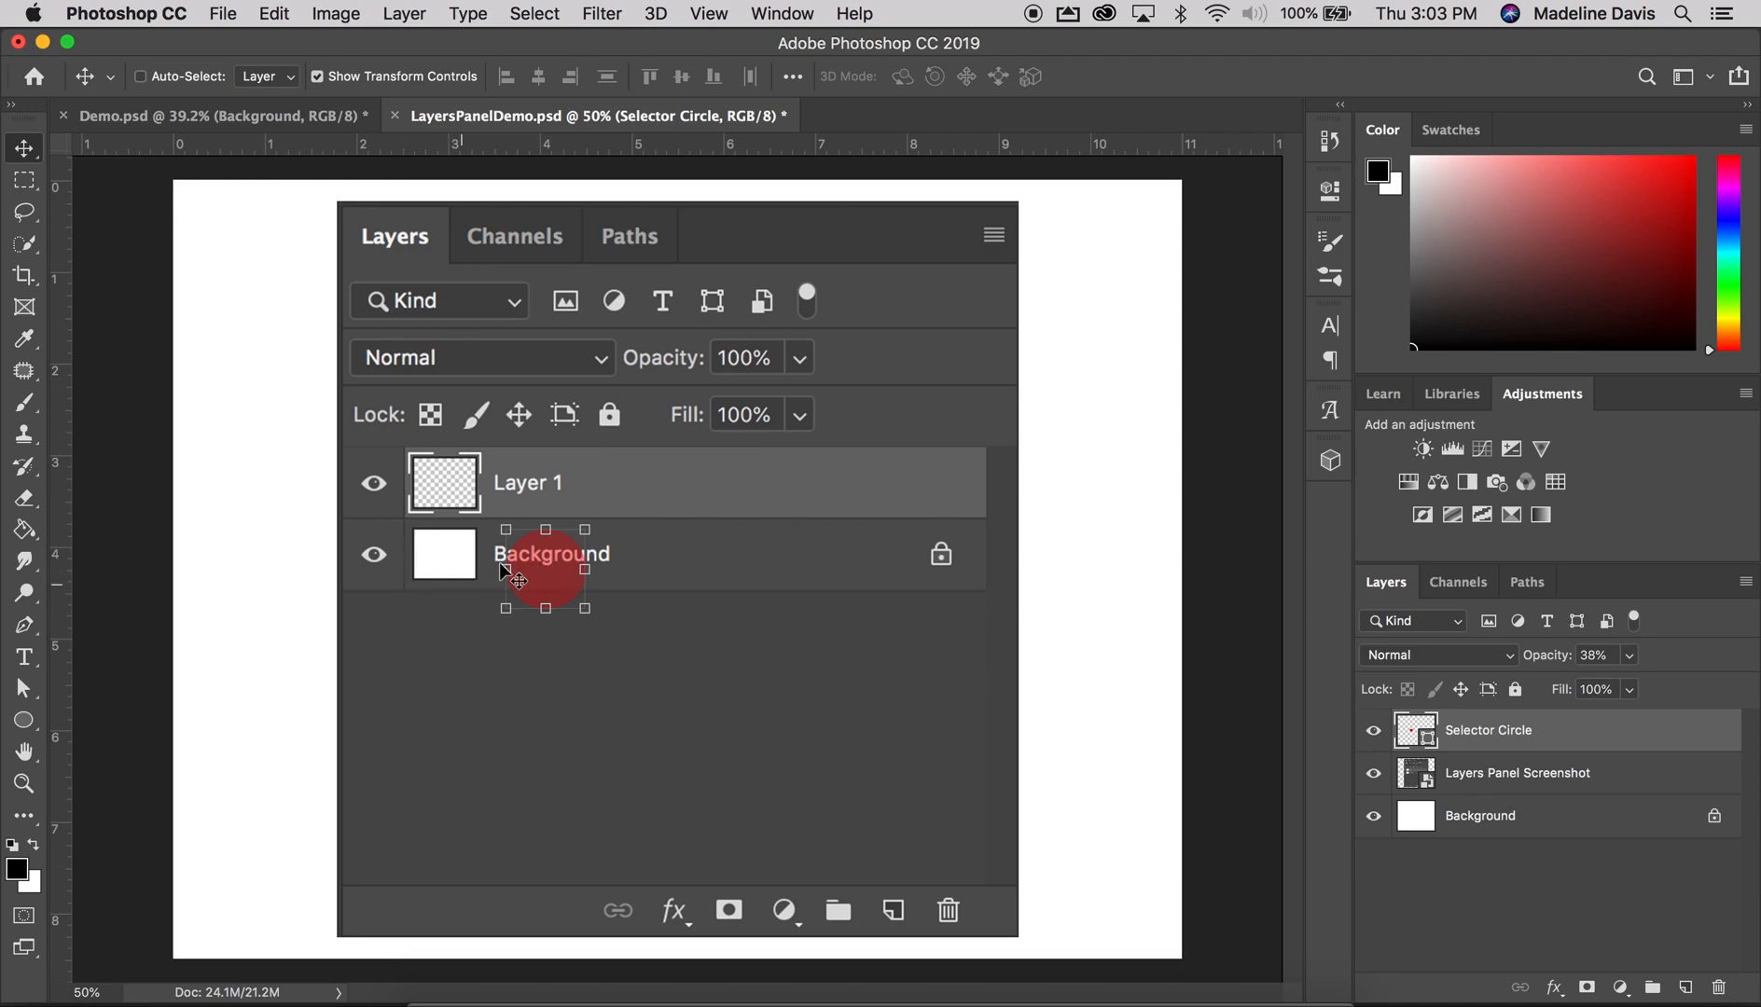
mouse_move(550, 580)
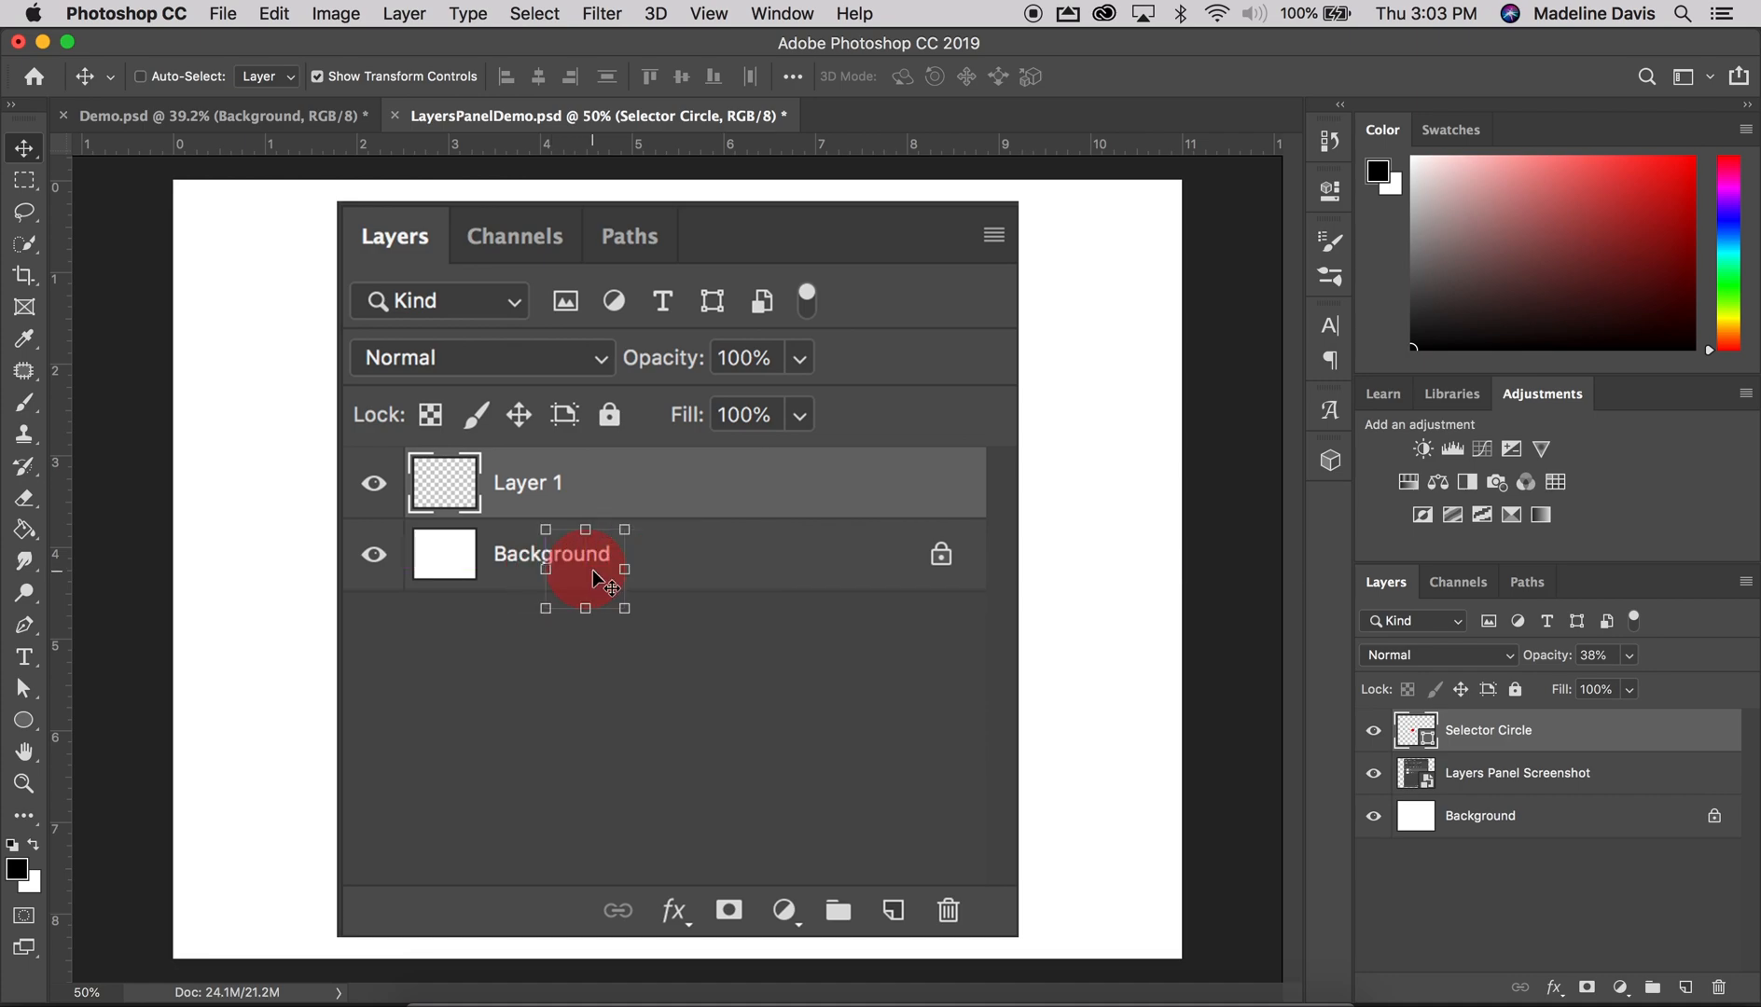
mouse_move(1486, 740)
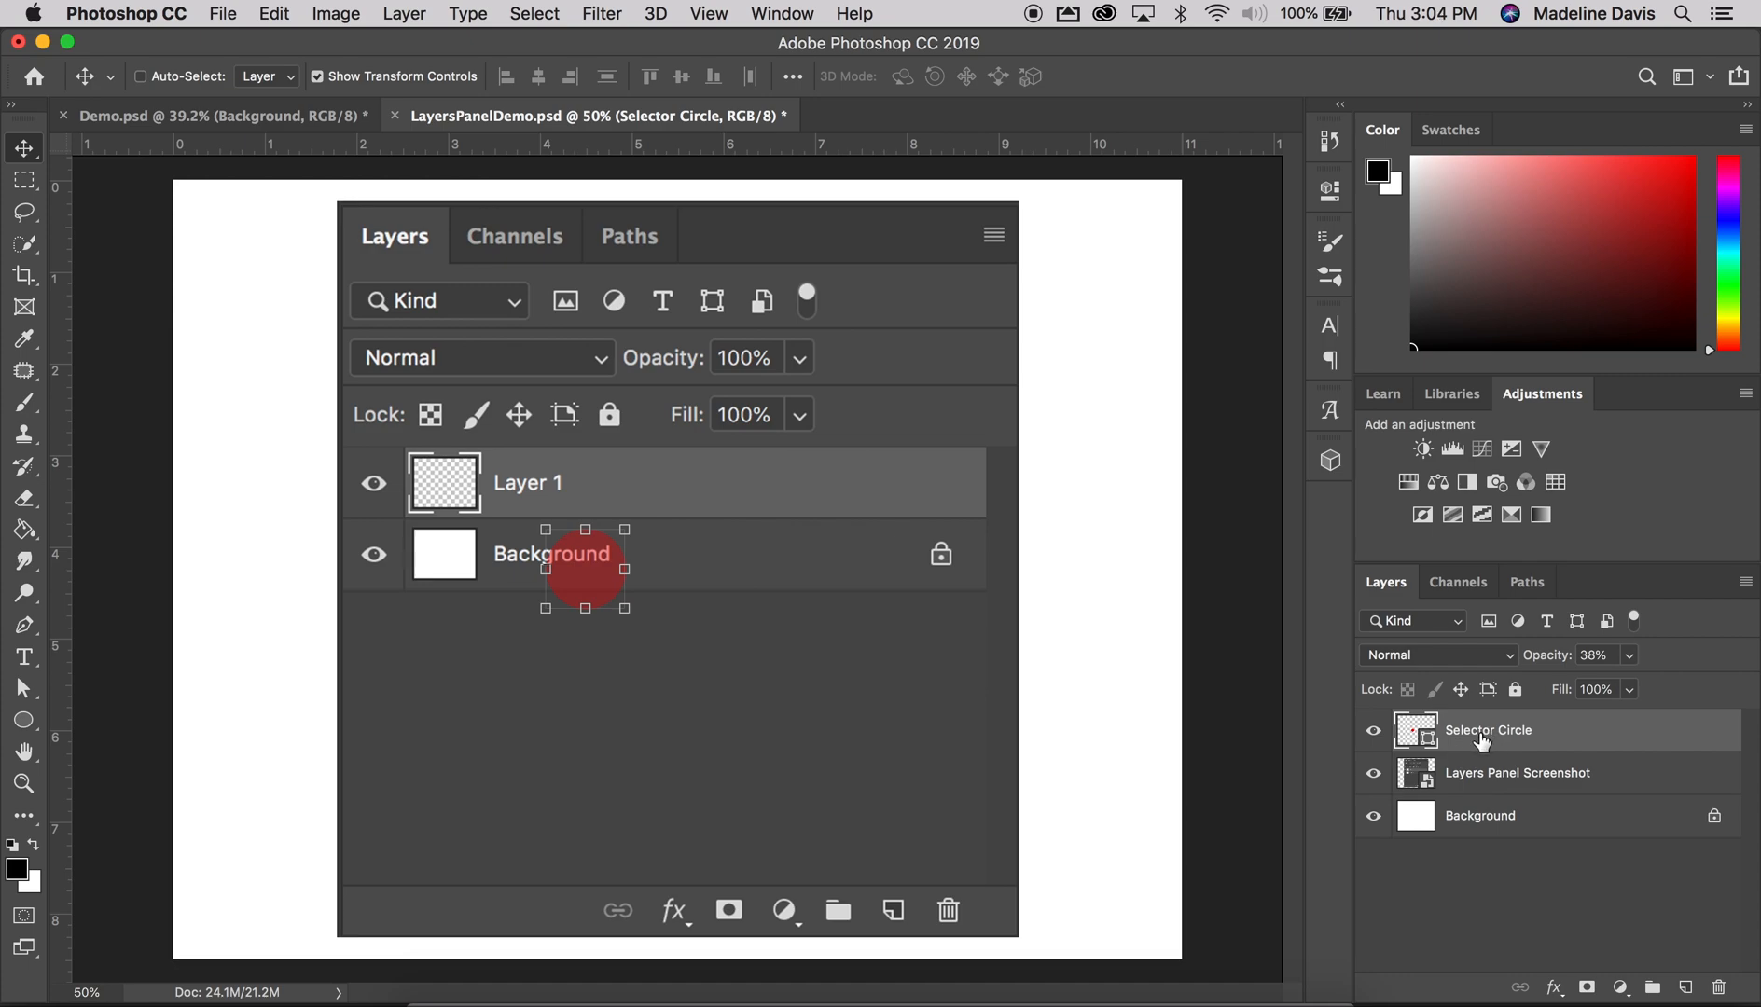
double_click(1487, 729)
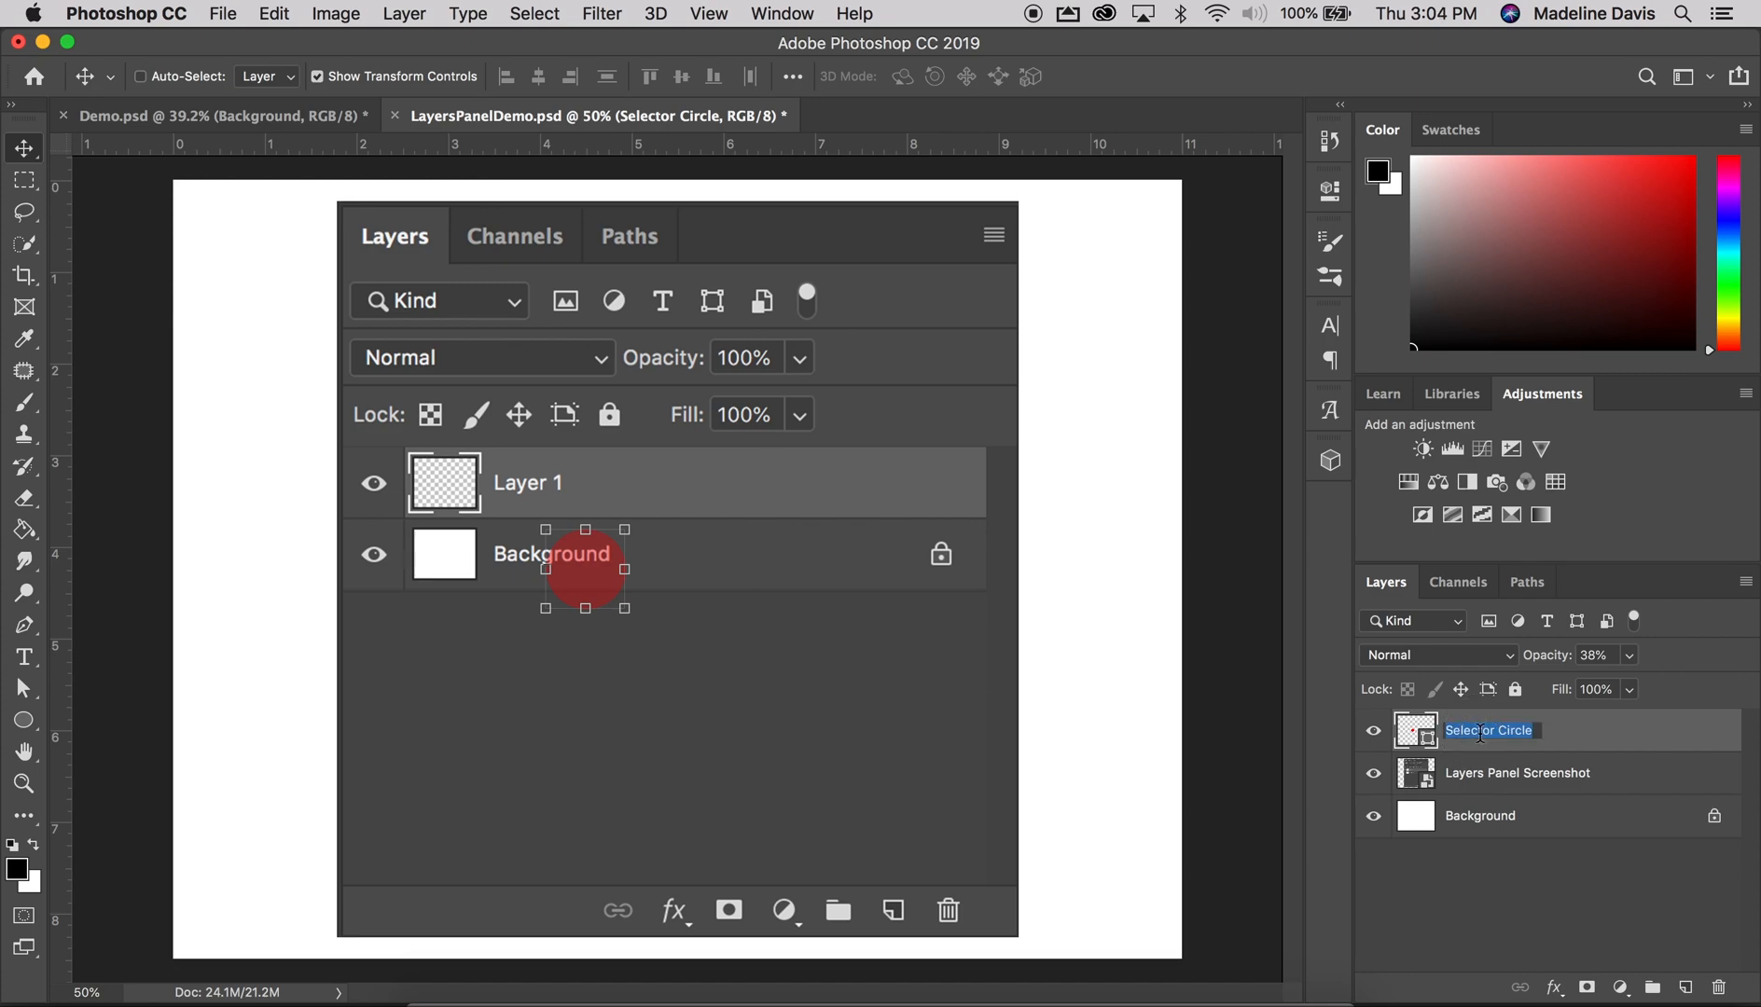
type("Circle")
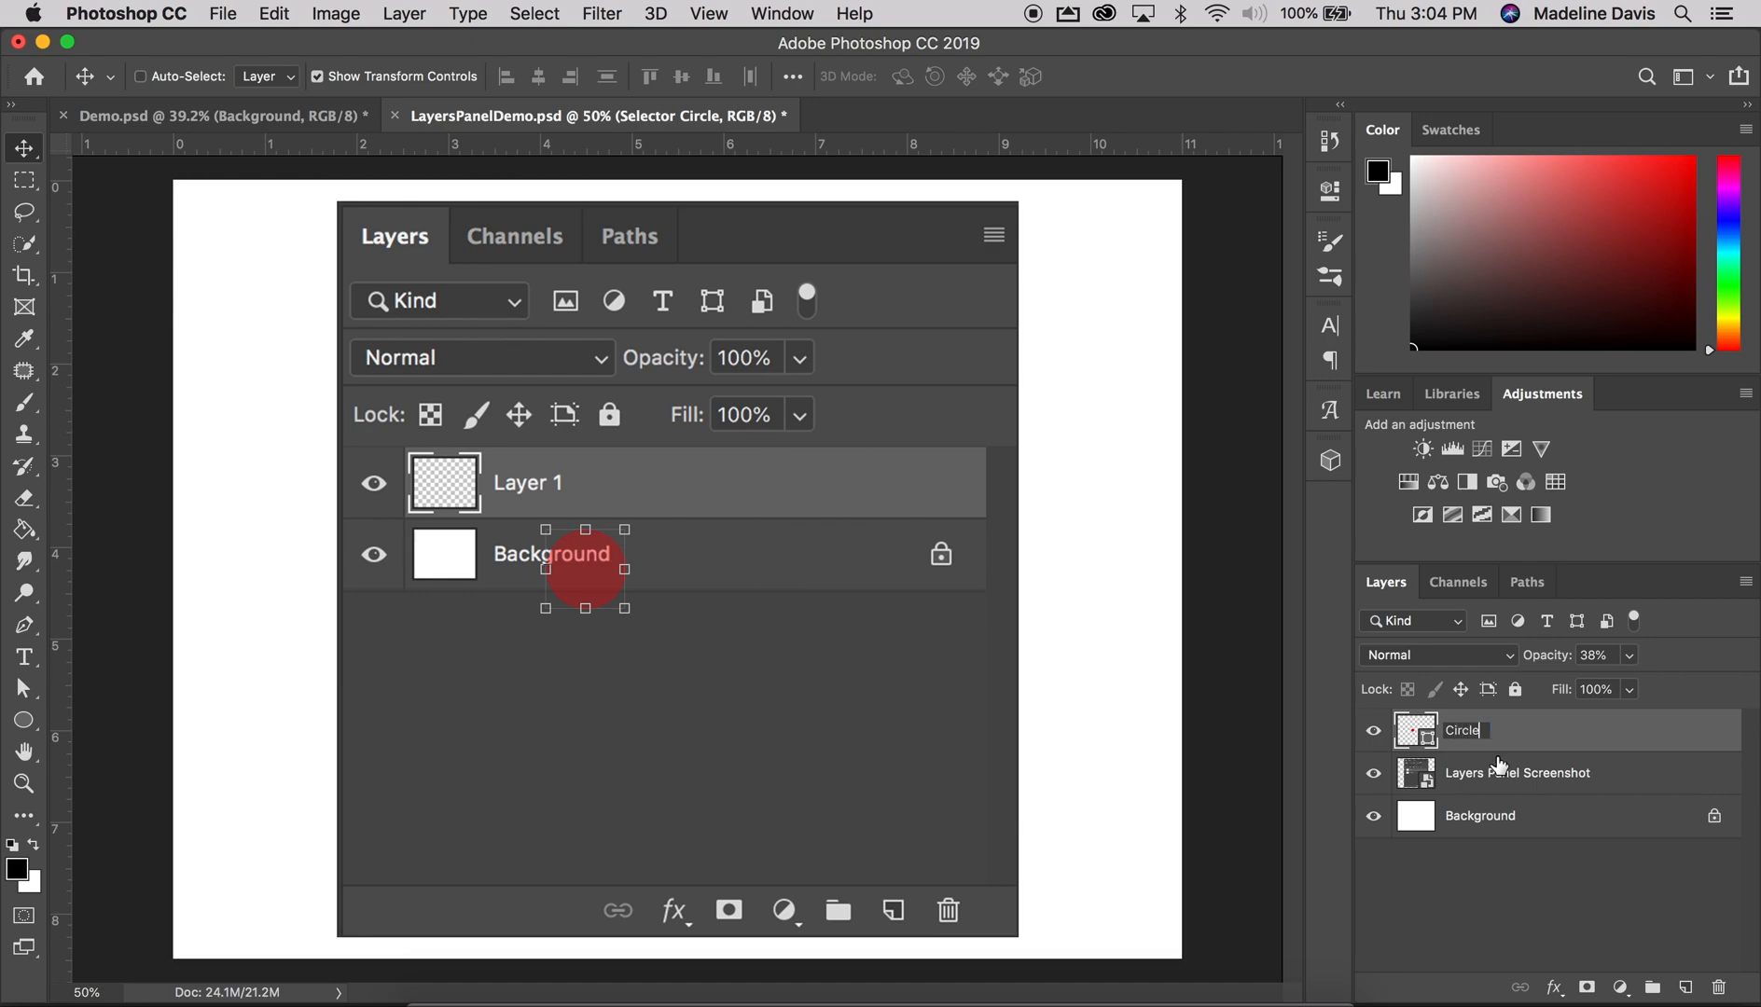
key("Return")
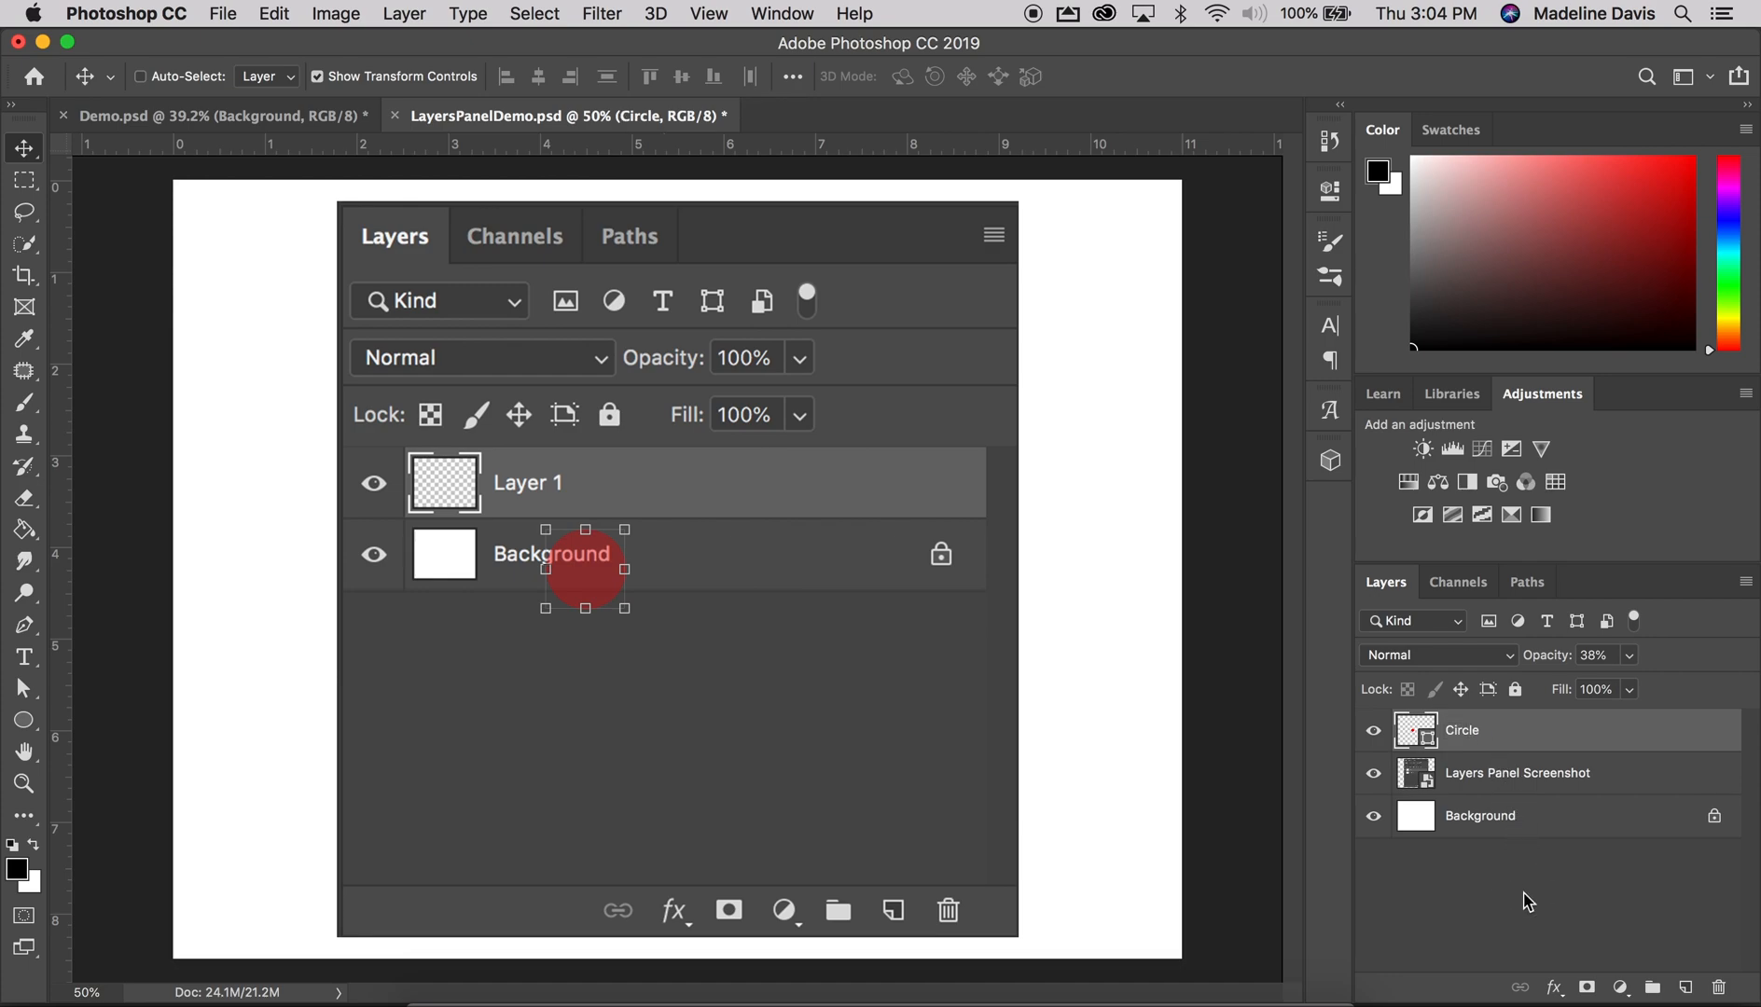
mouse_move(885, 466)
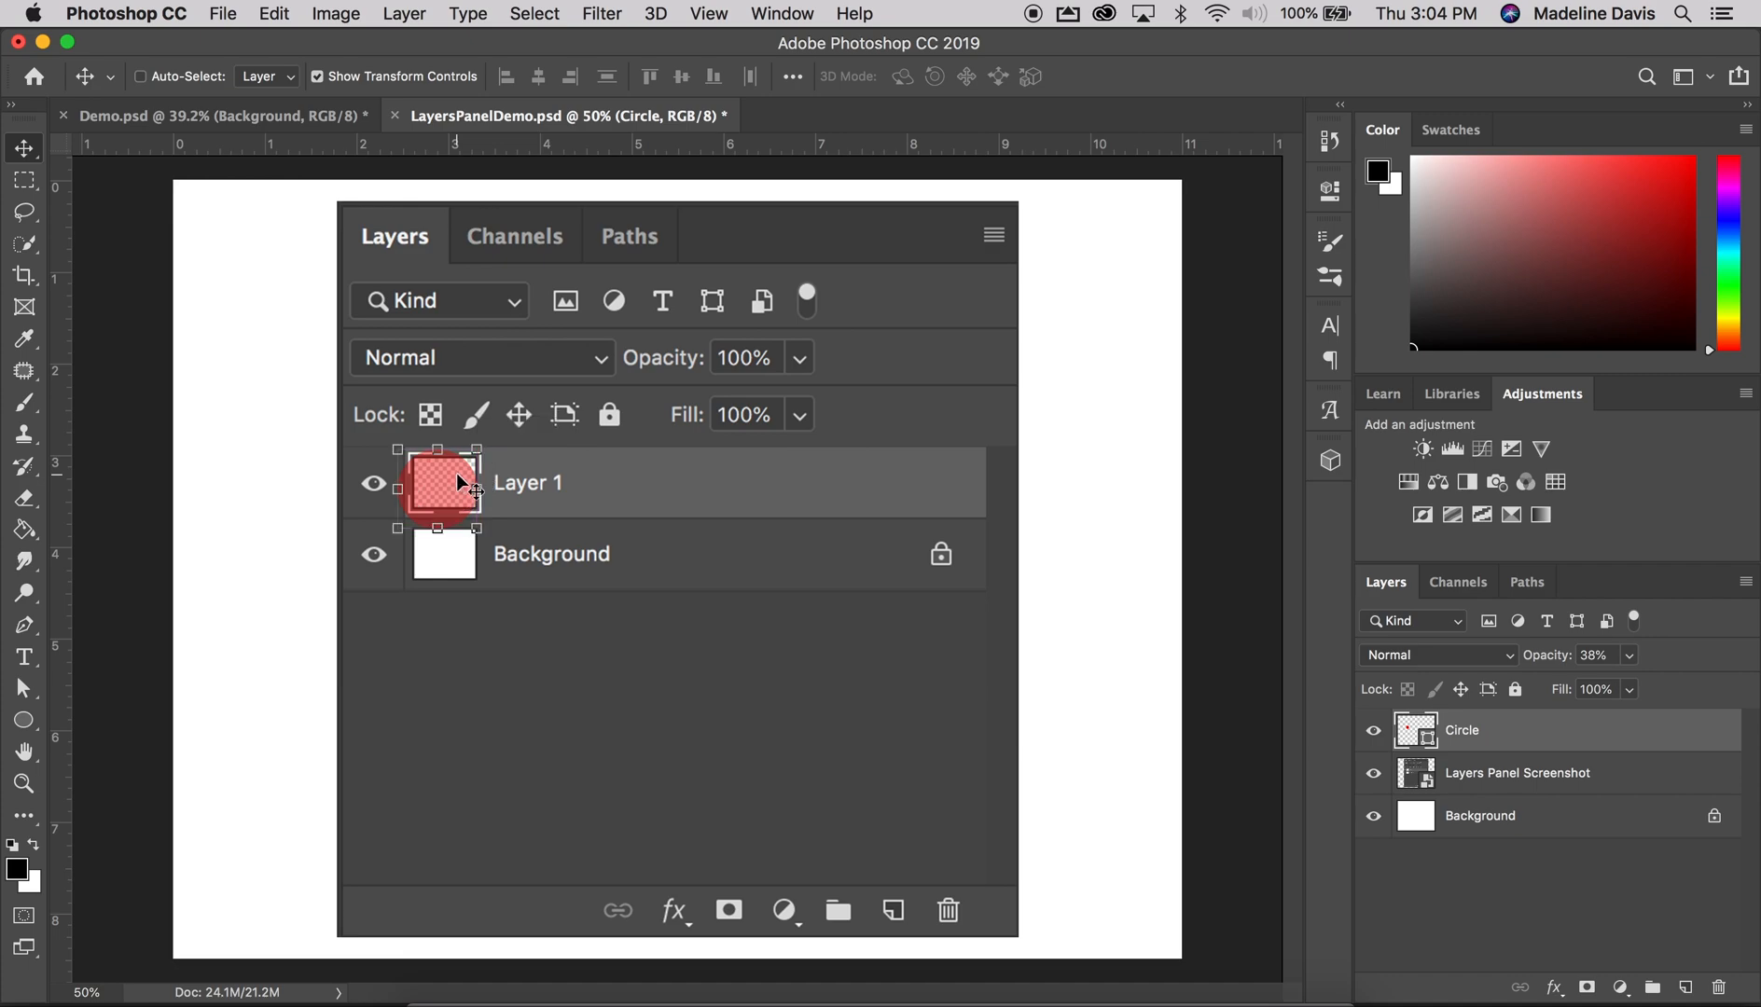
mouse_move(461, 494)
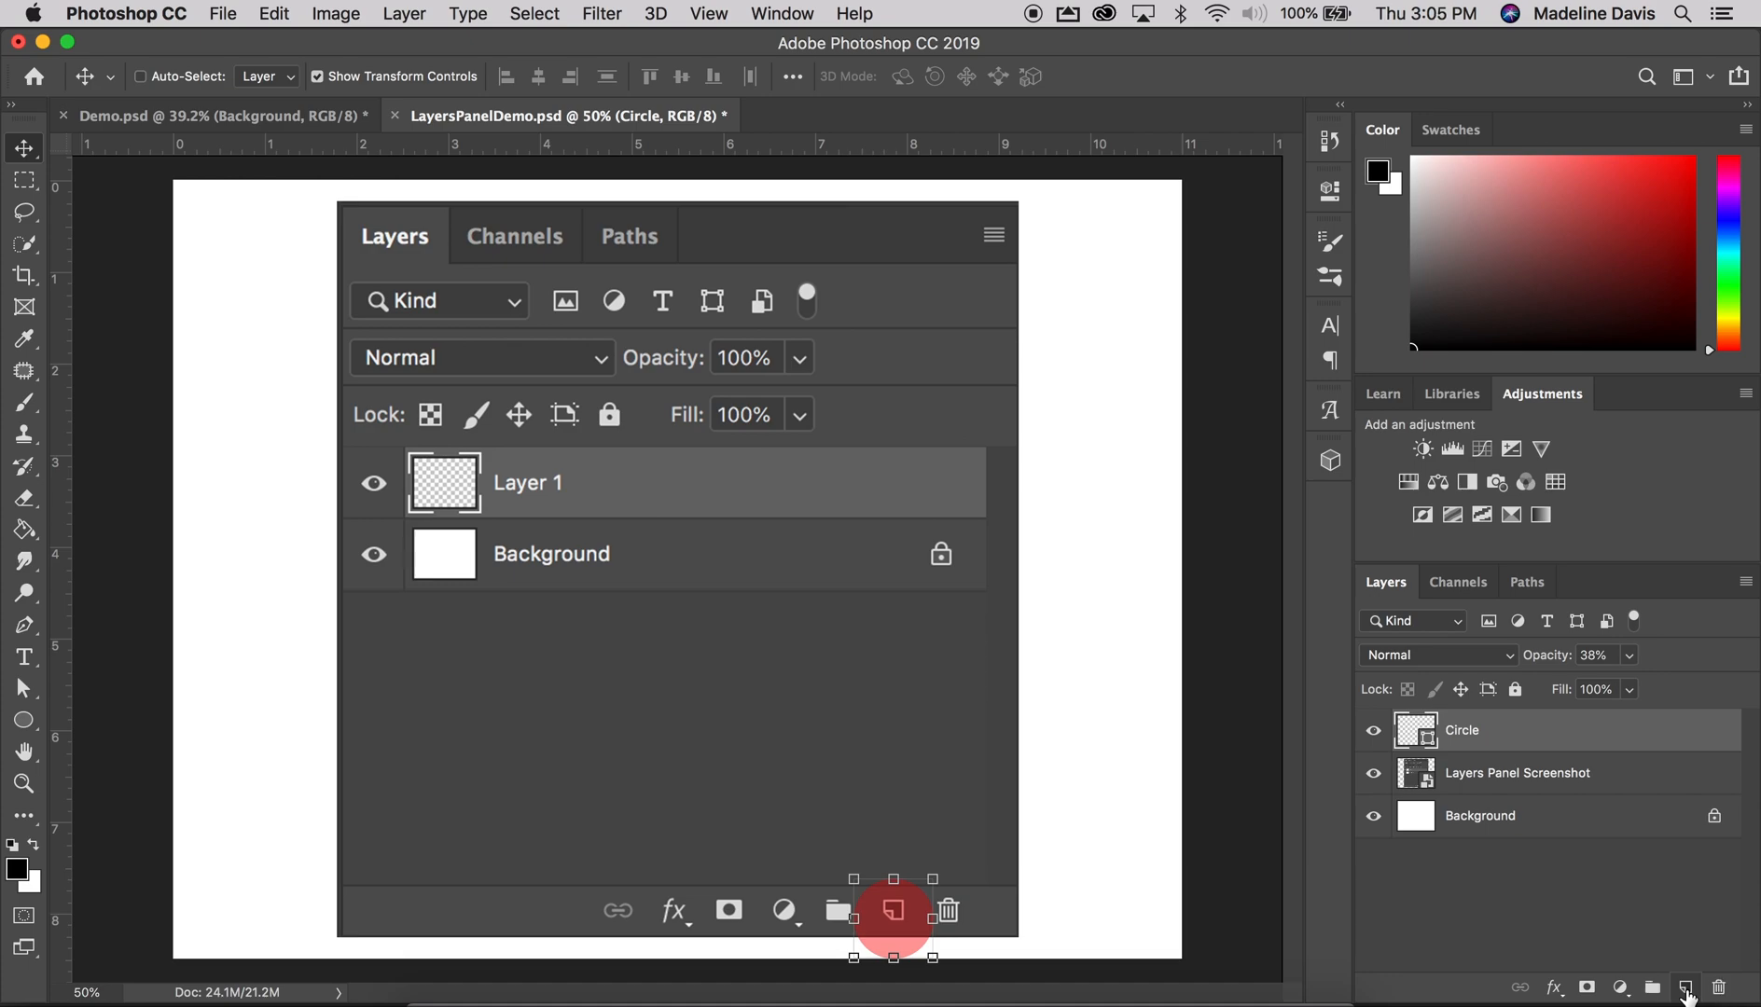
Add a new empty Layer 1 above the Circle layer
left_click(1684, 987)
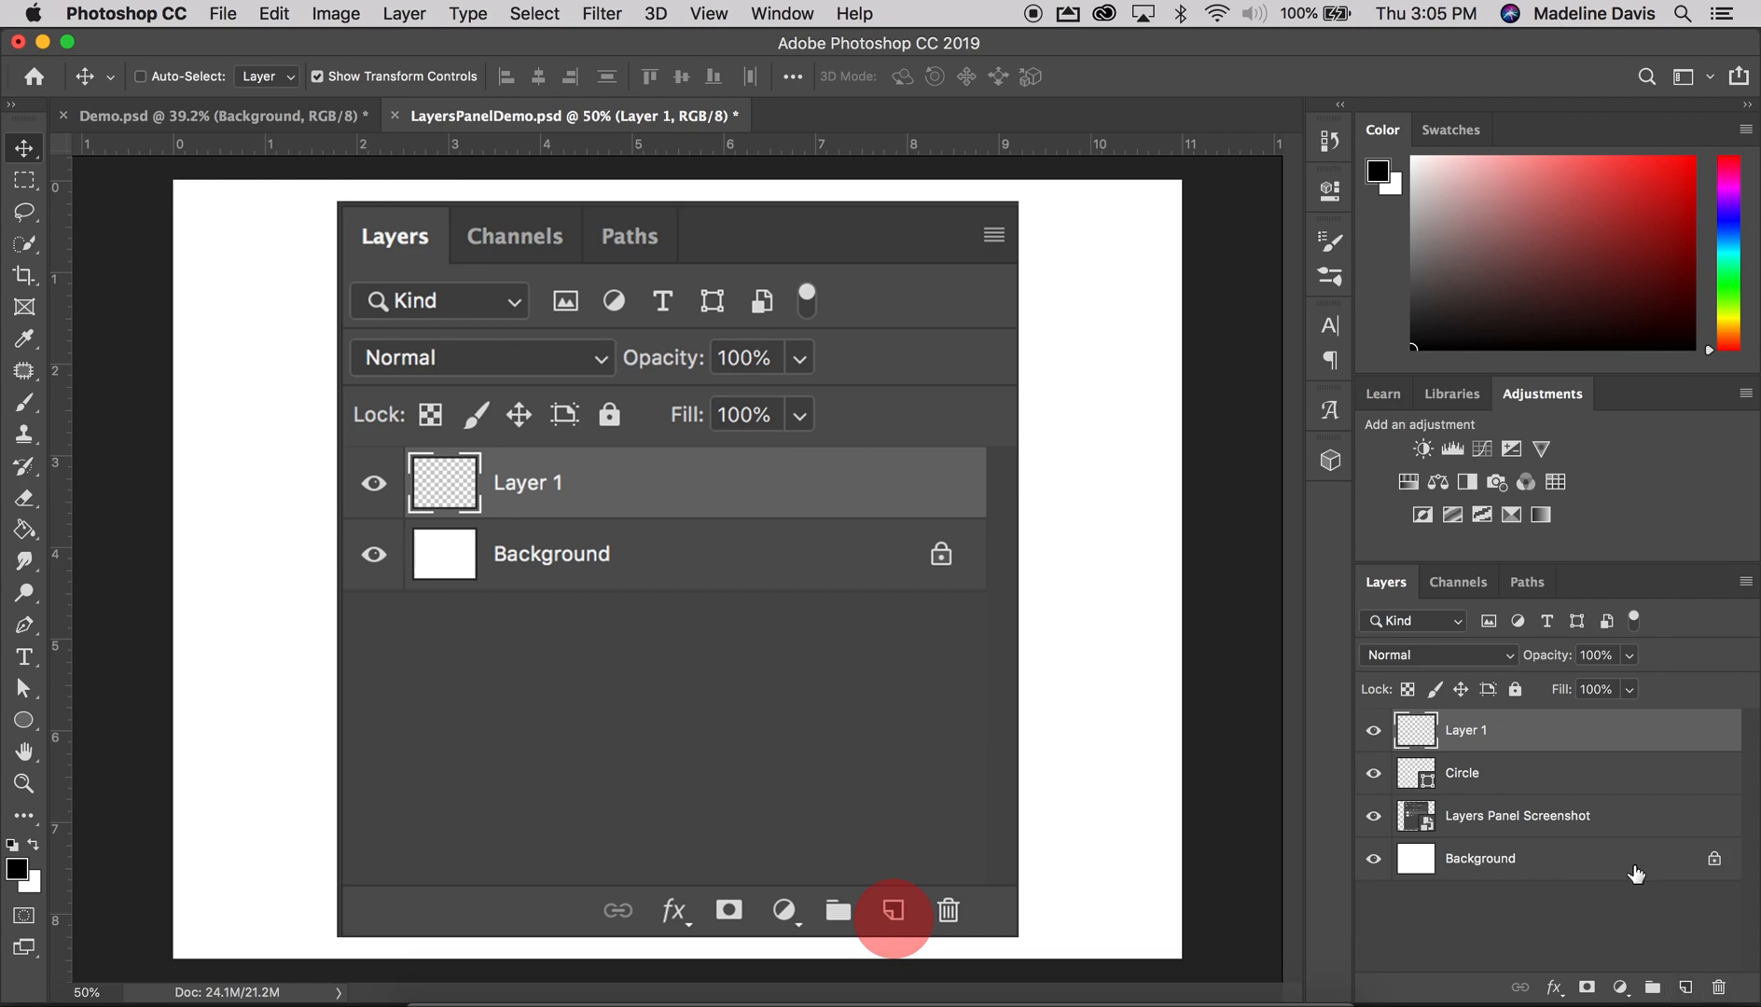
mouse_move(1516, 784)
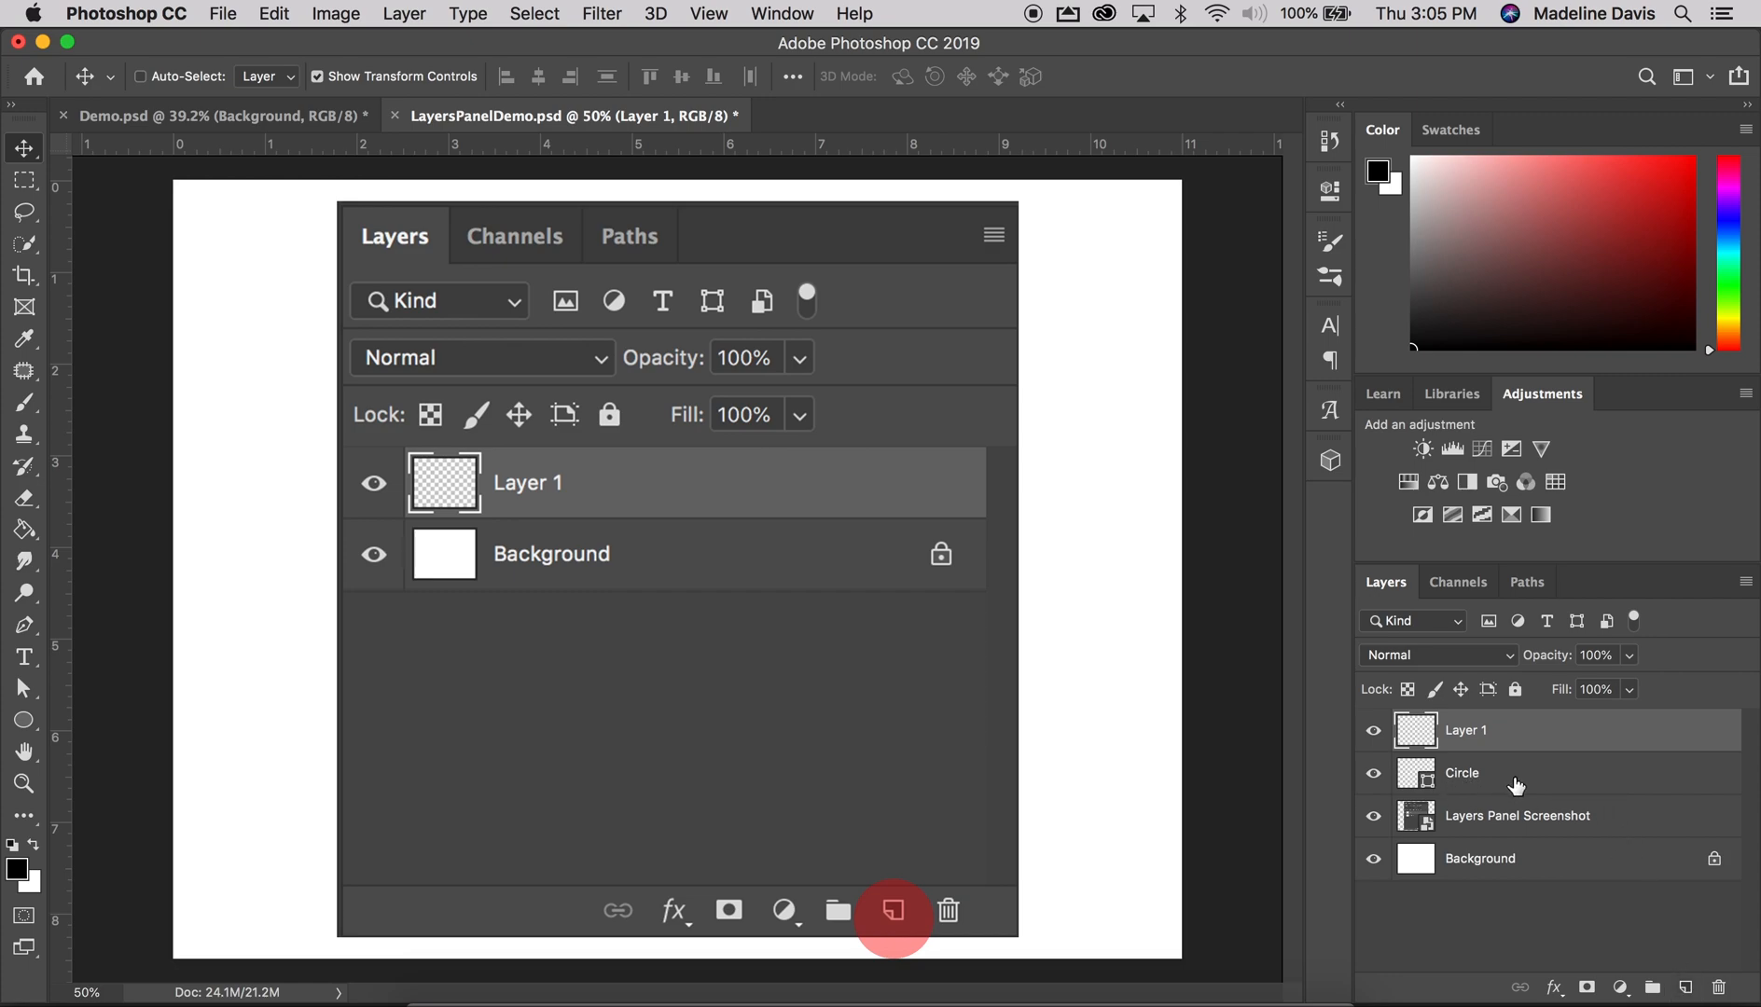
mouse_move(1479, 746)
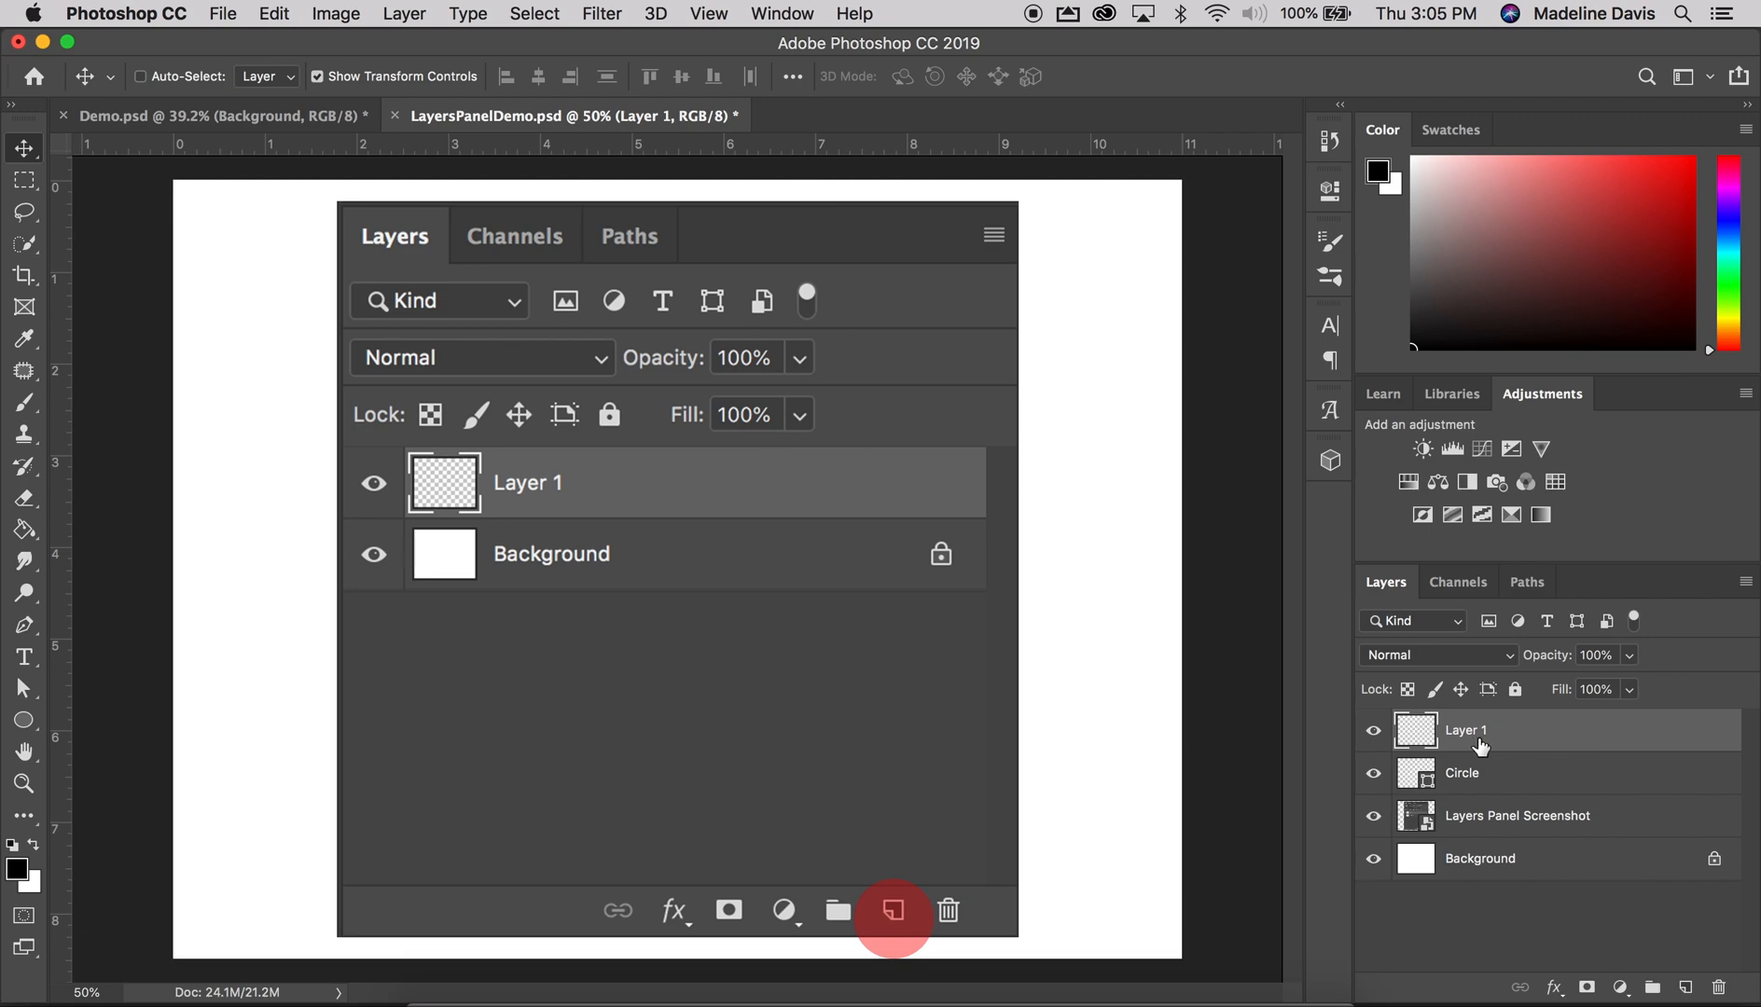
mouse_move(1483, 744)
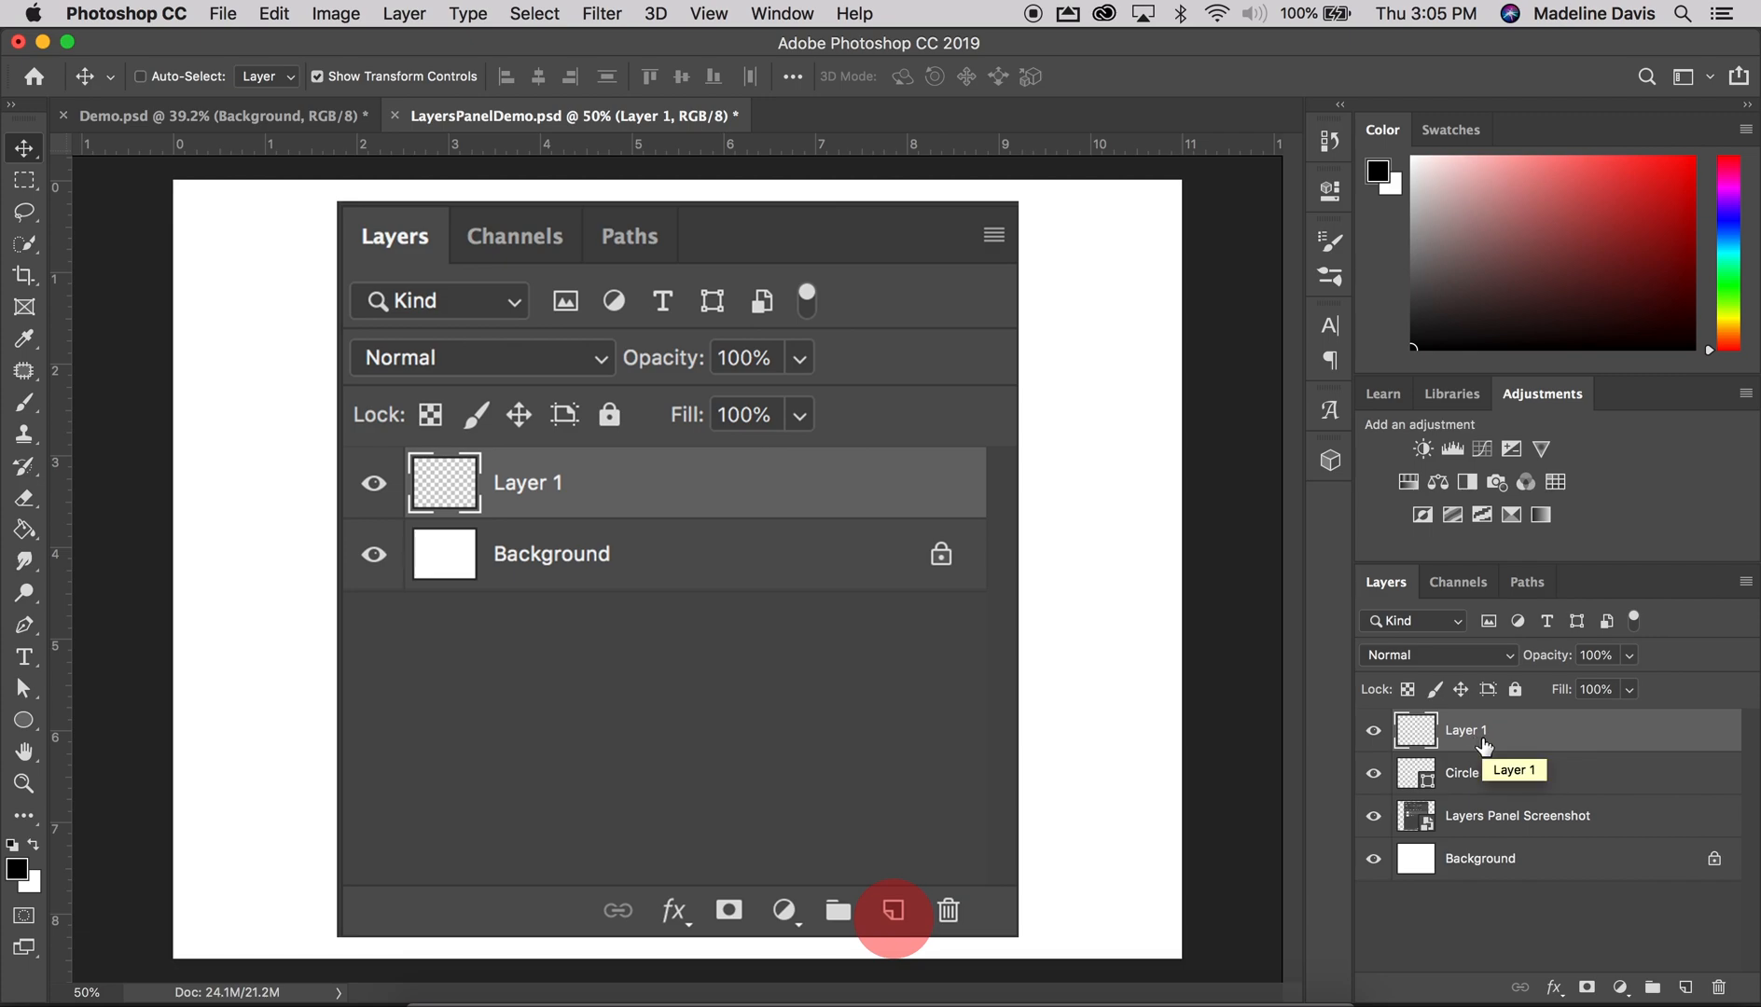
mouse_move(1477, 783)
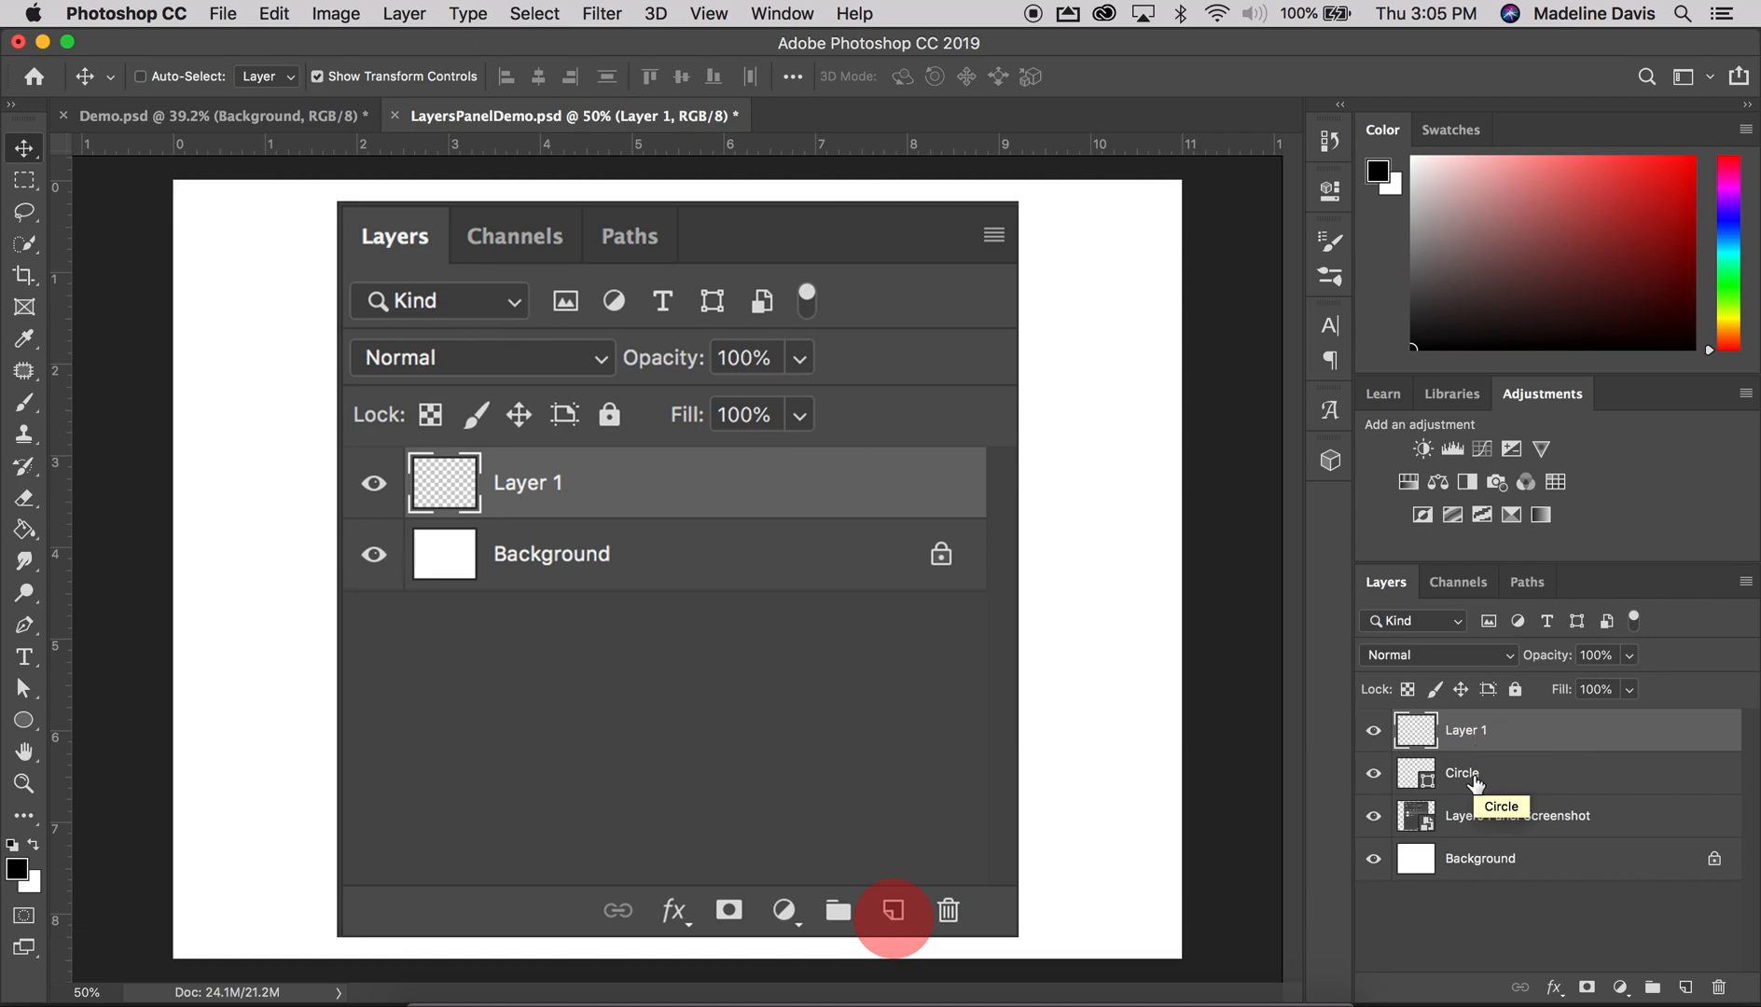
mouse_move(1485, 774)
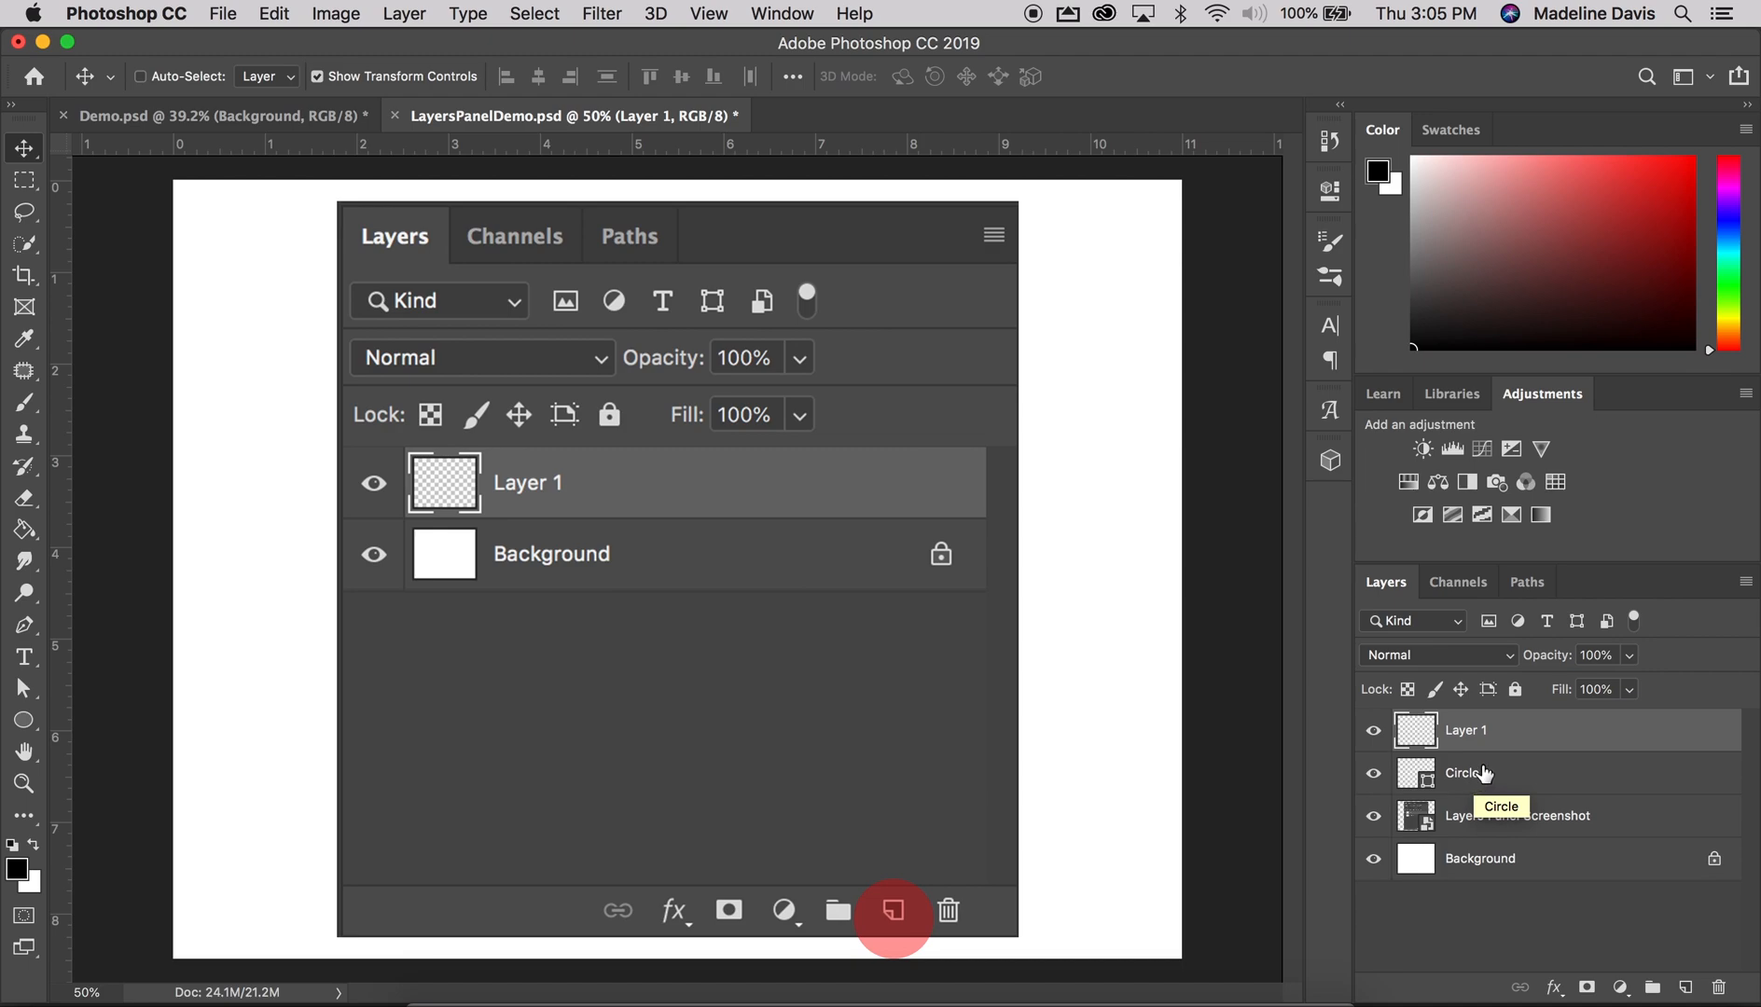
mouse_move(1488, 768)
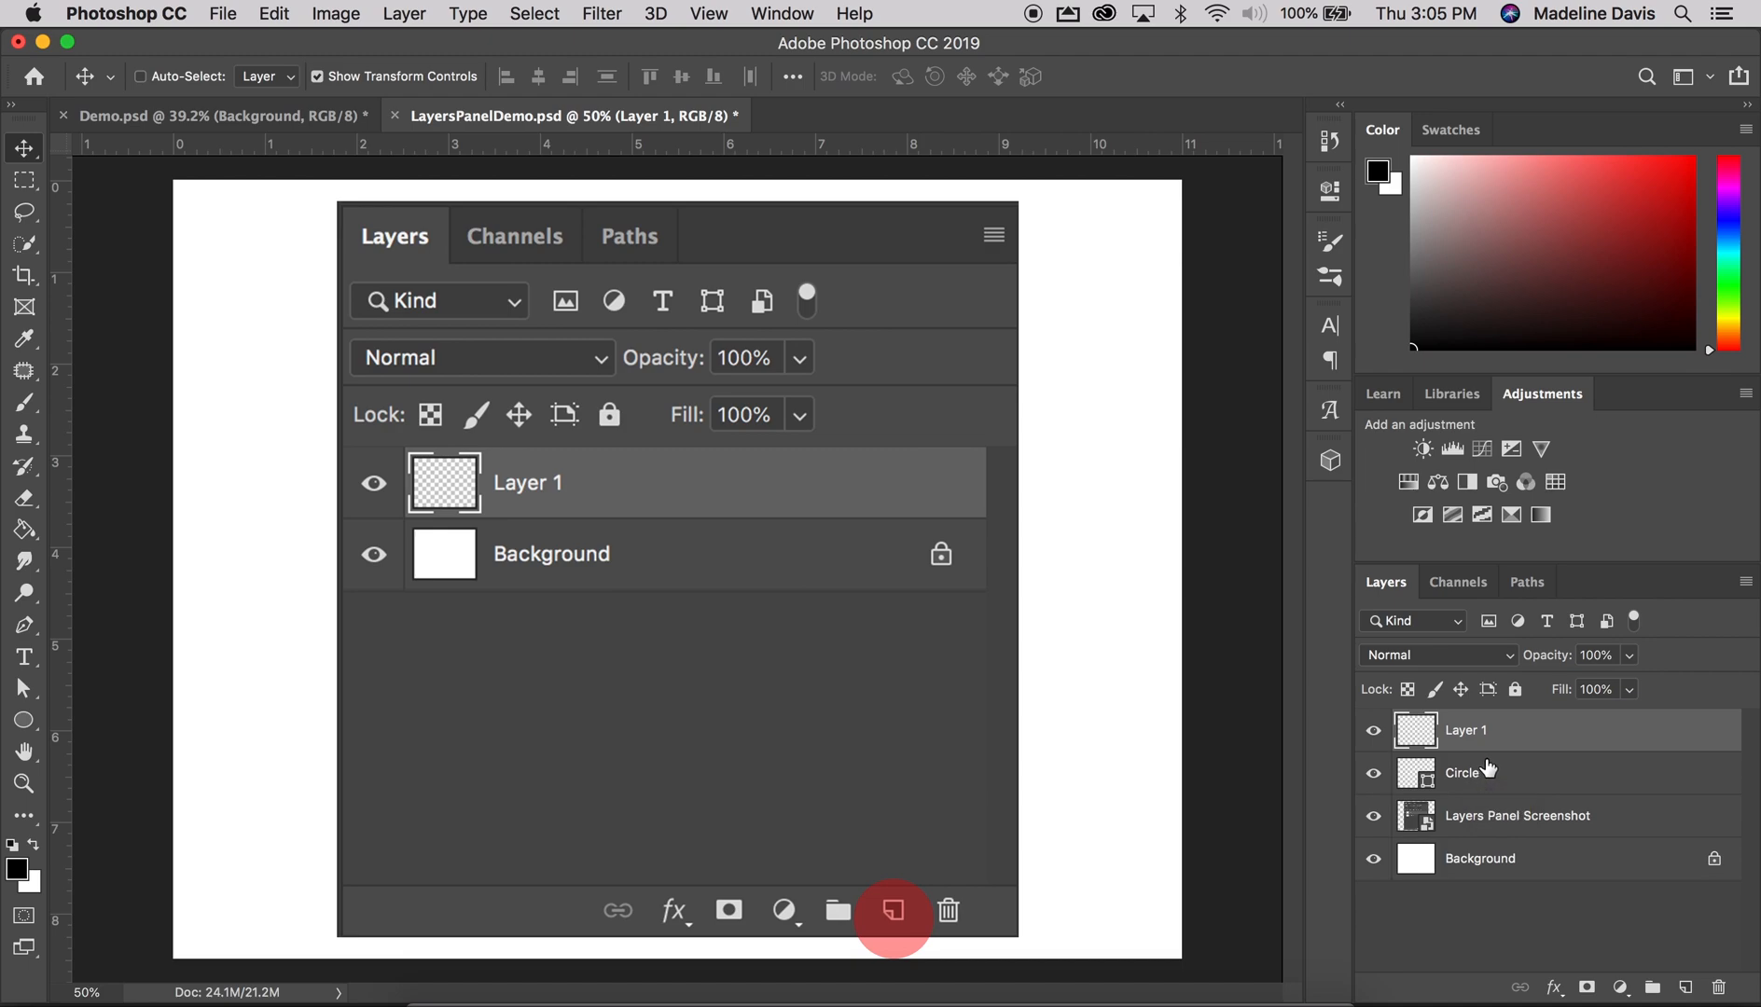
mouse_move(1467, 746)
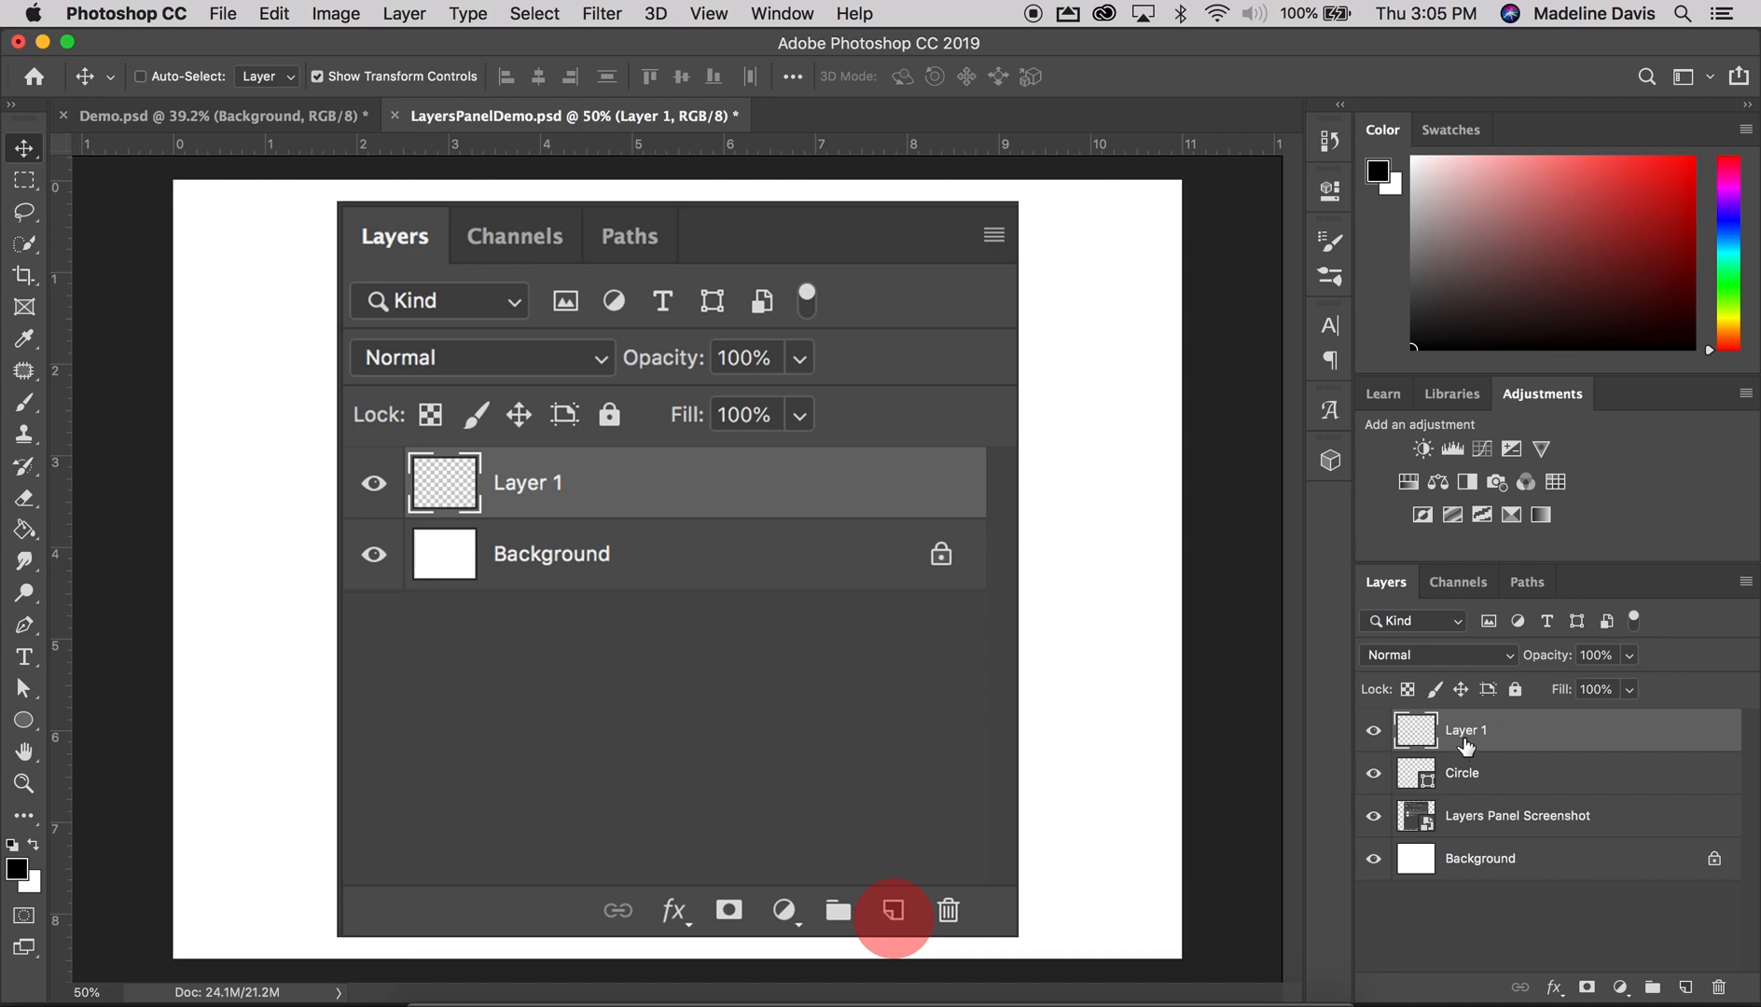
mouse_move(1466, 744)
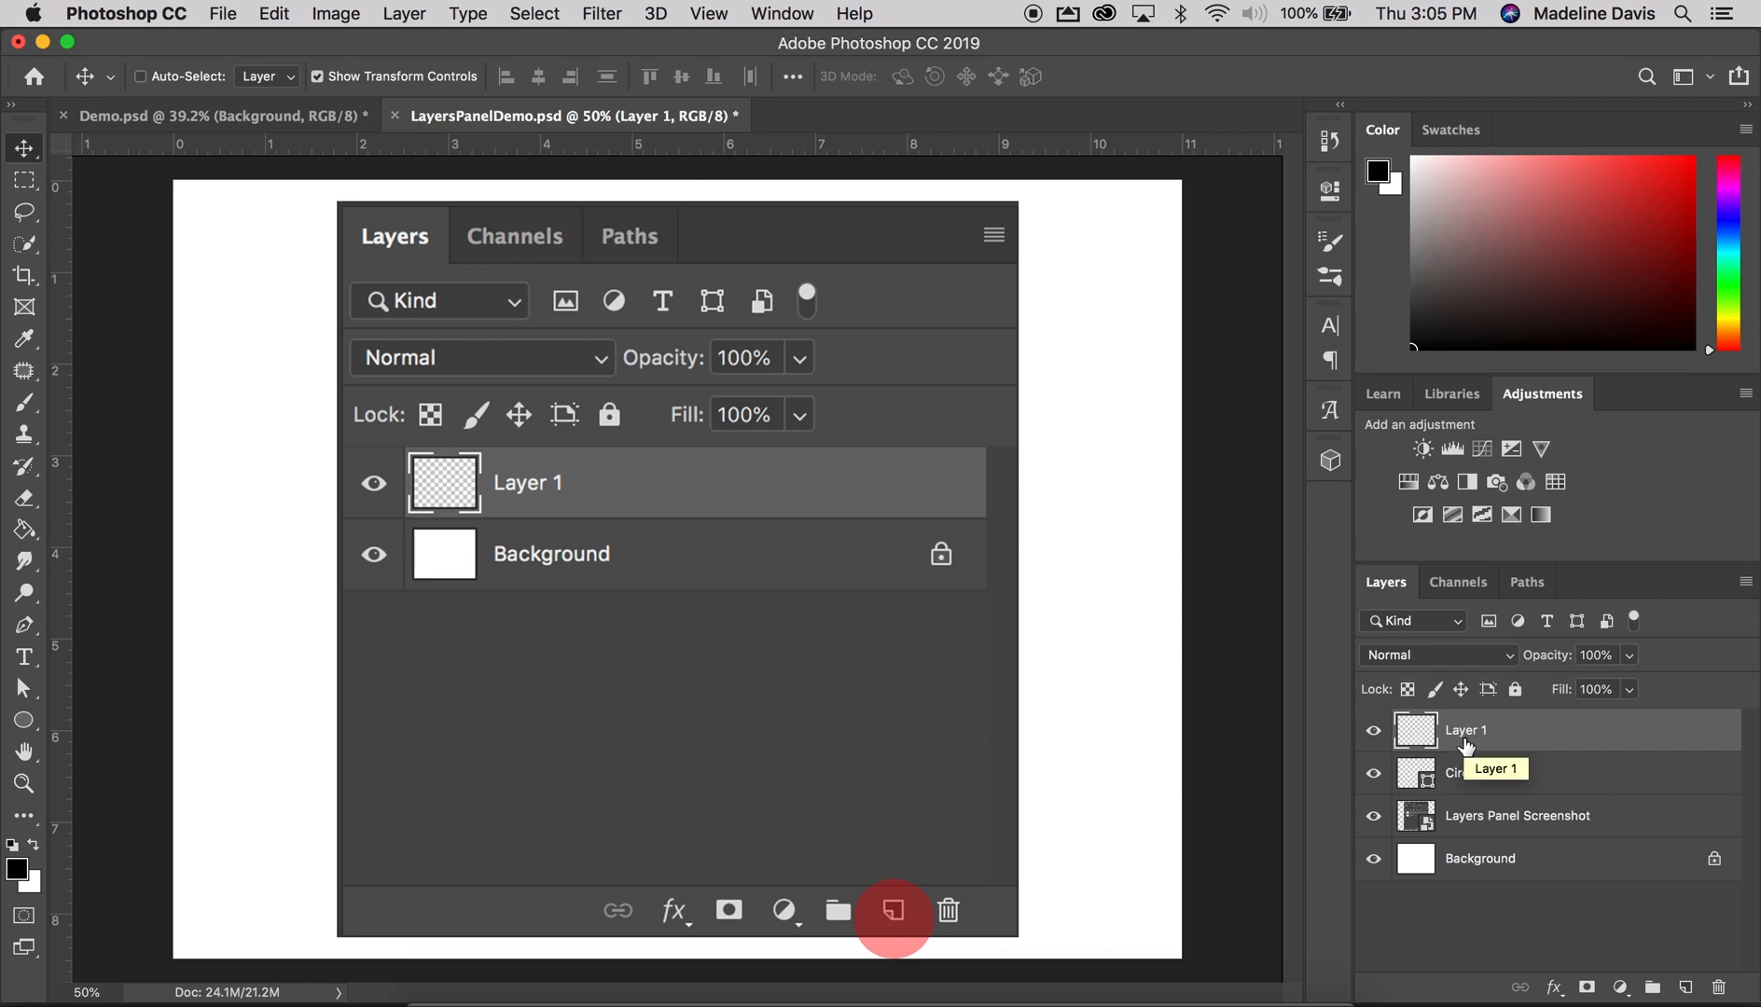
mouse_move(1429, 733)
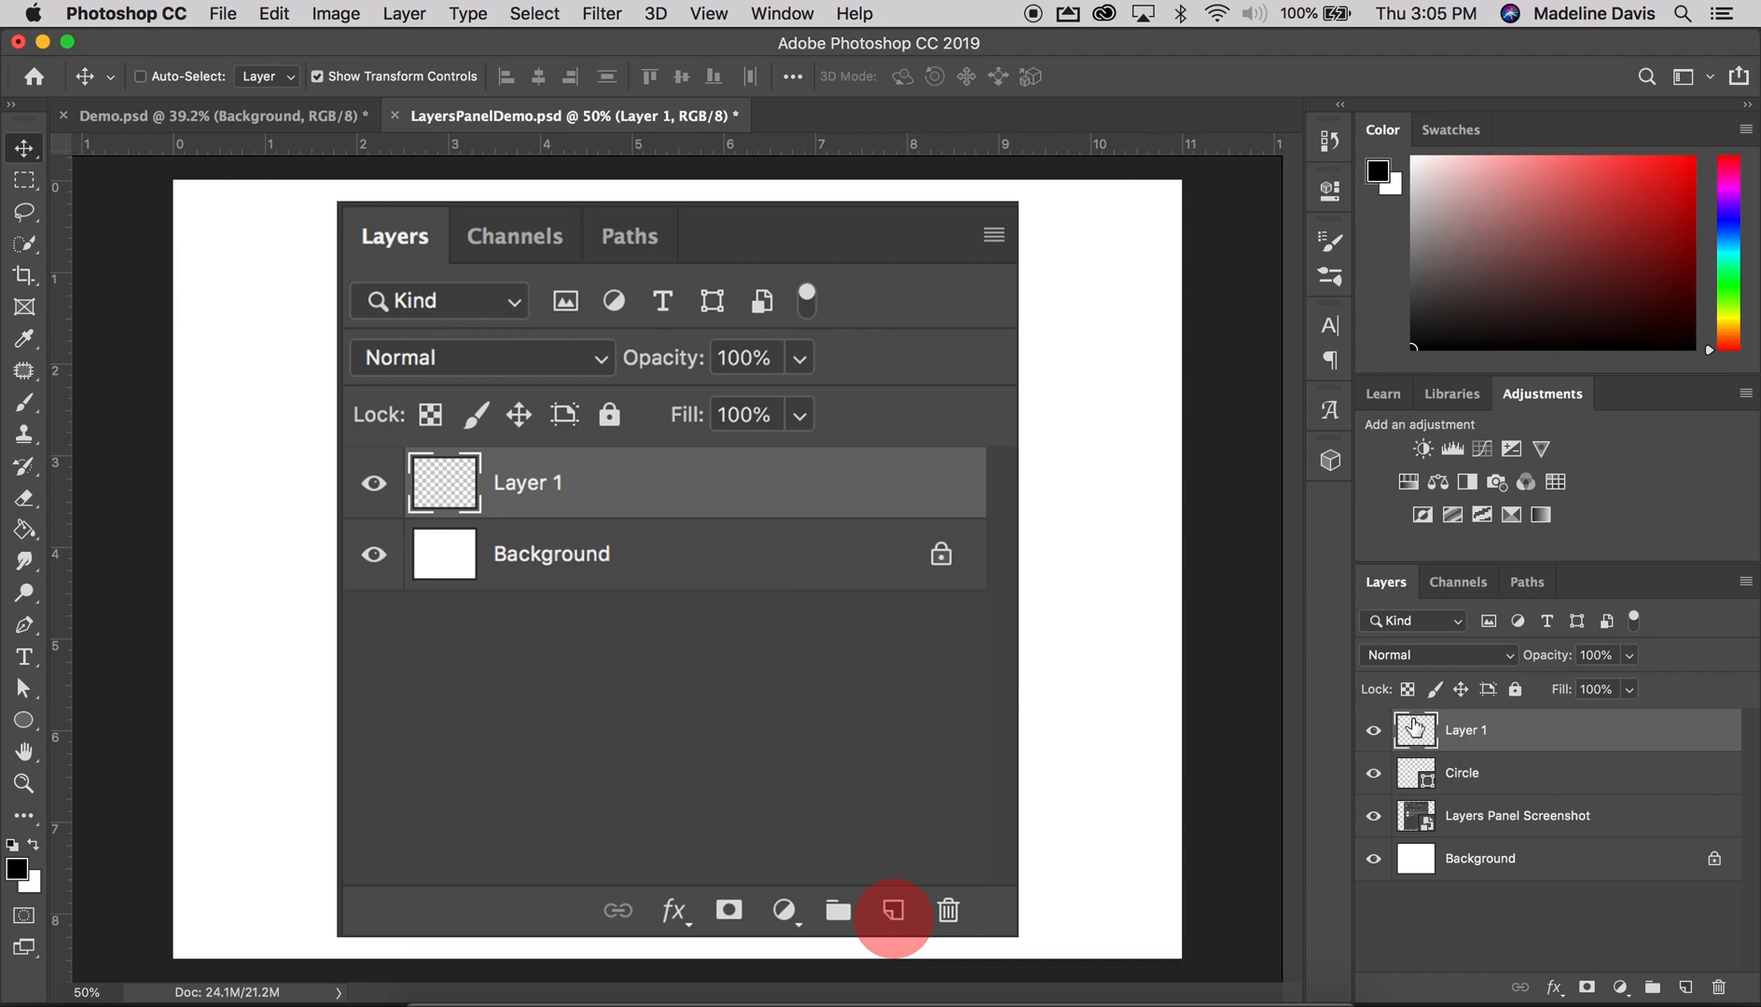
mouse_move(1416, 729)
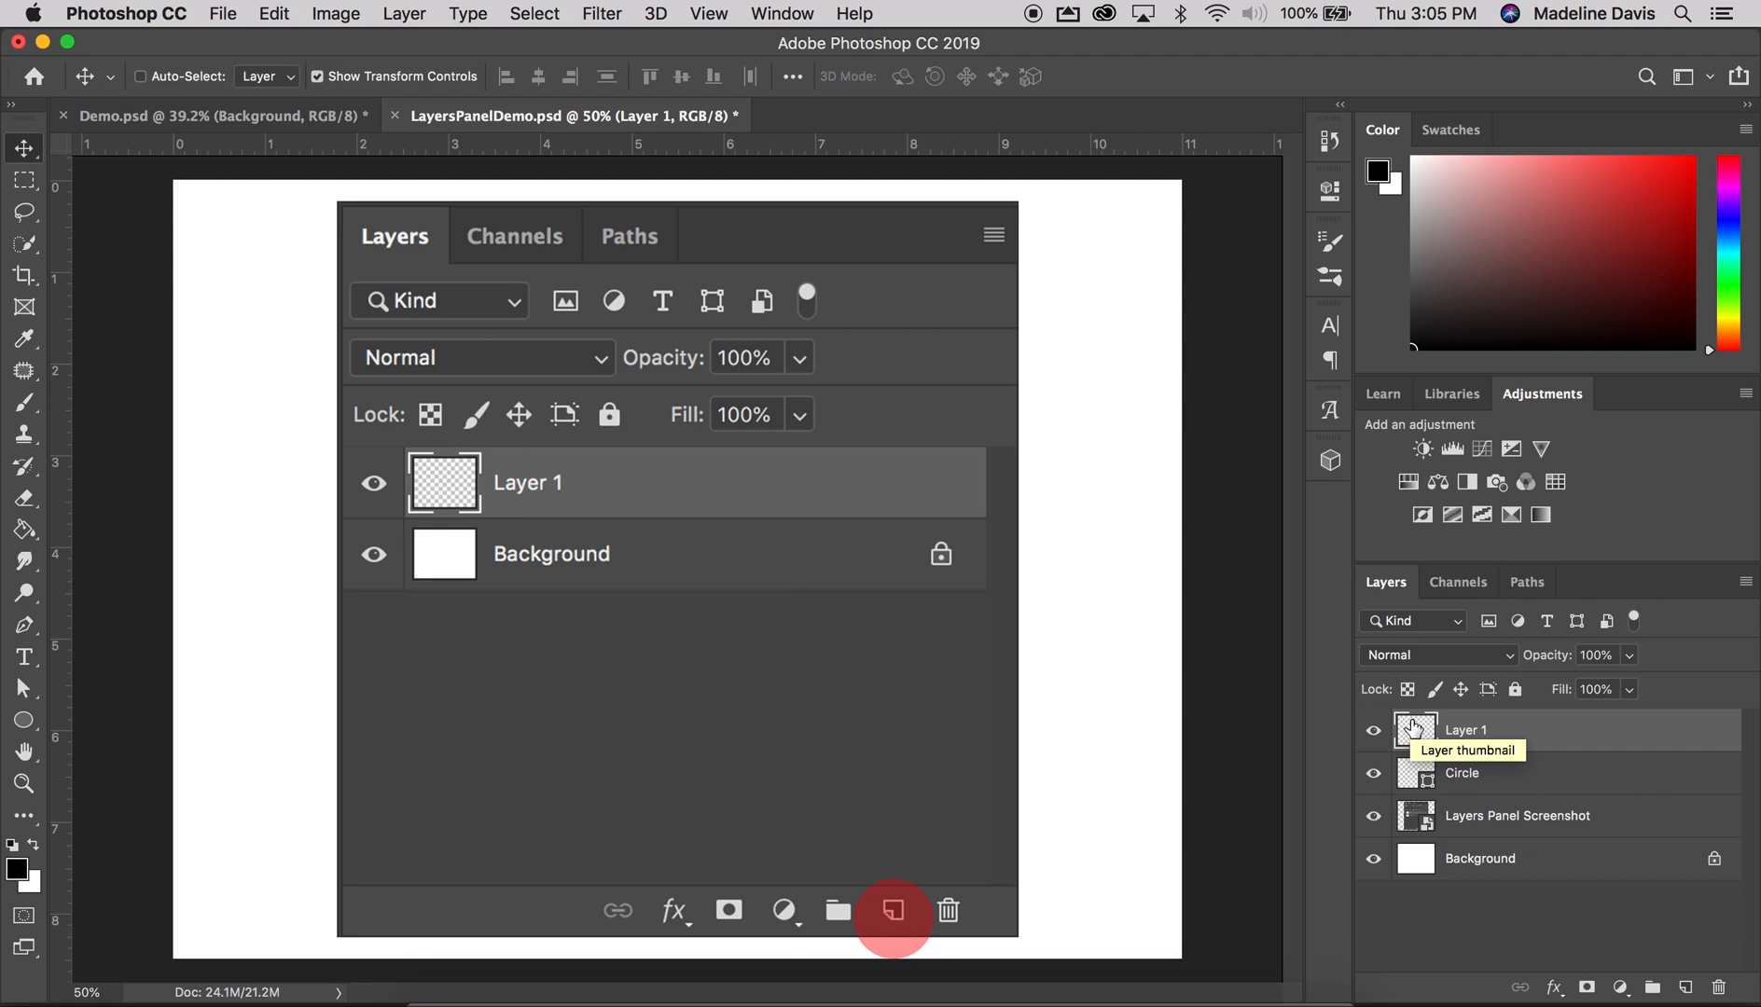
mouse_move(1415, 733)
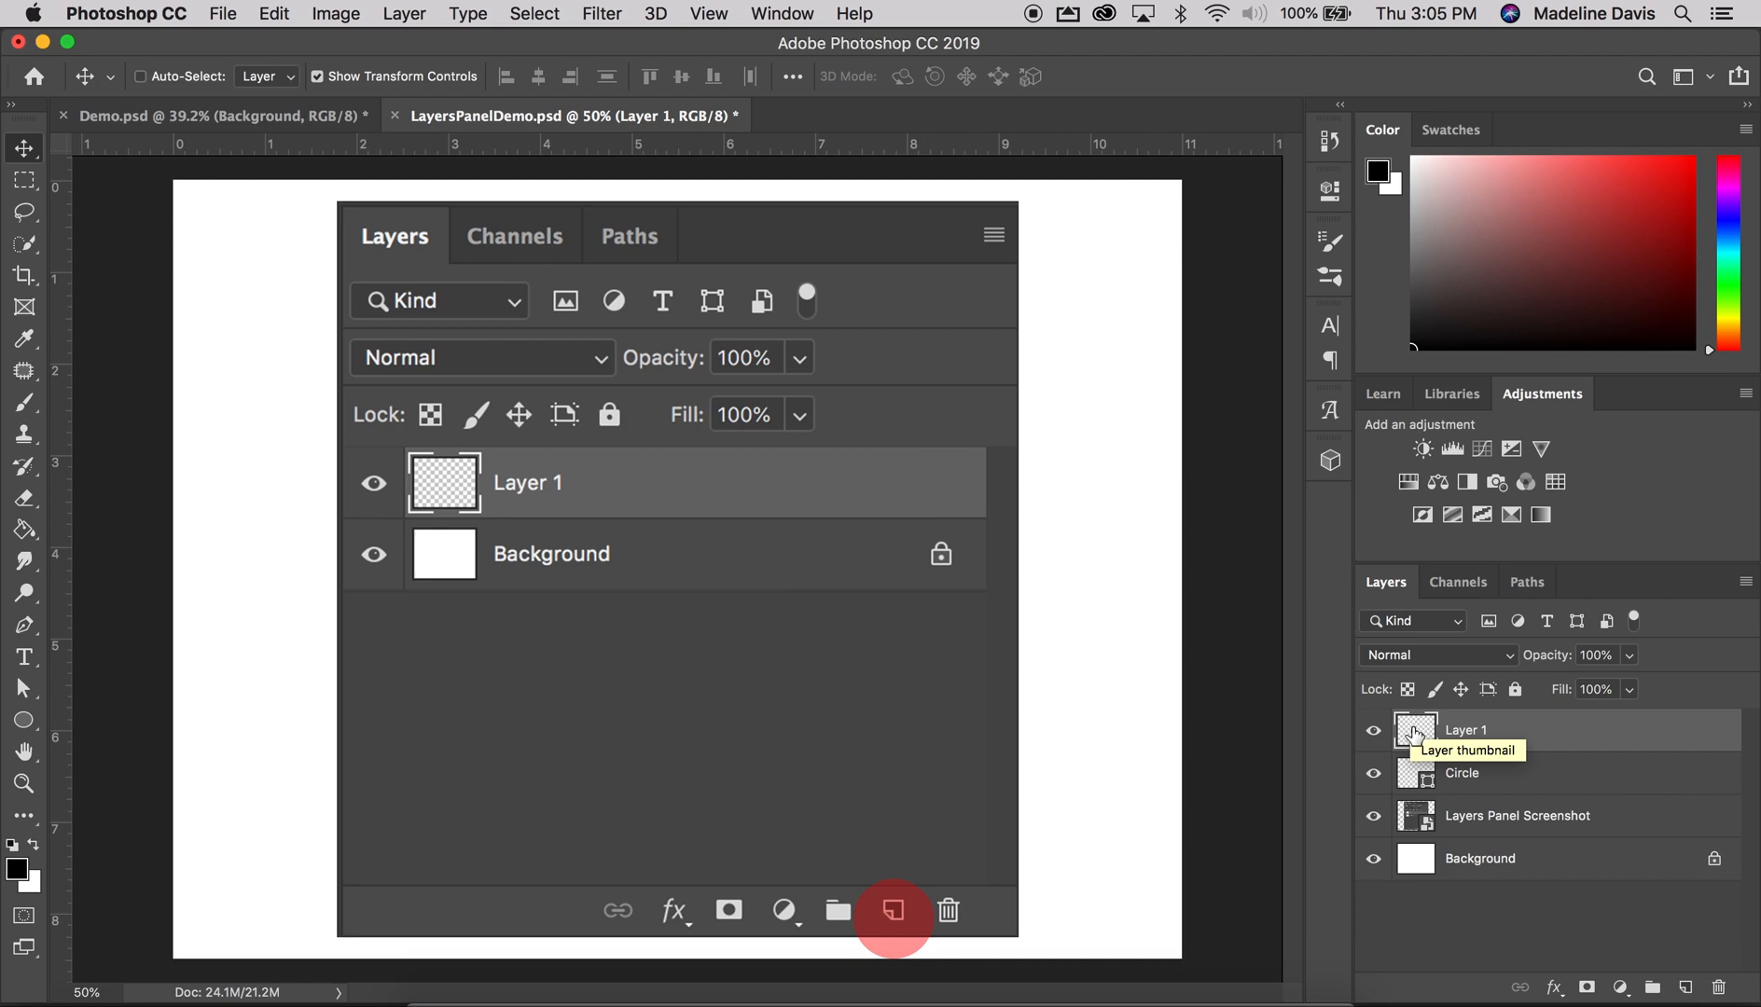
mouse_move(1427, 750)
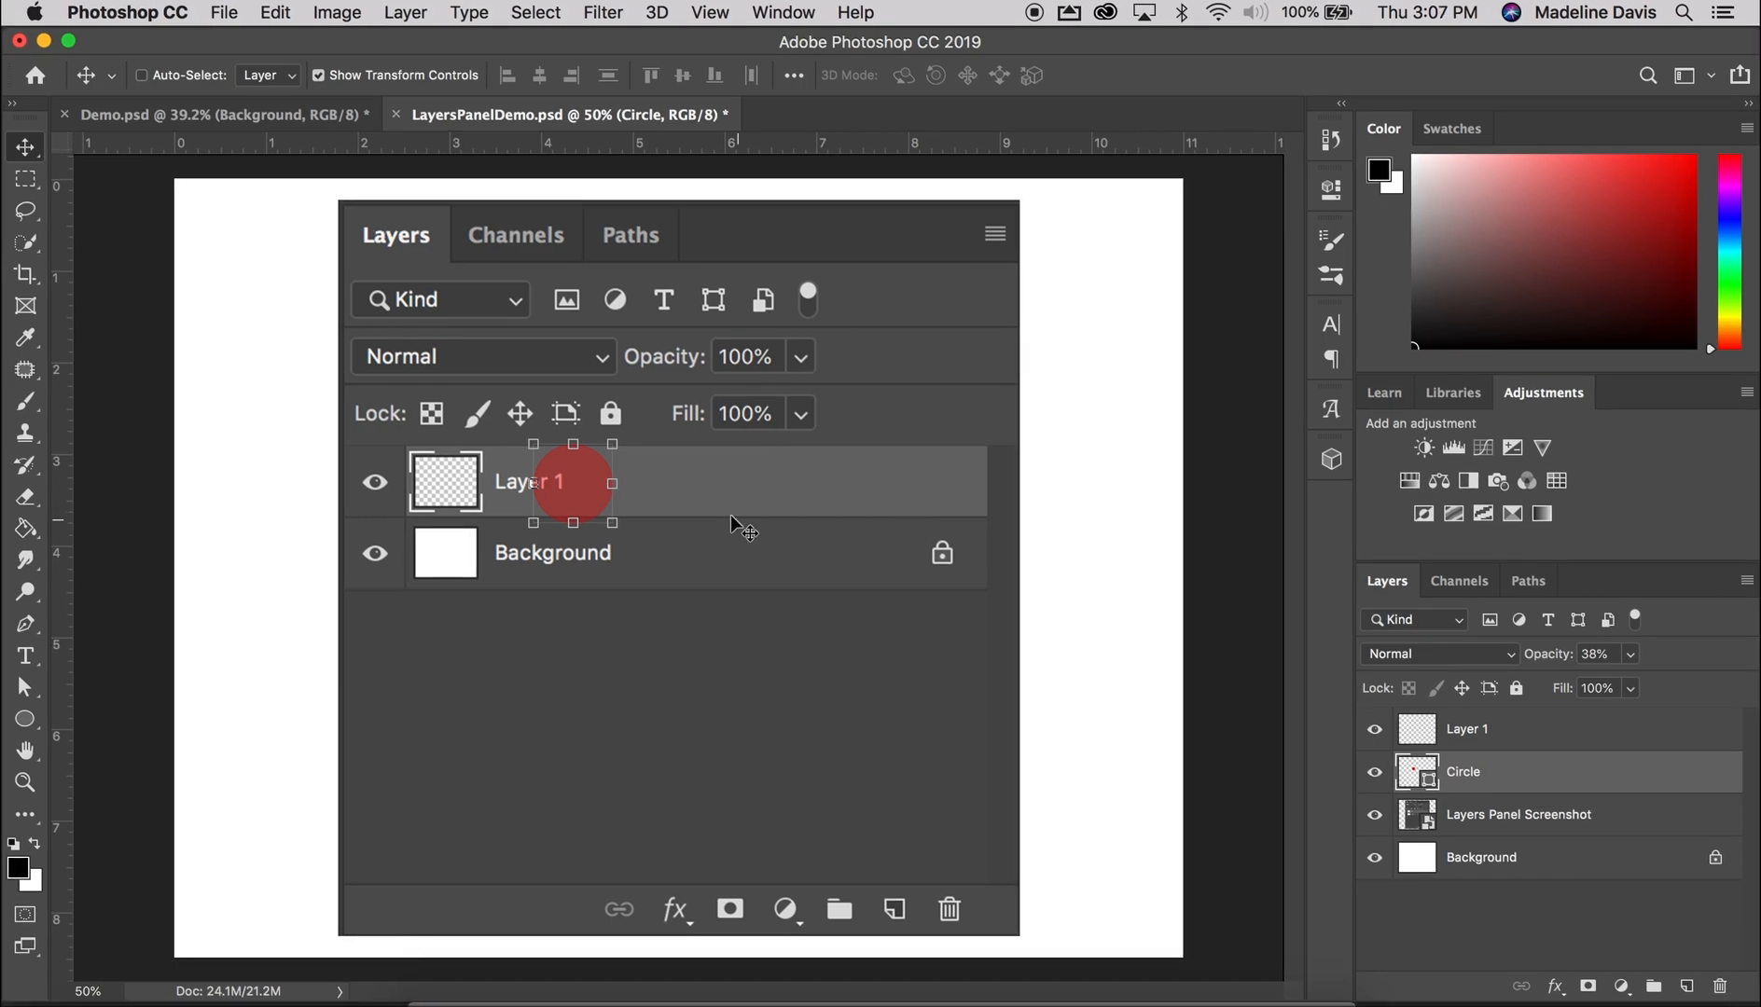
mouse_move(595, 498)
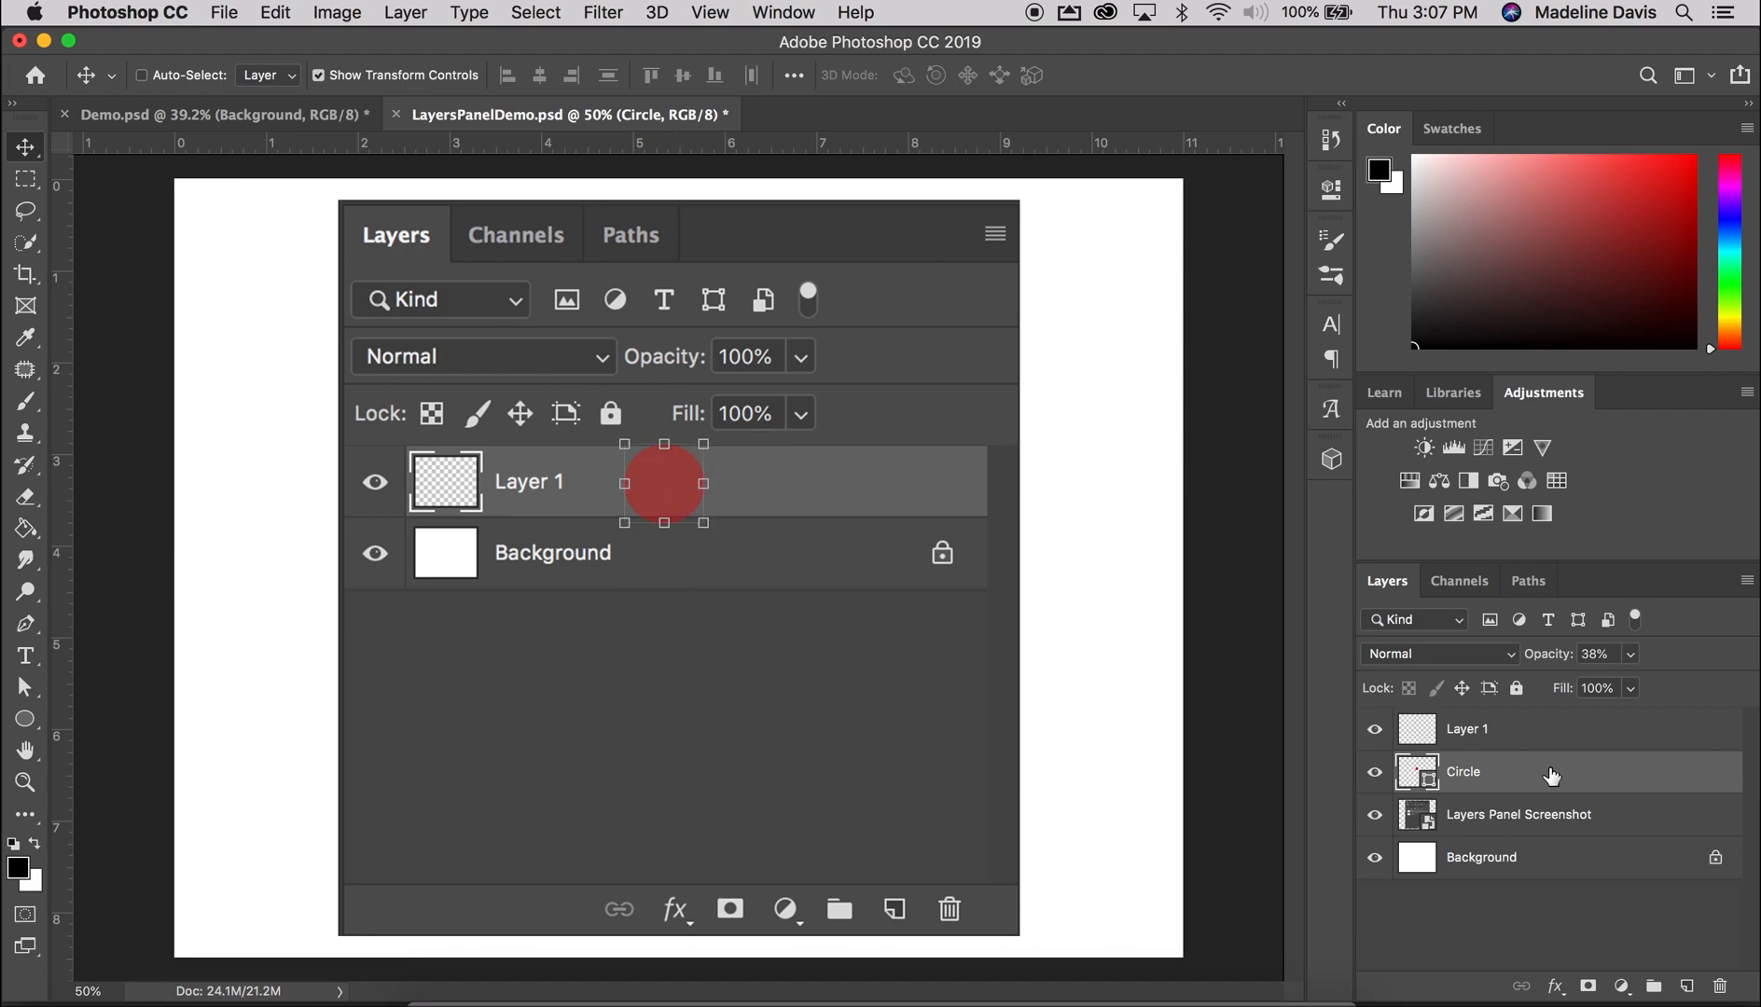
mouse_move(1494, 778)
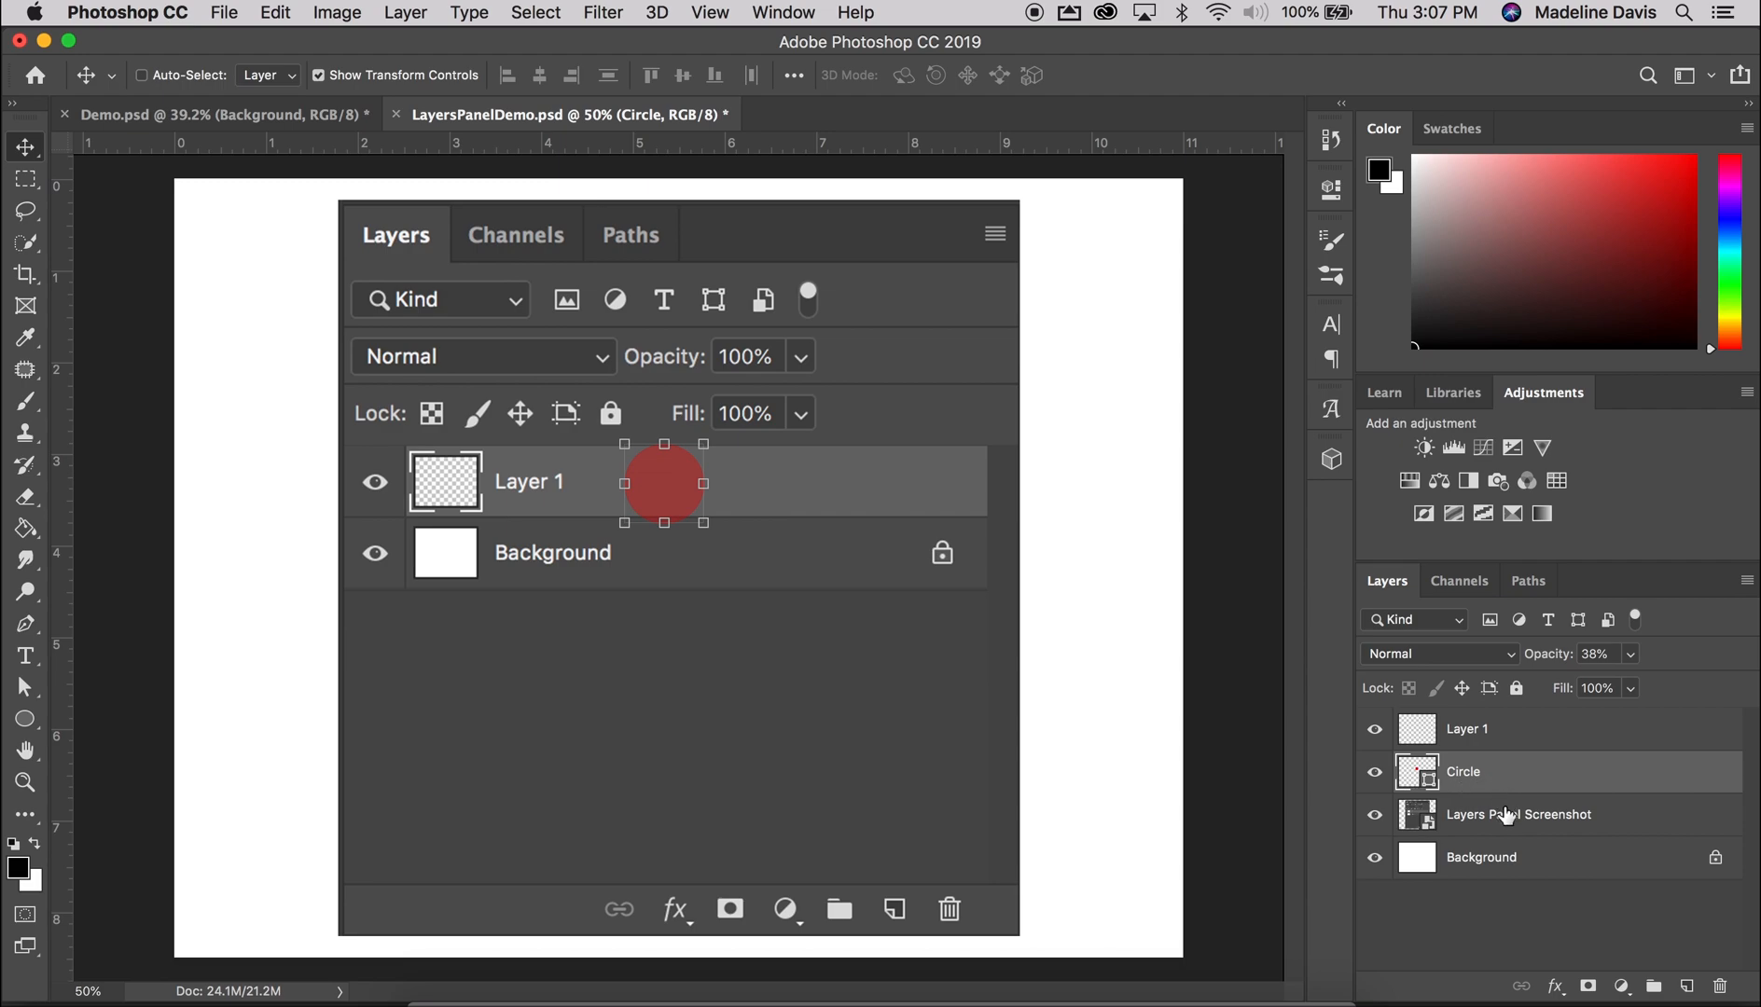
Select the Circle layer so the red marker can be moved onto the trash icon
left_click(1518, 813)
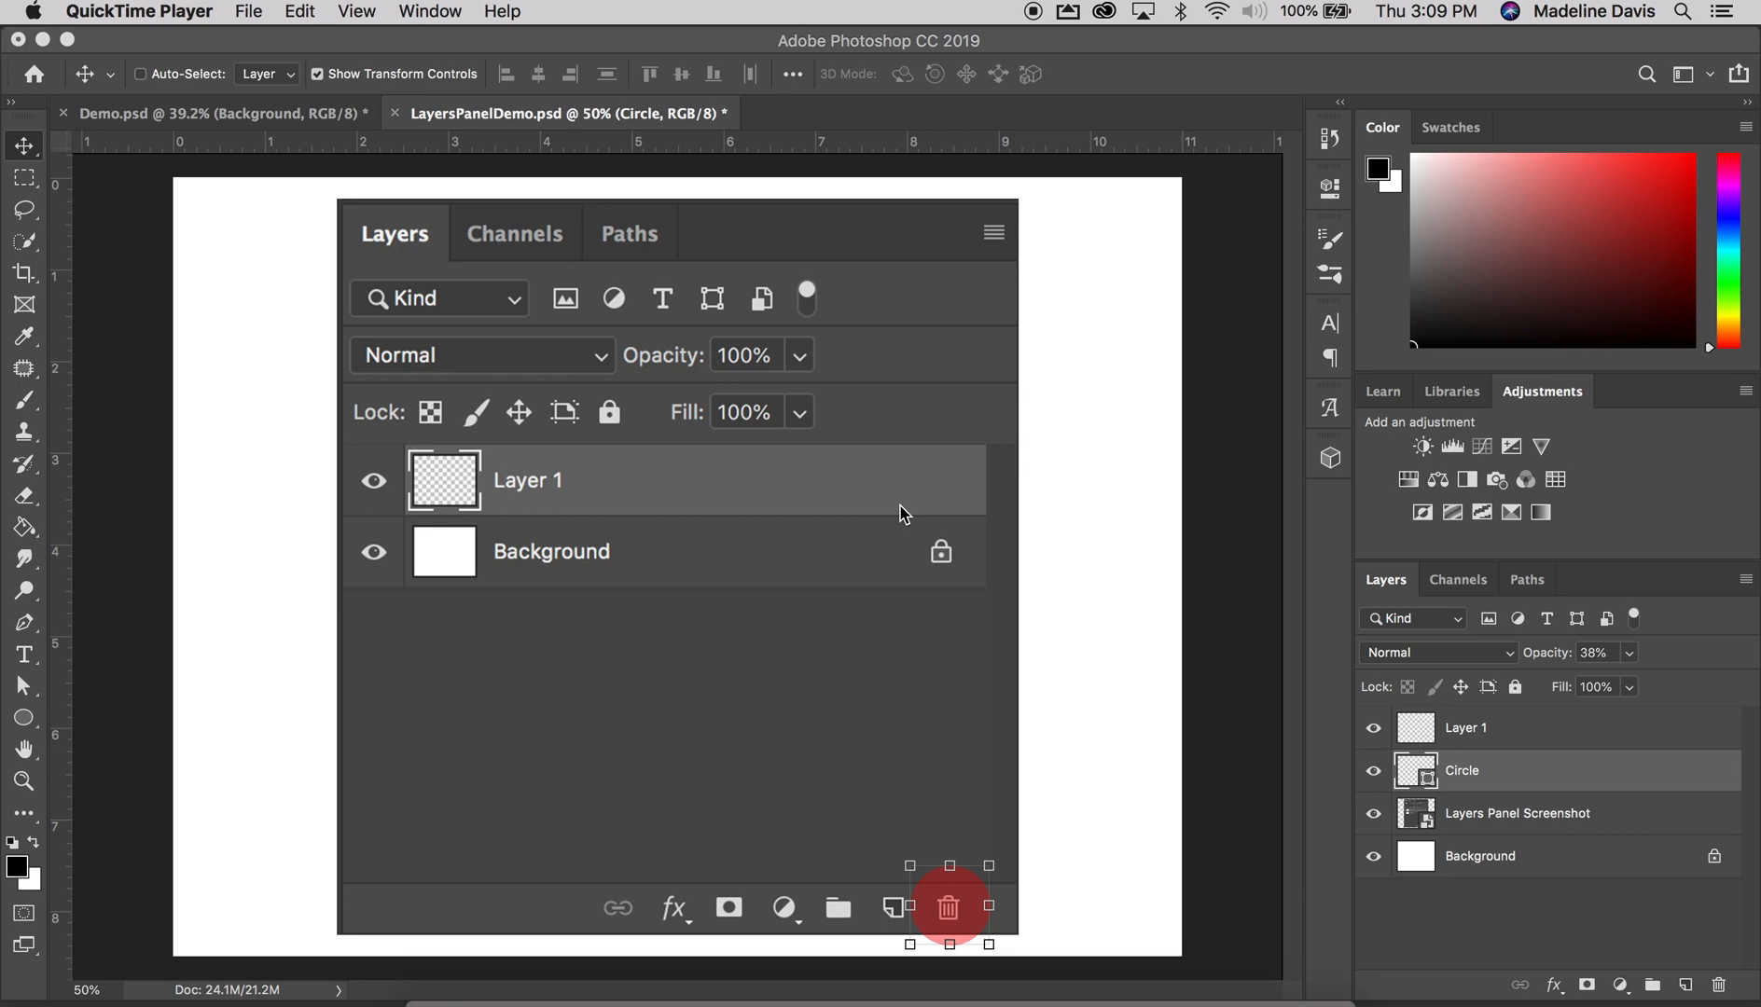
Delete the empty Layer 1 via the trash can, confirming with Yes
left_click(1466, 728)
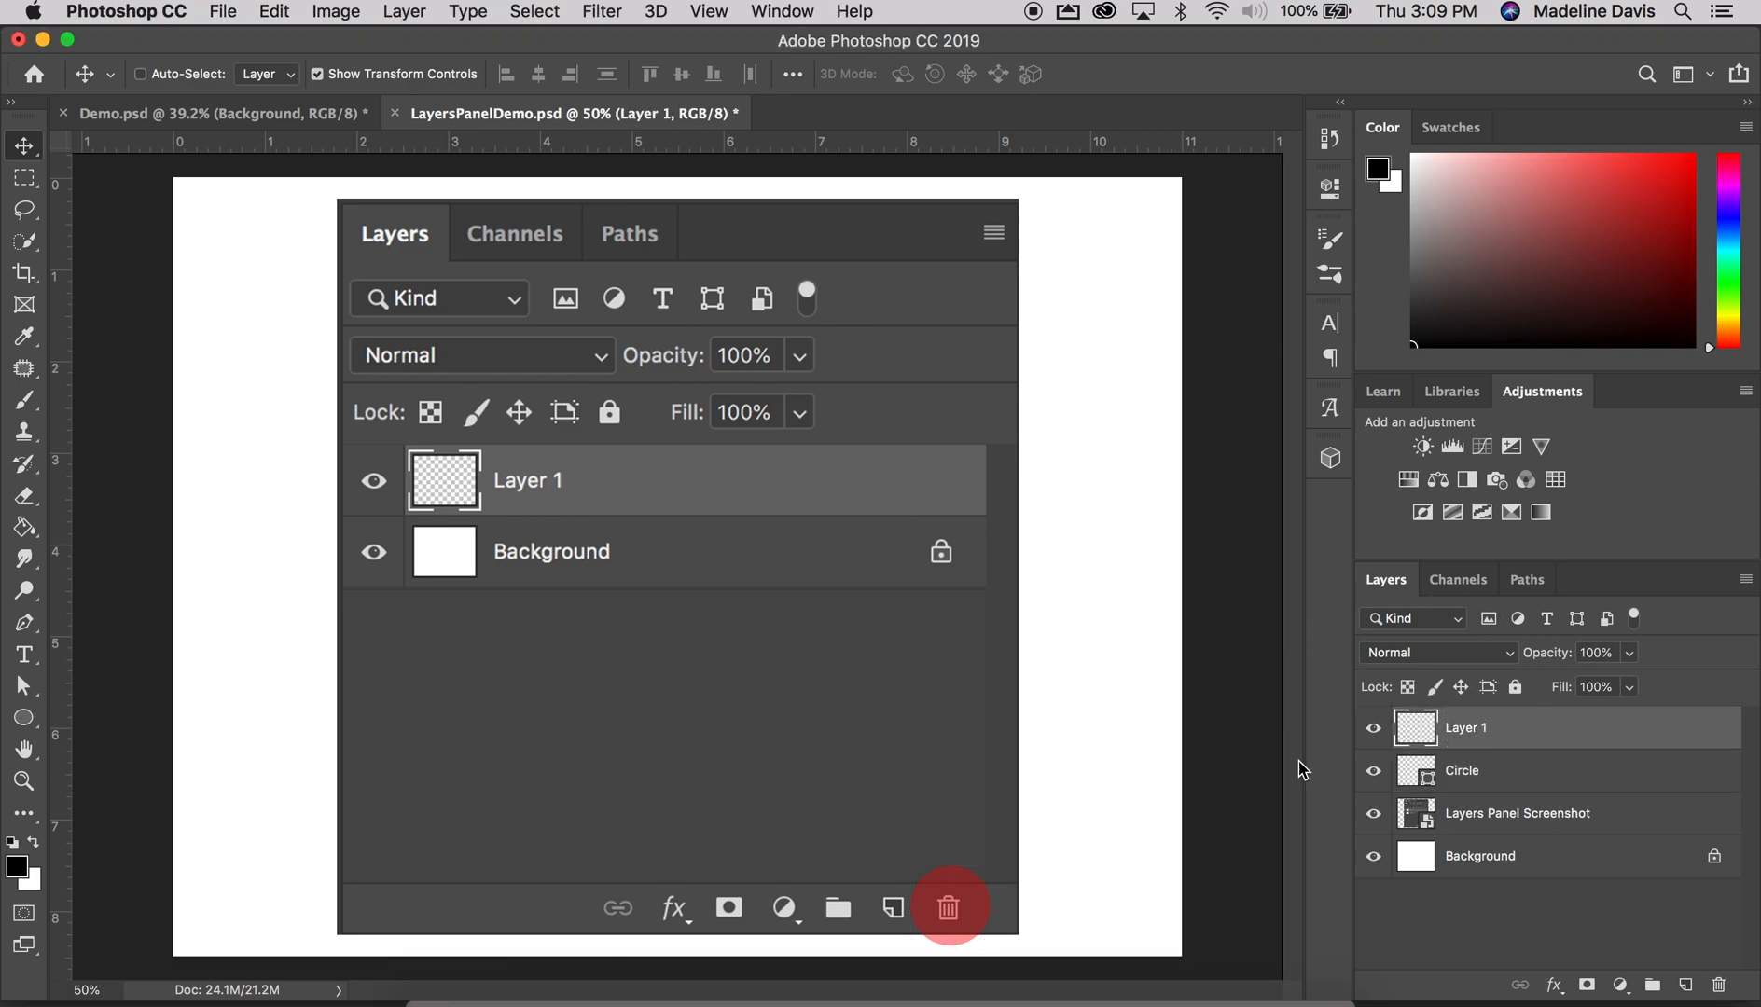
mouse_move(1405, 679)
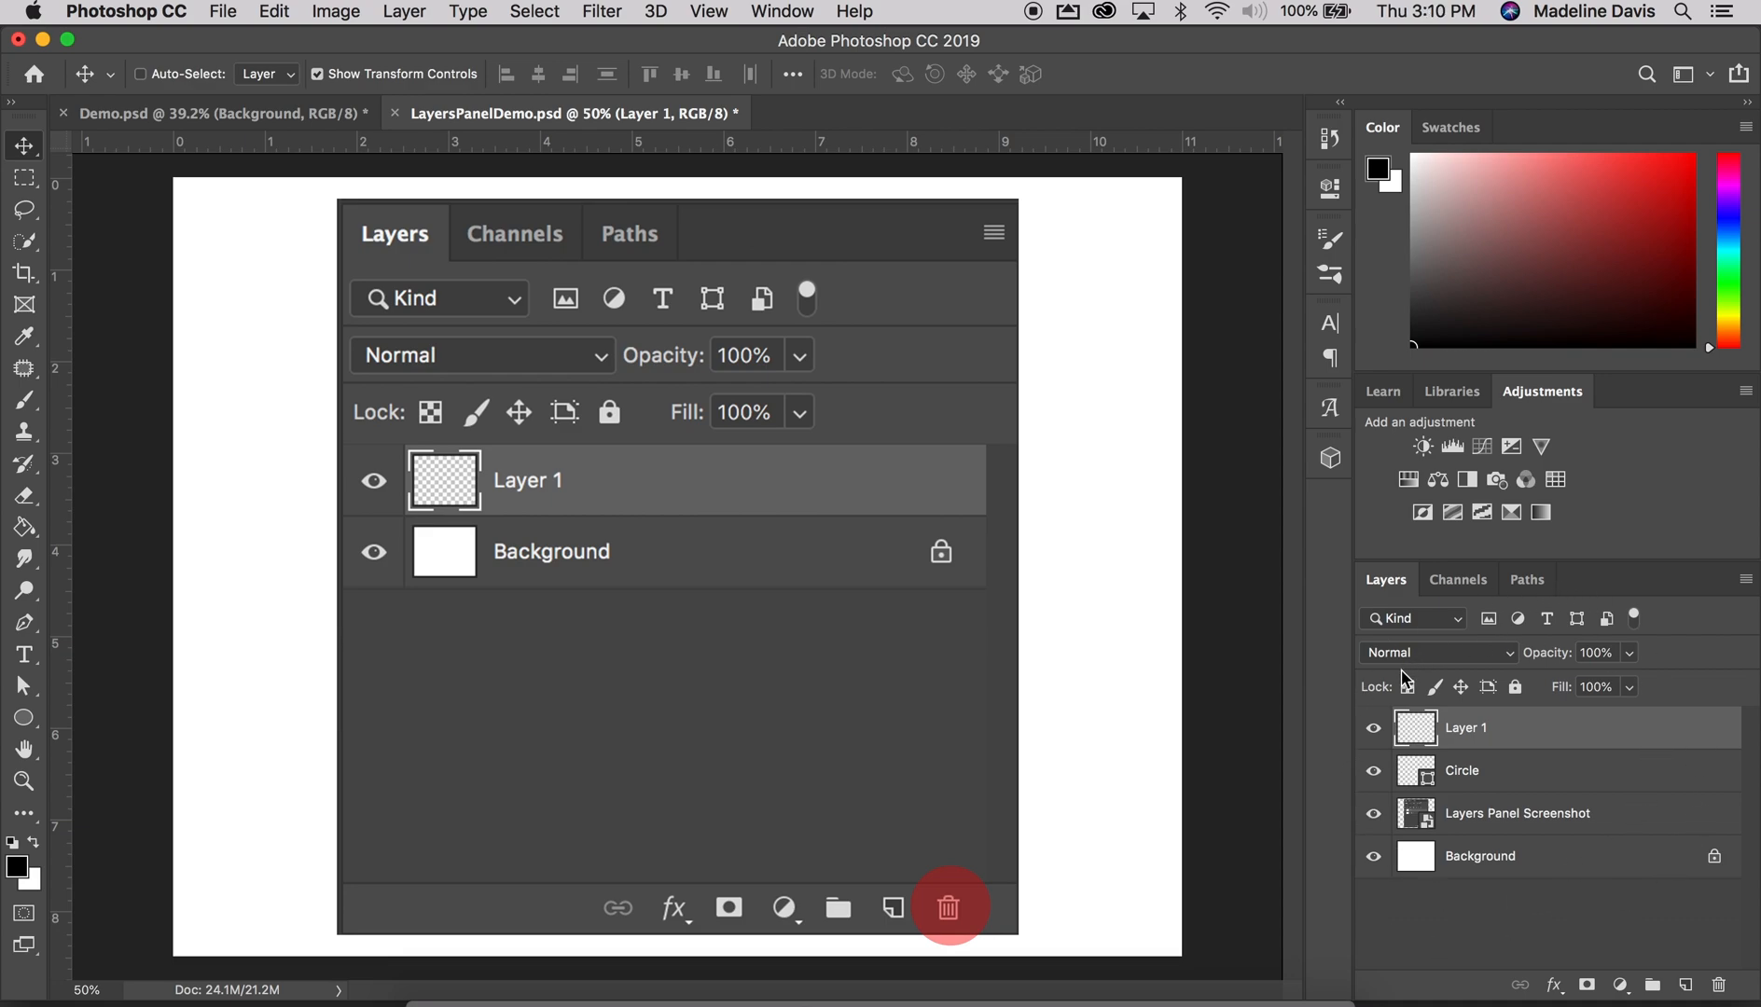
mouse_move(1537, 738)
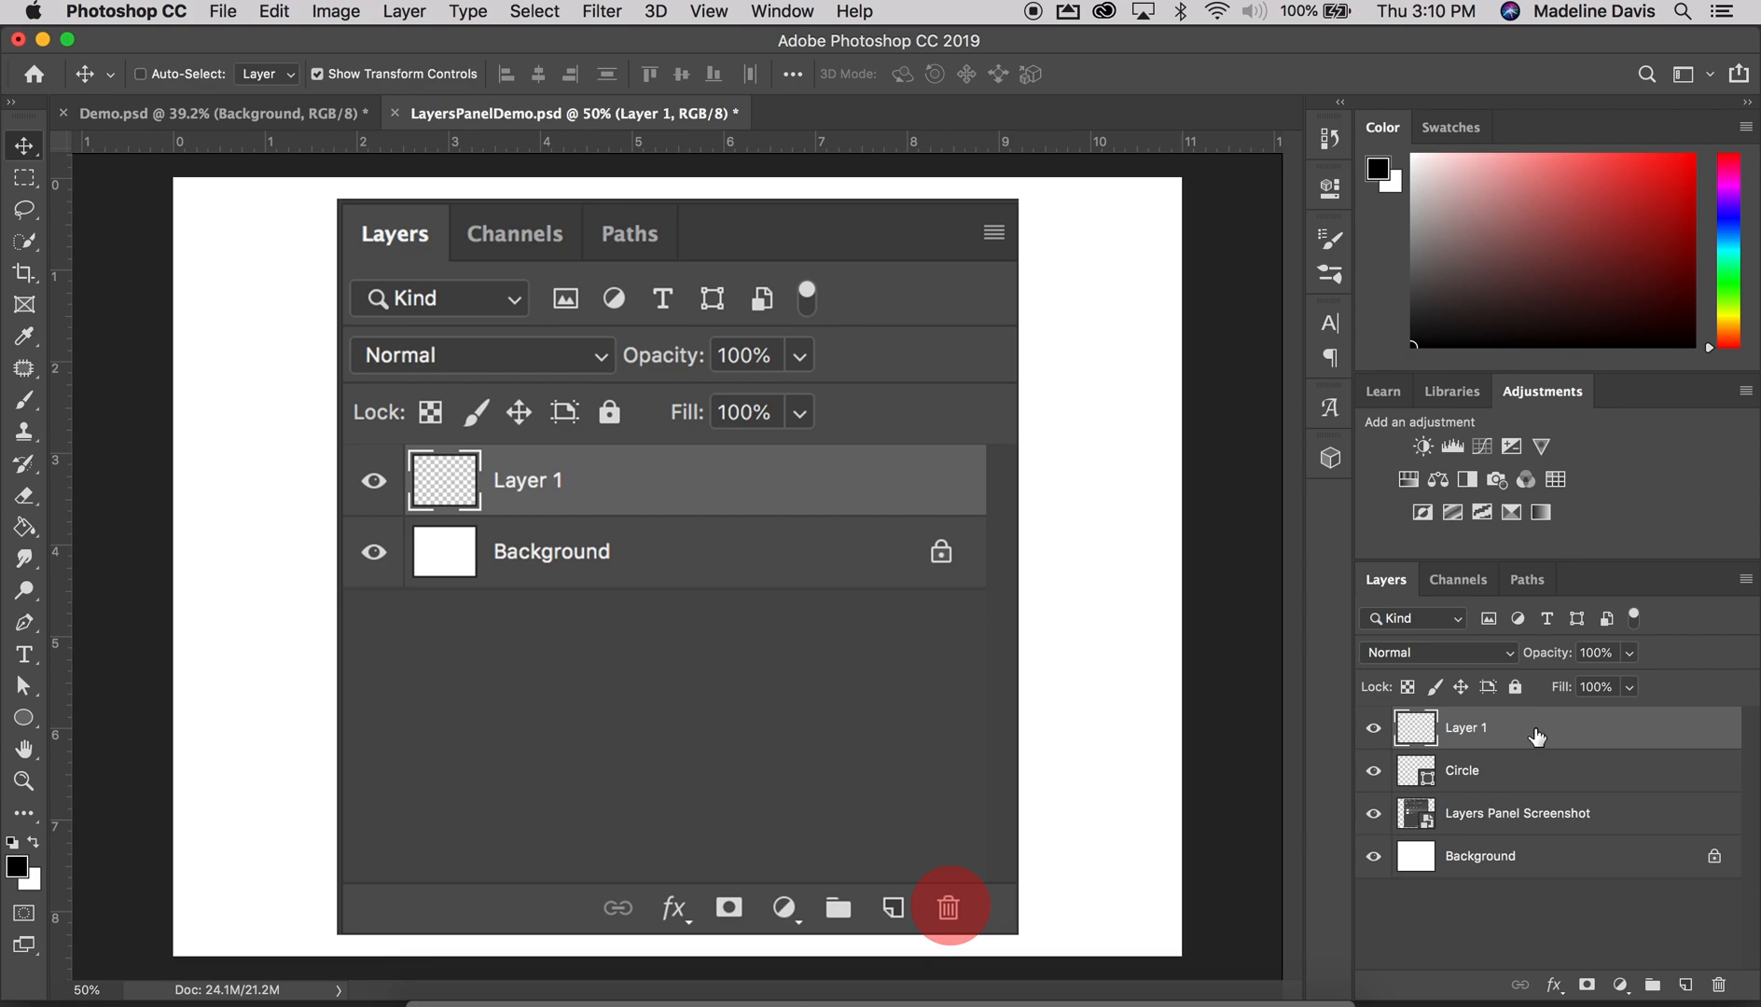
mouse_move(1545, 757)
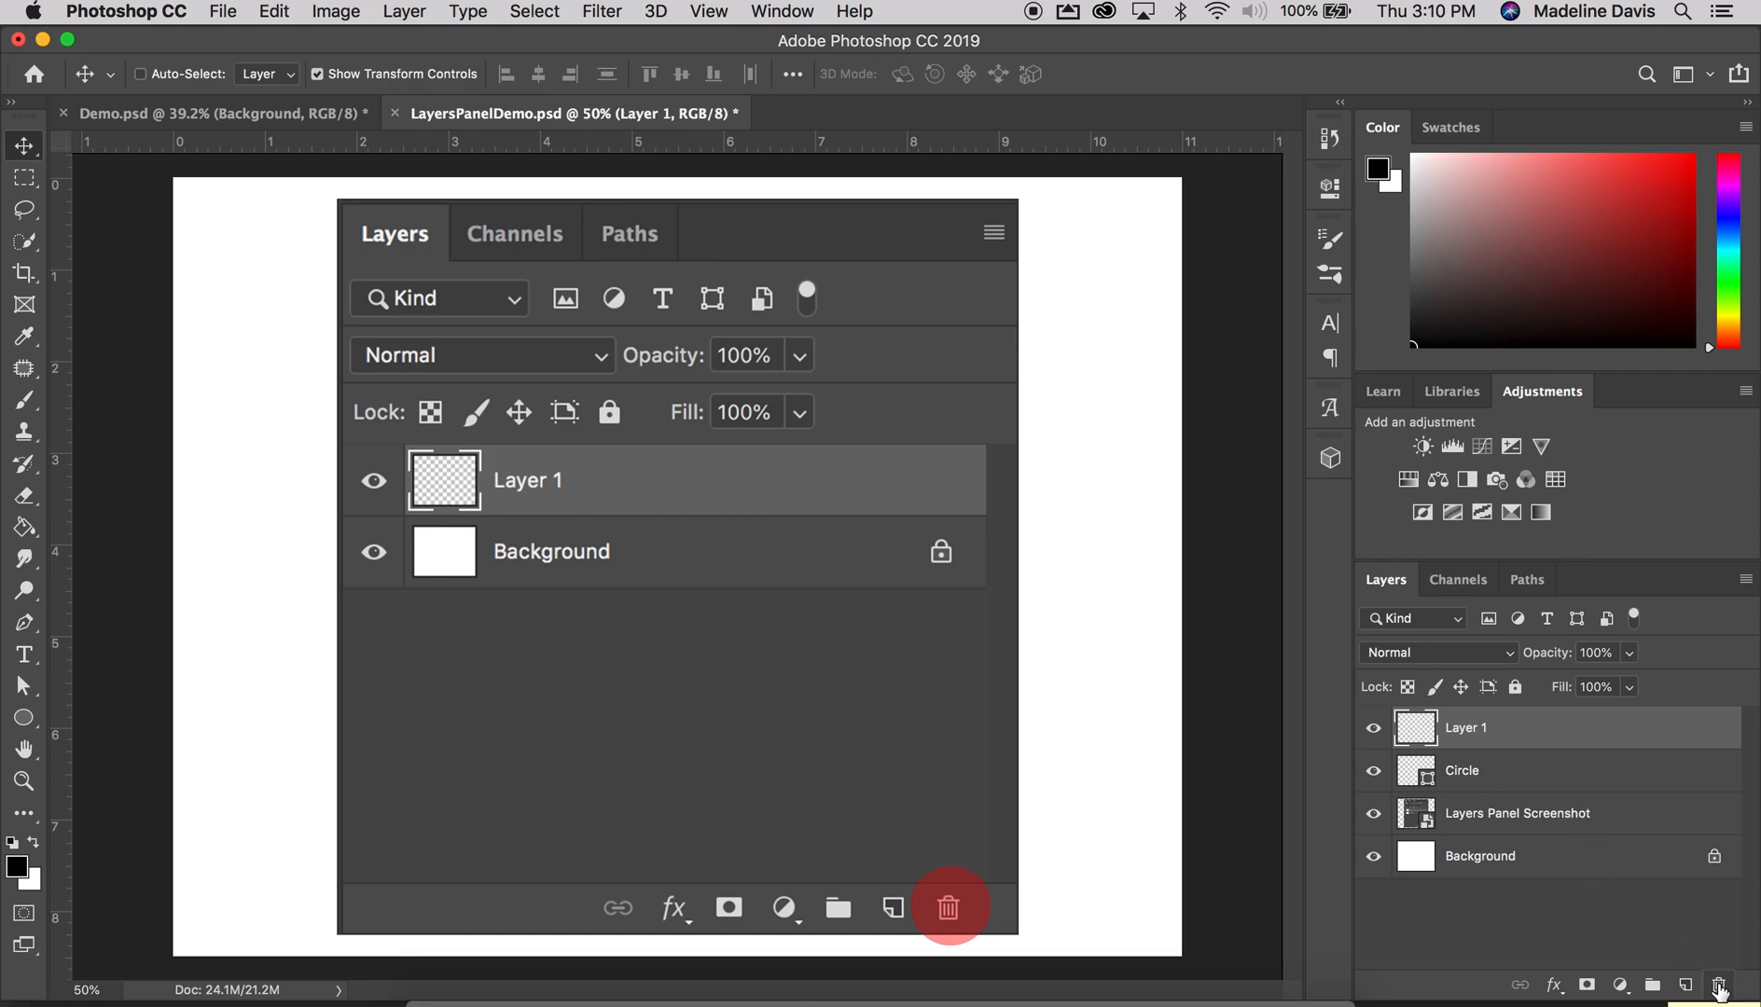
left_click(950, 906)
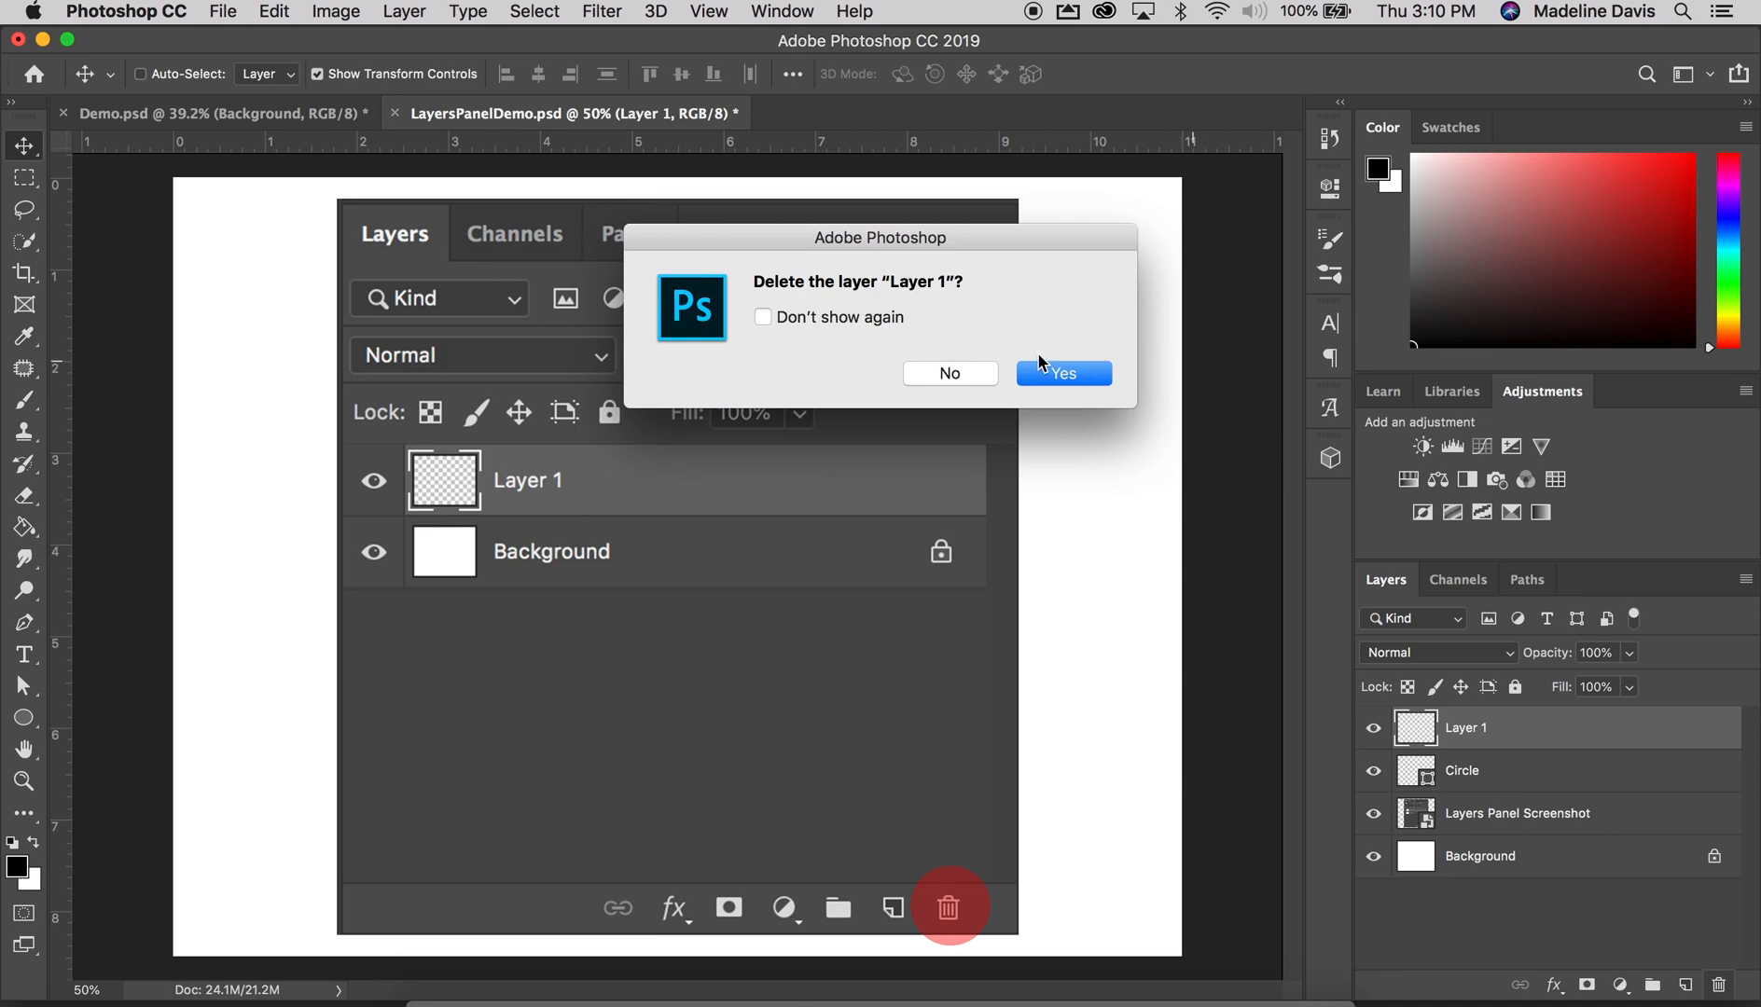
mouse_move(1037, 373)
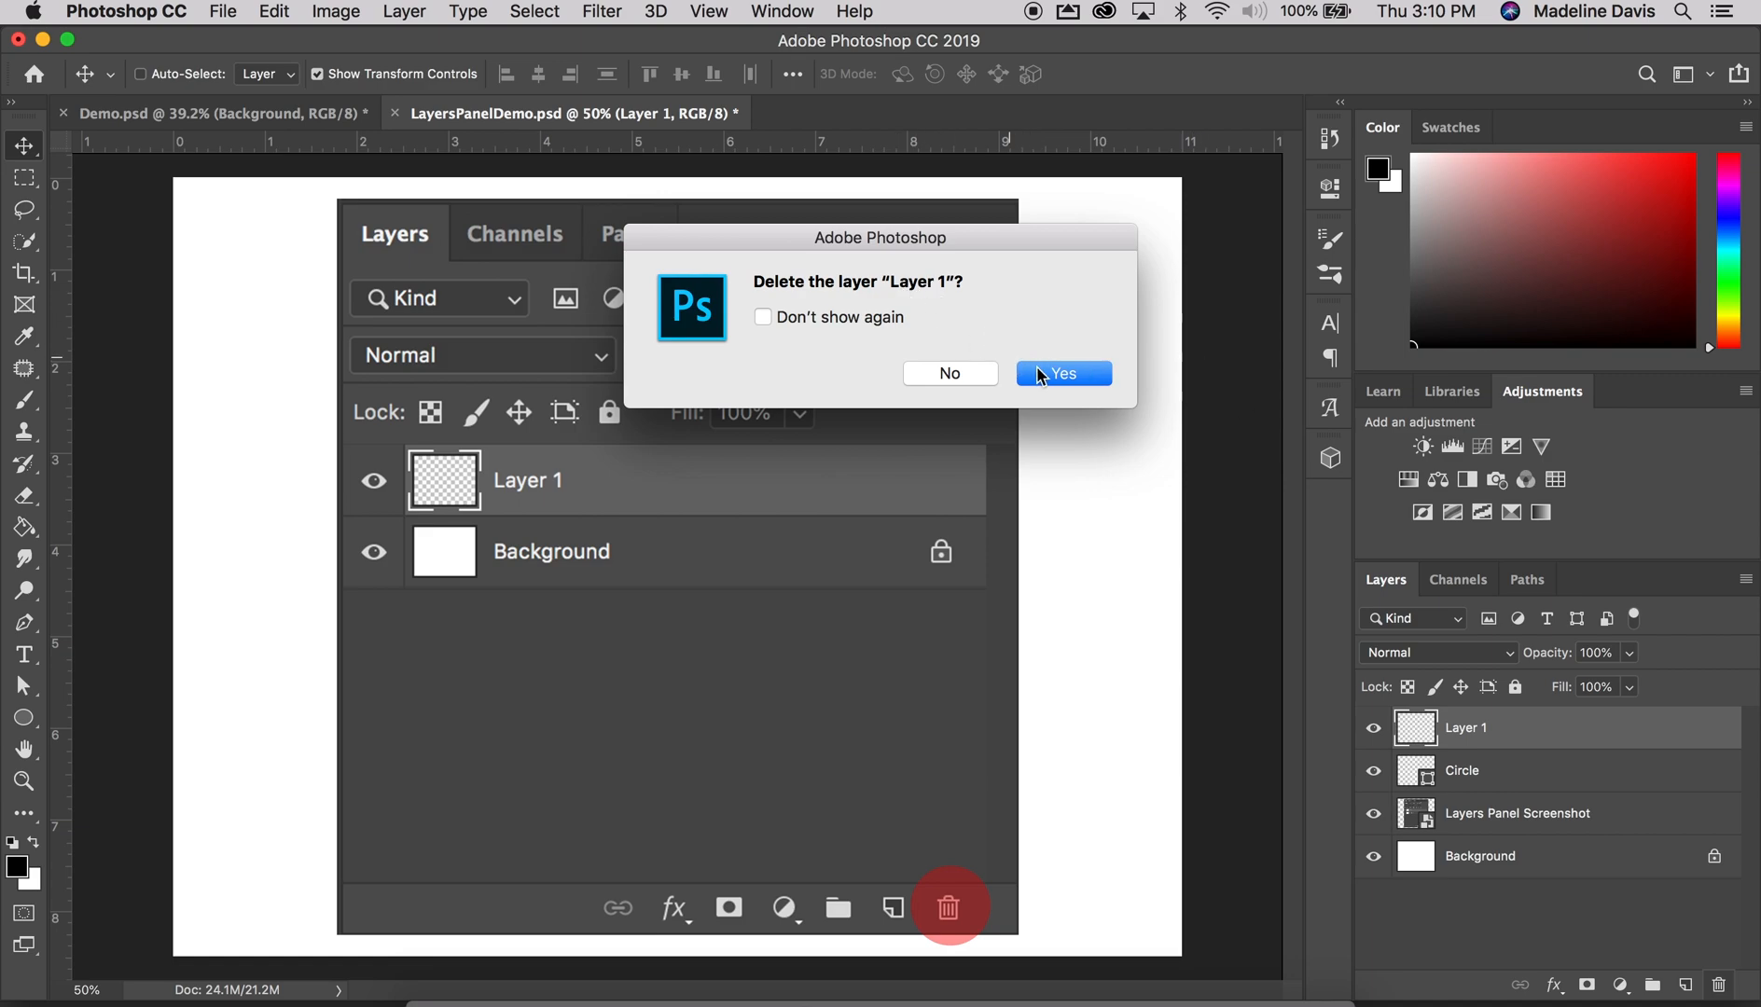
left_click(1061, 373)
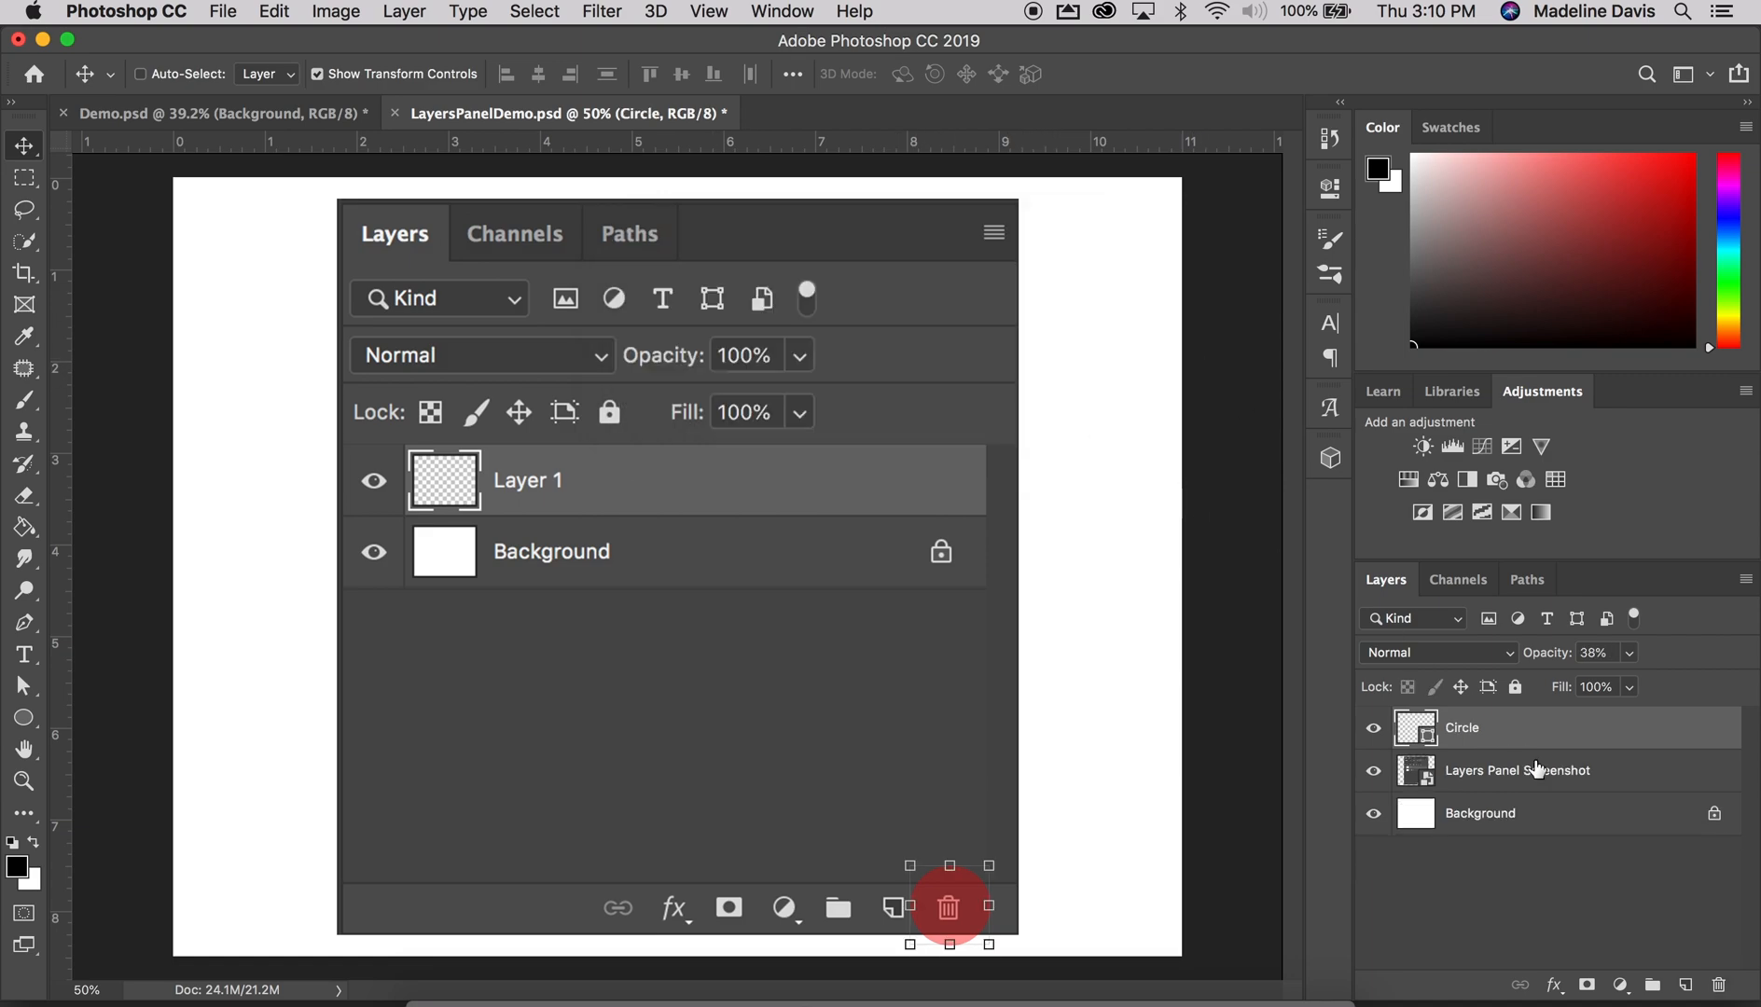
mouse_move(1563, 907)
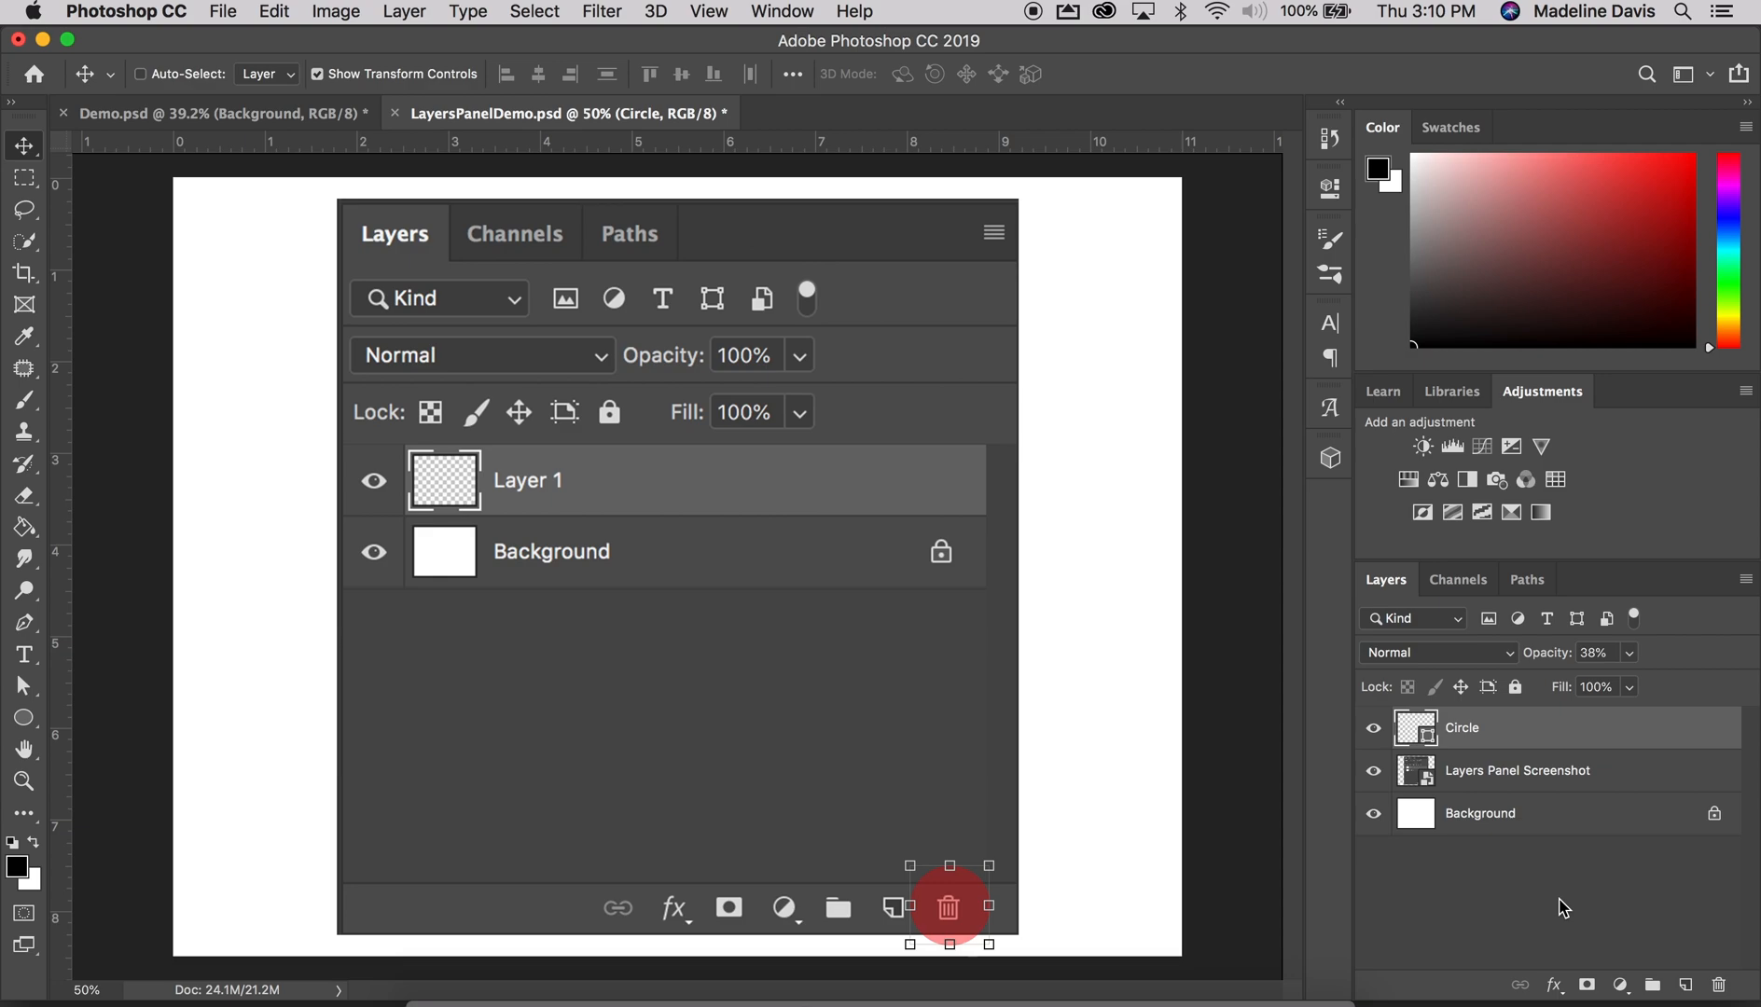
mouse_move(1328, 139)
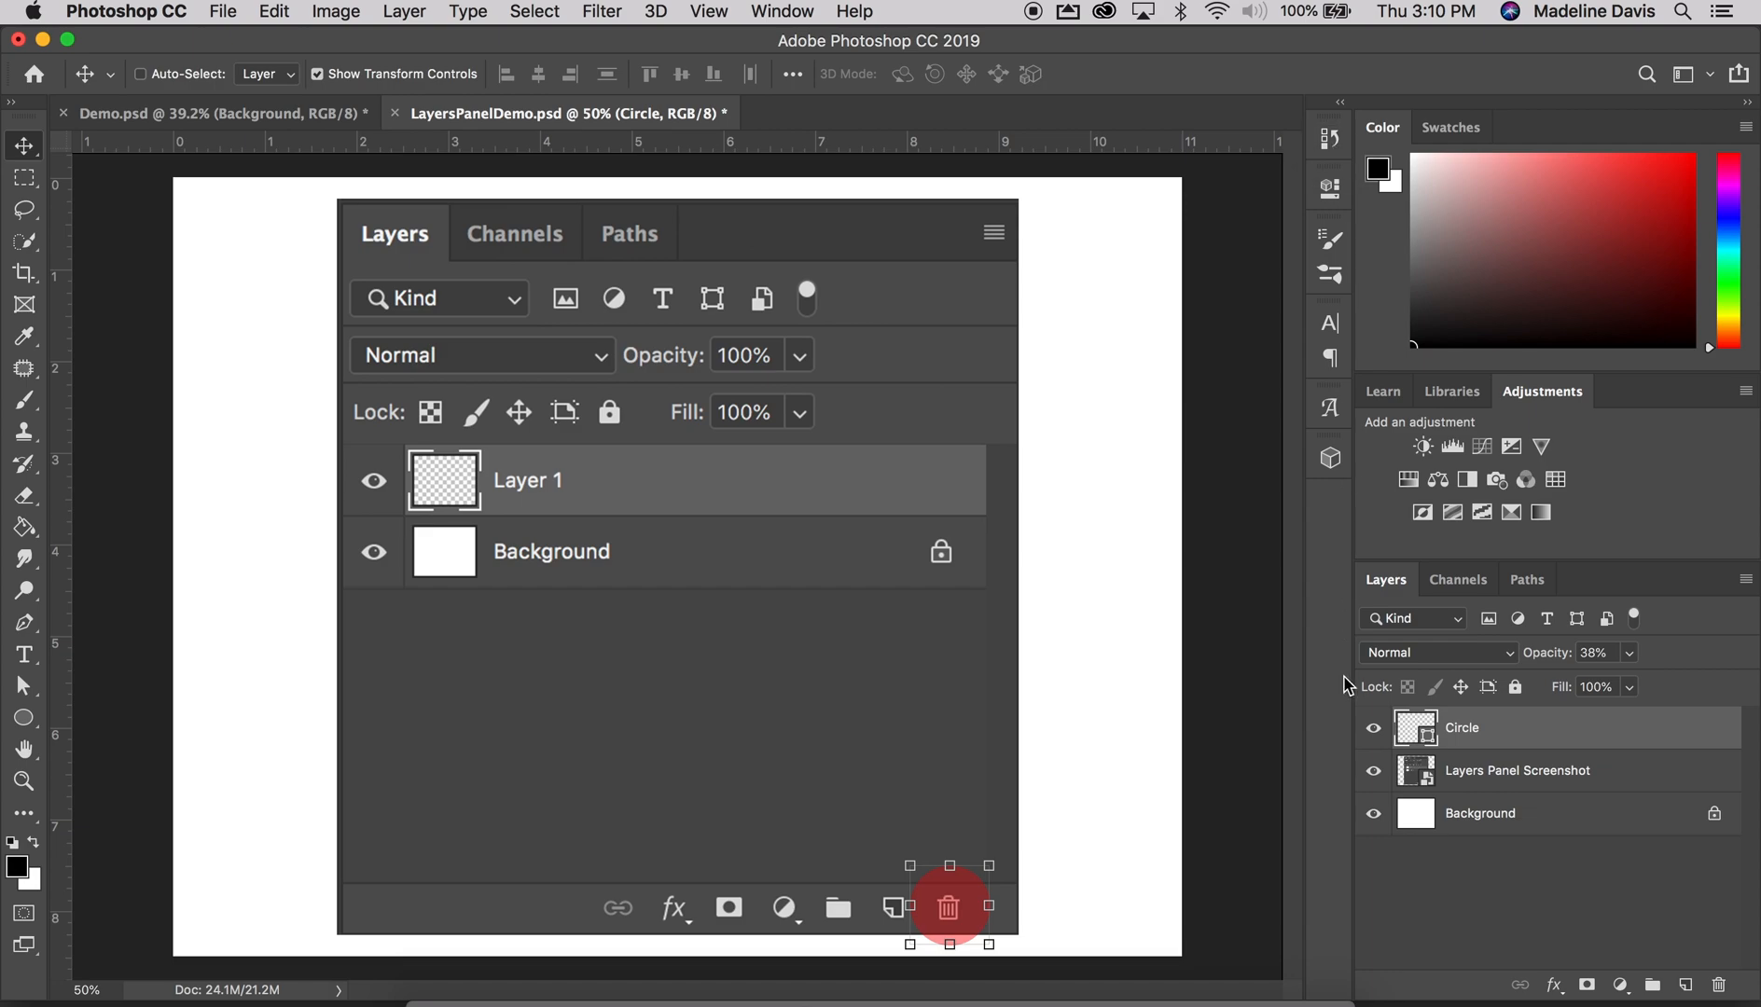
mouse_move(1302, 716)
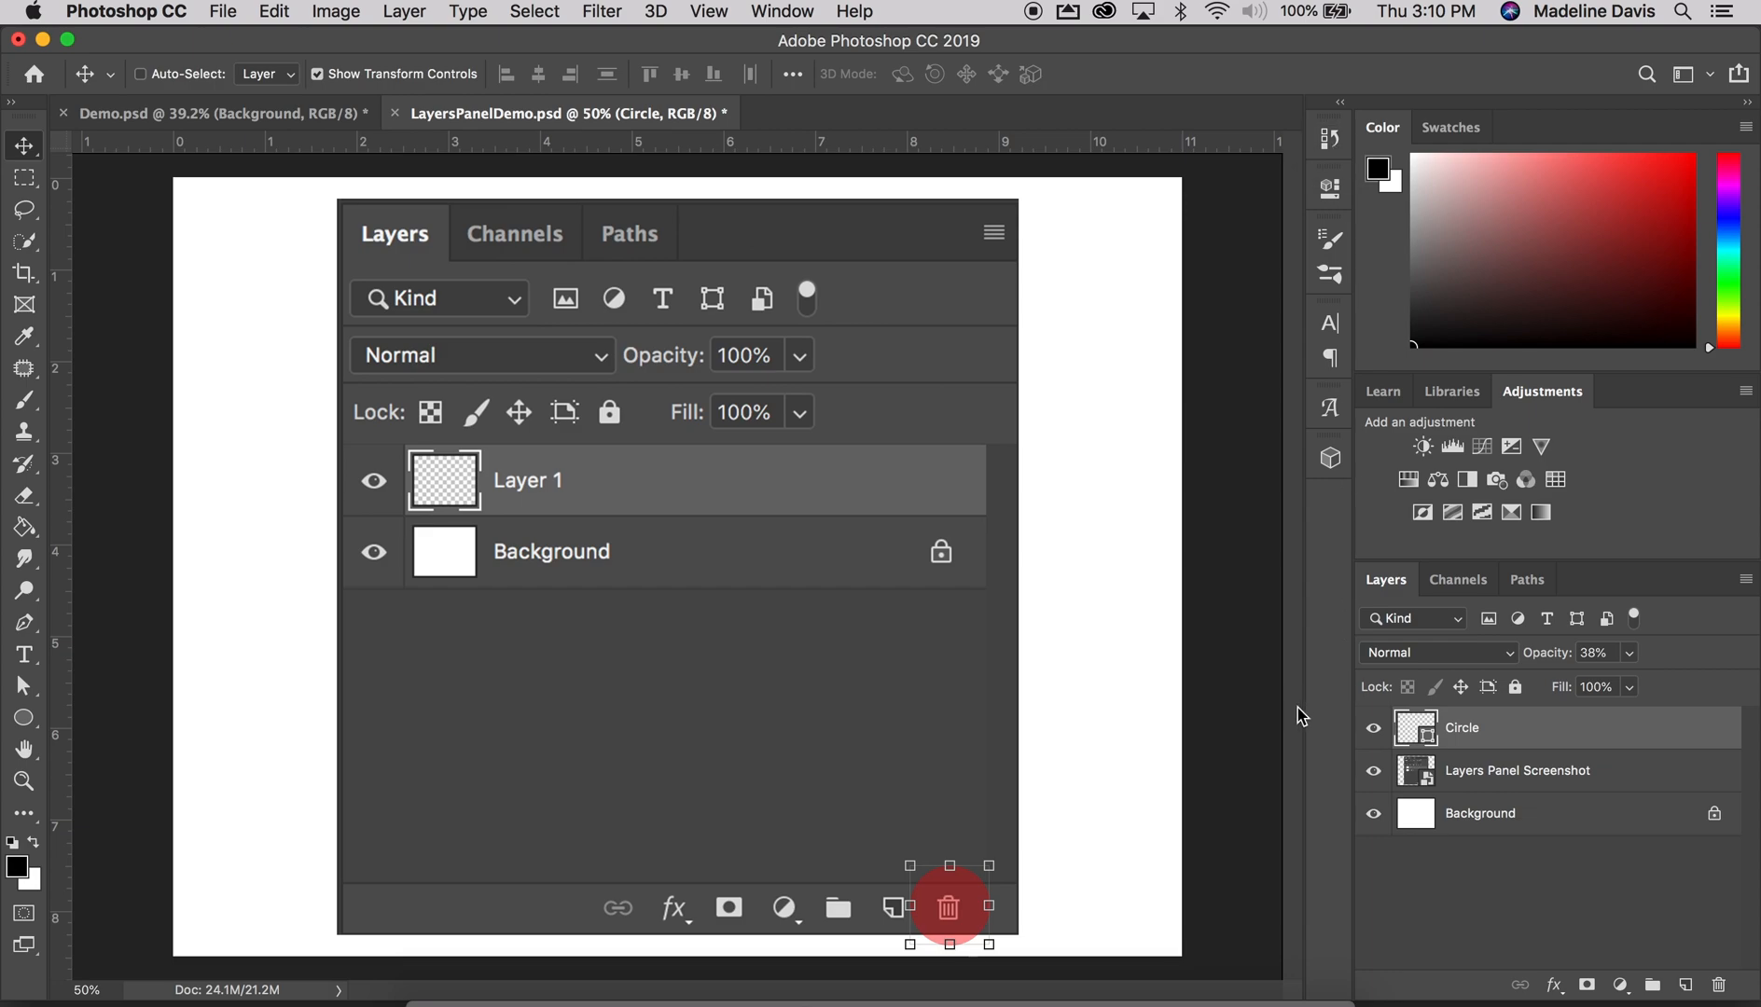
mouse_move(1485, 739)
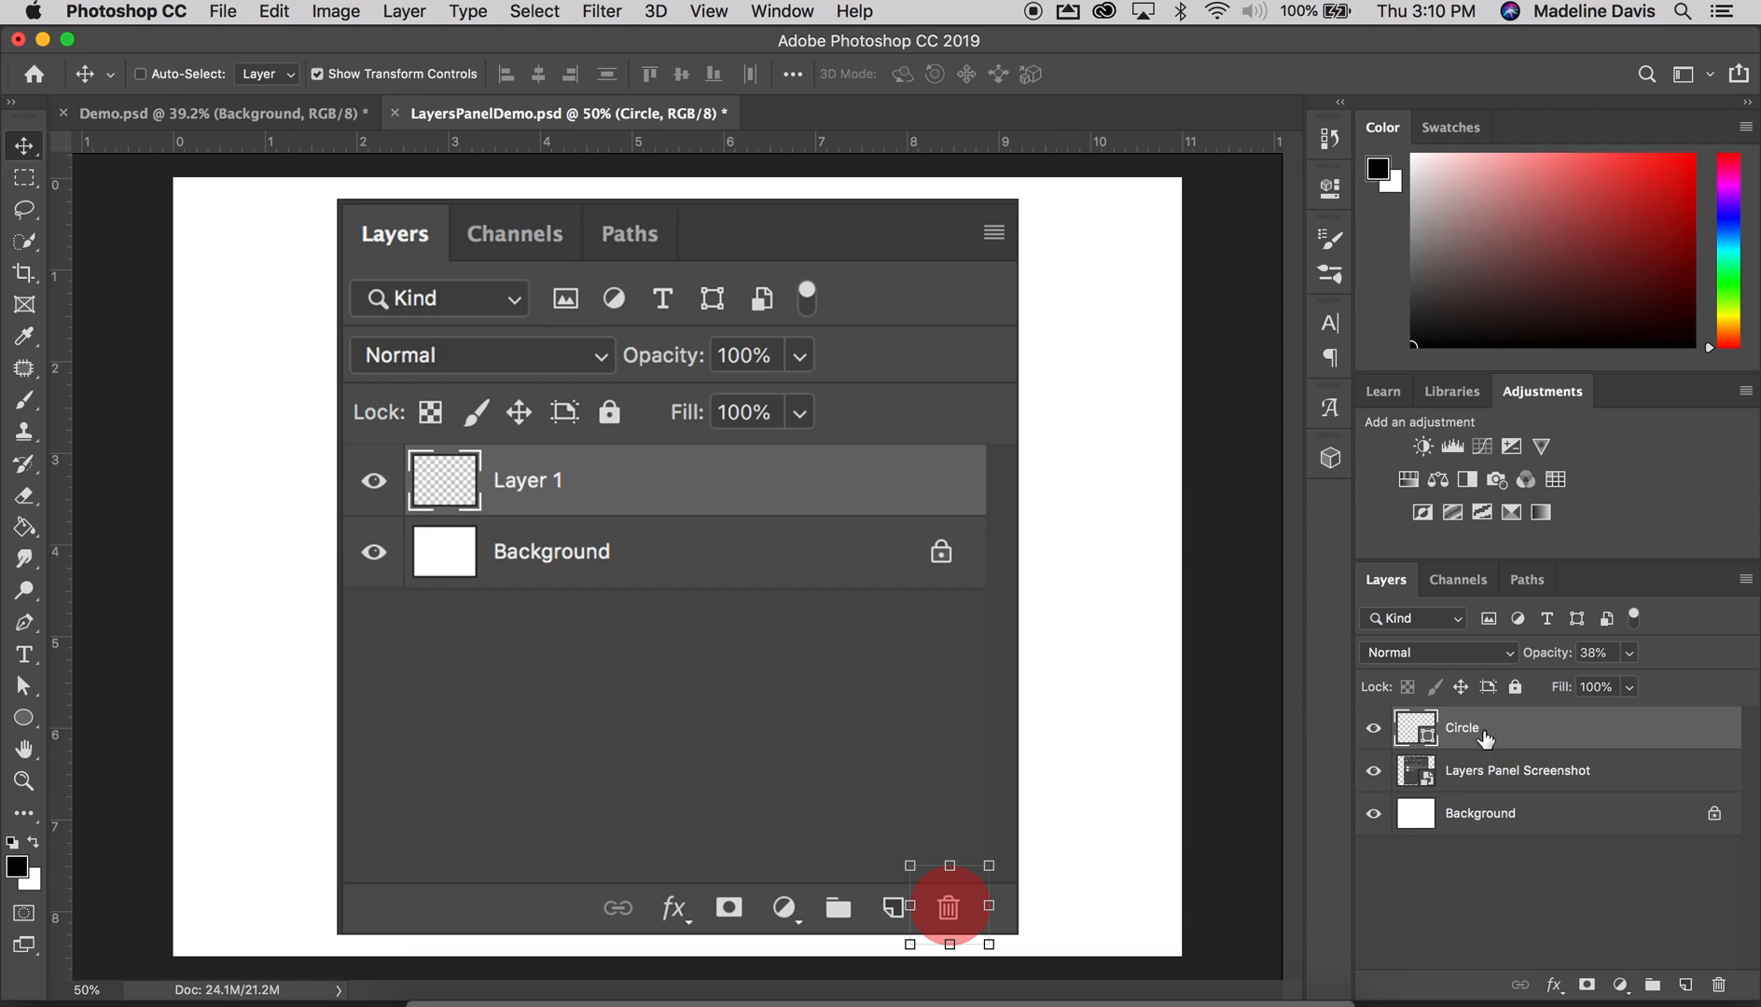
mouse_move(972, 913)
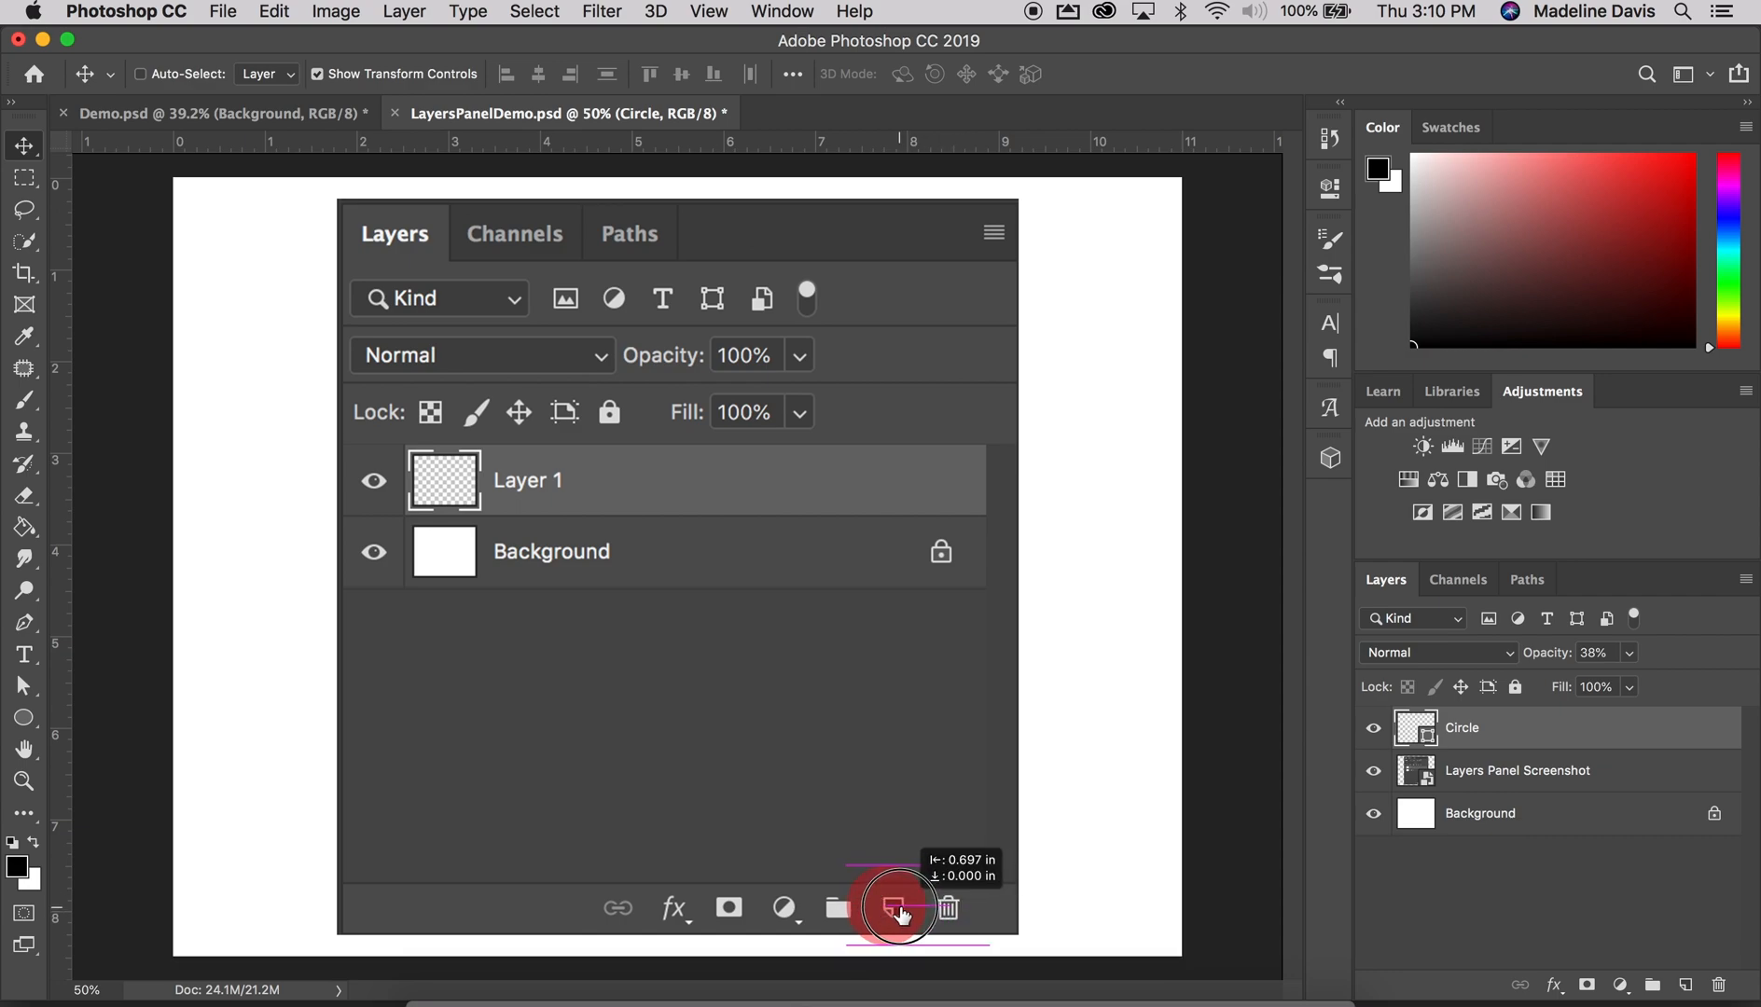
left_click(893, 906)
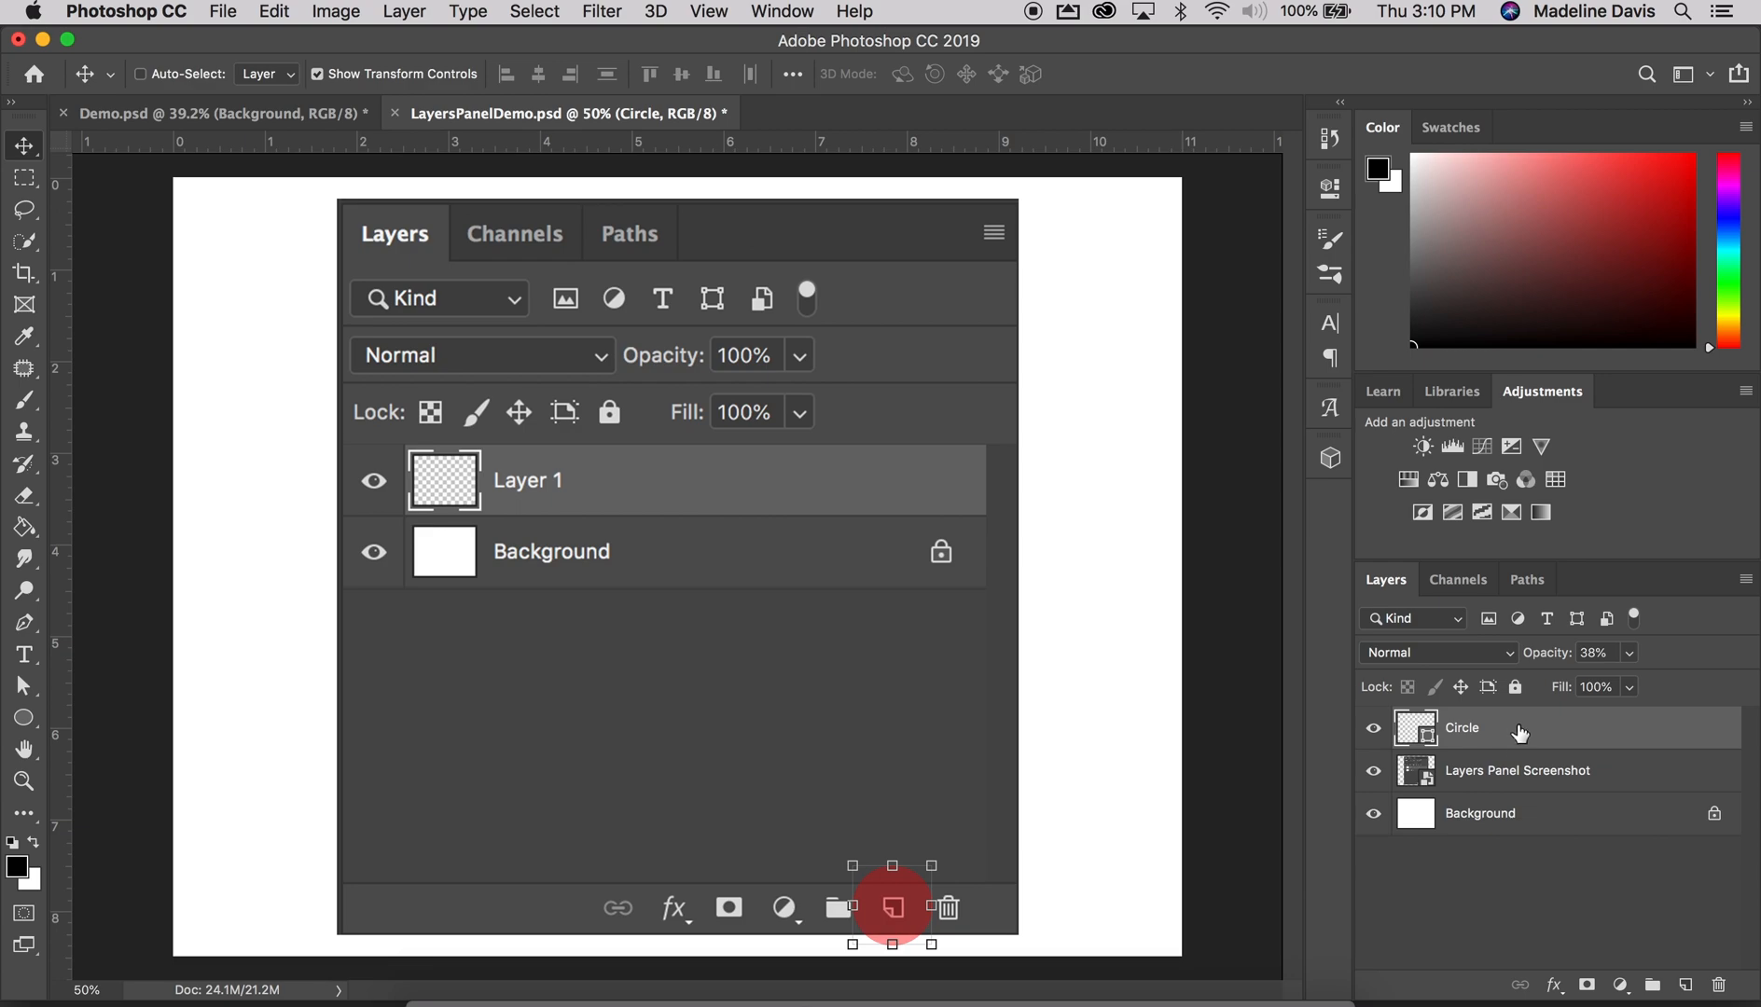
mouse_move(1509, 738)
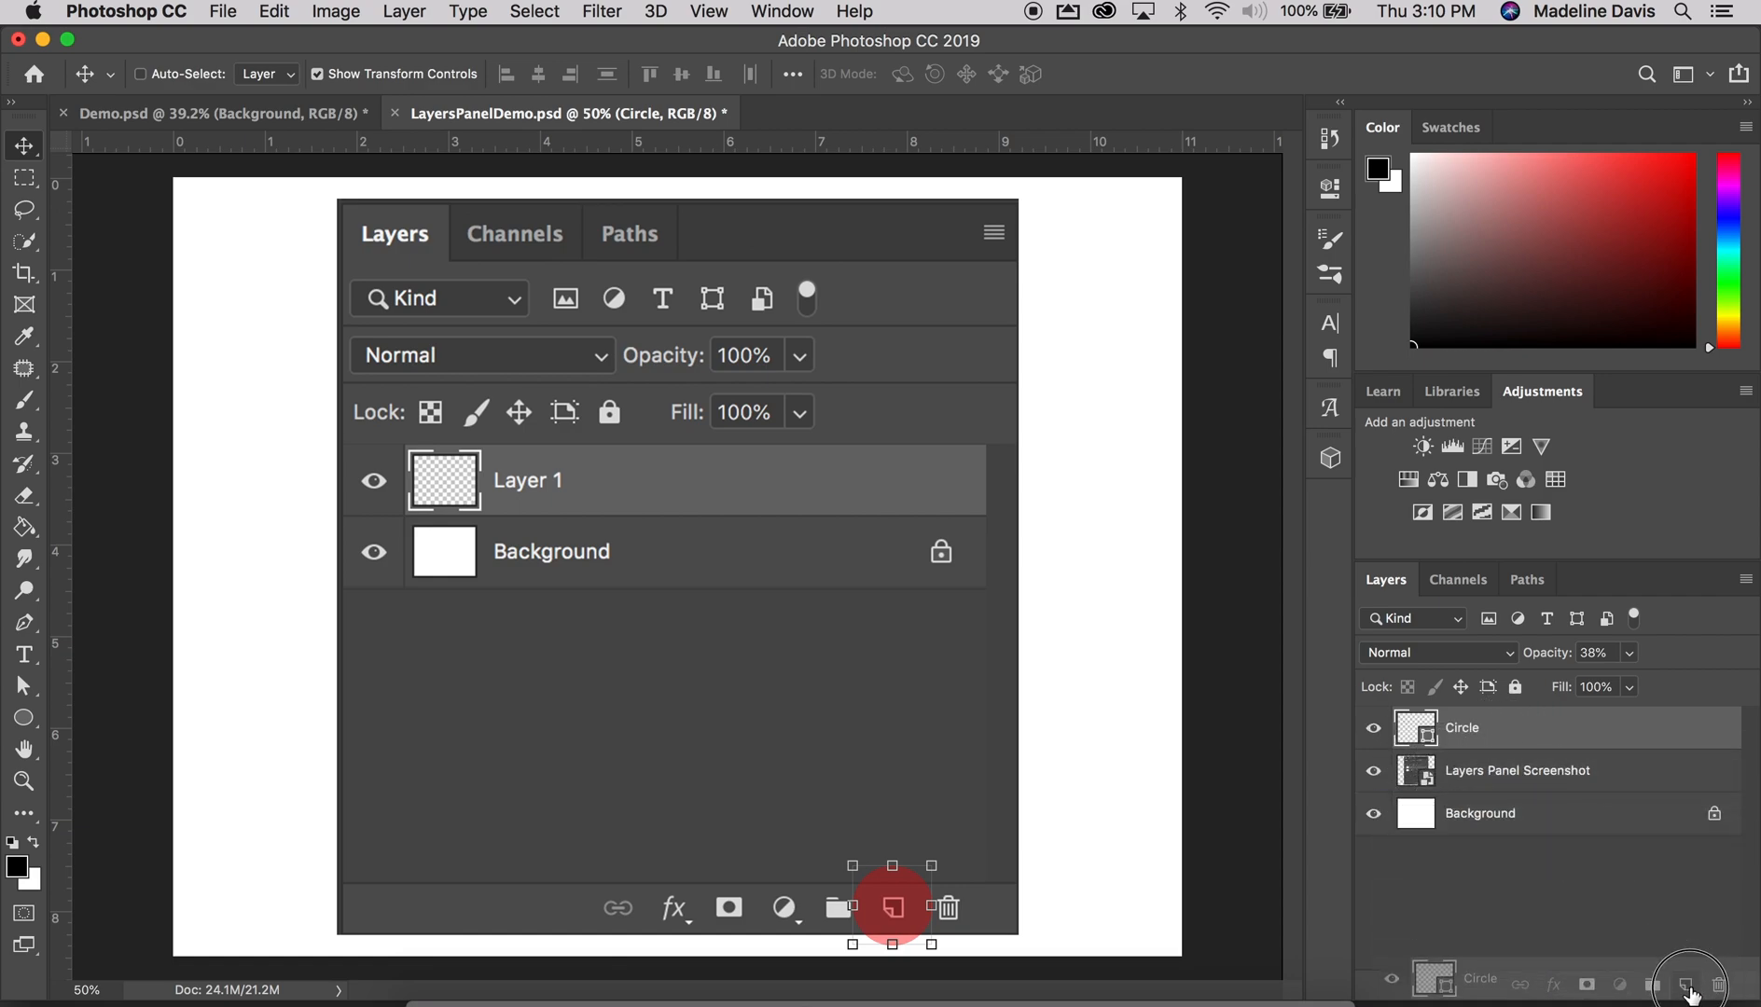
left_click(1686, 986)
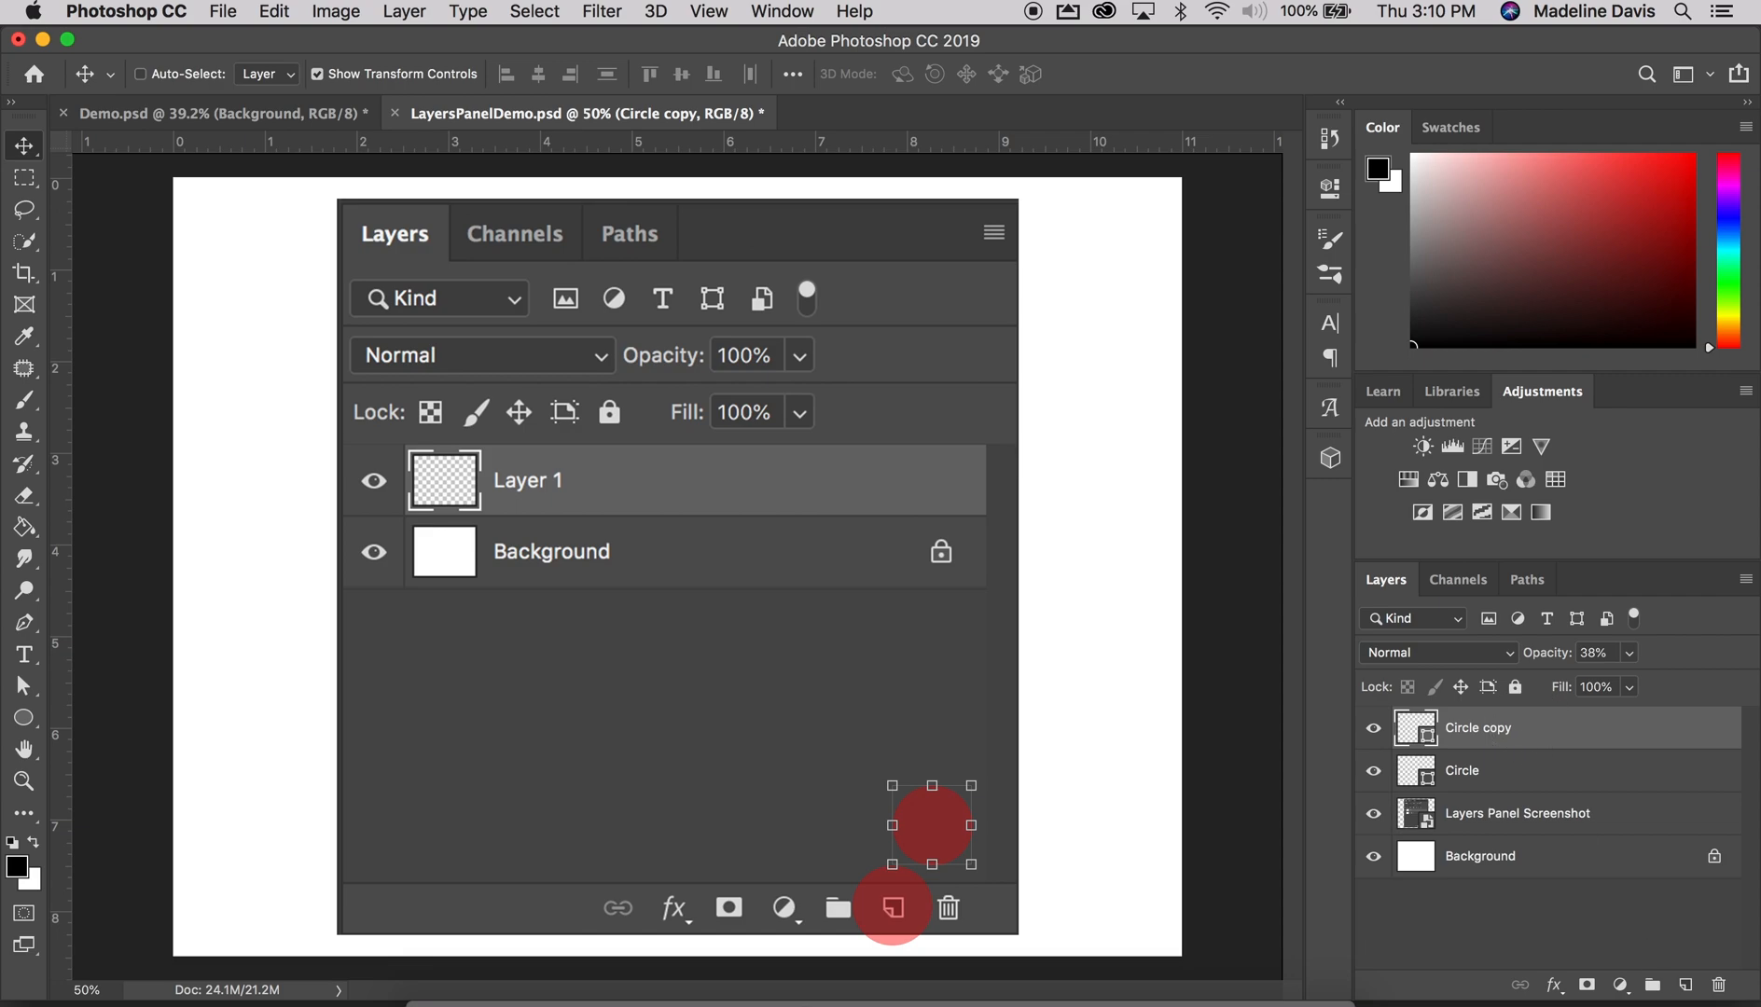
left_click(947, 907)
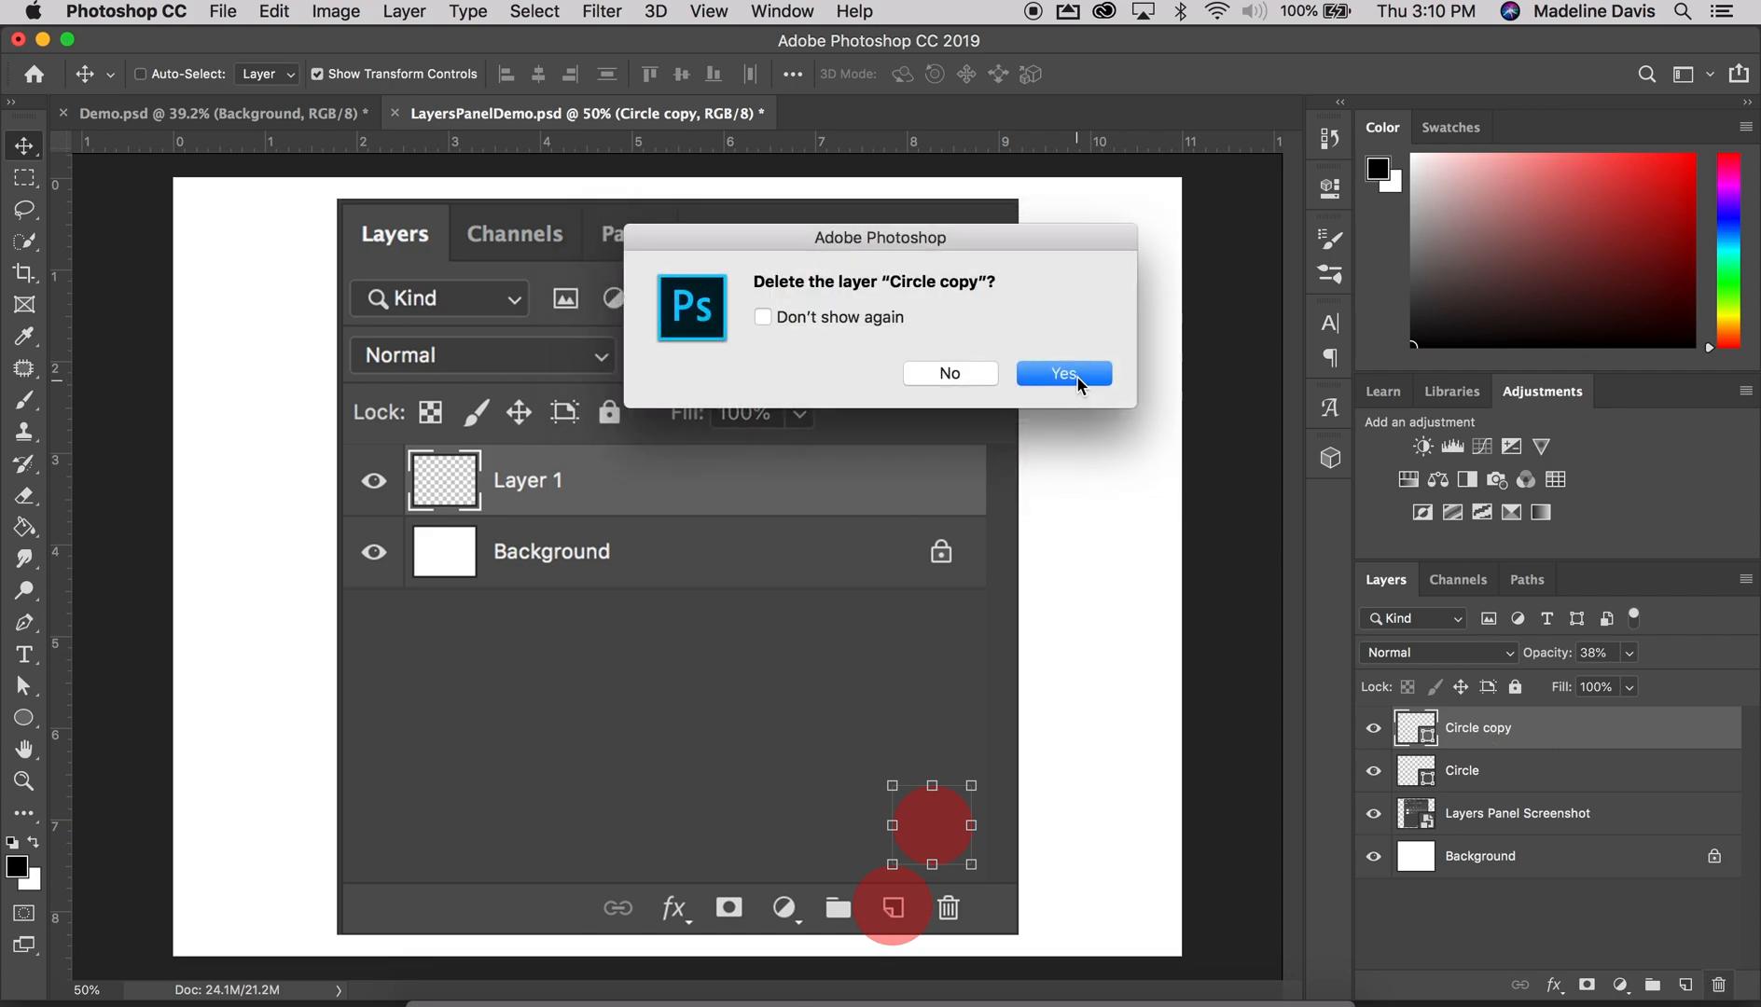
left_click(1061, 373)
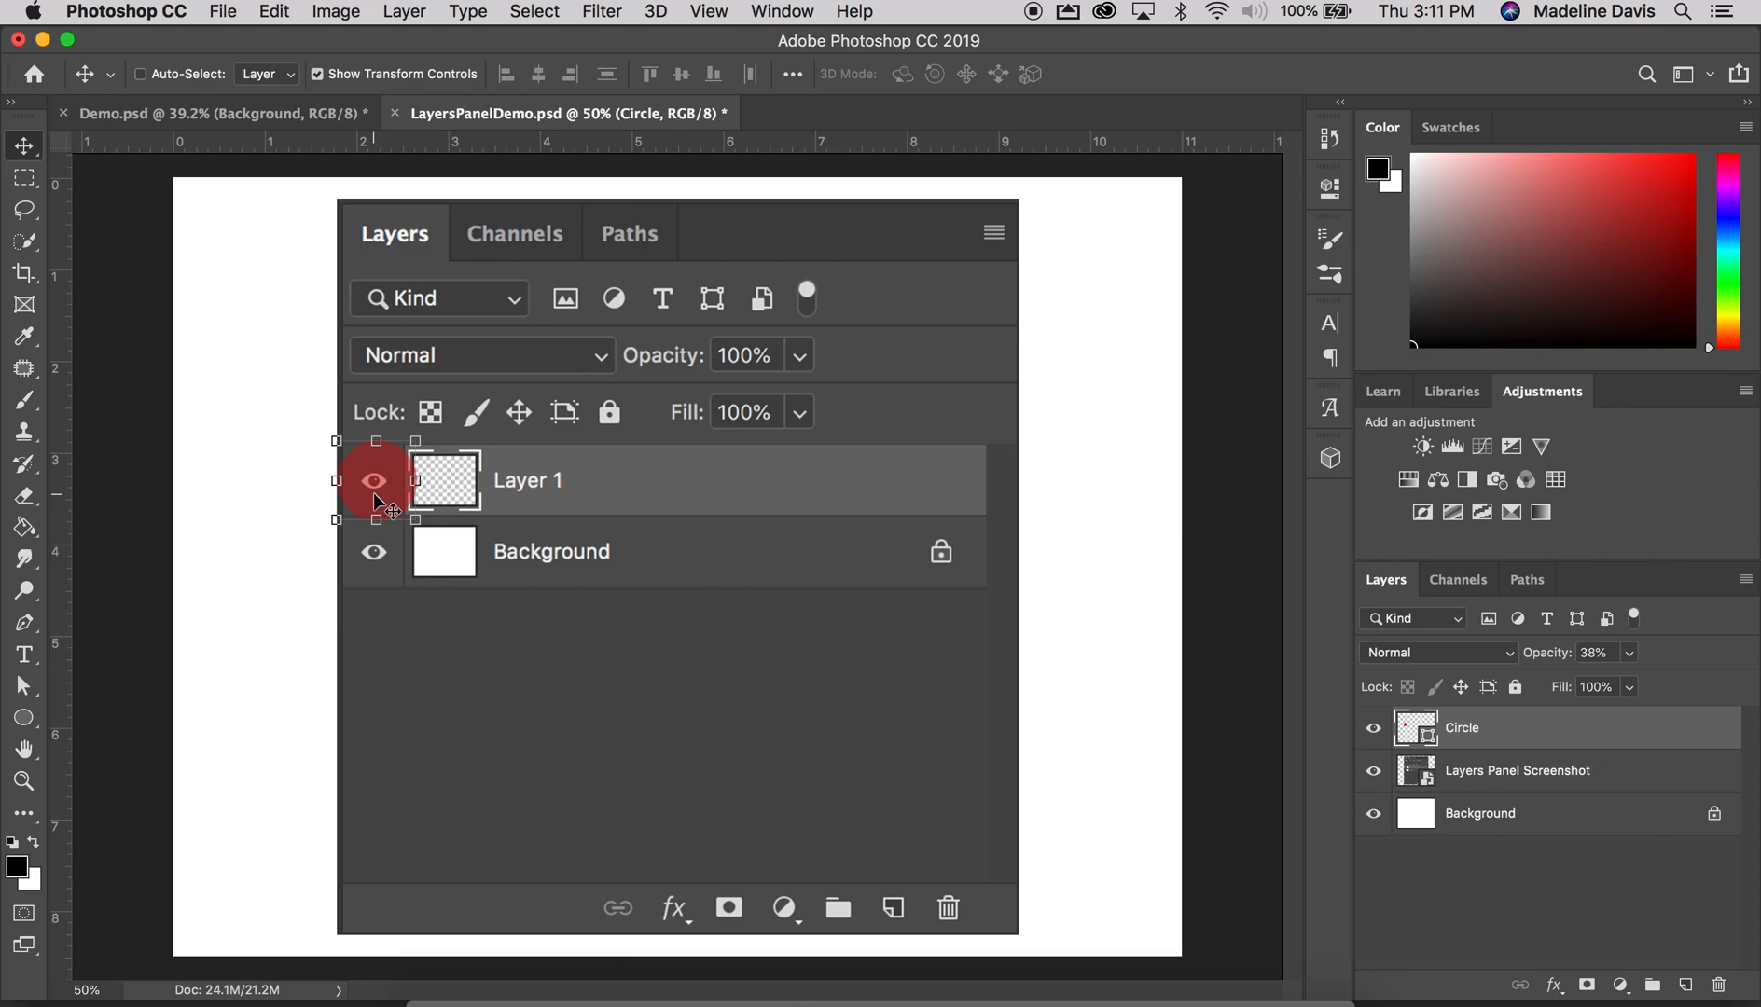
mouse_move(595, 582)
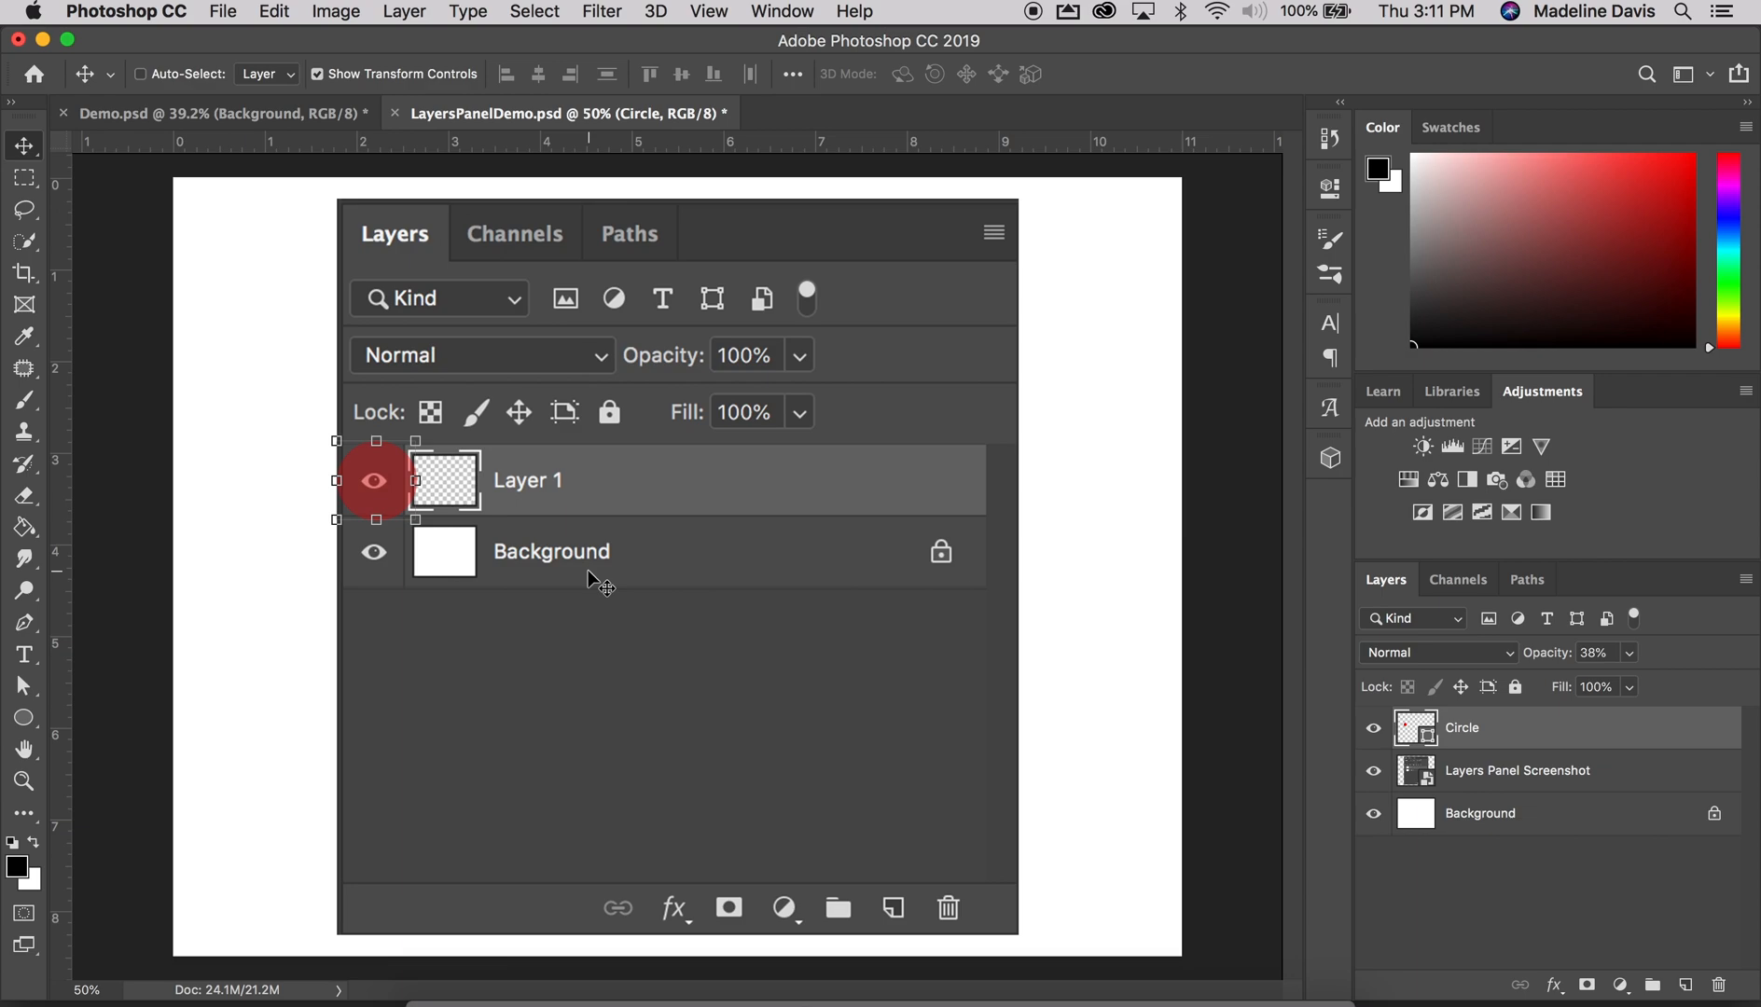
mouse_move(848, 692)
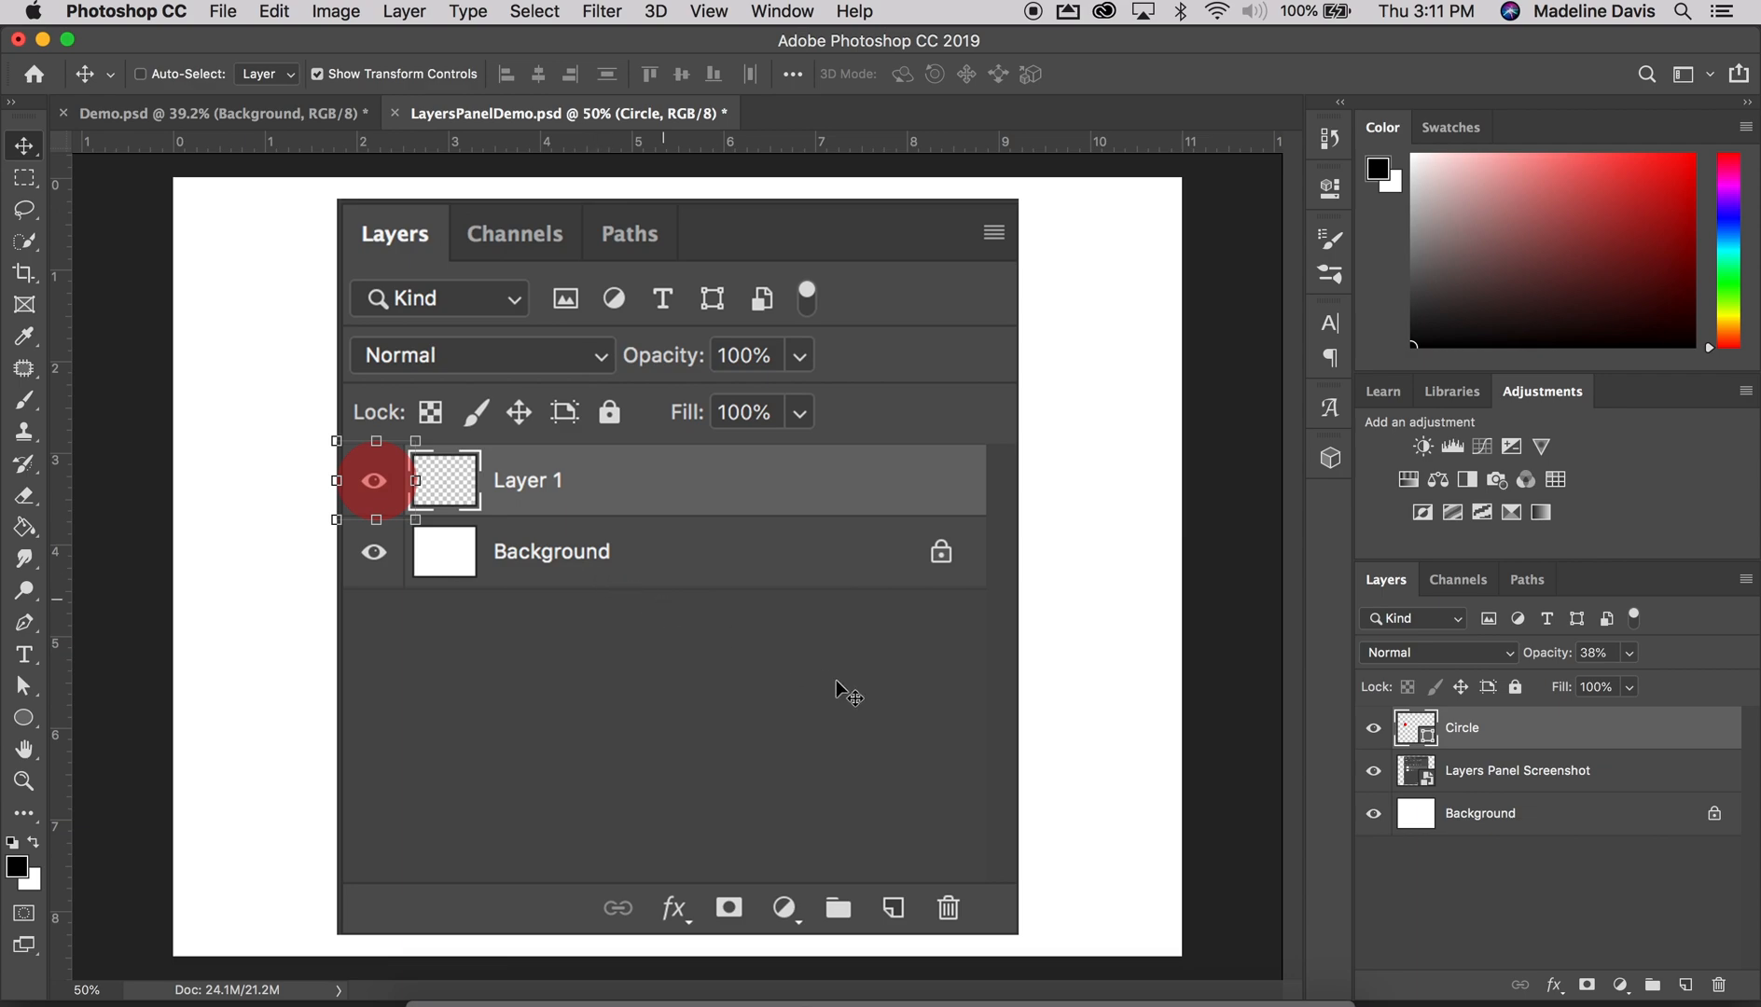
mouse_move(1352, 729)
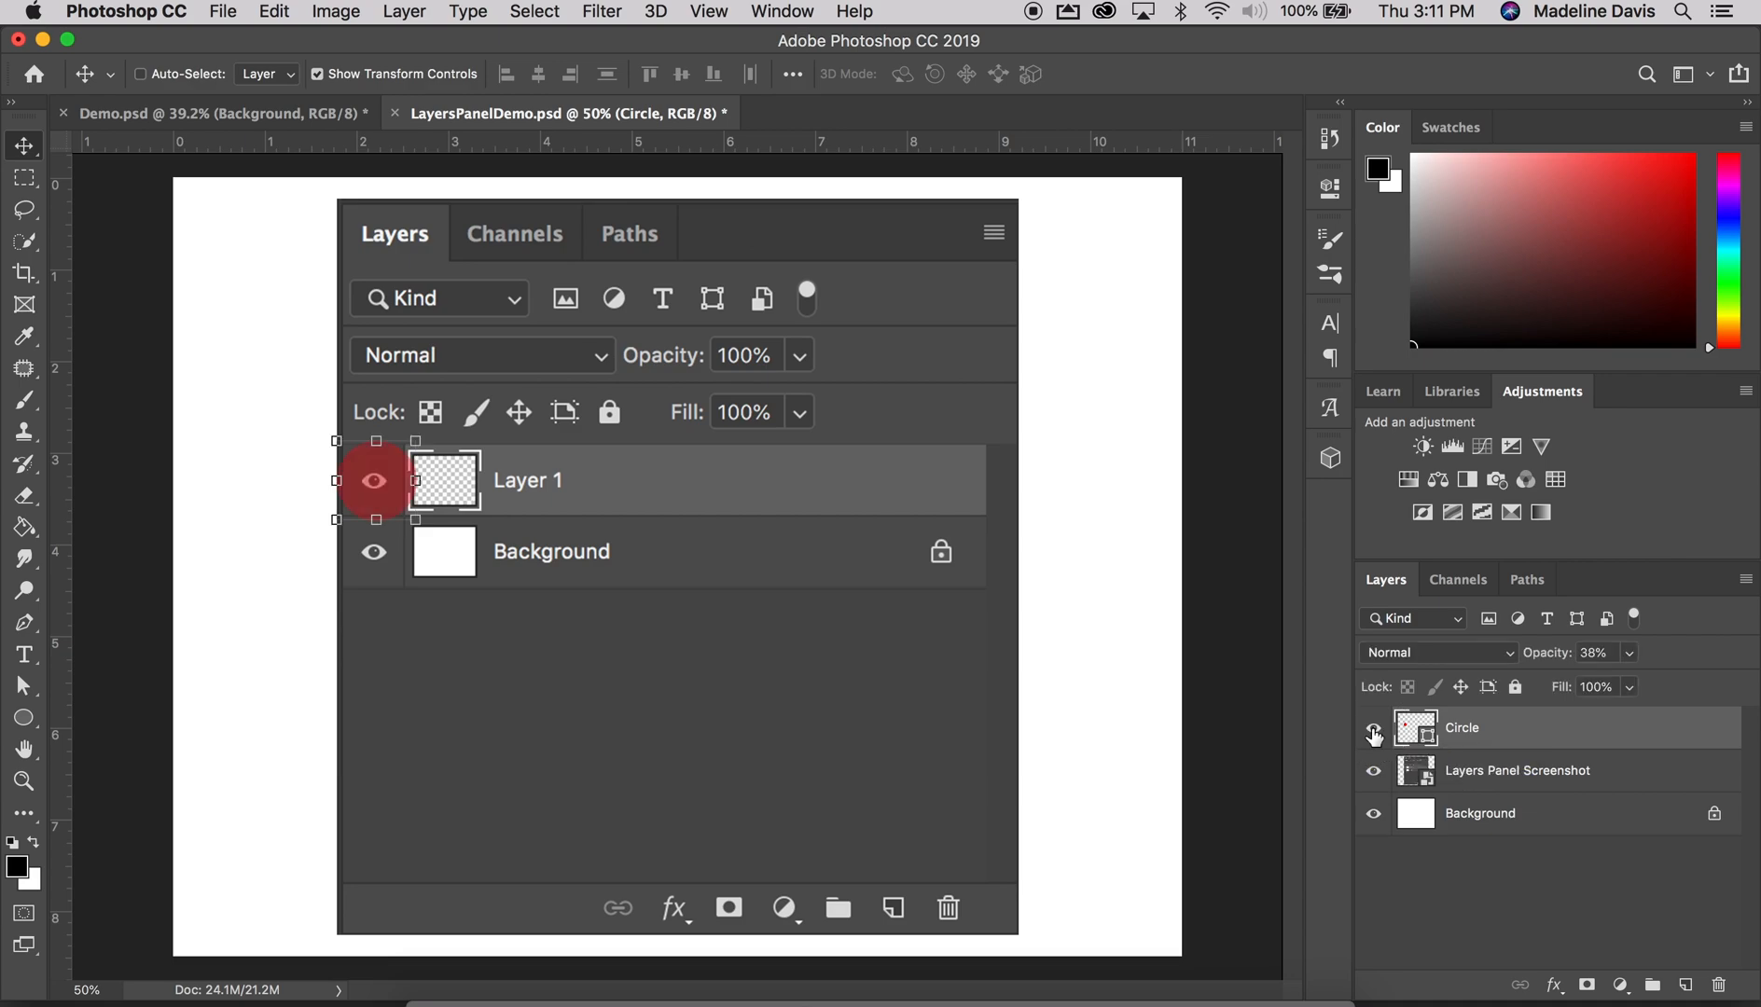
Toggle the Circle layer's visibility eye off and back on
left_click(1373, 734)
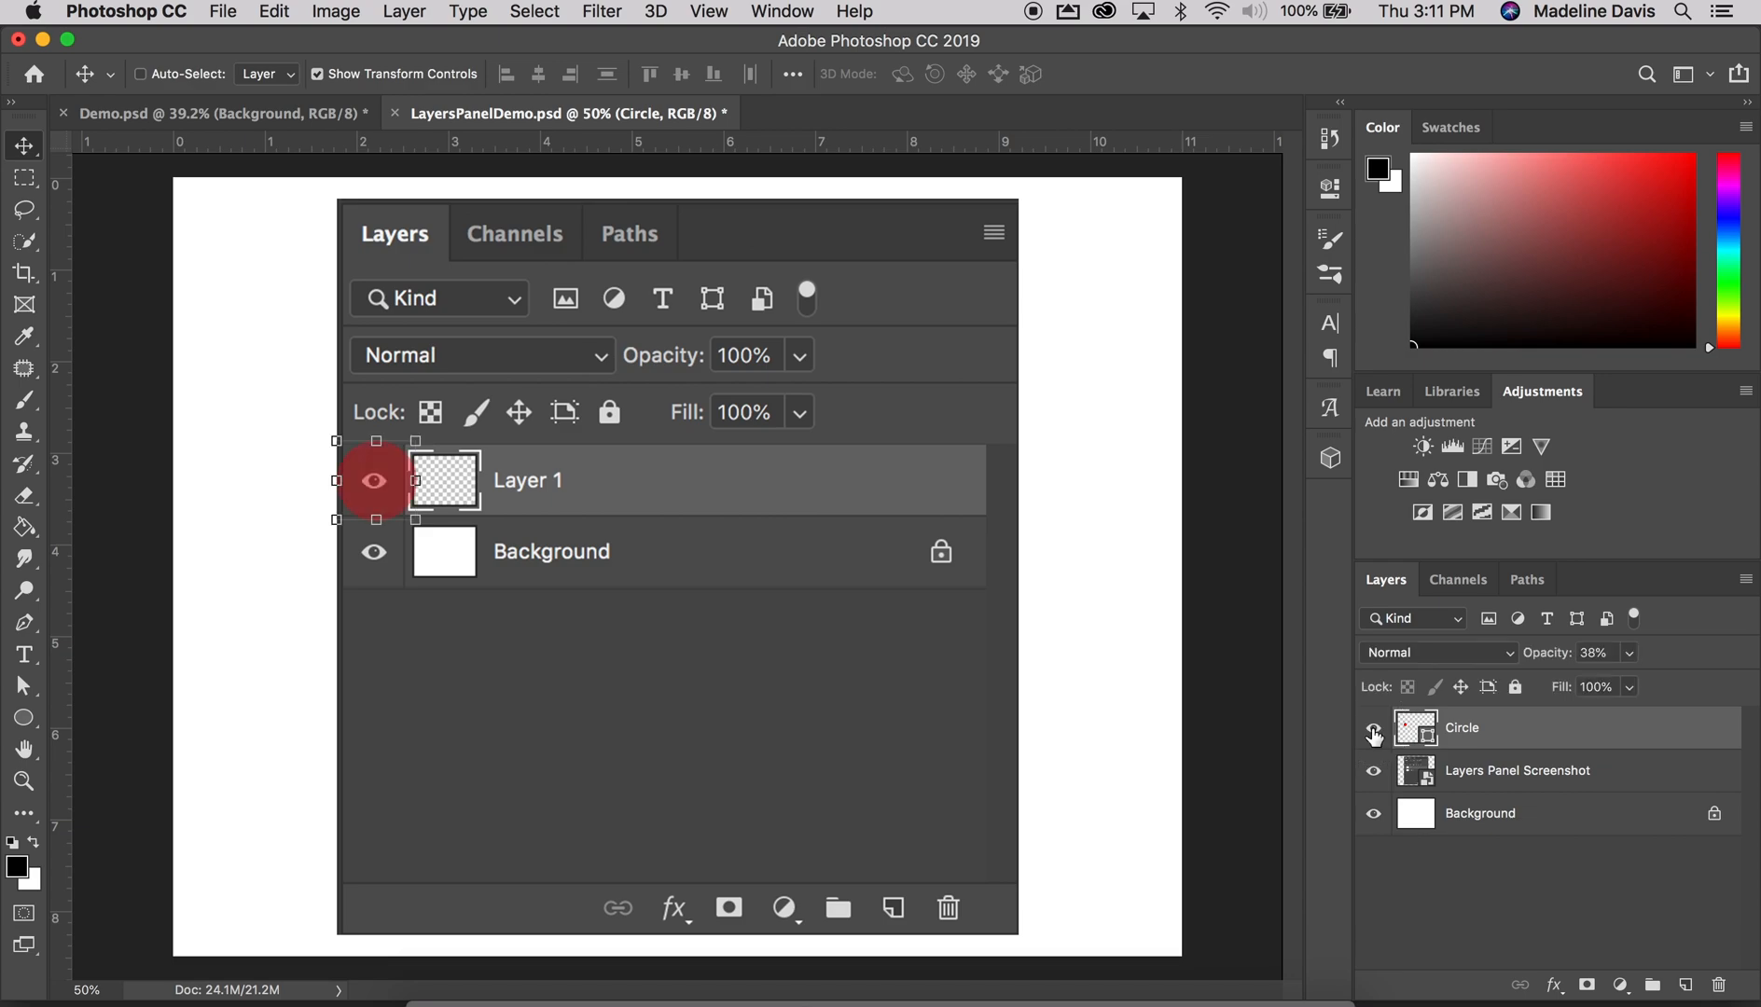
left_click(1373, 727)
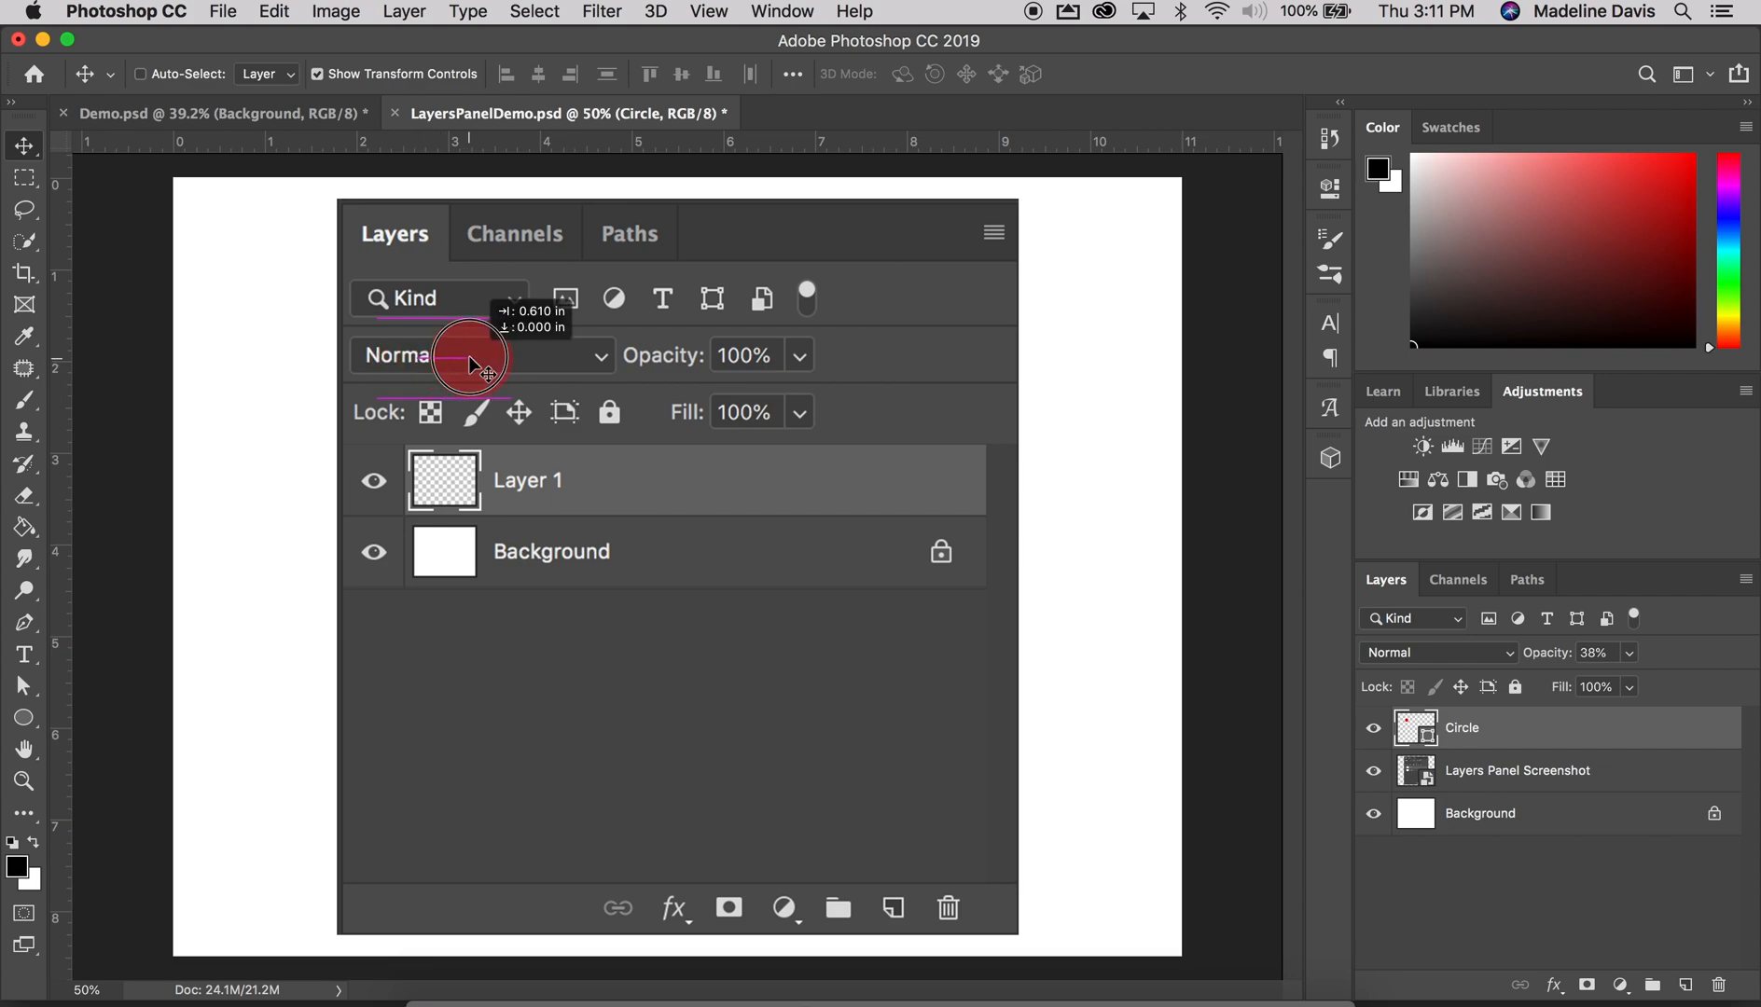
mouse_move(640, 372)
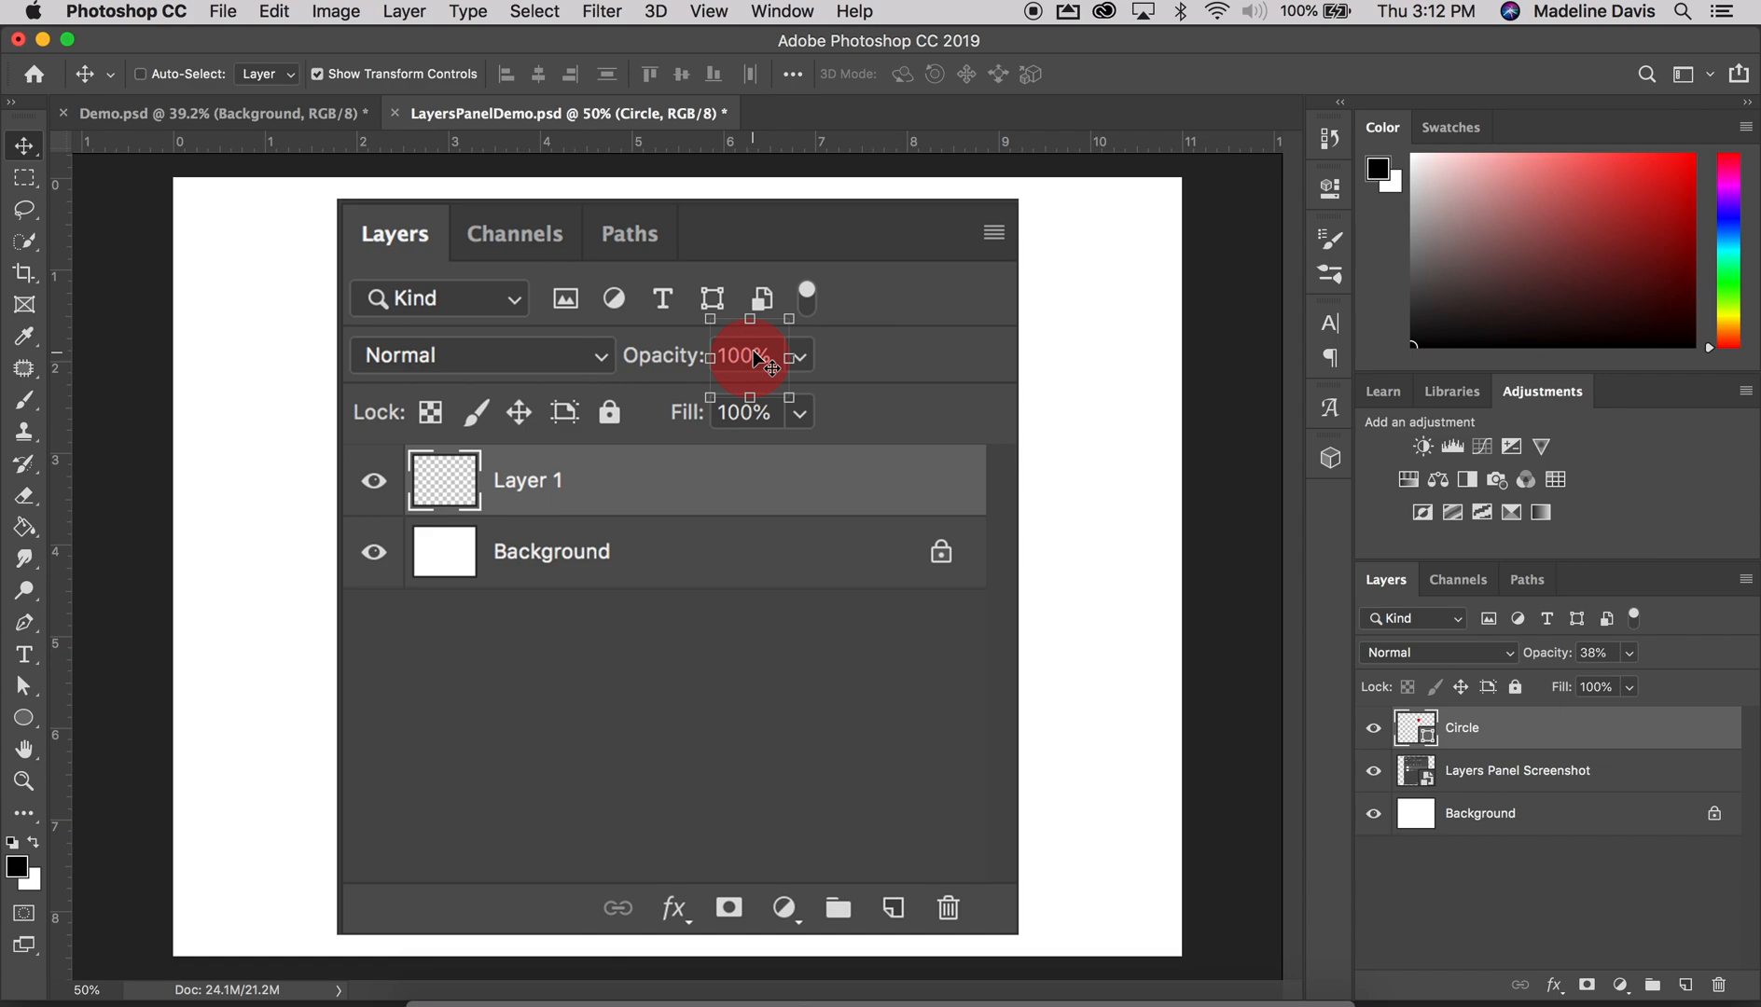
mouse_move(1479, 791)
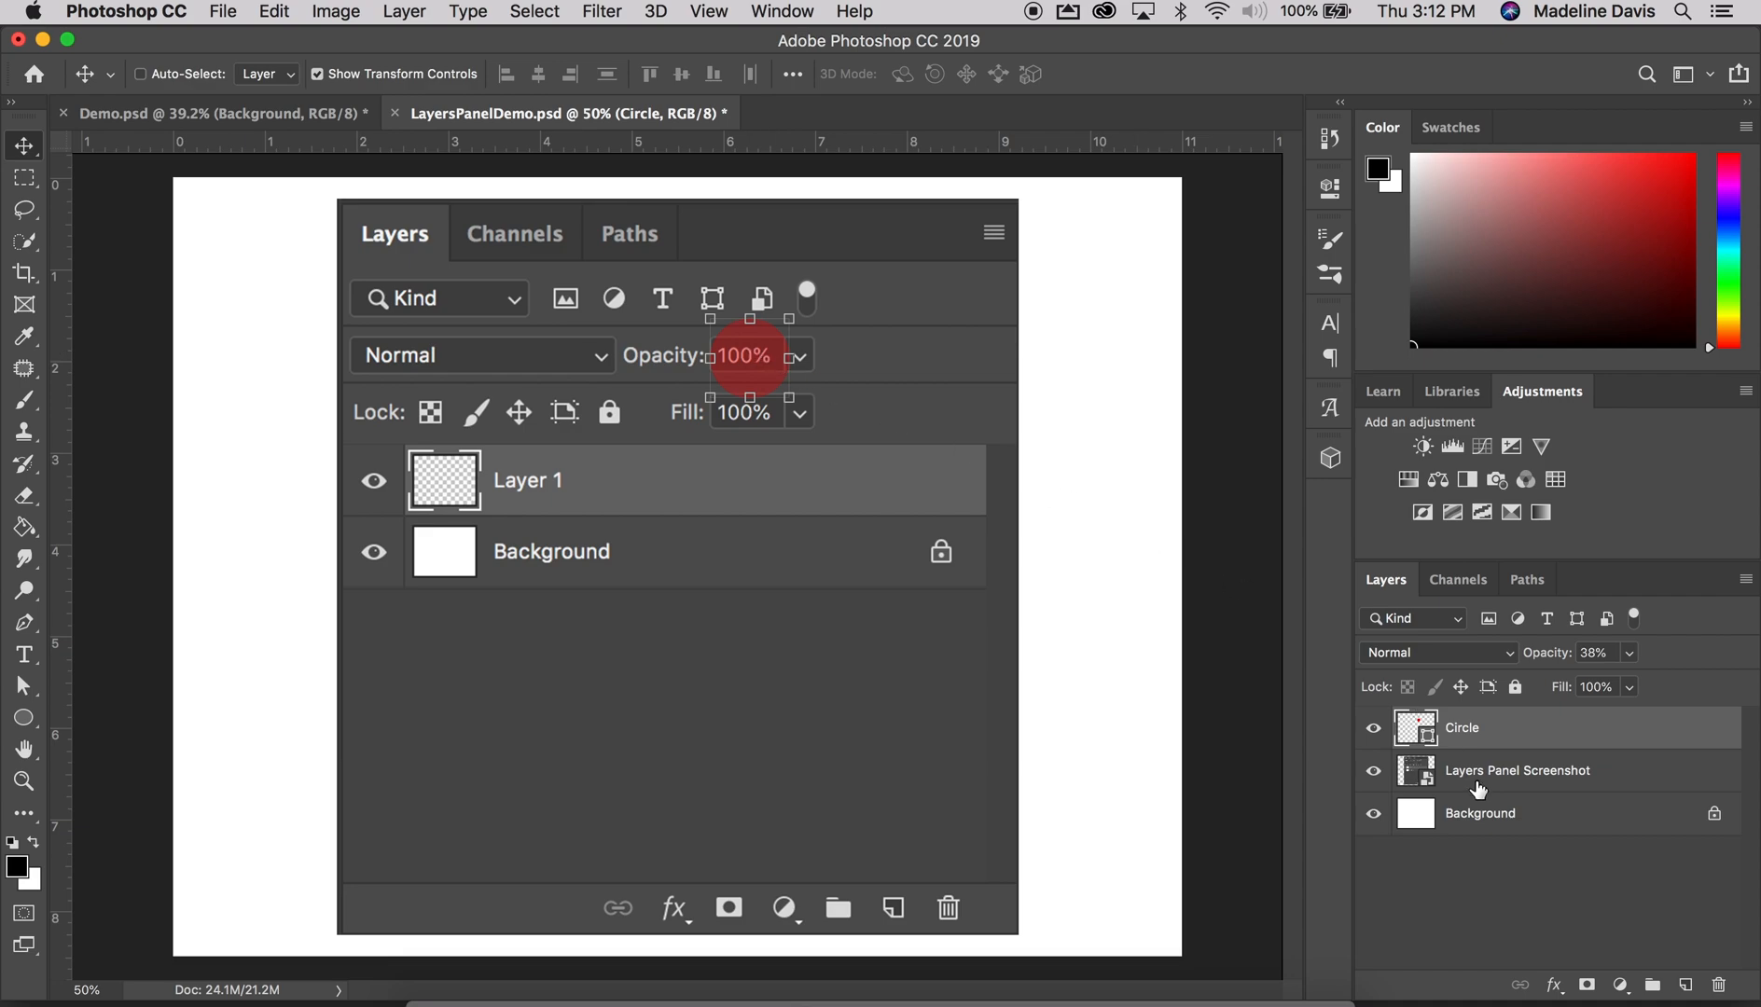
Select the Layers Panel Screenshot layer row in the Layers panel
left_click(1517, 770)
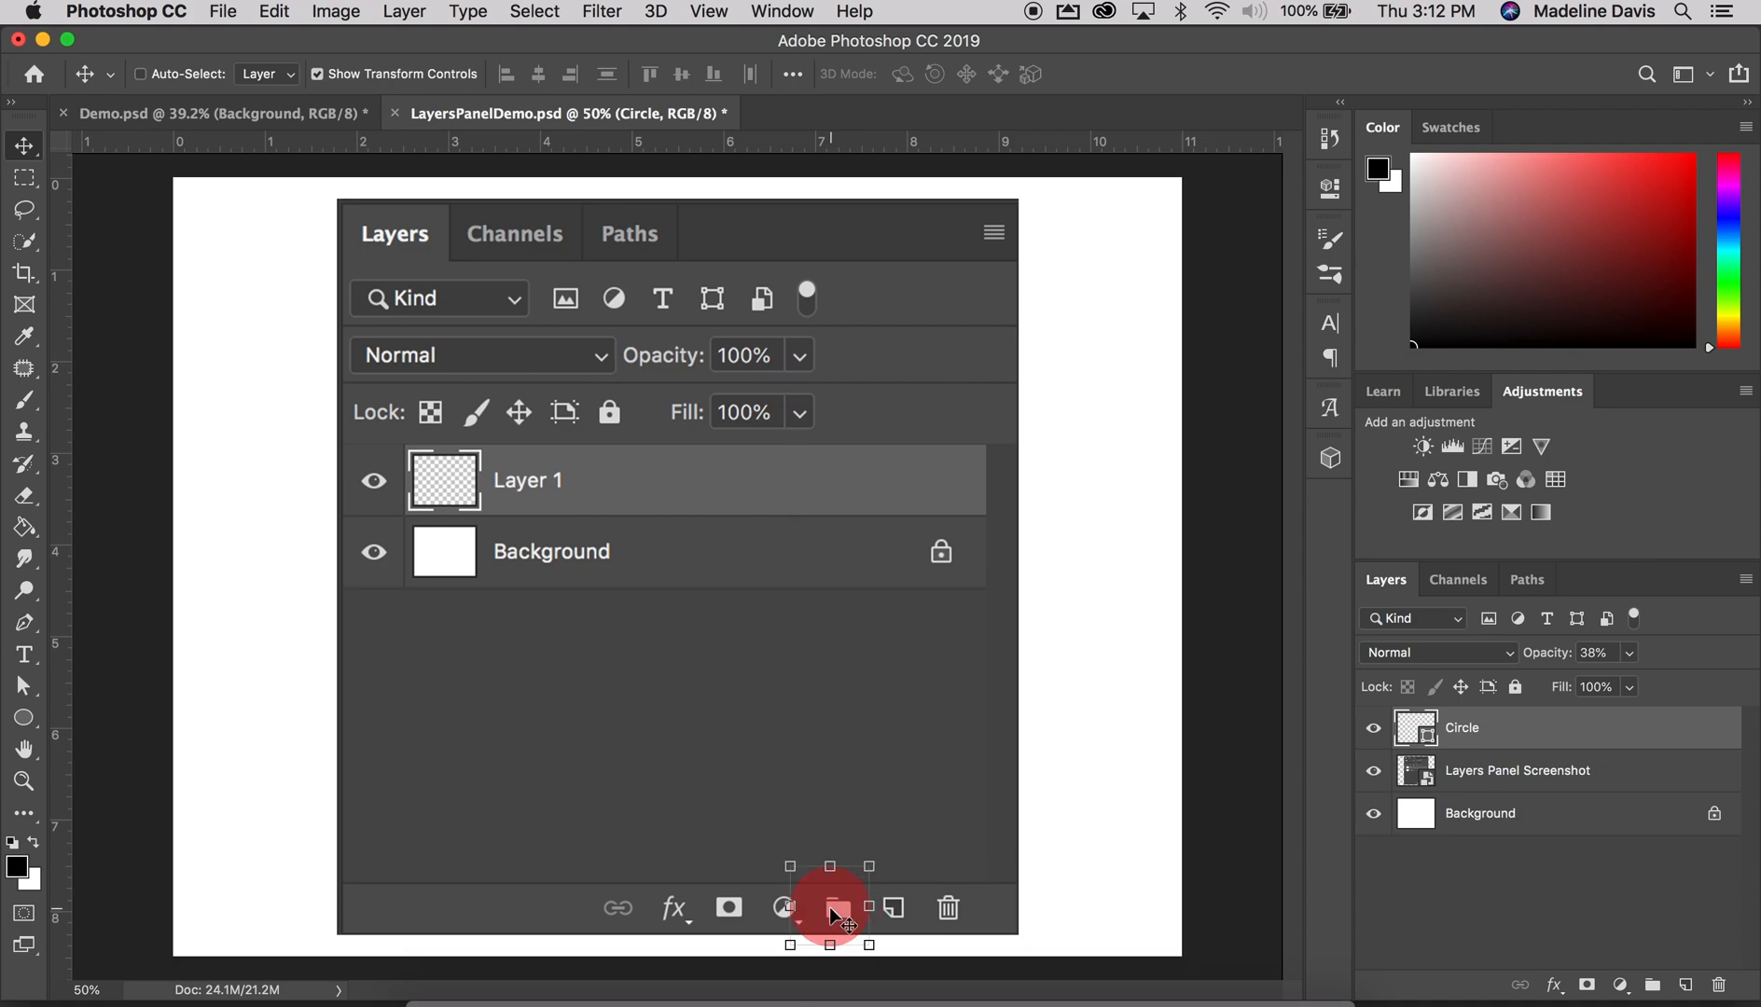
mouse_move(922, 927)
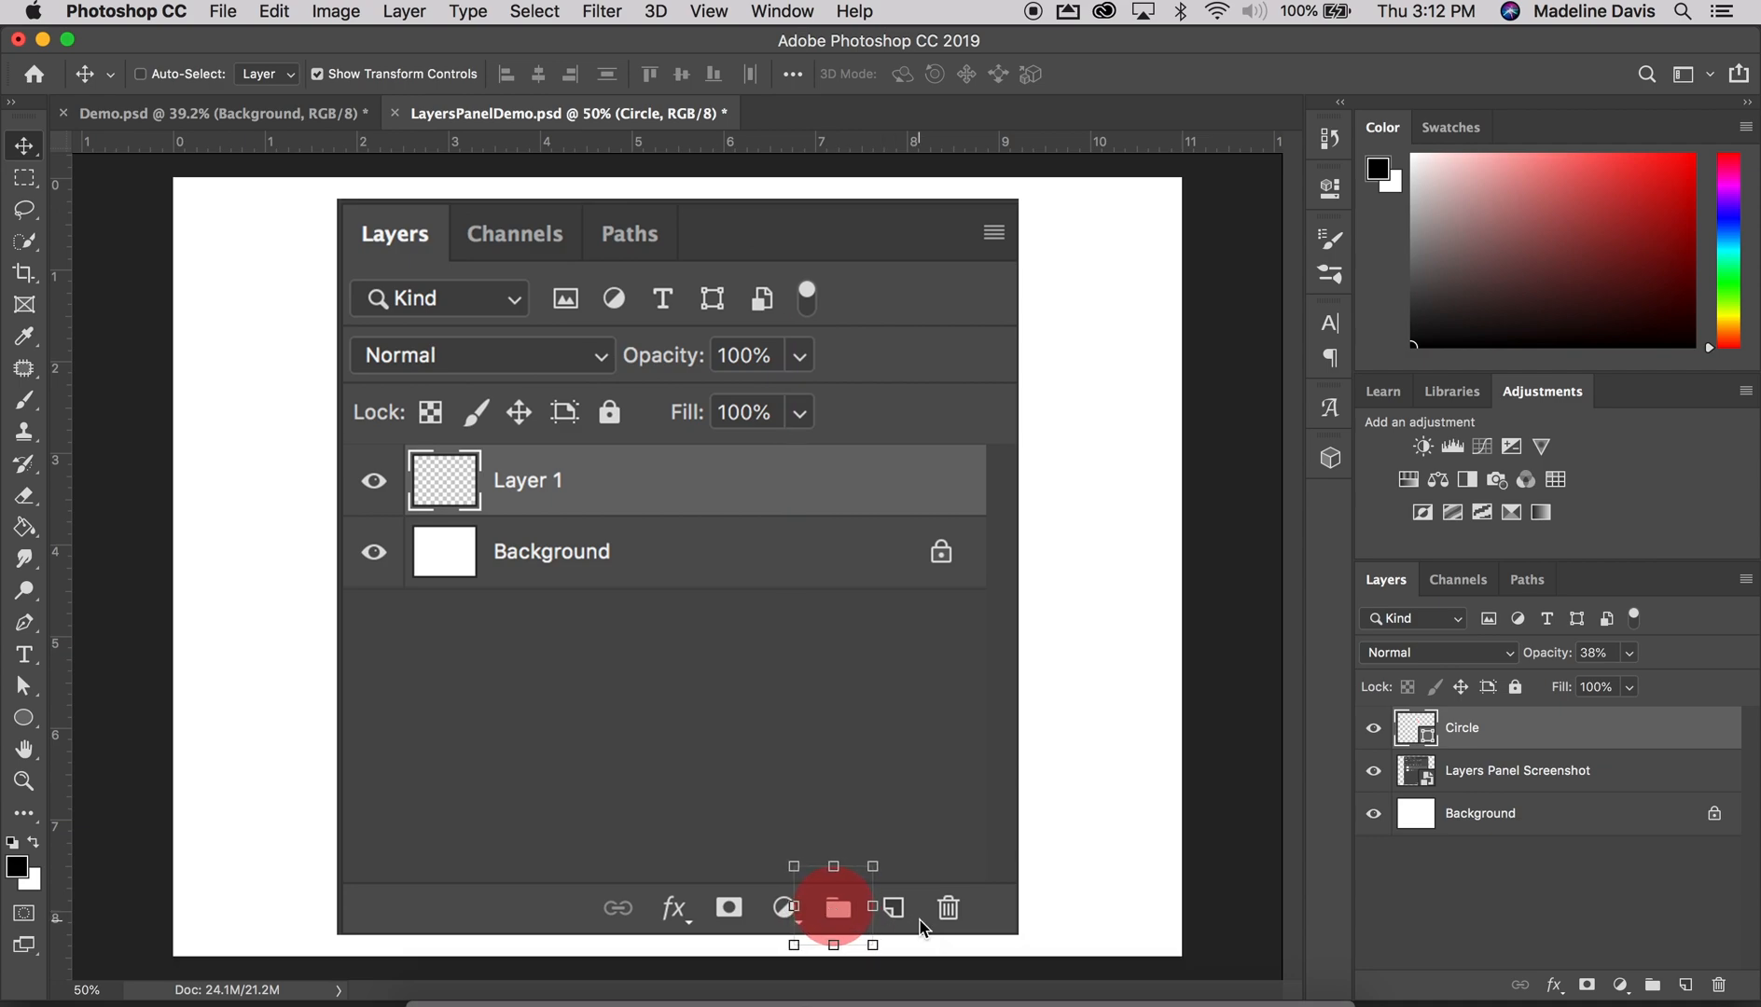
mouse_move(1473, 873)
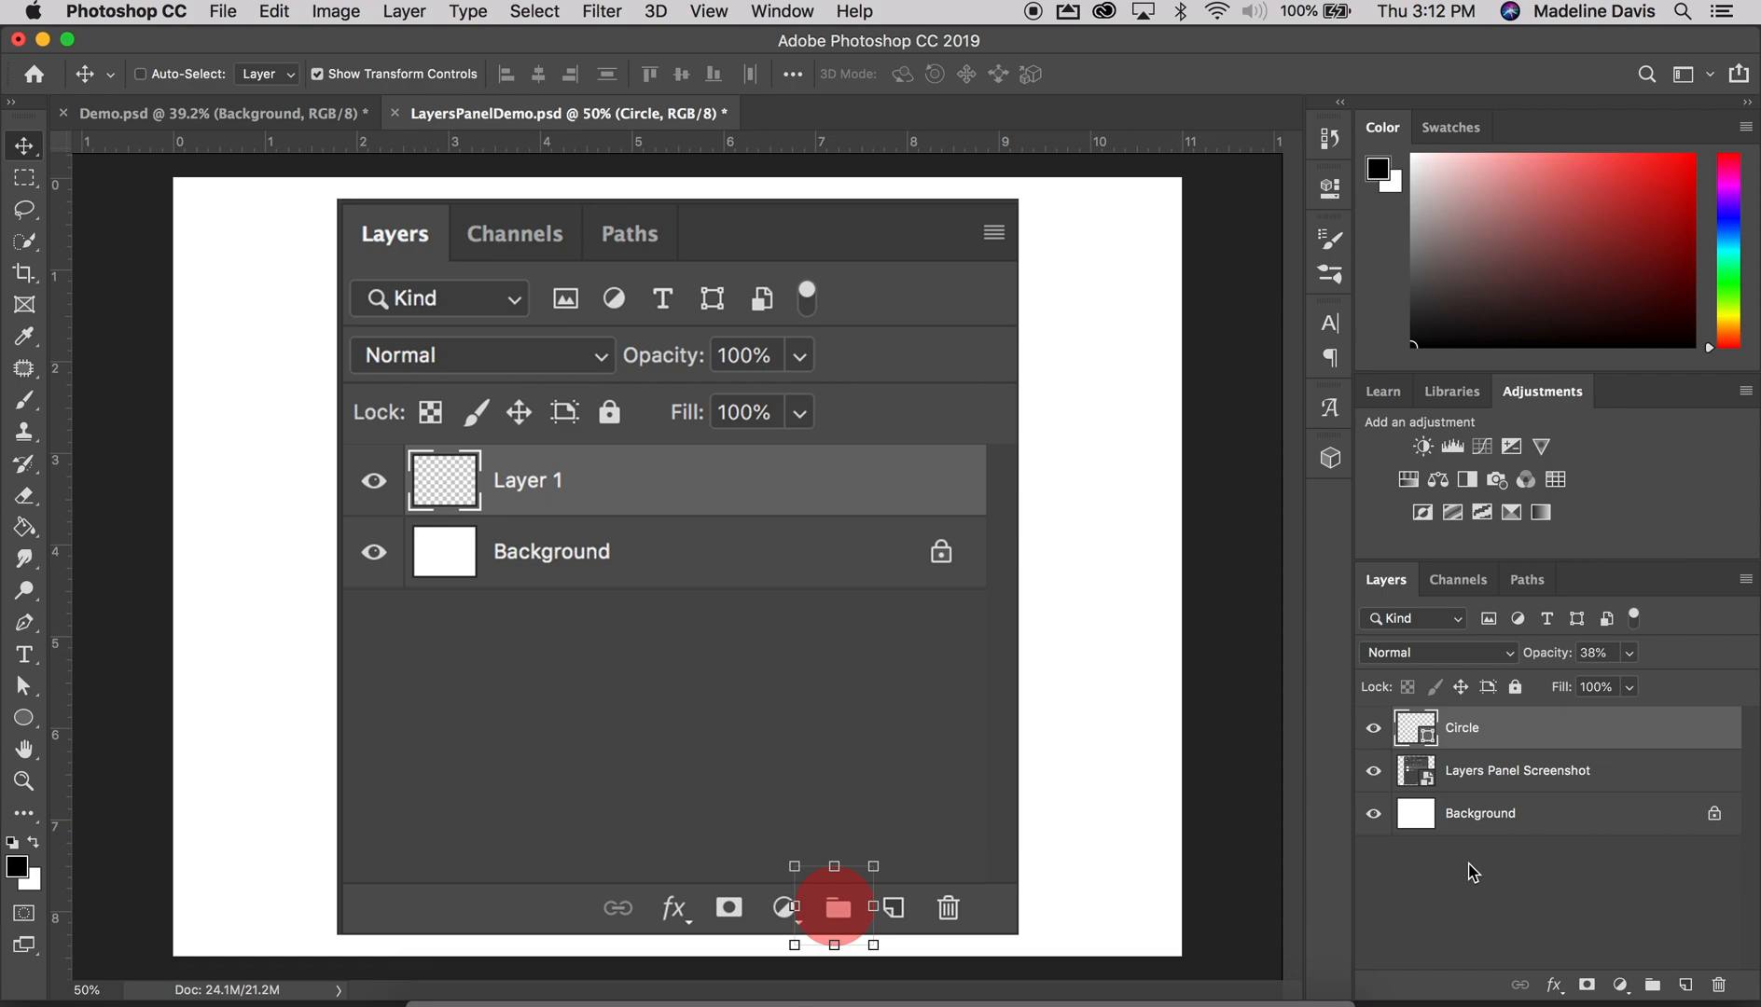
mouse_move(1524, 804)
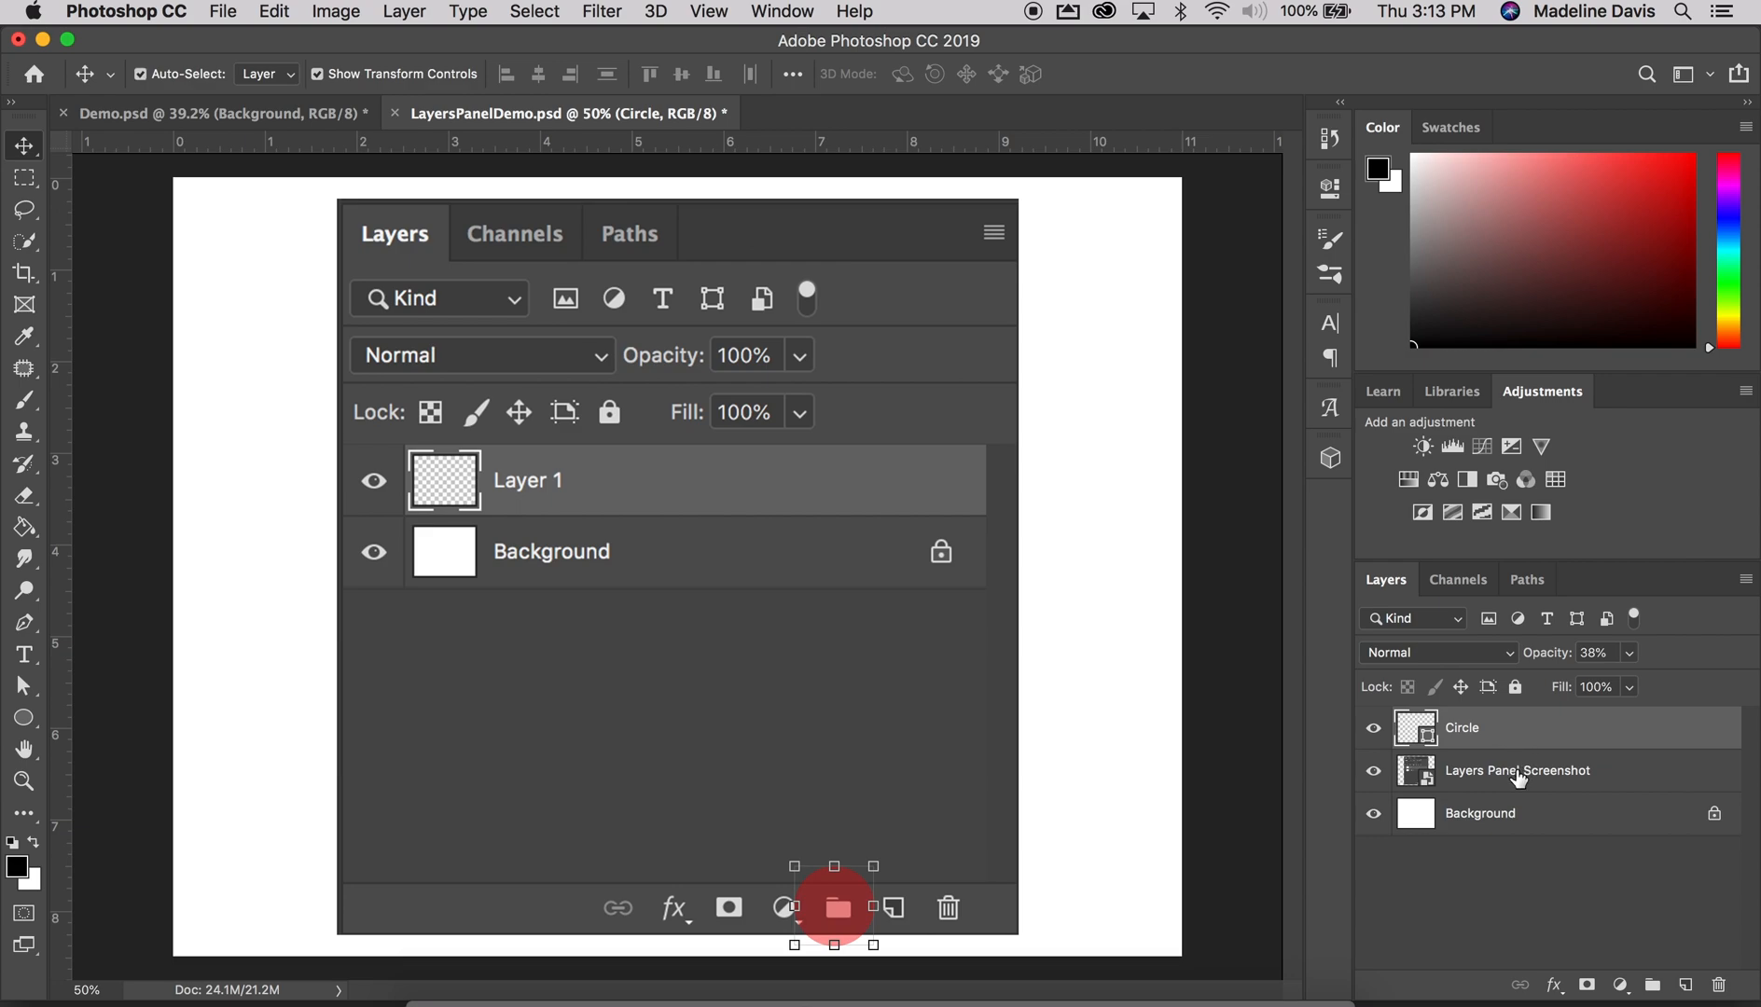
mouse_move(1516, 770)
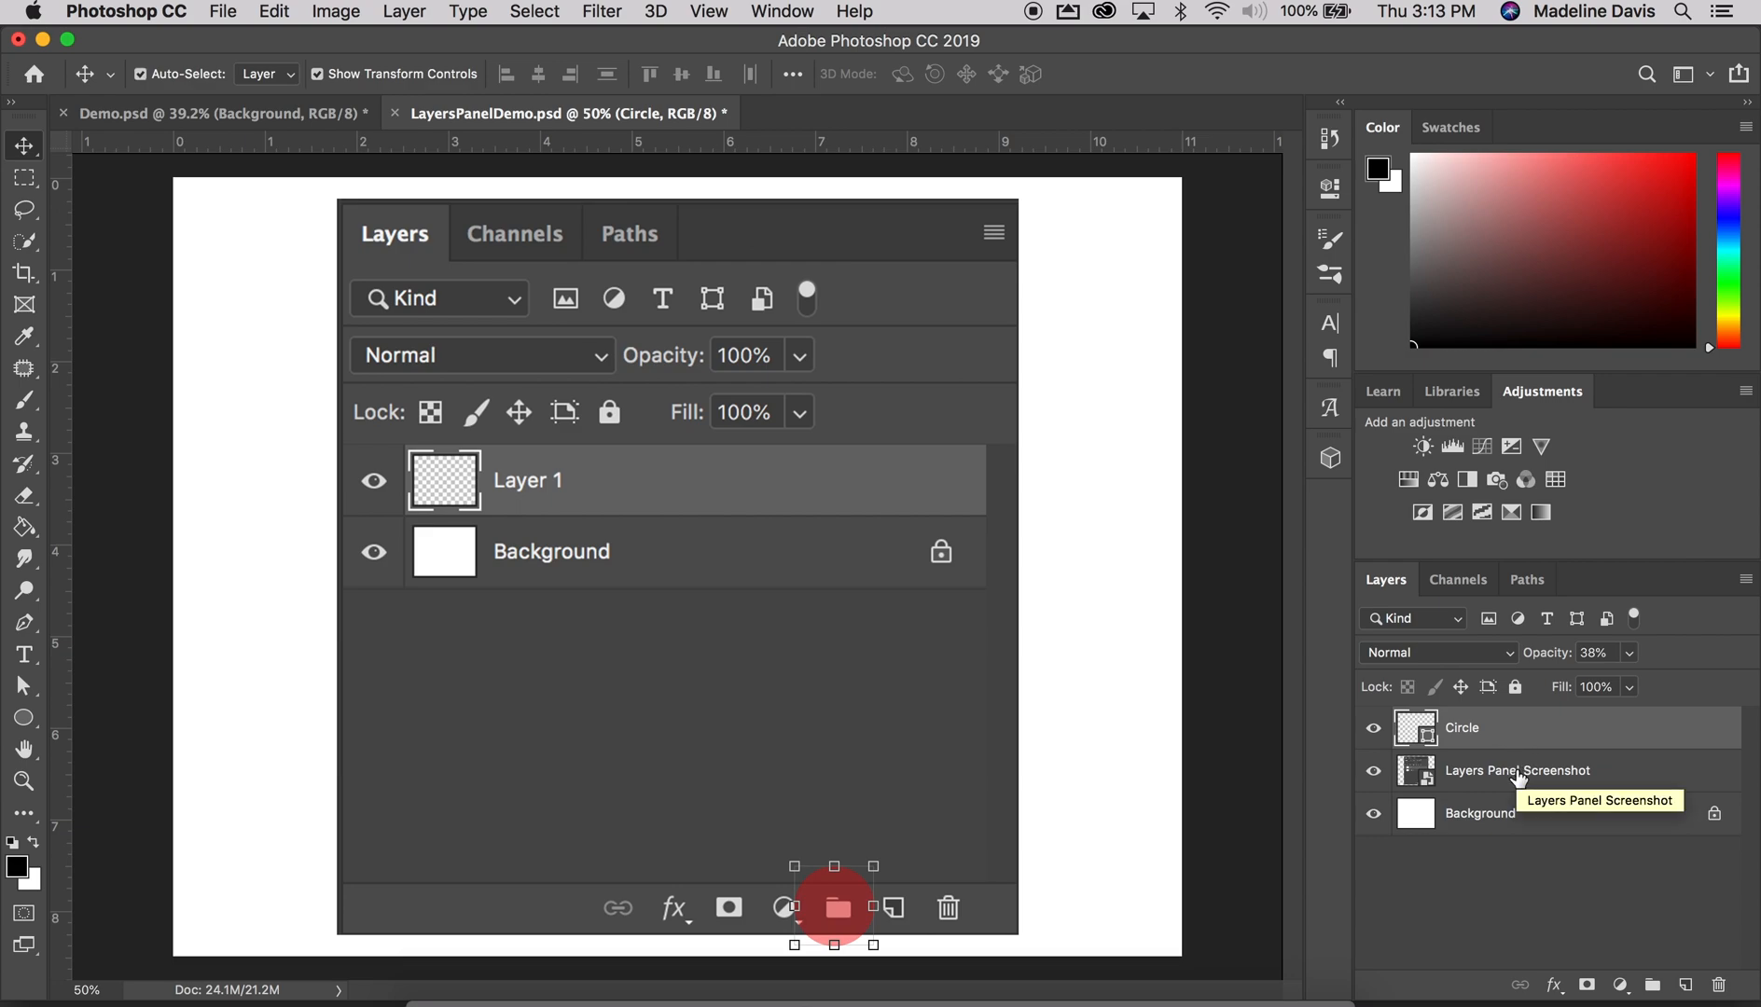
Add Layers Panel Screenshot to the selection alongside the Circle layer
left_click(1517, 770)
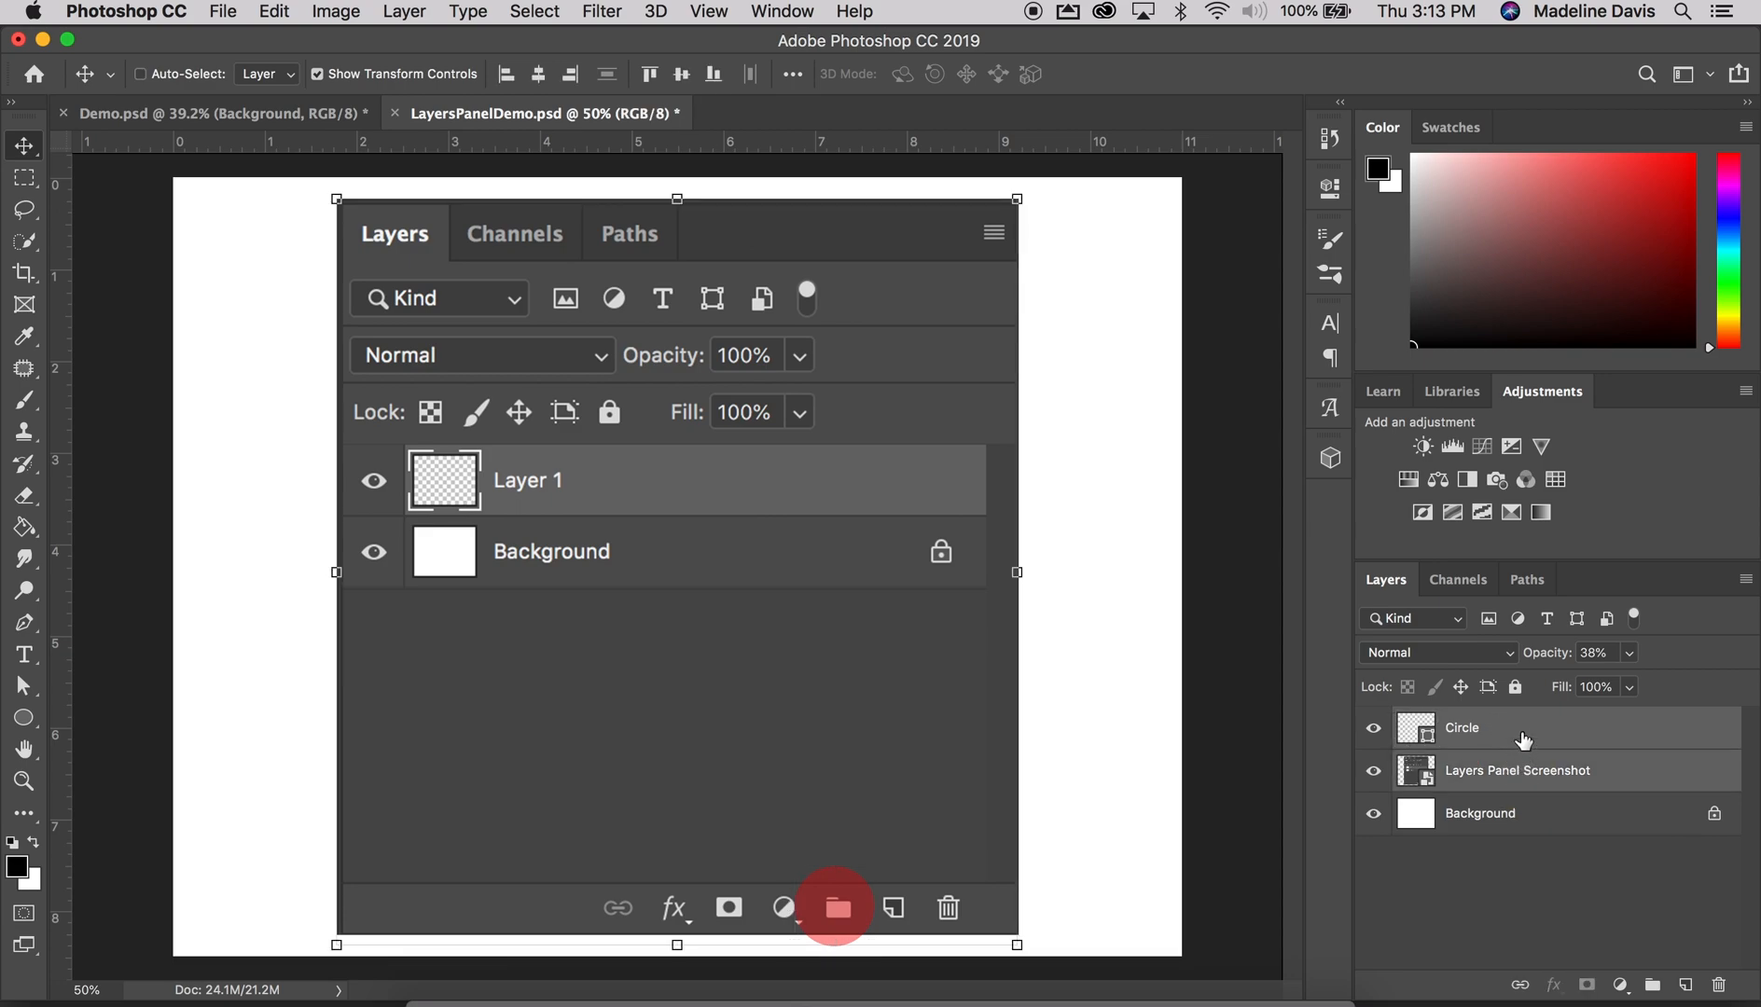
mouse_move(1524, 783)
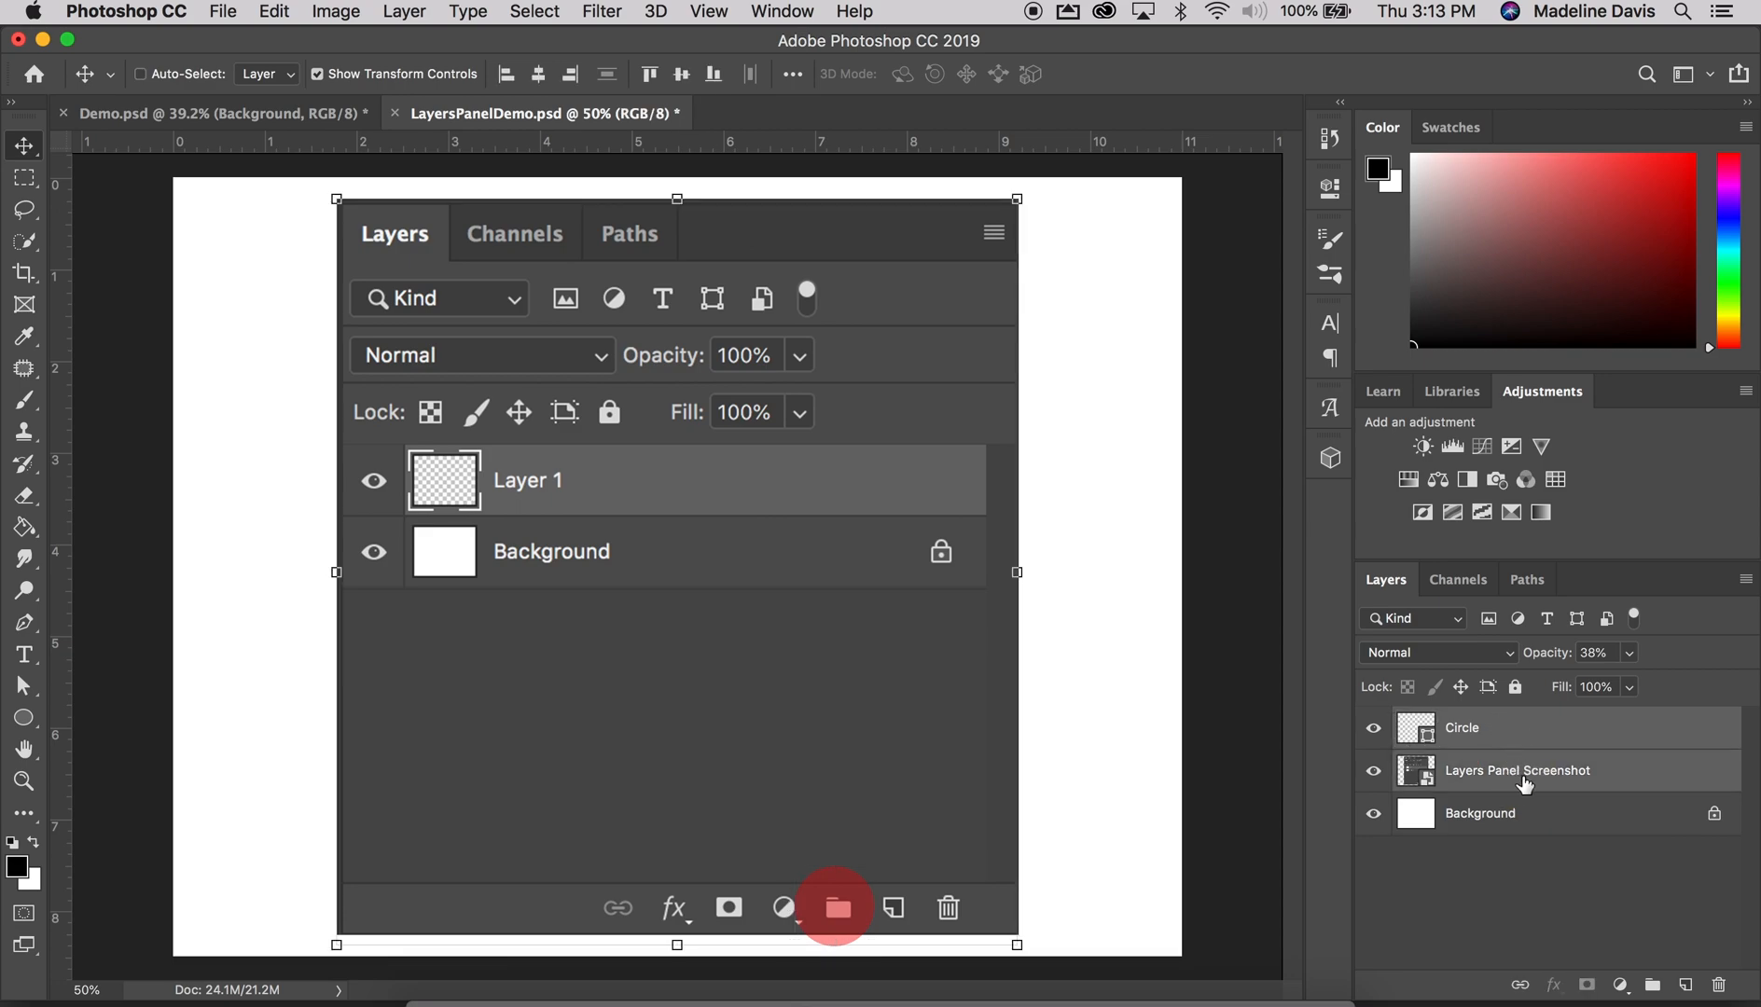
mouse_move(1516, 771)
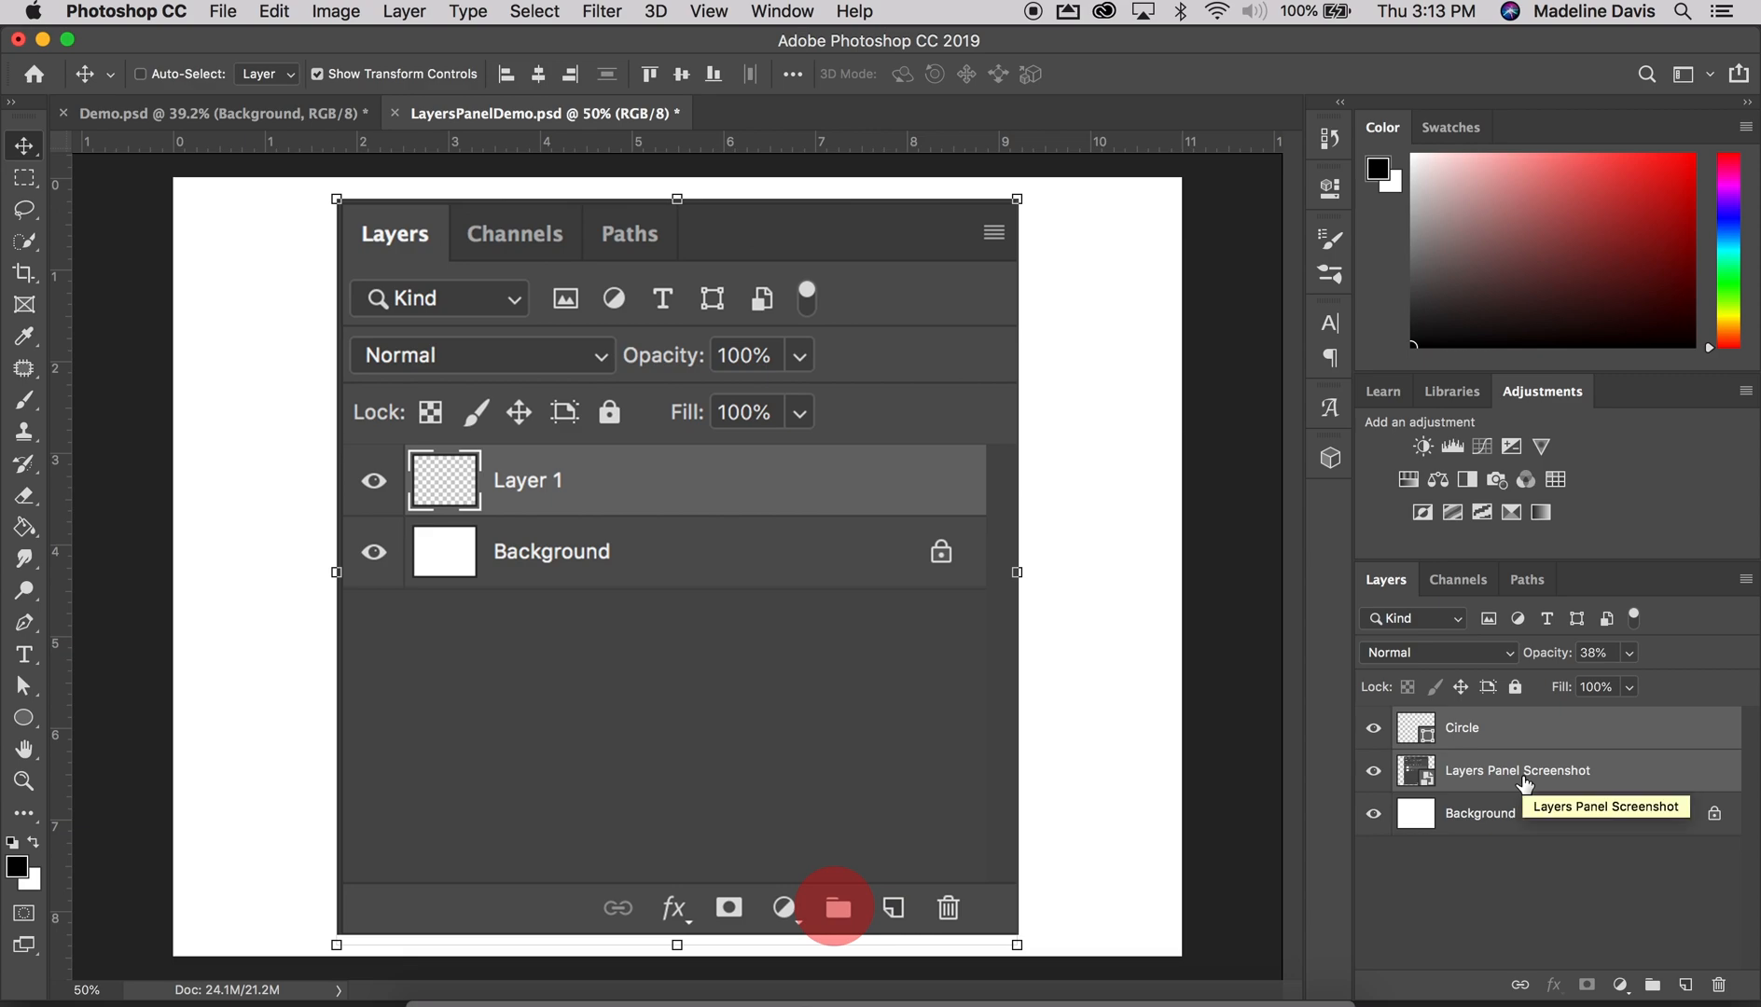
mouse_move(1657, 986)
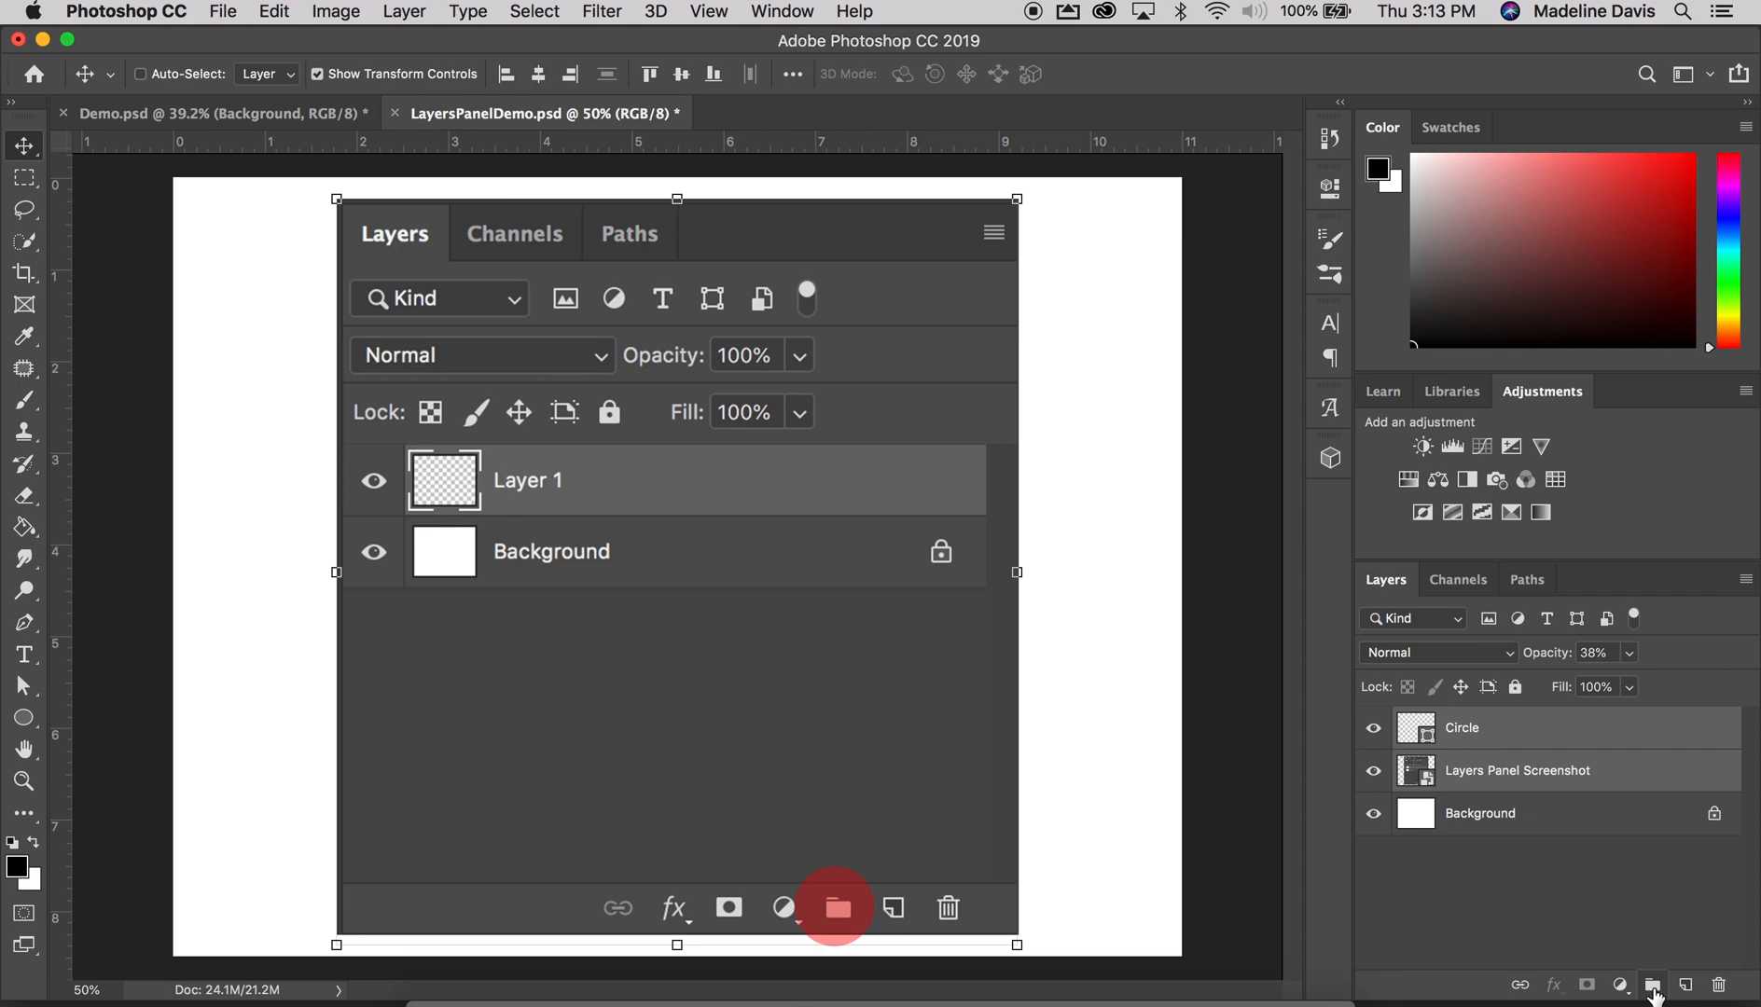
Group Circle and Layers Panel Screenshot into Group 1, moving Circle out and back inside it
left_click(1653, 985)
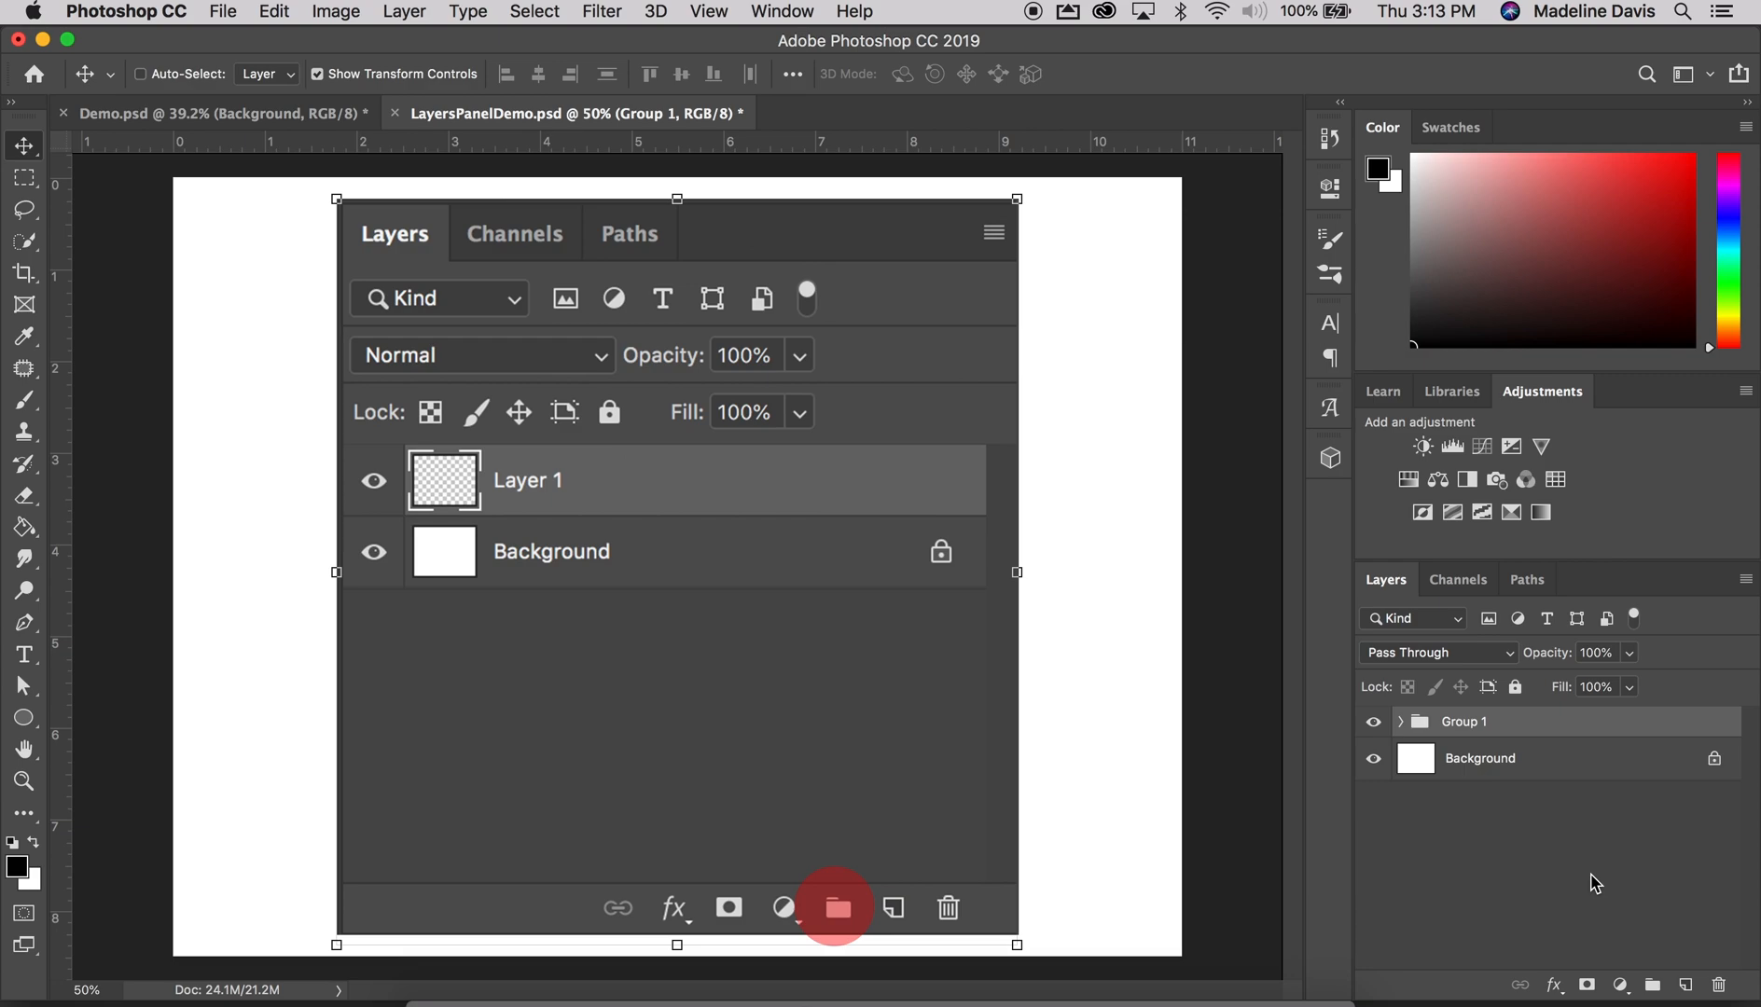
left_click(1400, 720)
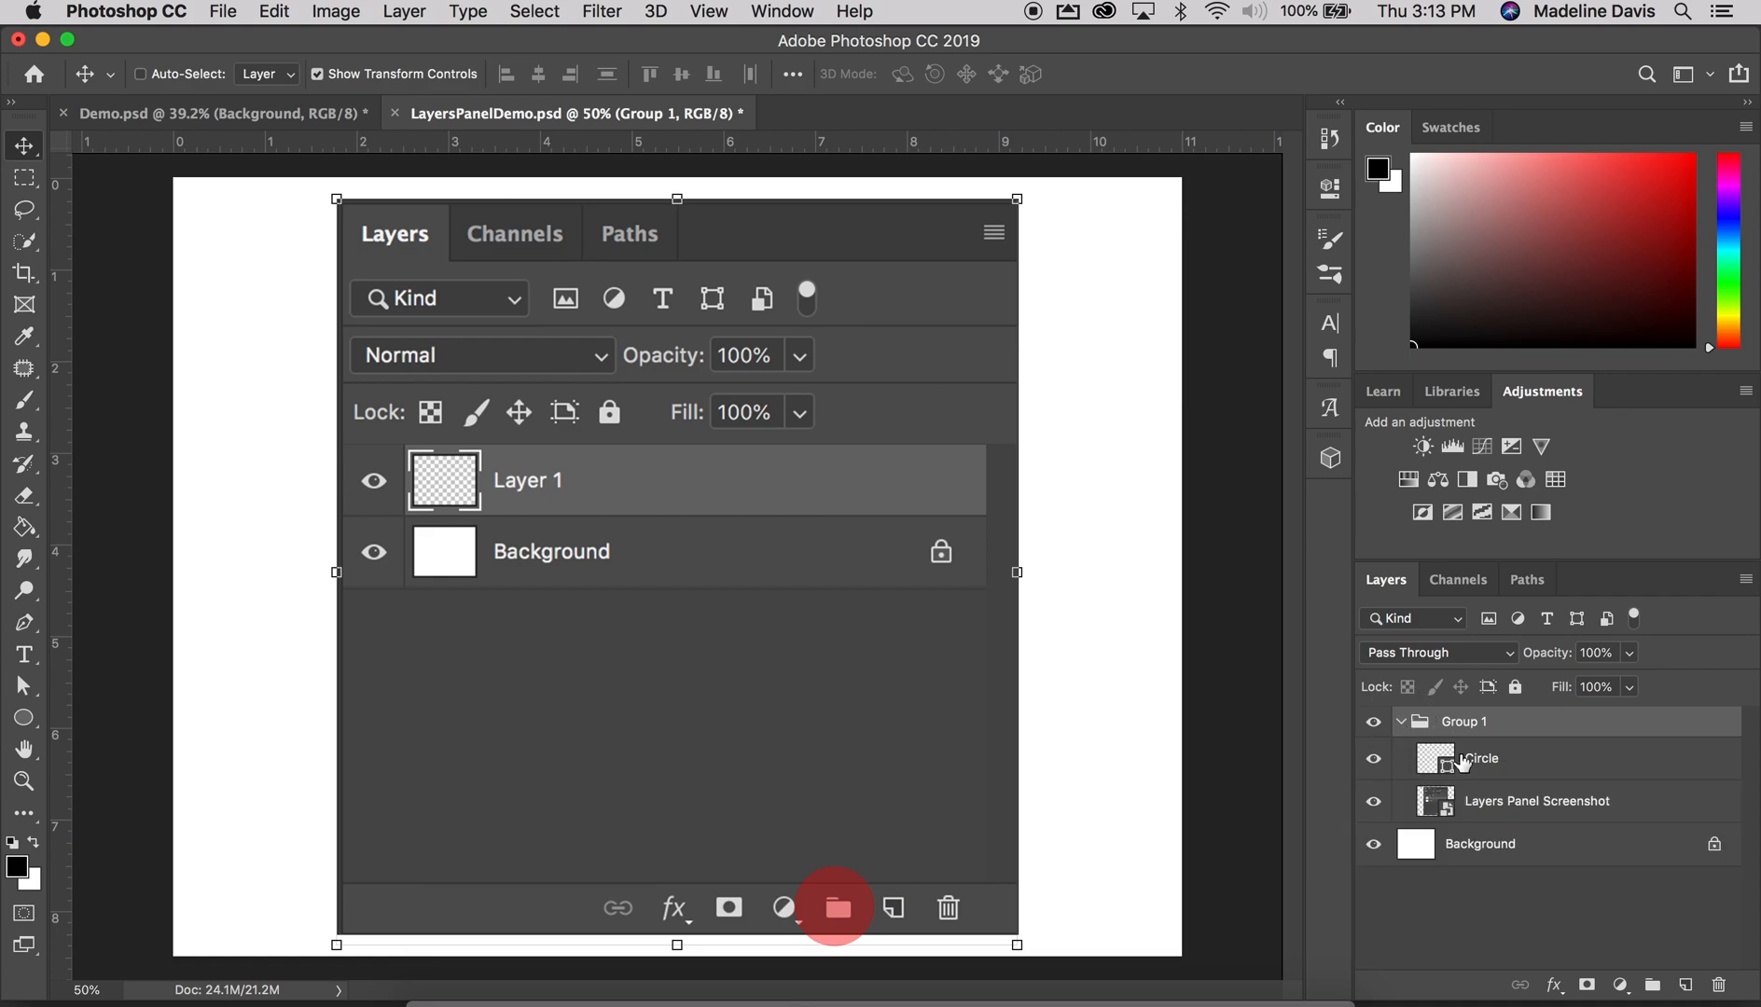
left_click(1483, 757)
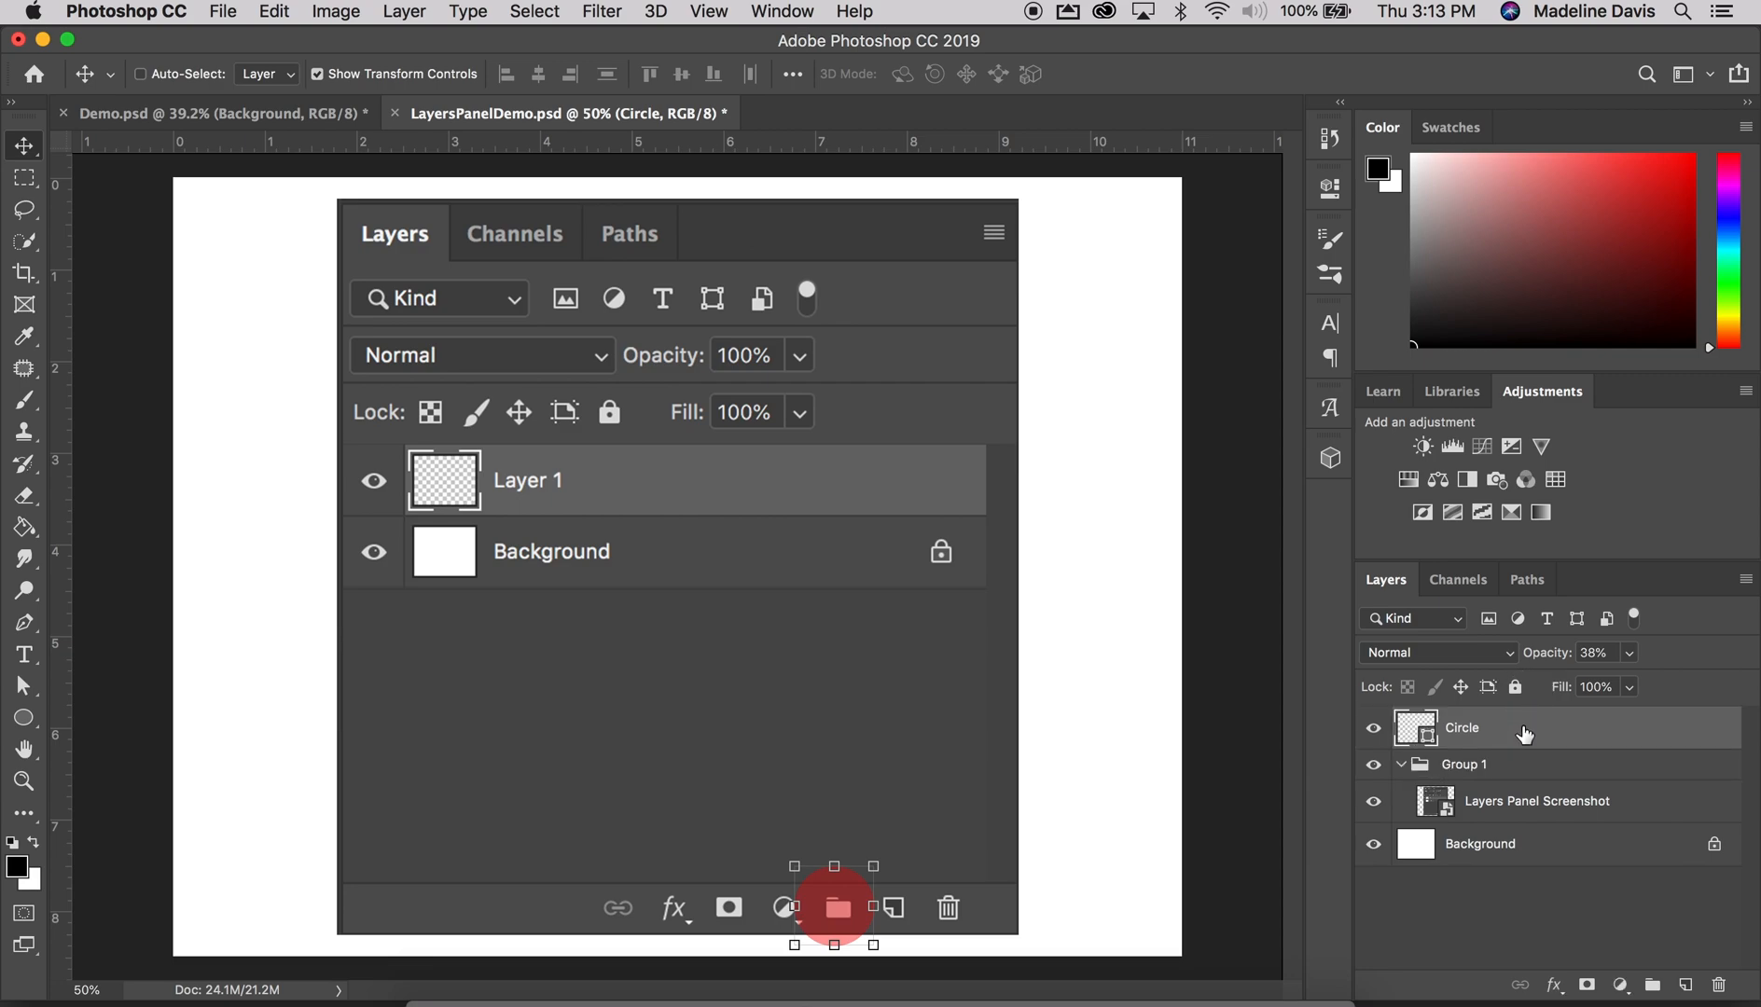
mouse_move(1494, 735)
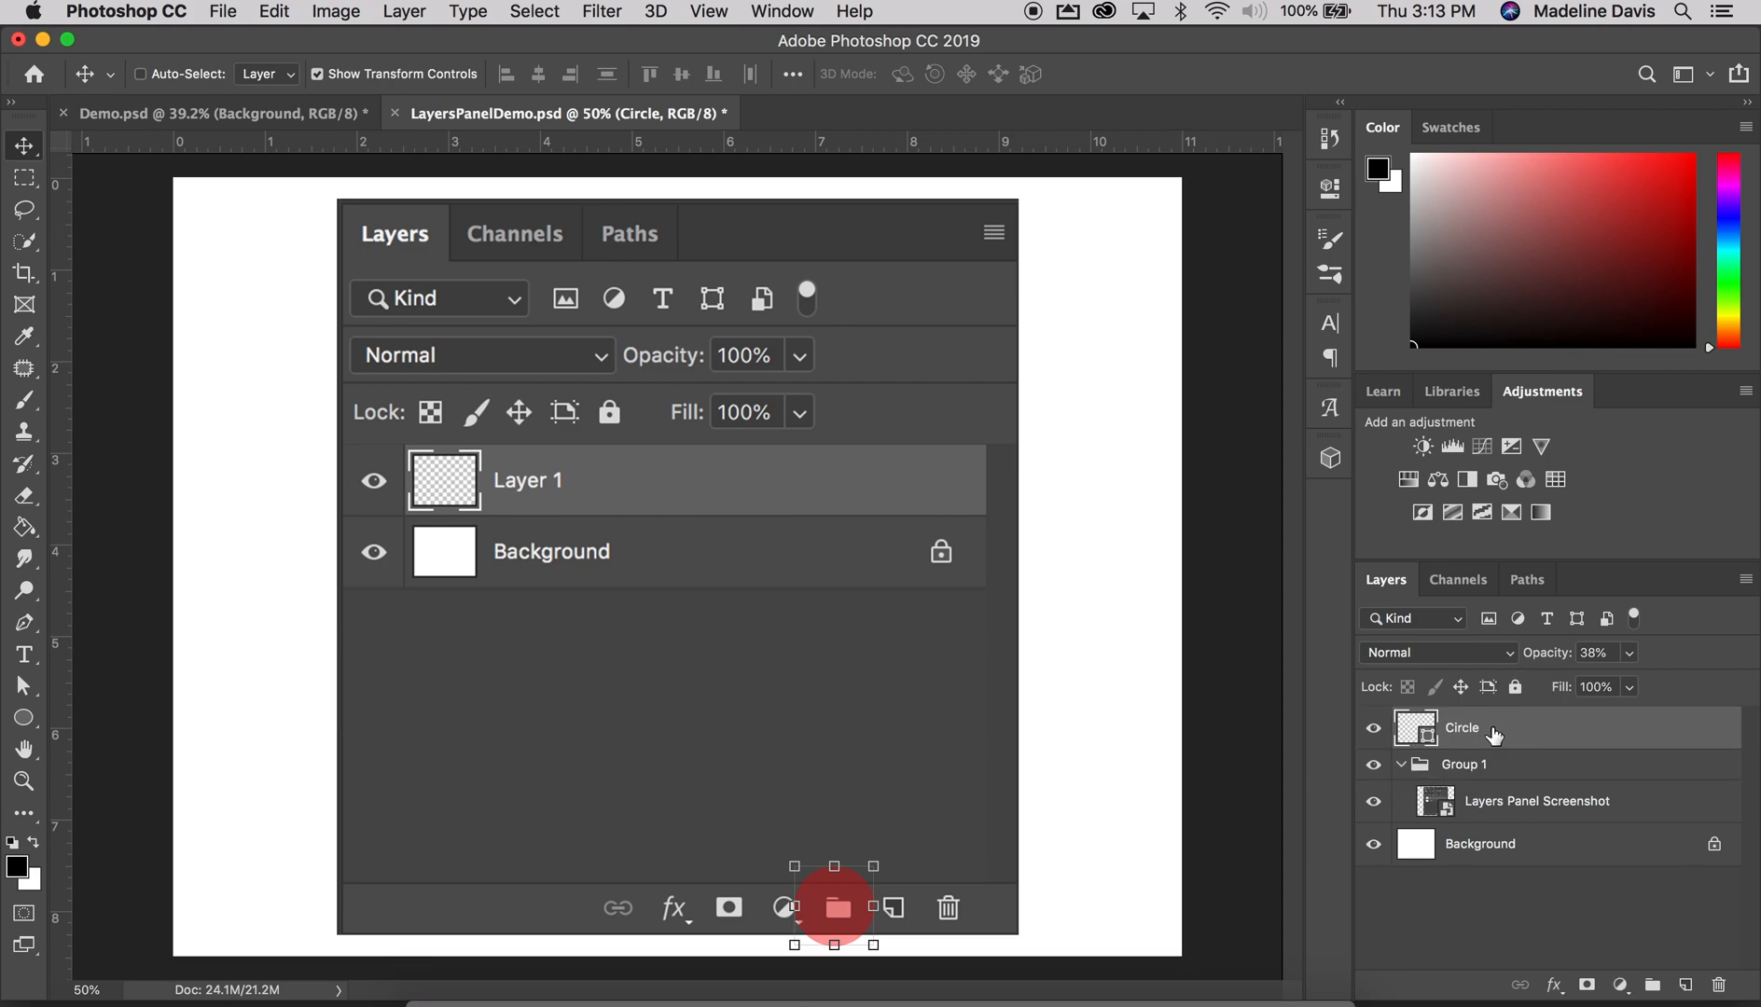
left_click(1471, 765)
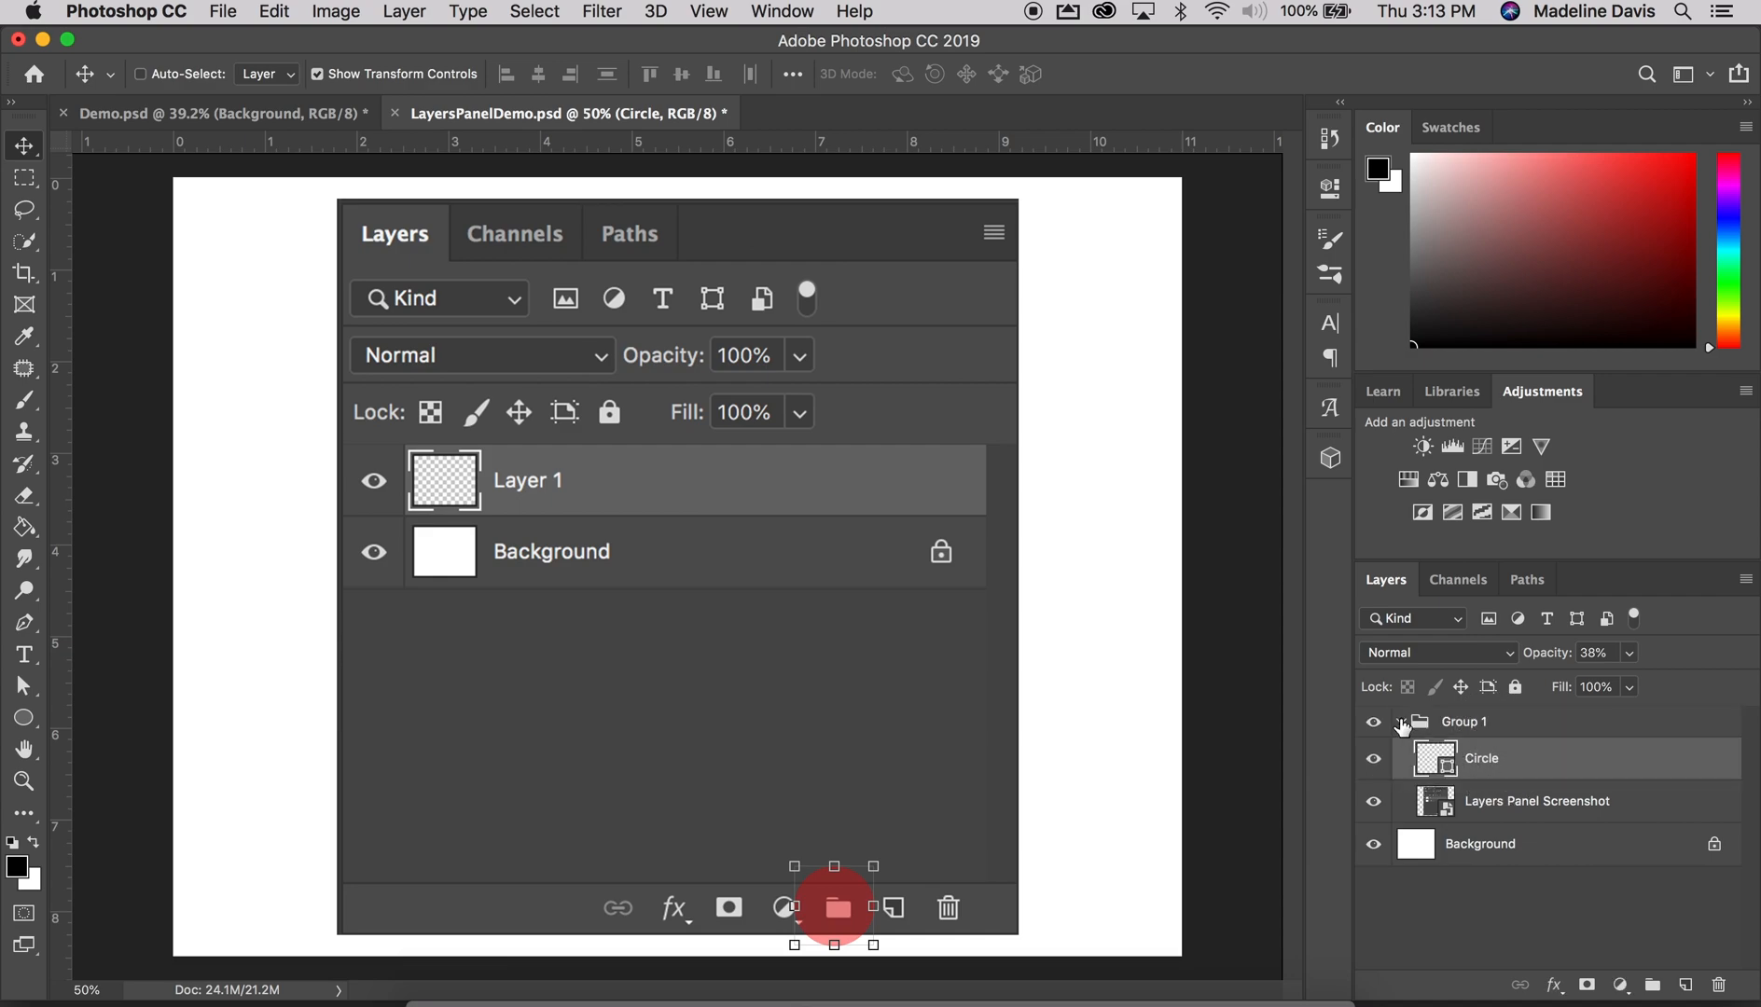
Collapse and re-expand Group 1, then select the Circle layer inside it
left_click(1403, 720)
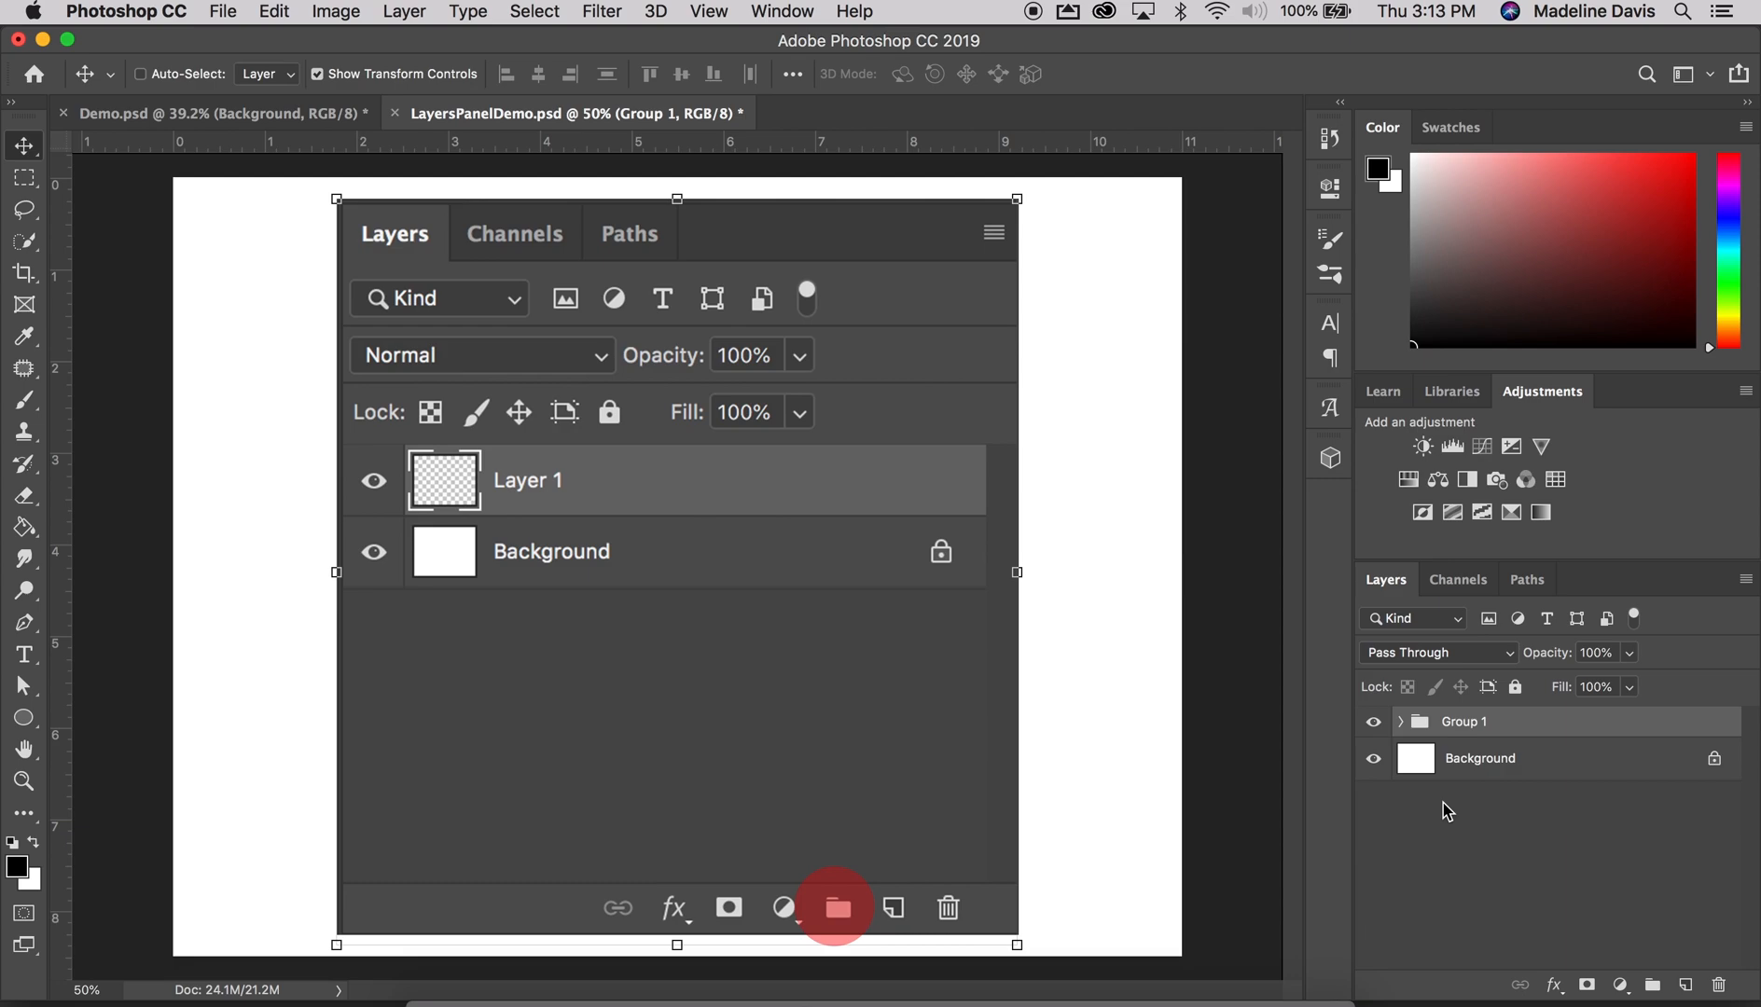
left_click(1401, 719)
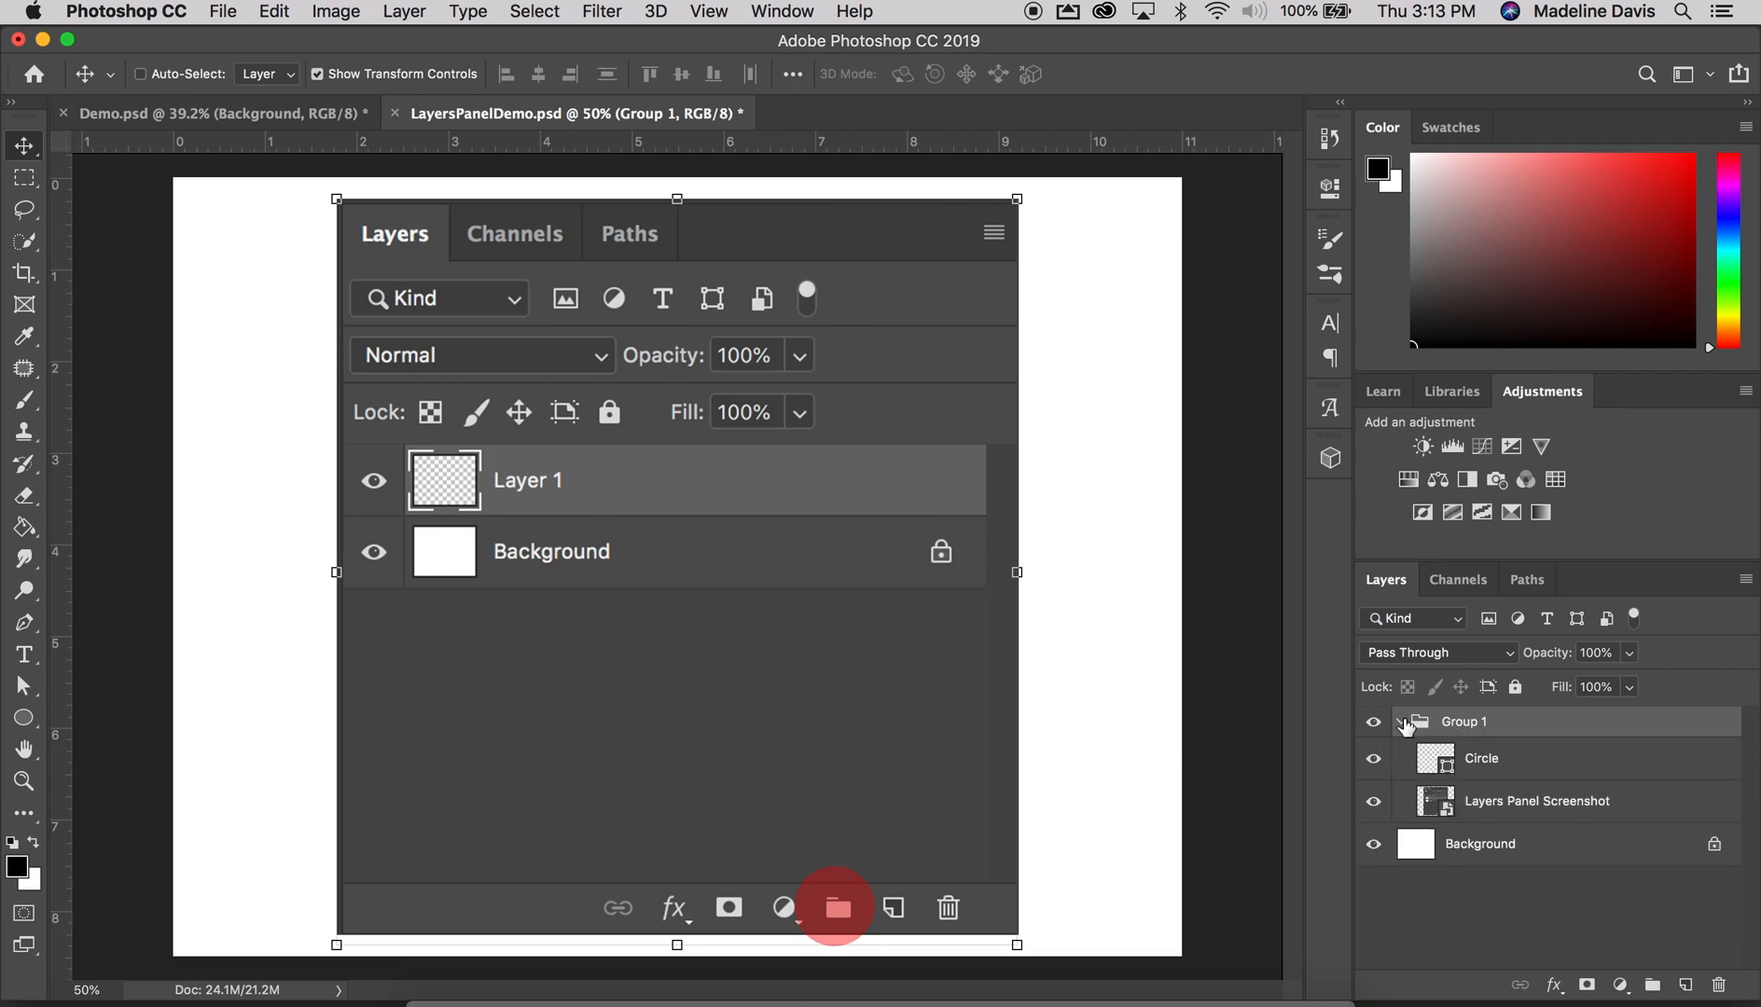
left_click(1480, 757)
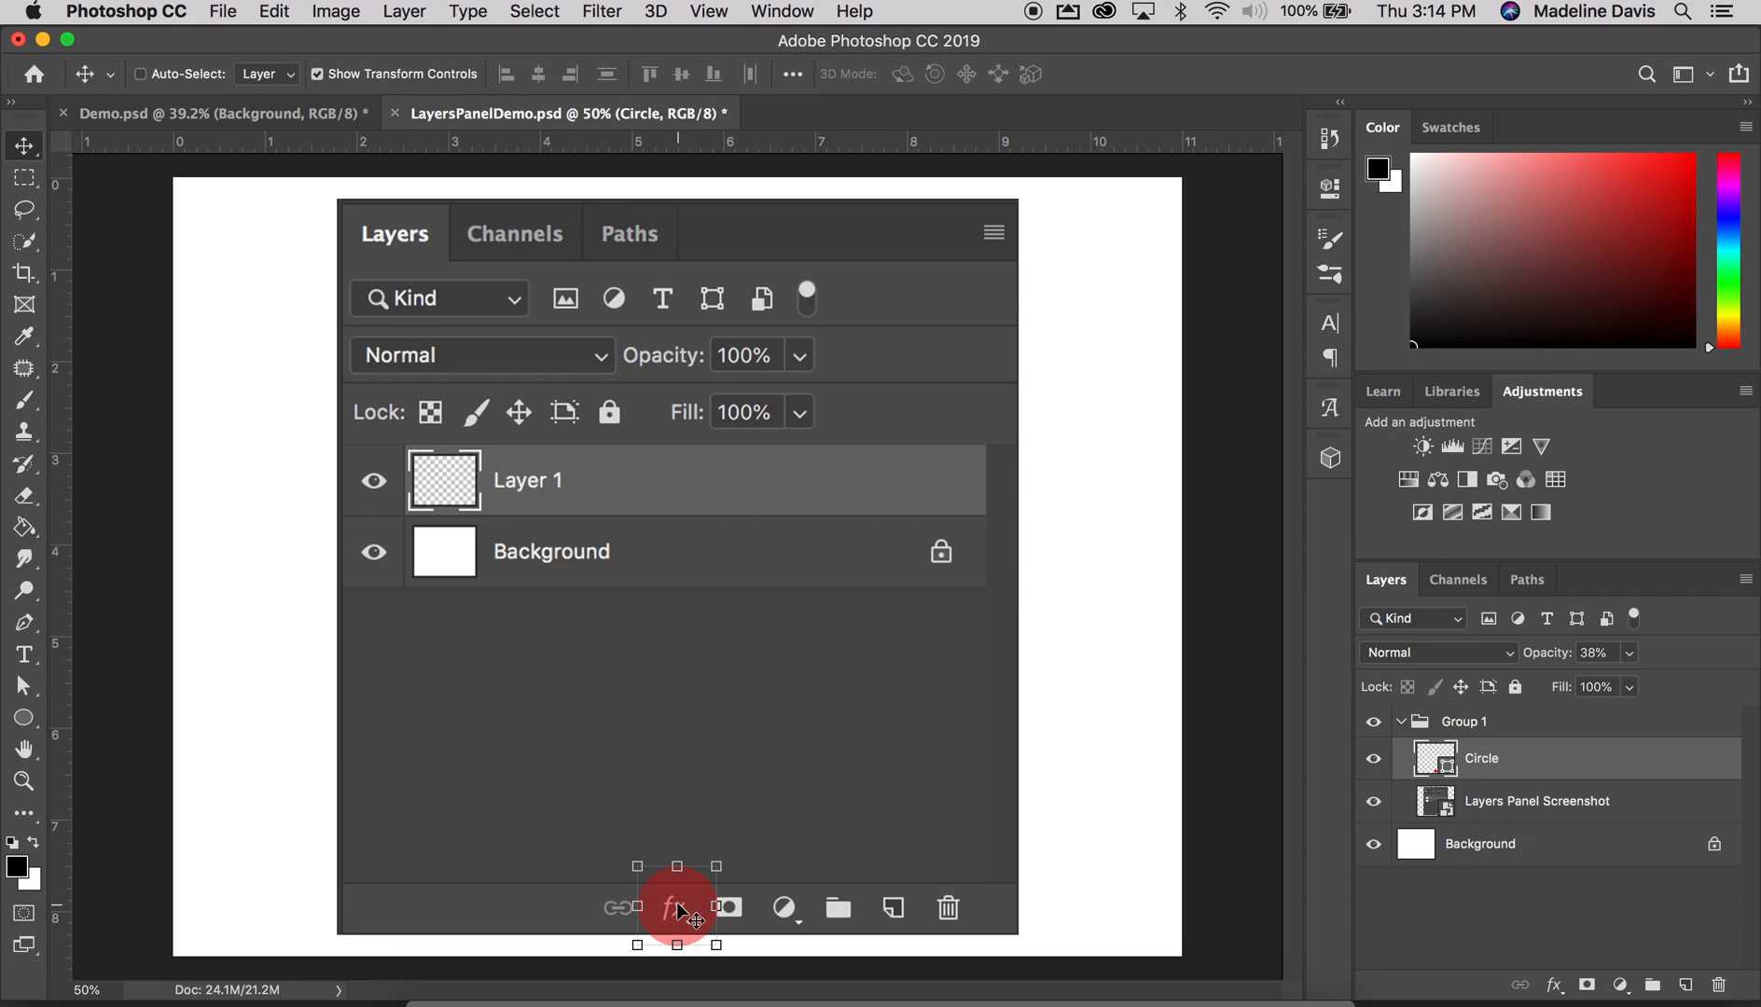
left_click(1552, 985)
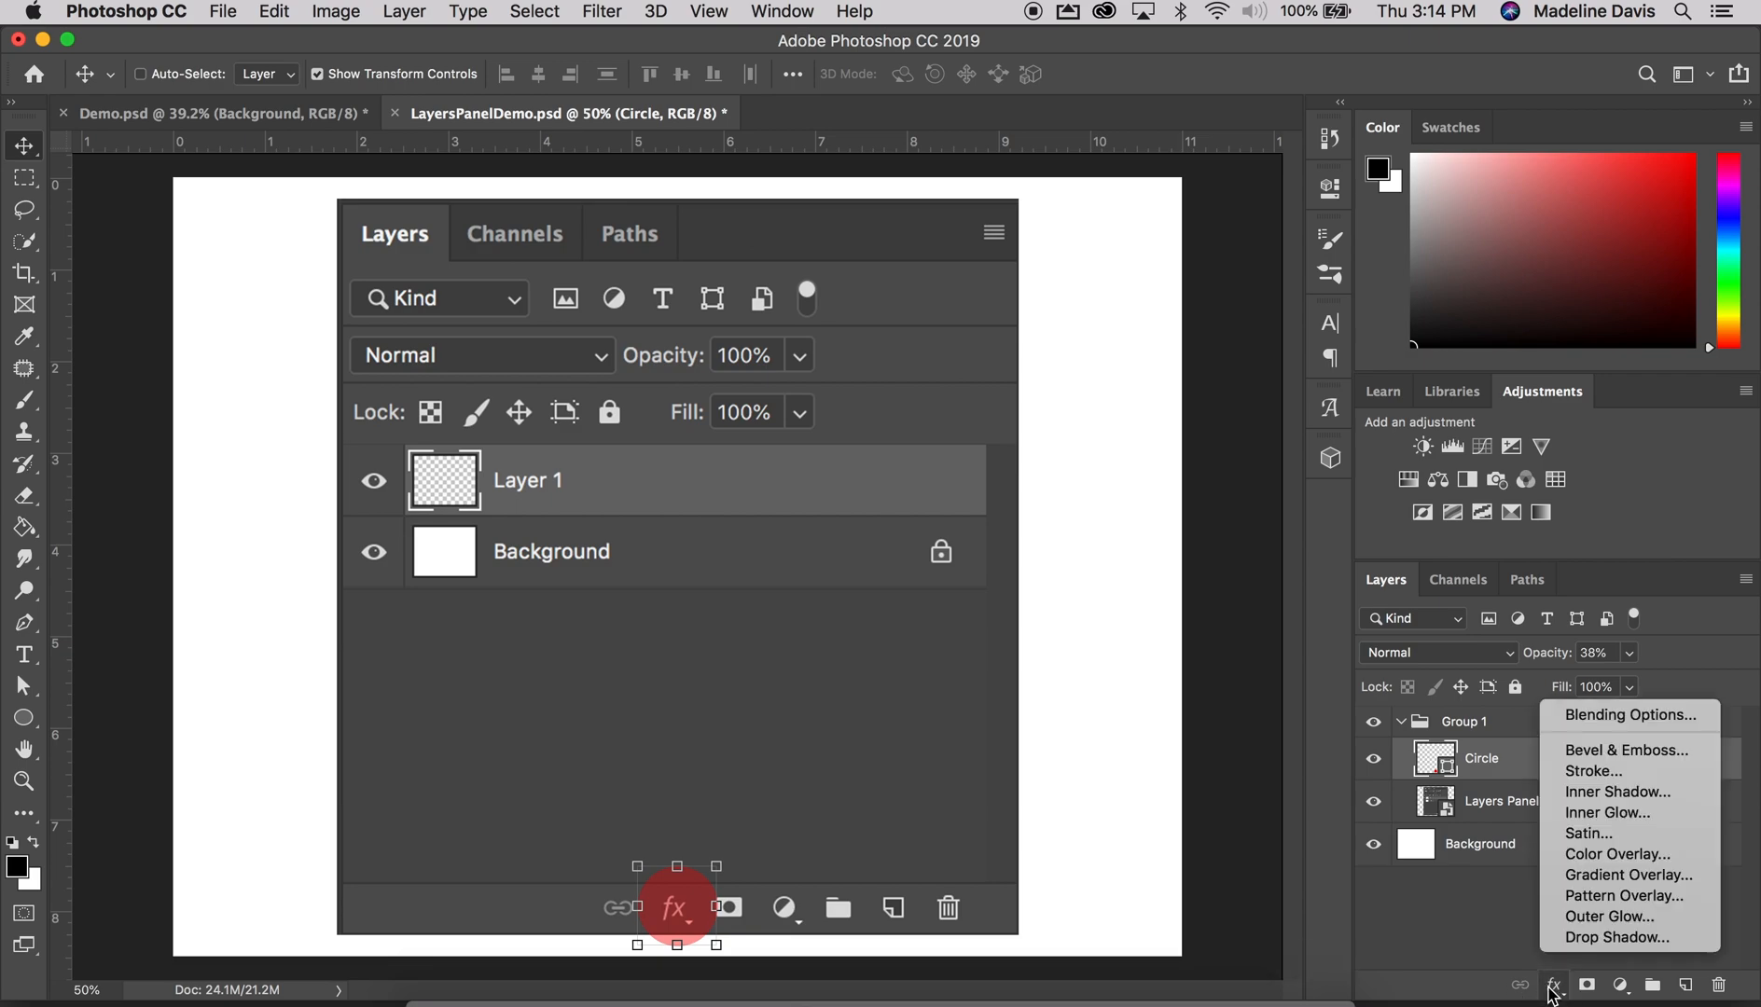
mouse_move(1587, 833)
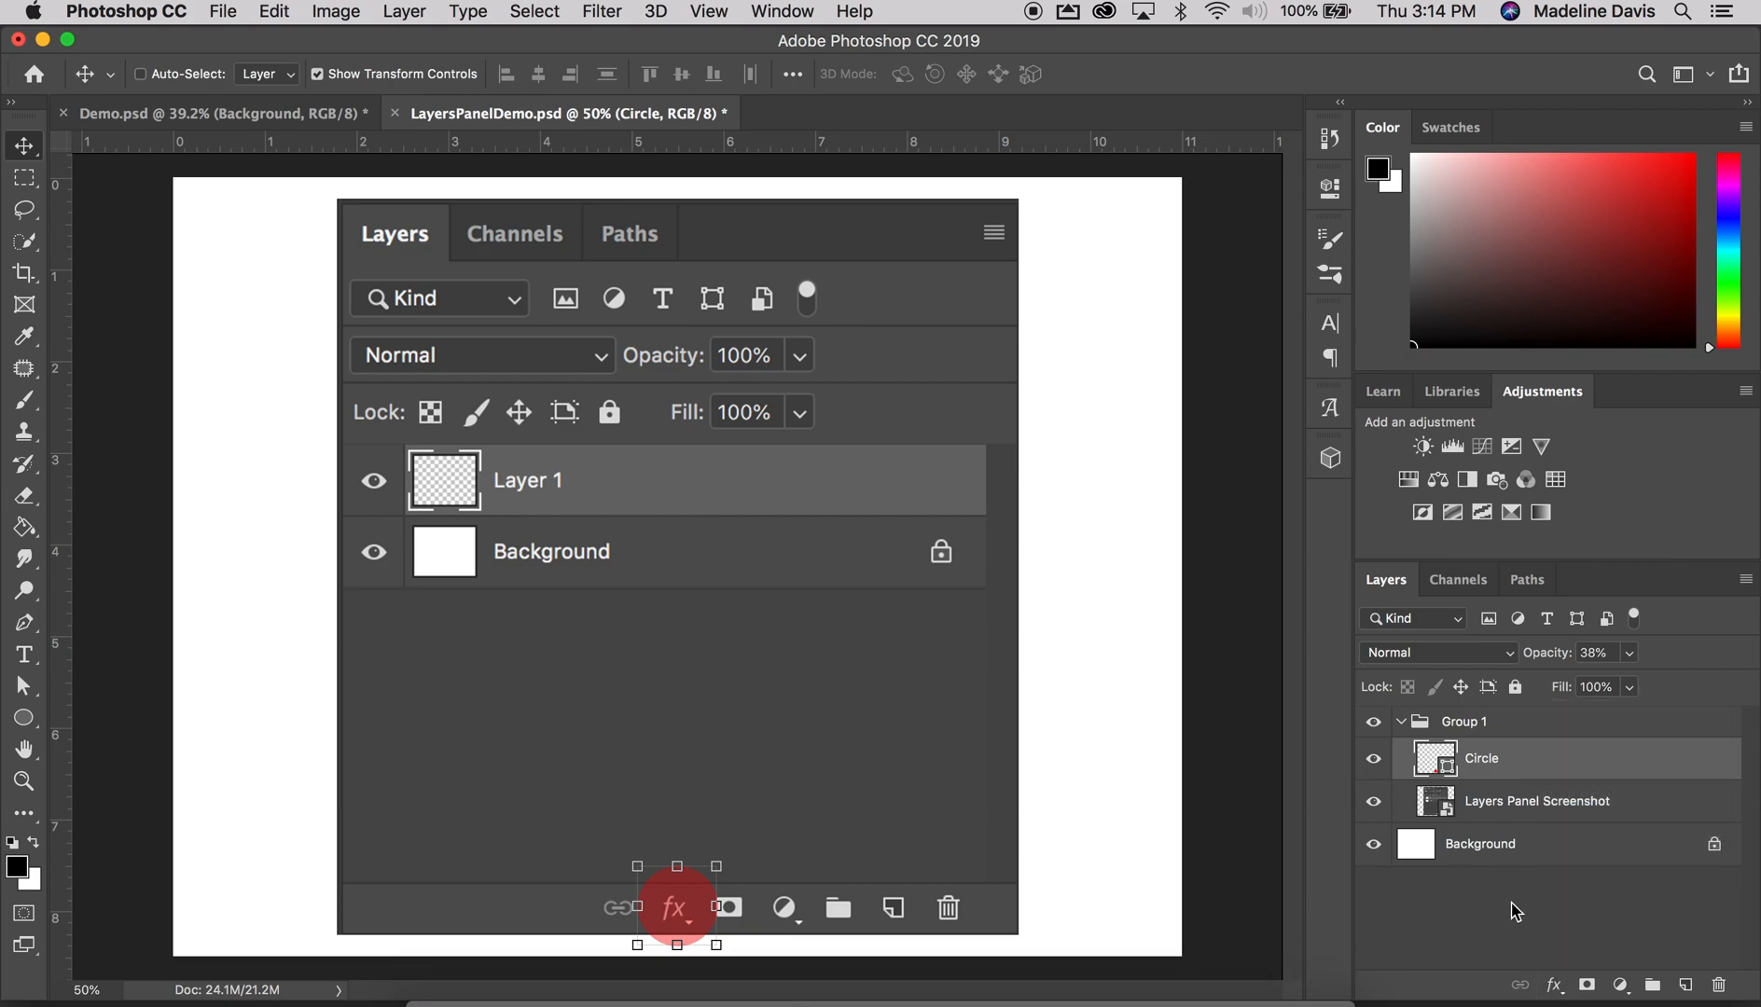
mouse_move(1122, 668)
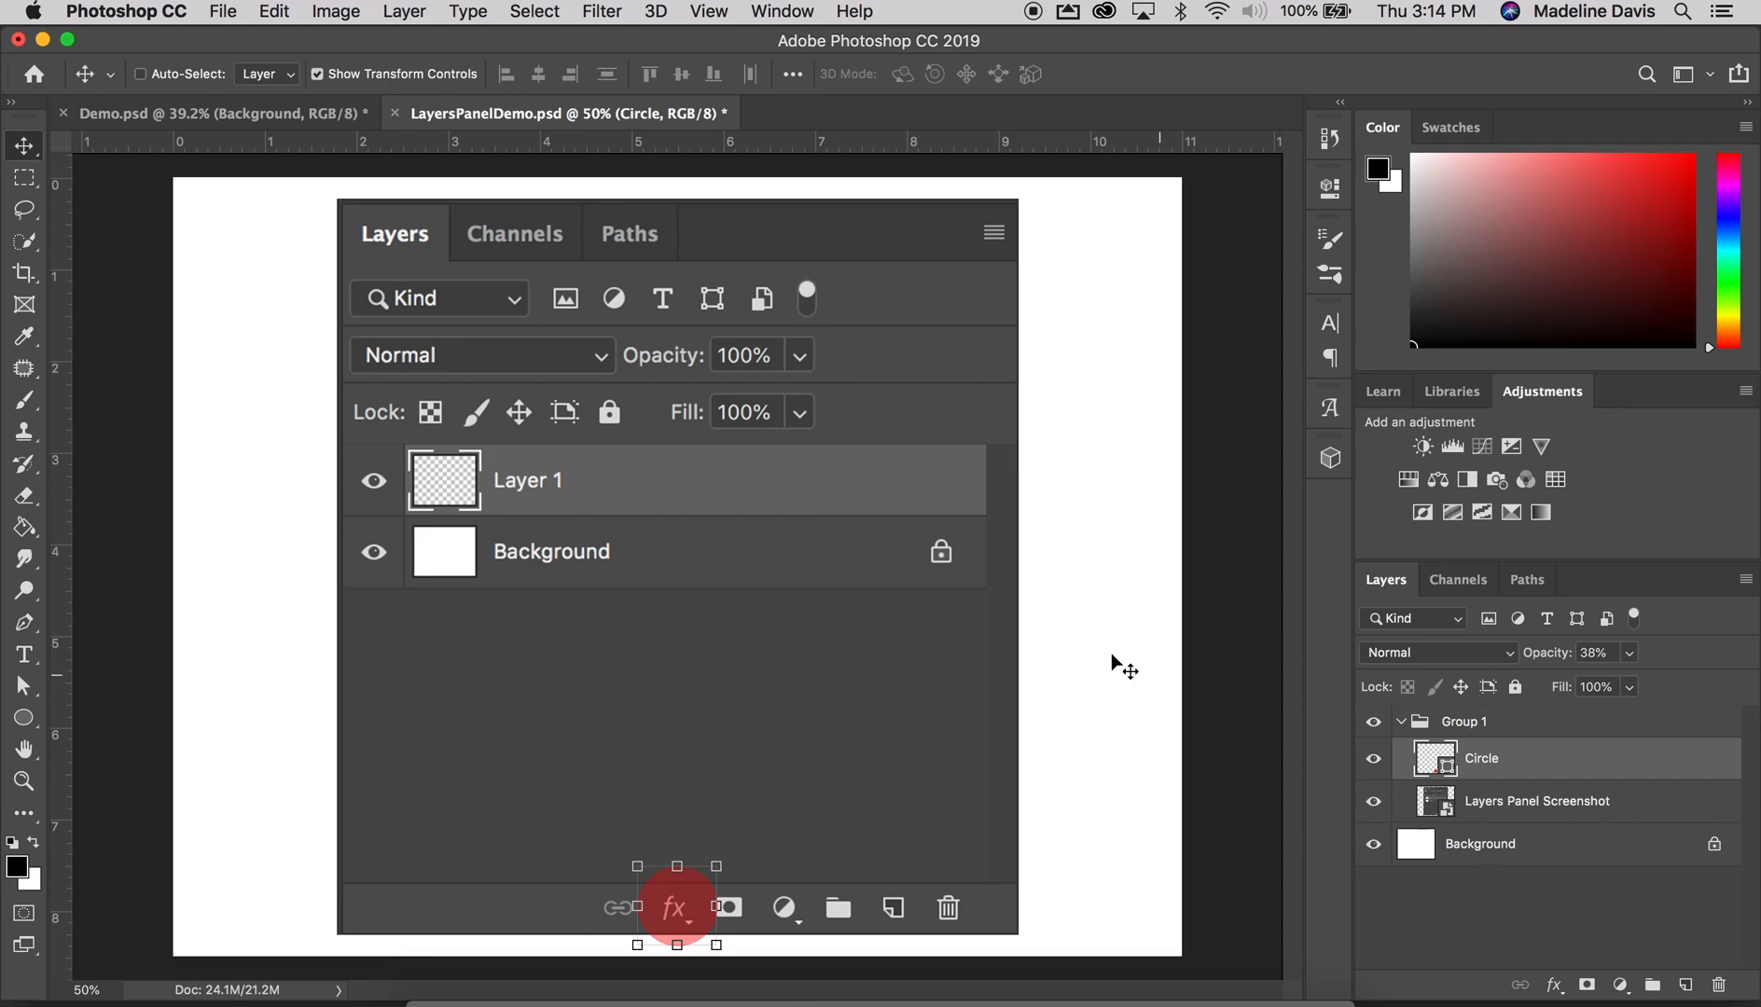
mouse_move(785, 899)
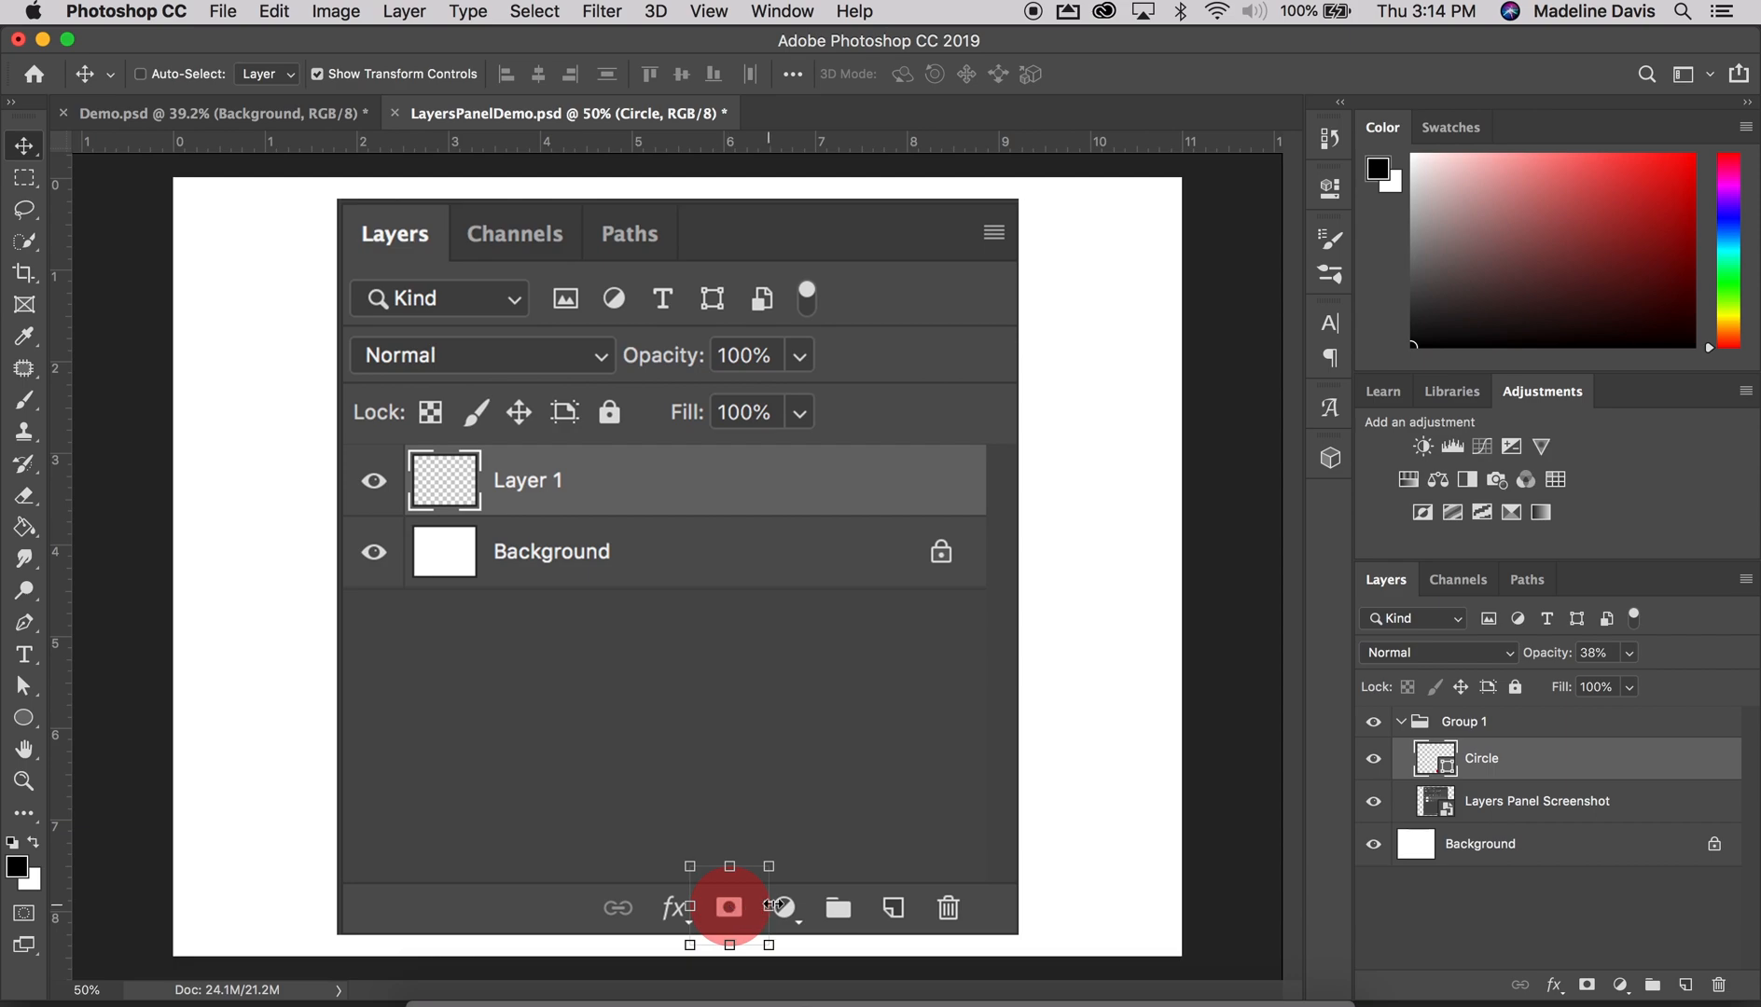
mouse_move(761, 887)
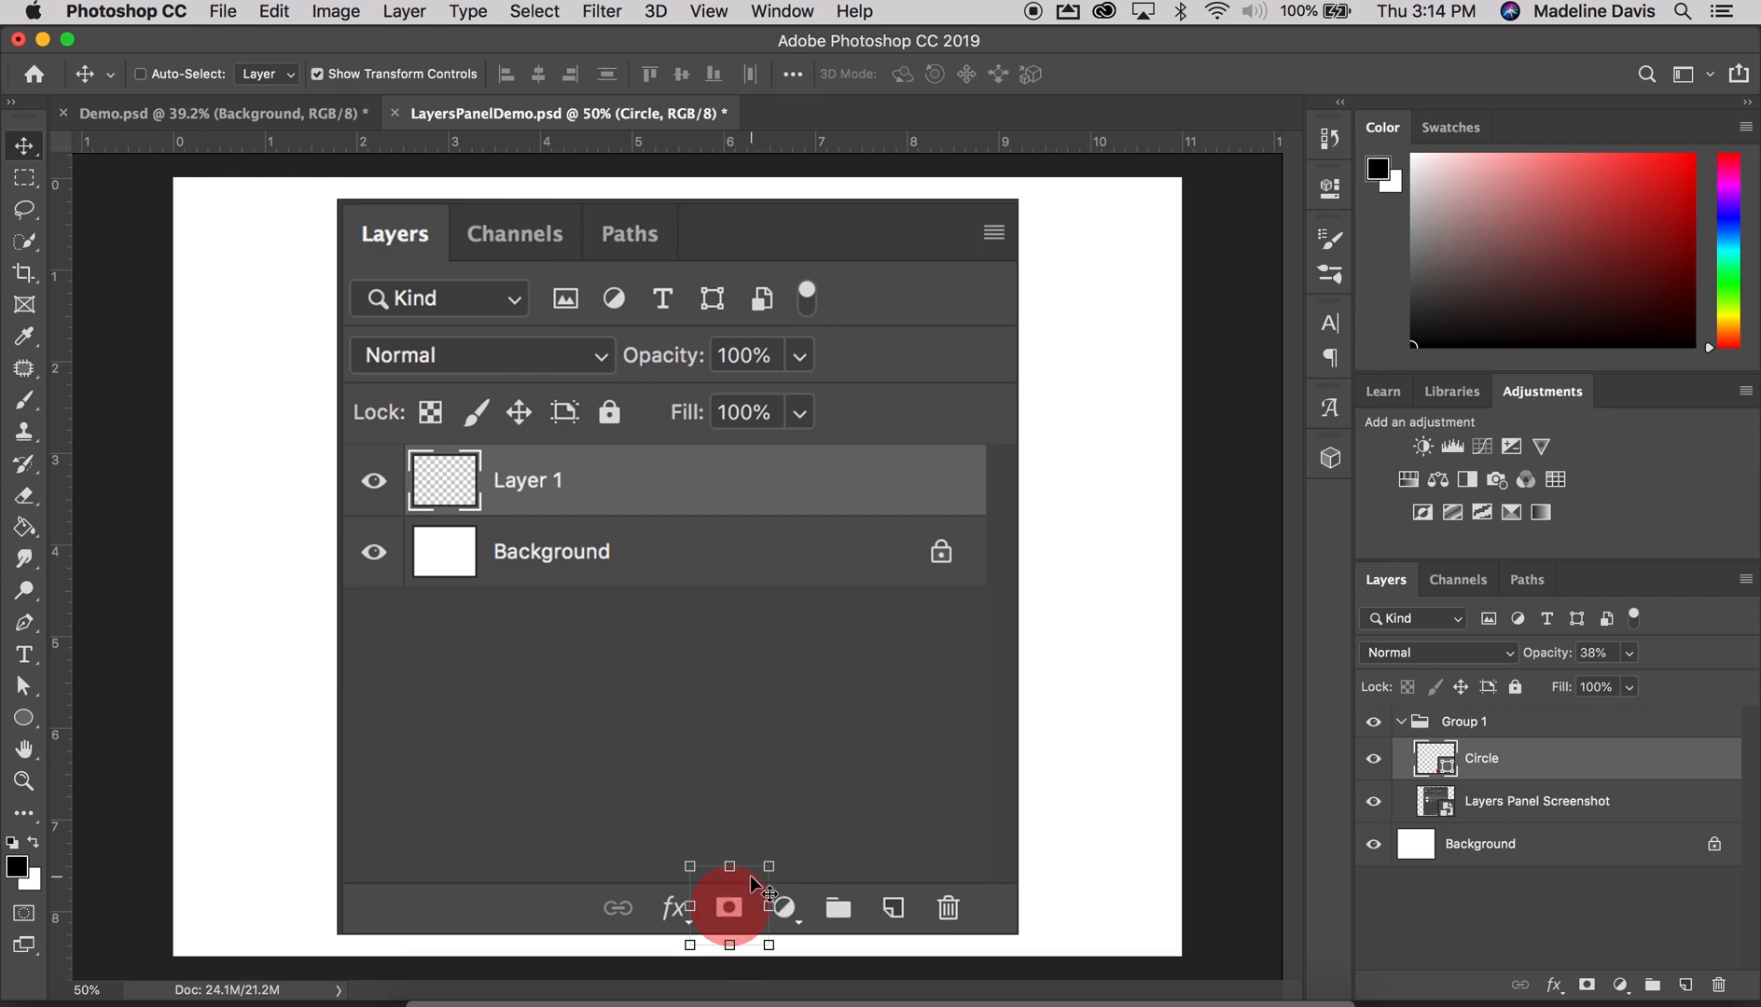
mouse_move(765, 906)
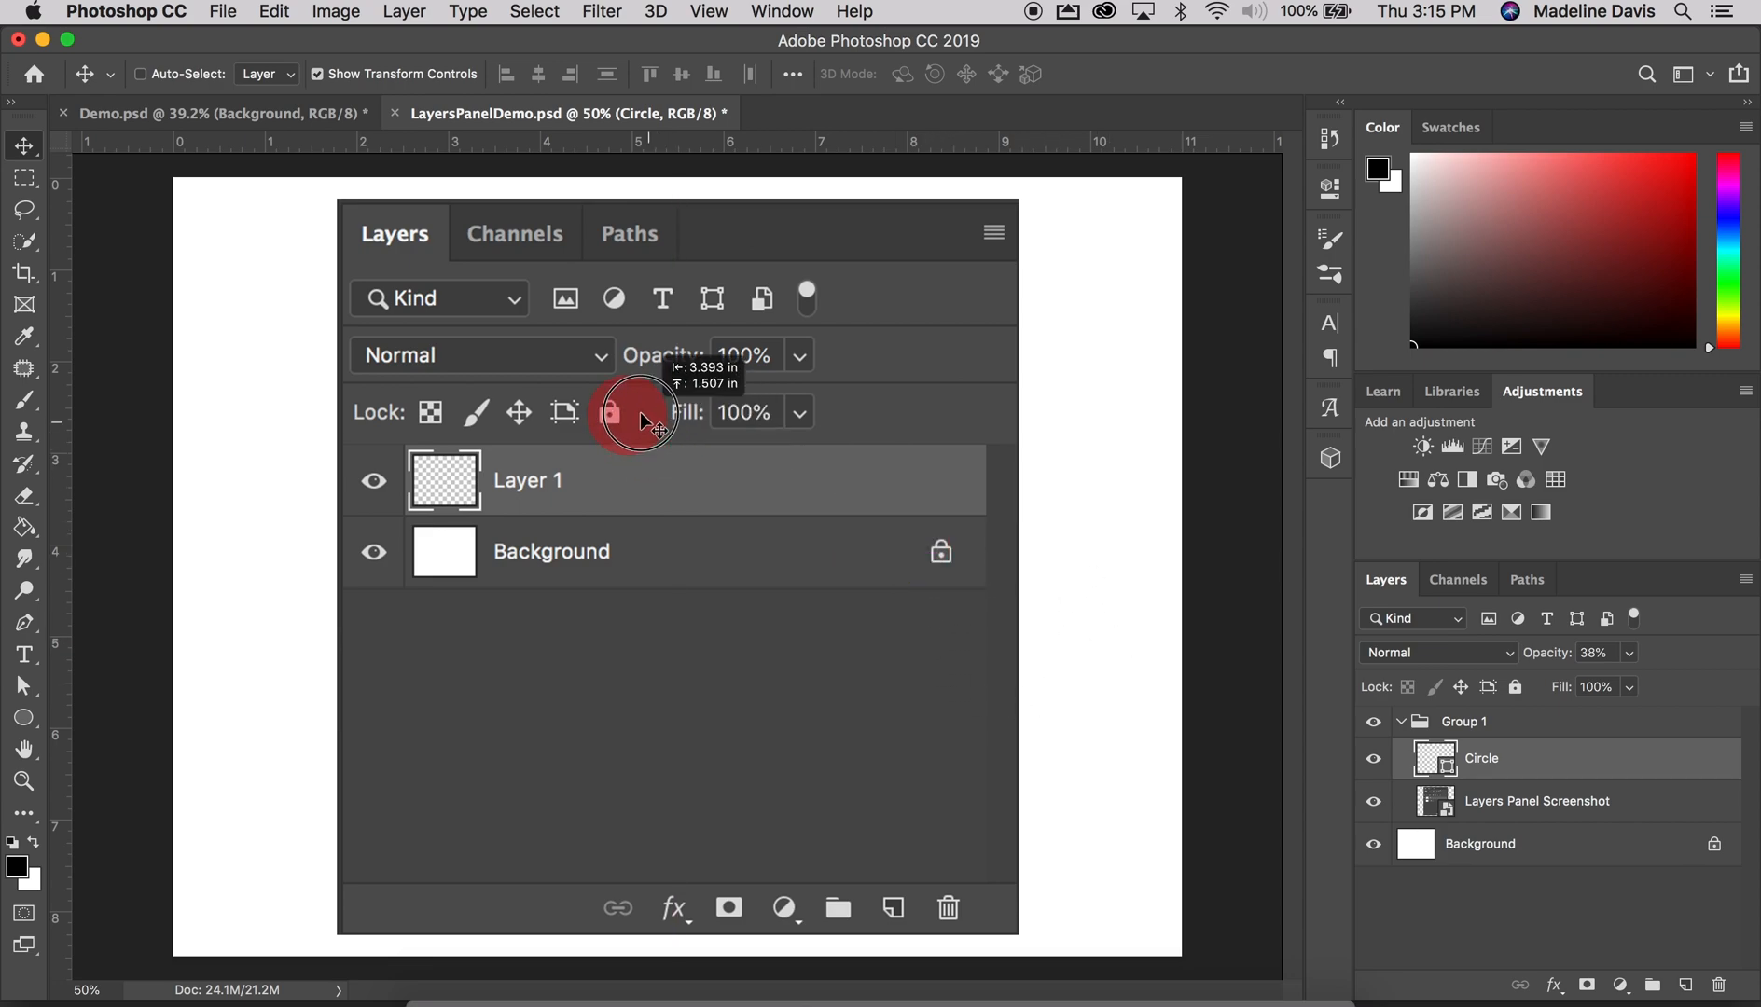
mouse_move(393, 427)
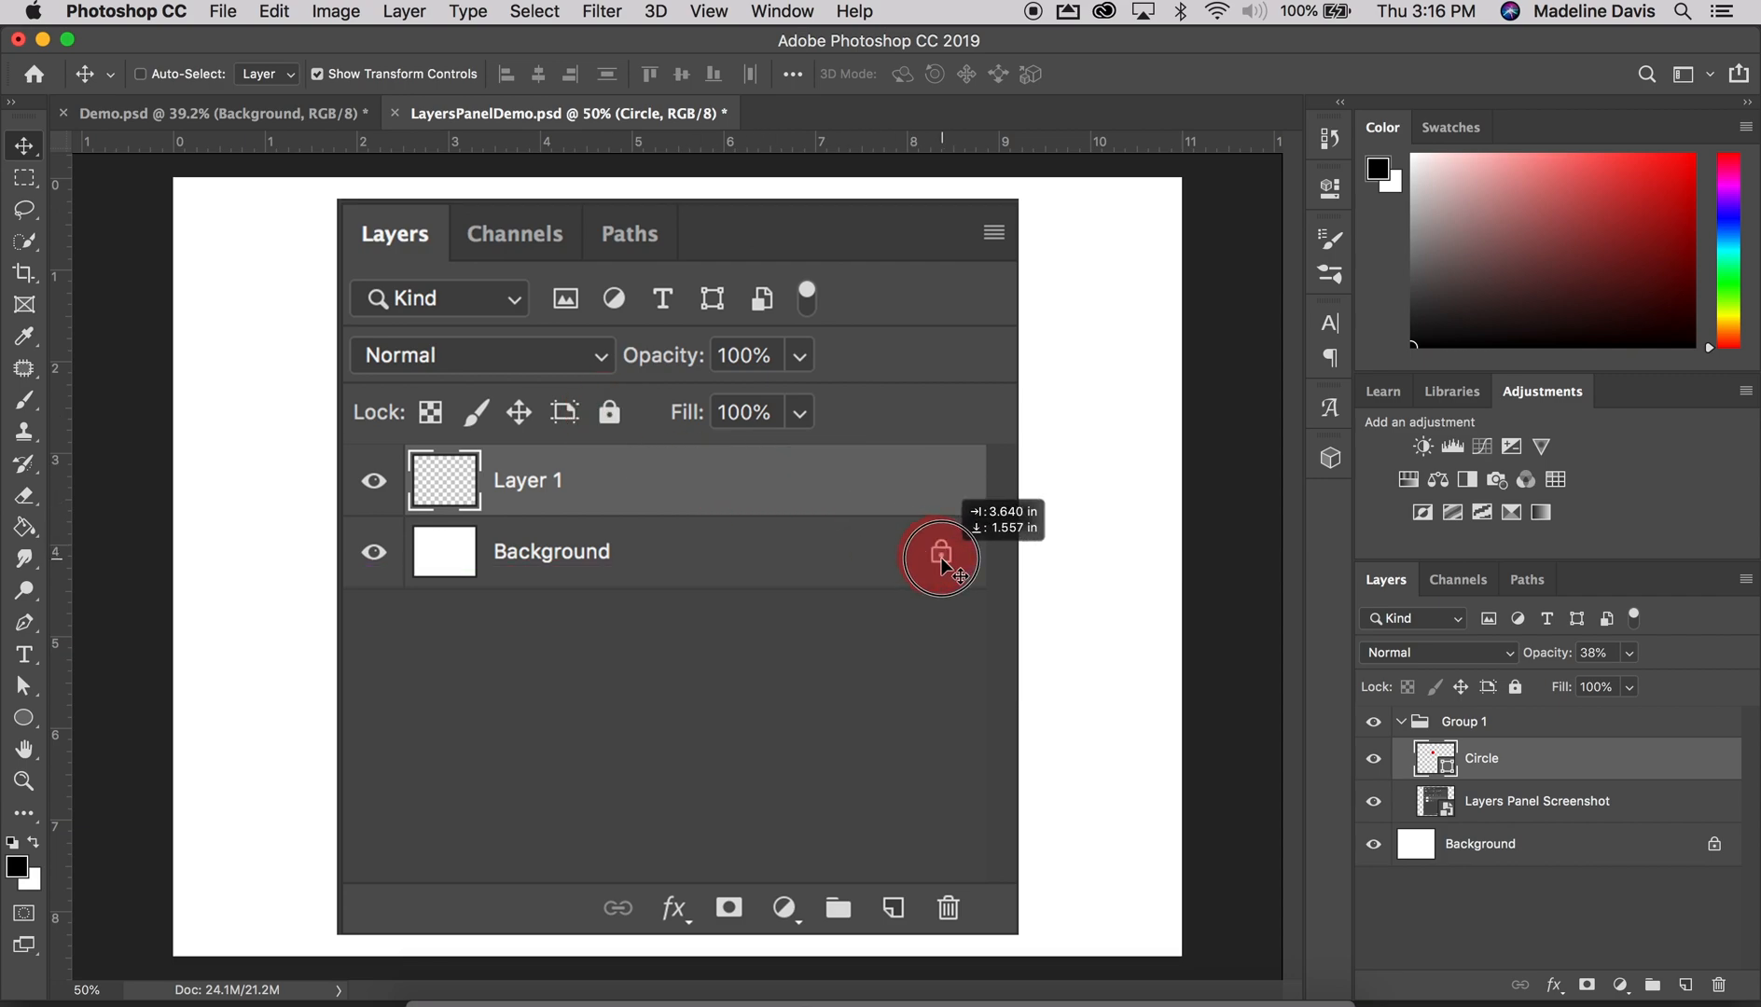
left_click(942, 554)
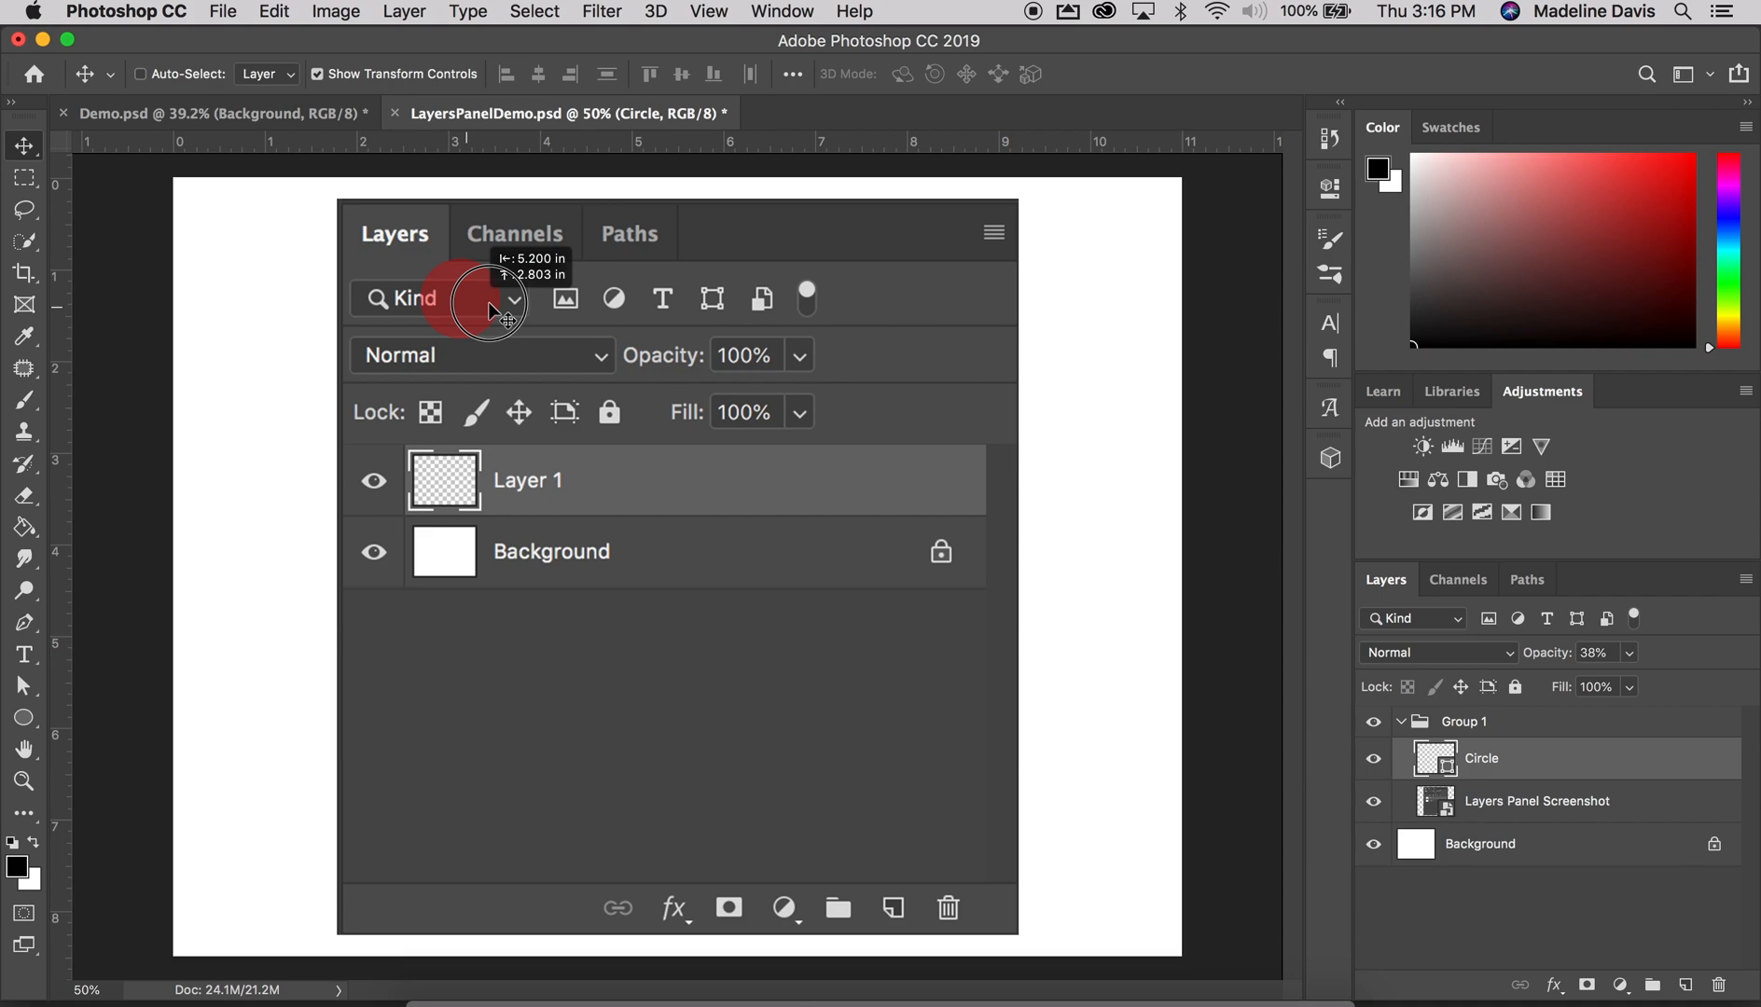
mouse_move(579, 310)
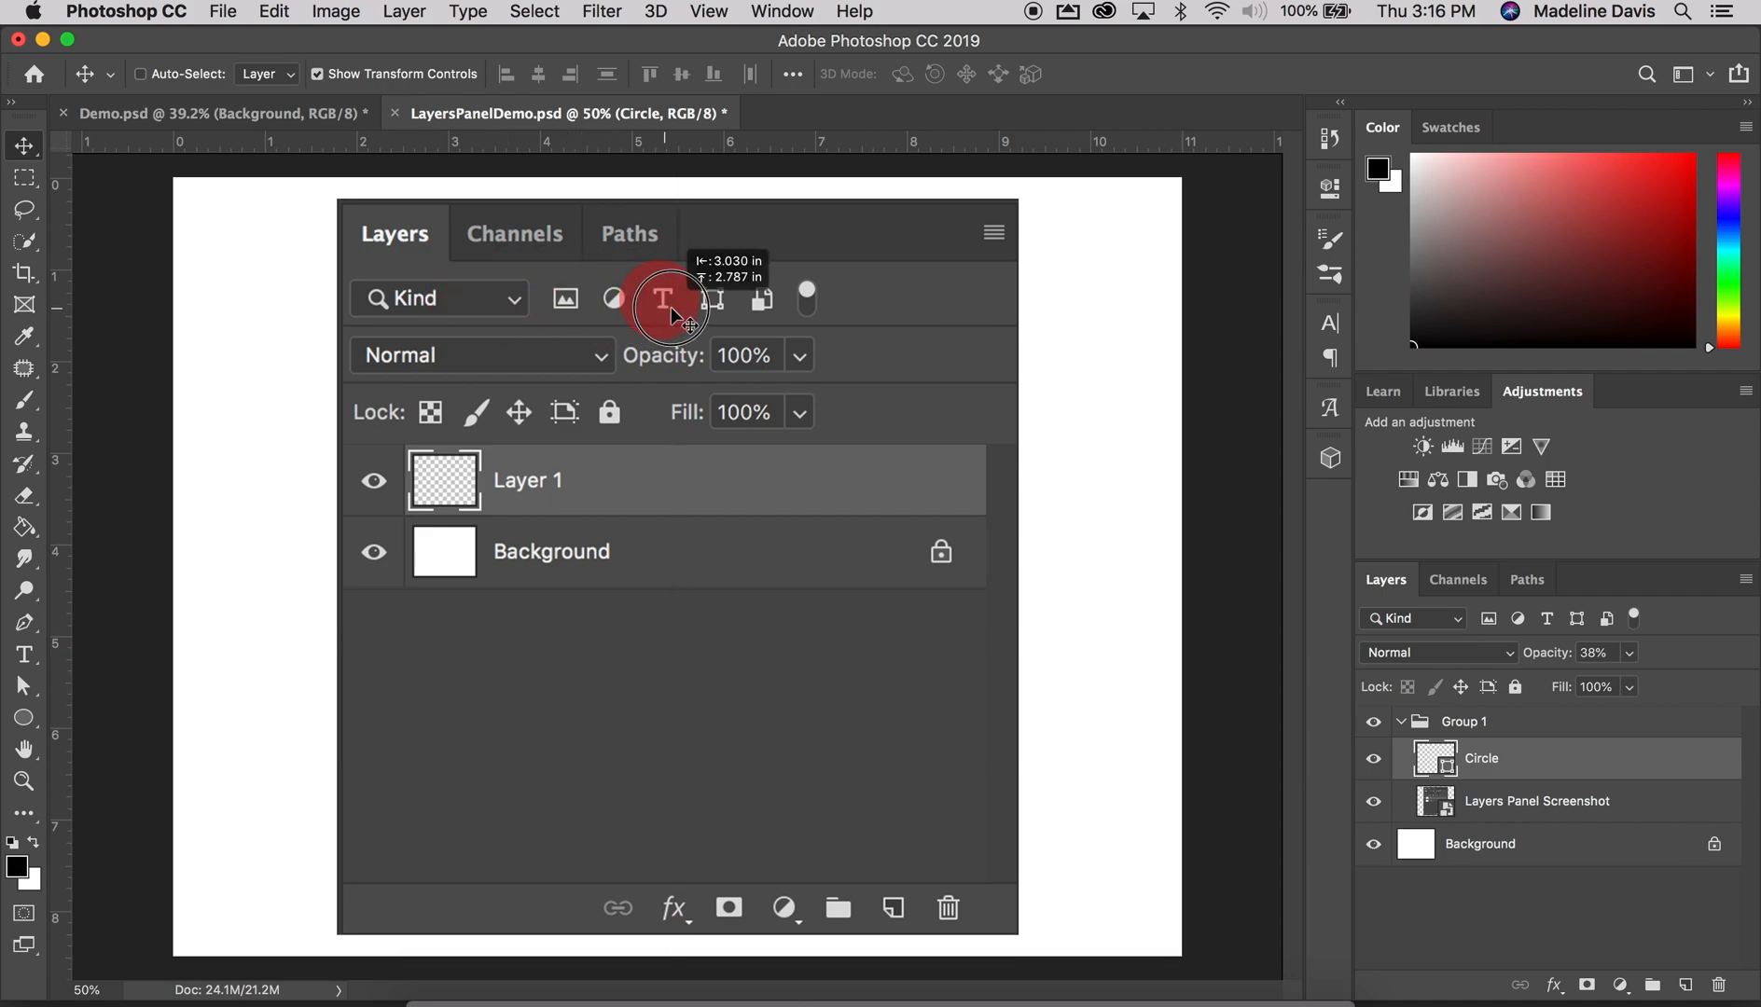
mouse_move(763, 306)
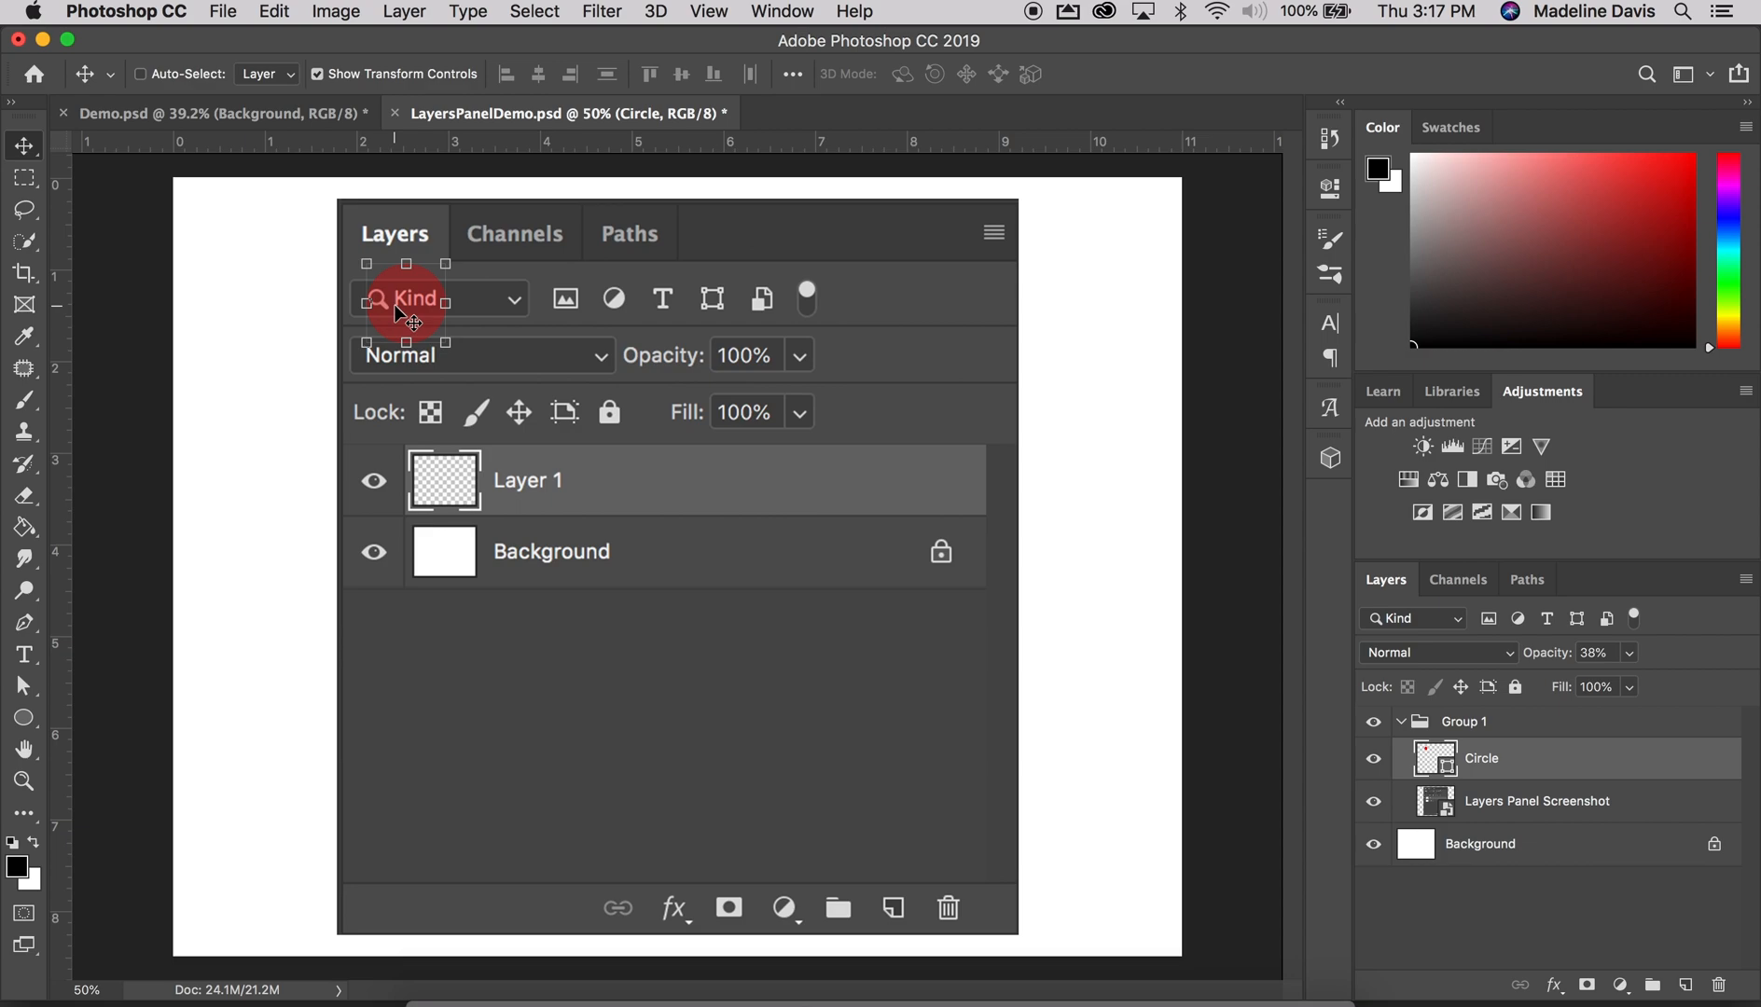
mouse_move(974, 839)
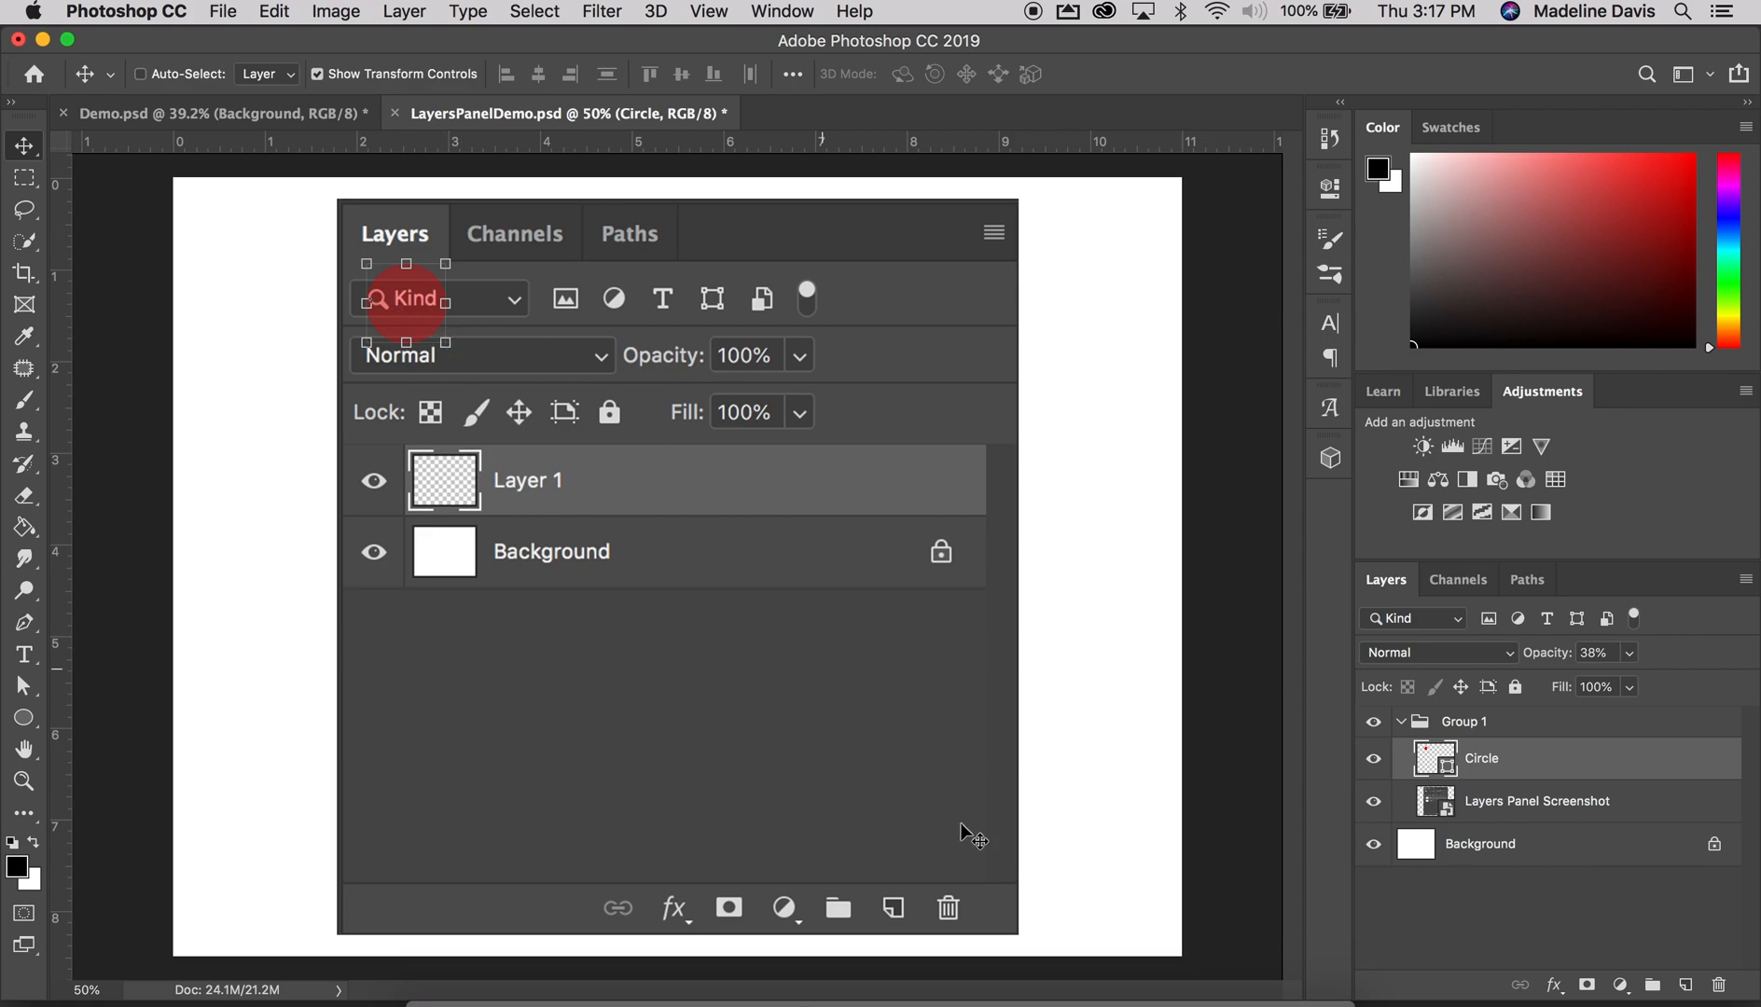